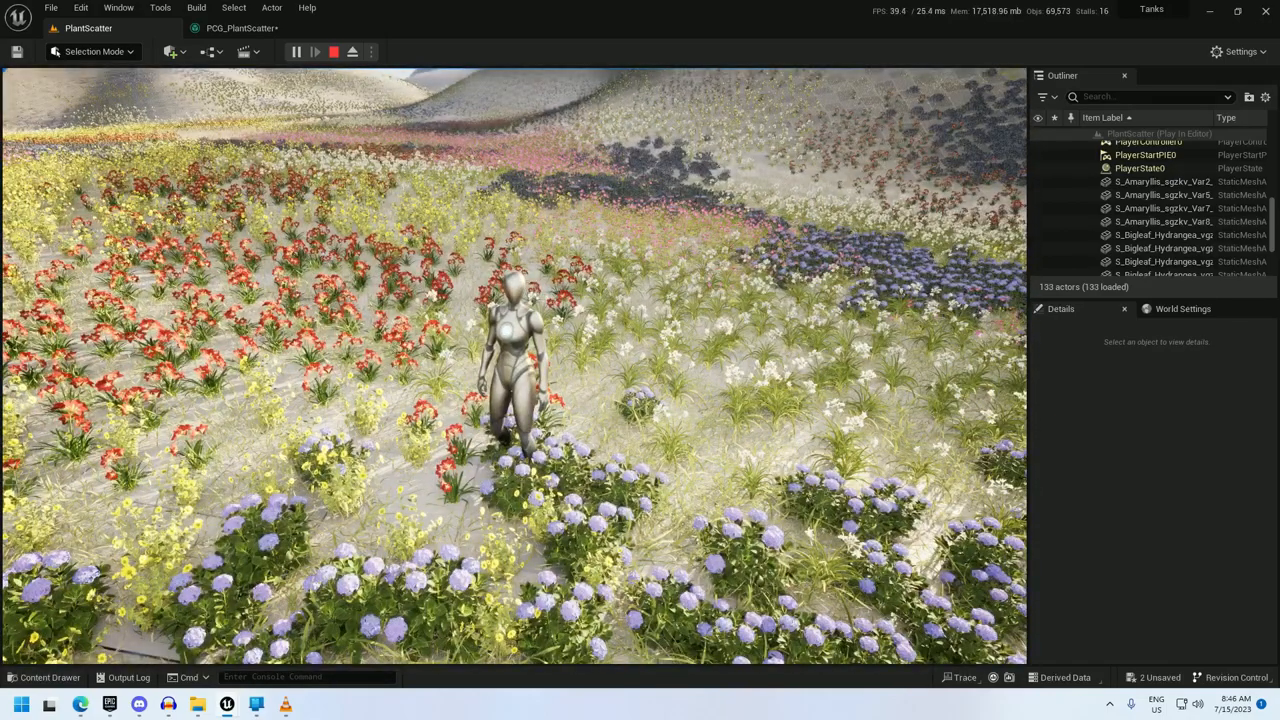
# Step: Create a new PCG Graph asset in the Tutorial folder and open it
pyautogui.click(350, 52)
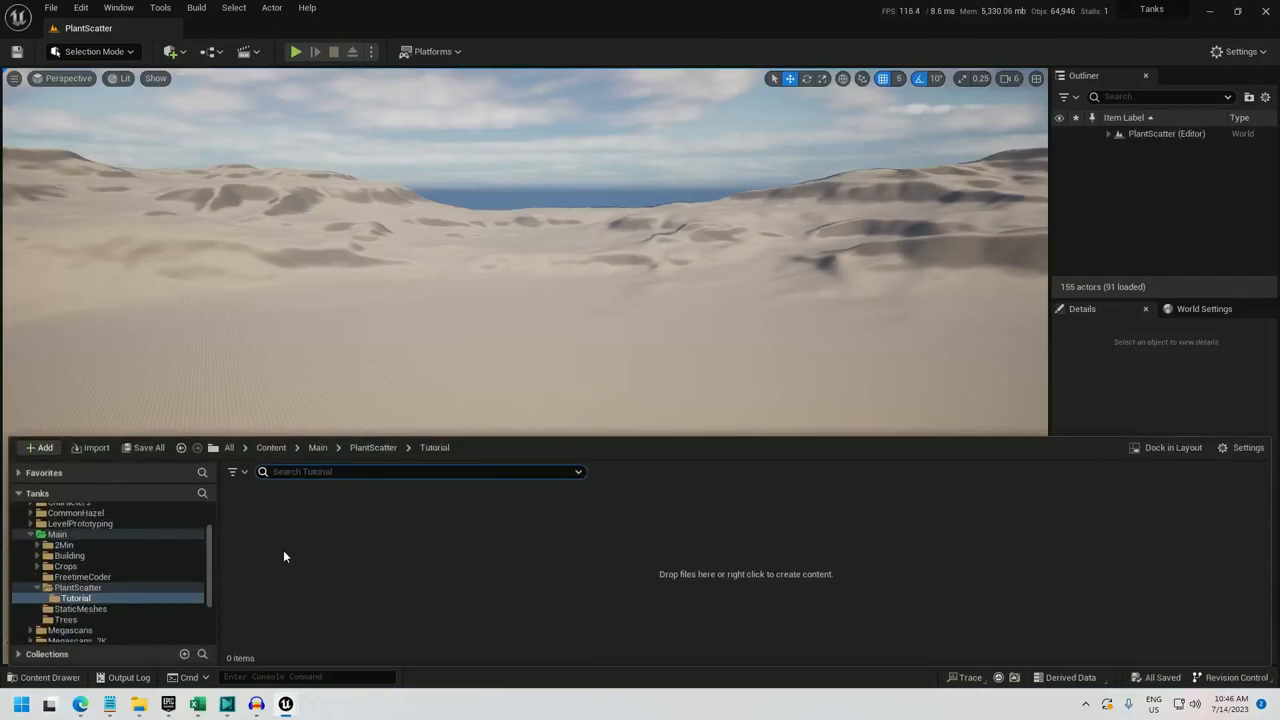
pyautogui.rightClick(284, 556)
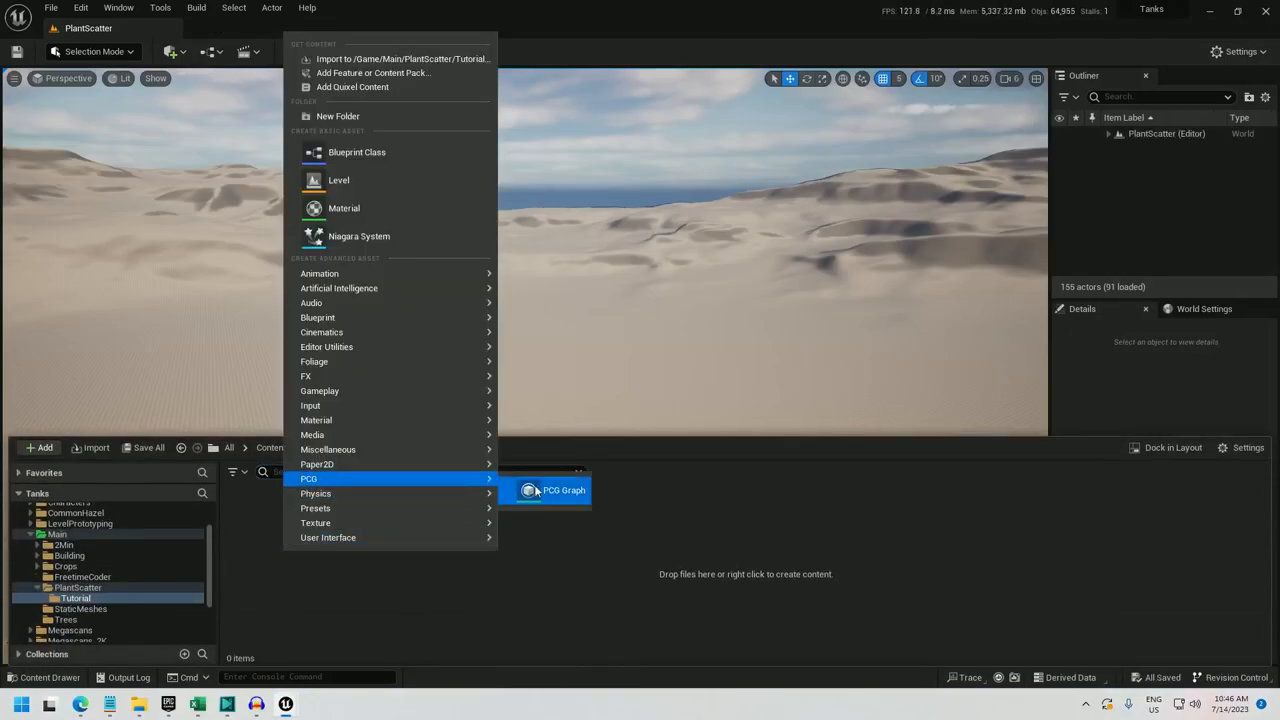
pyautogui.click(560, 488)
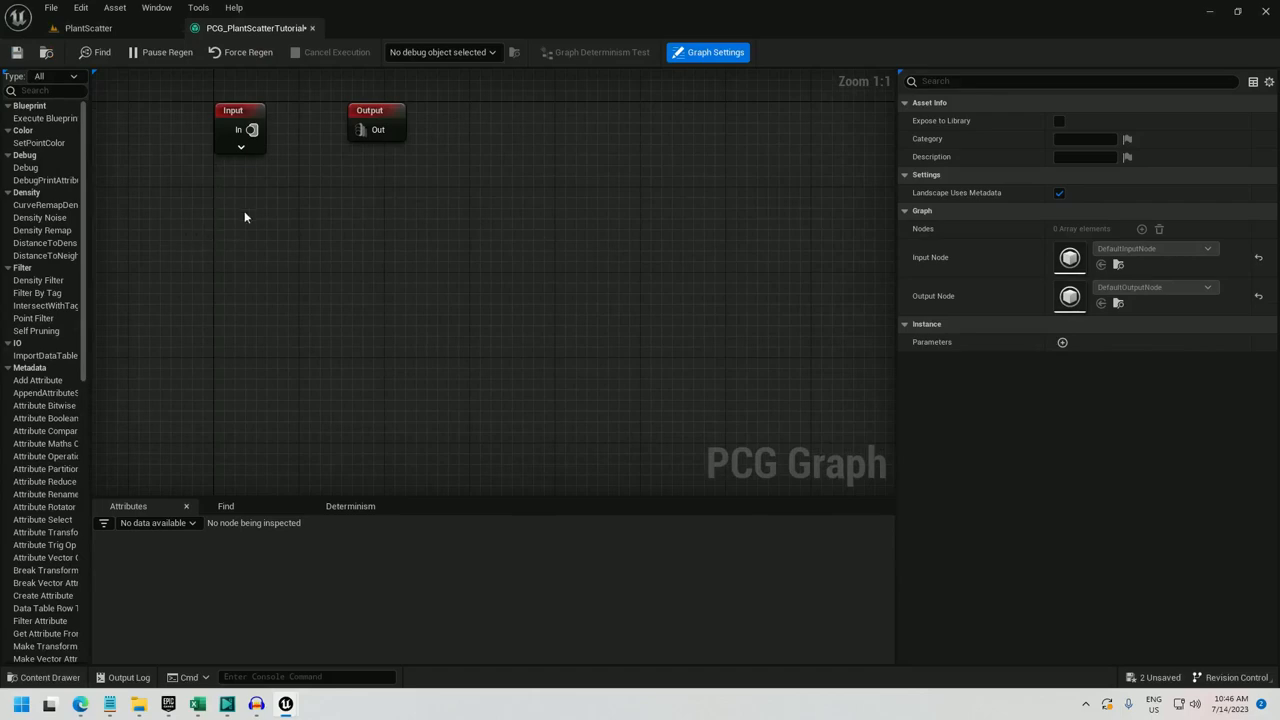
# Step: Add a Surface Sampler fed by the Input's Landscape Height pin with Point Steepness 1.0
pyautogui.click(232, 110)
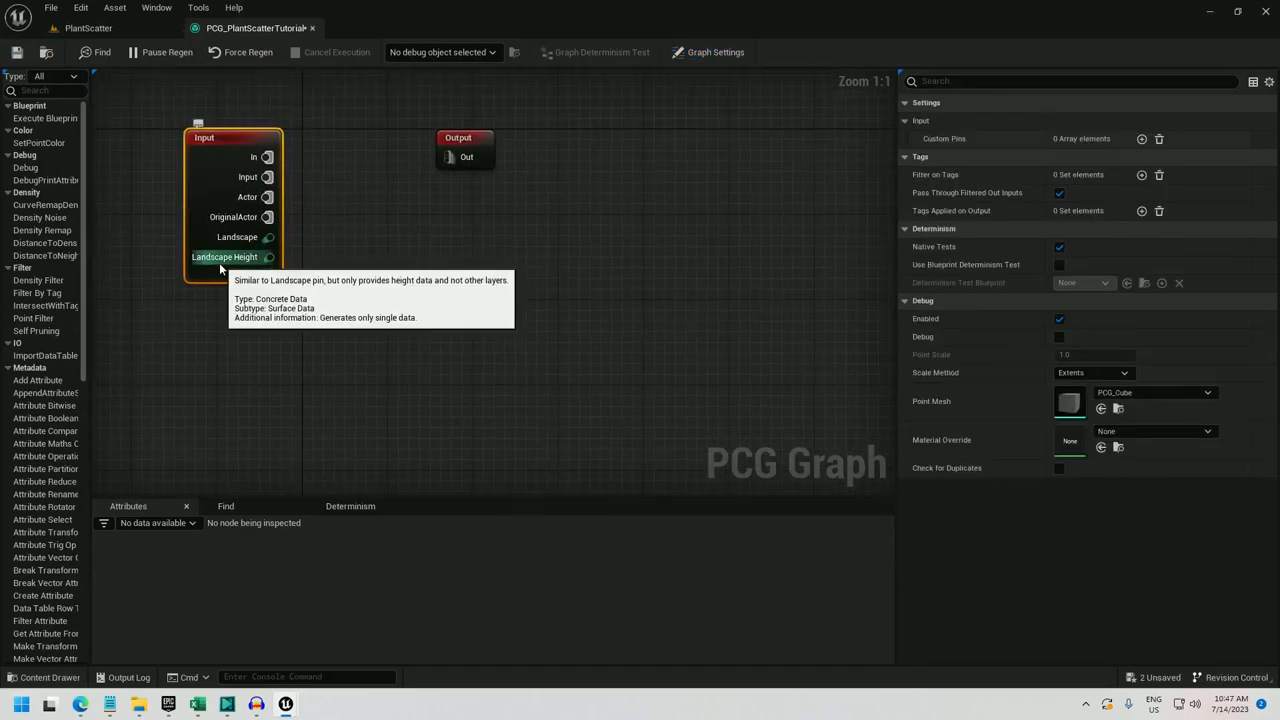
pyautogui.moveTo(236, 236)
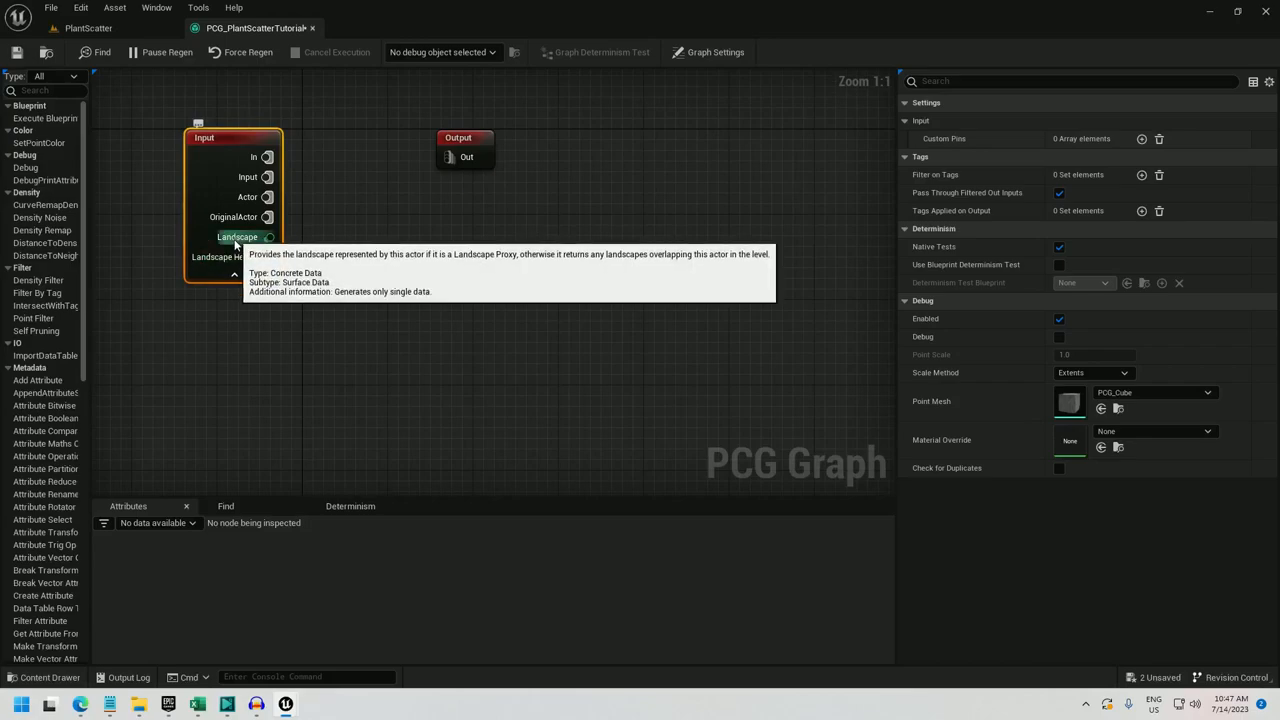
pyautogui.moveTo(252, 244)
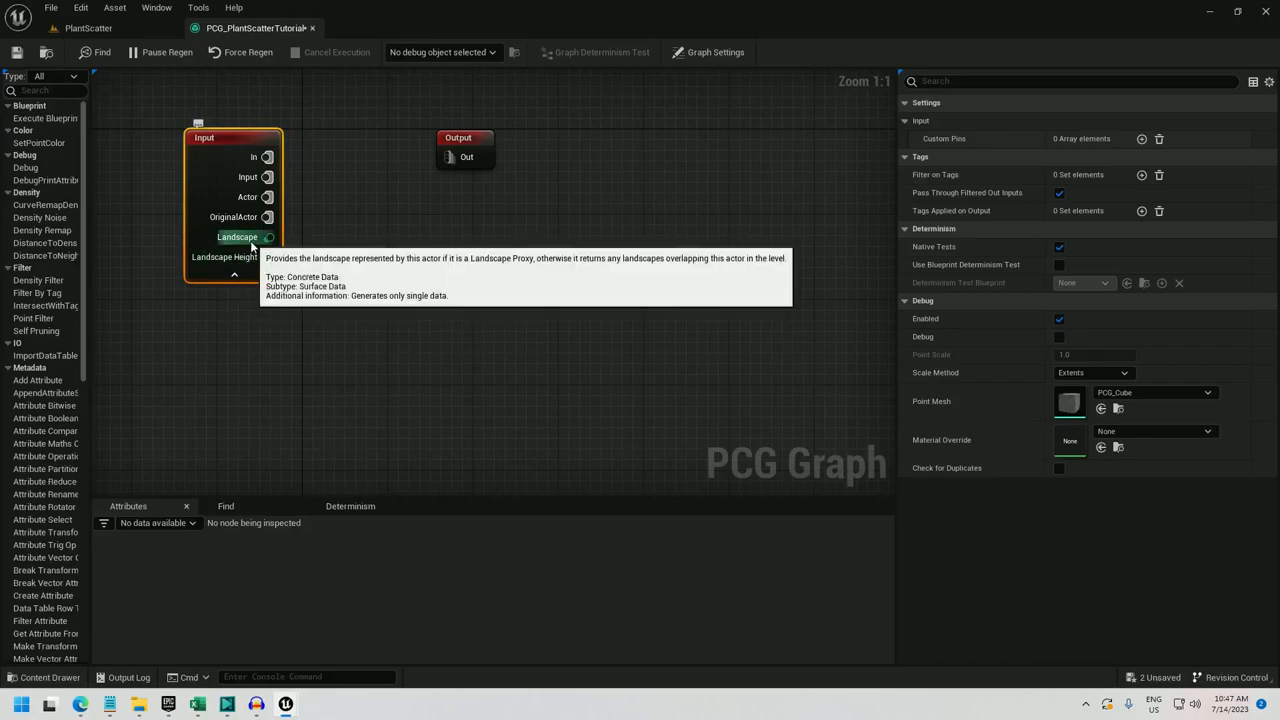
pyautogui.moveTo(276, 252)
pyautogui.write('s')
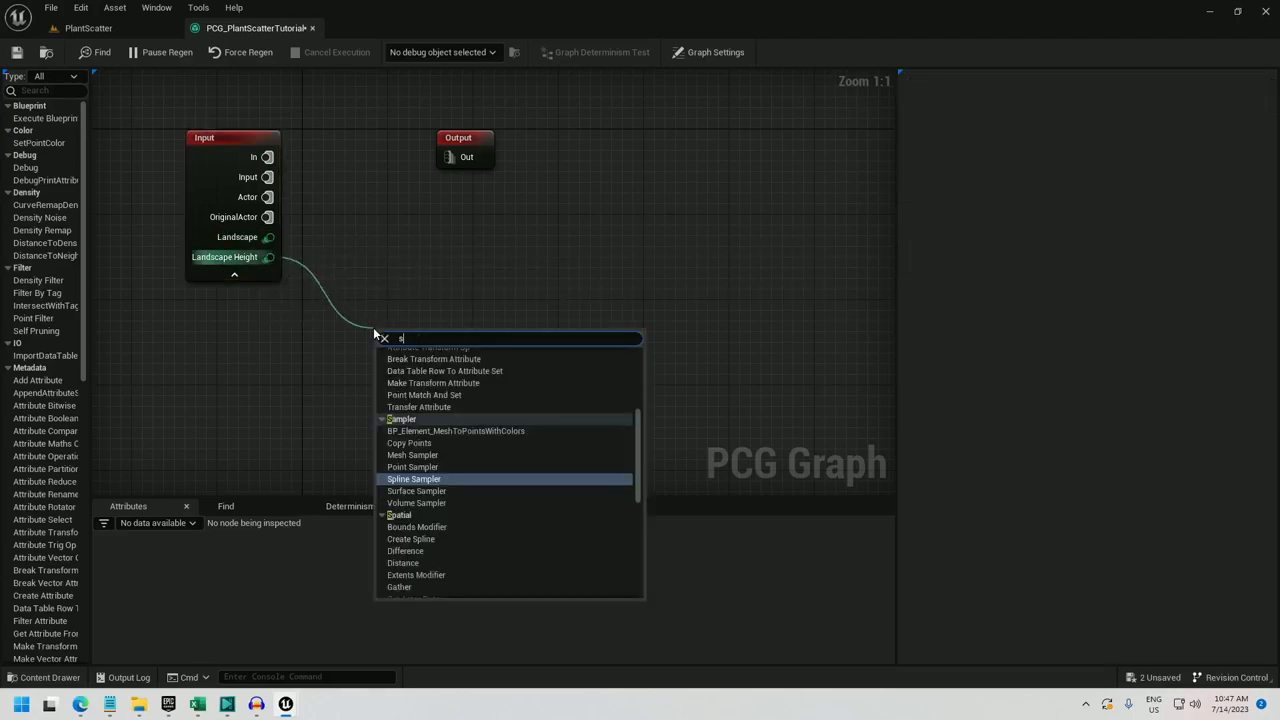
pyautogui.click(416, 492)
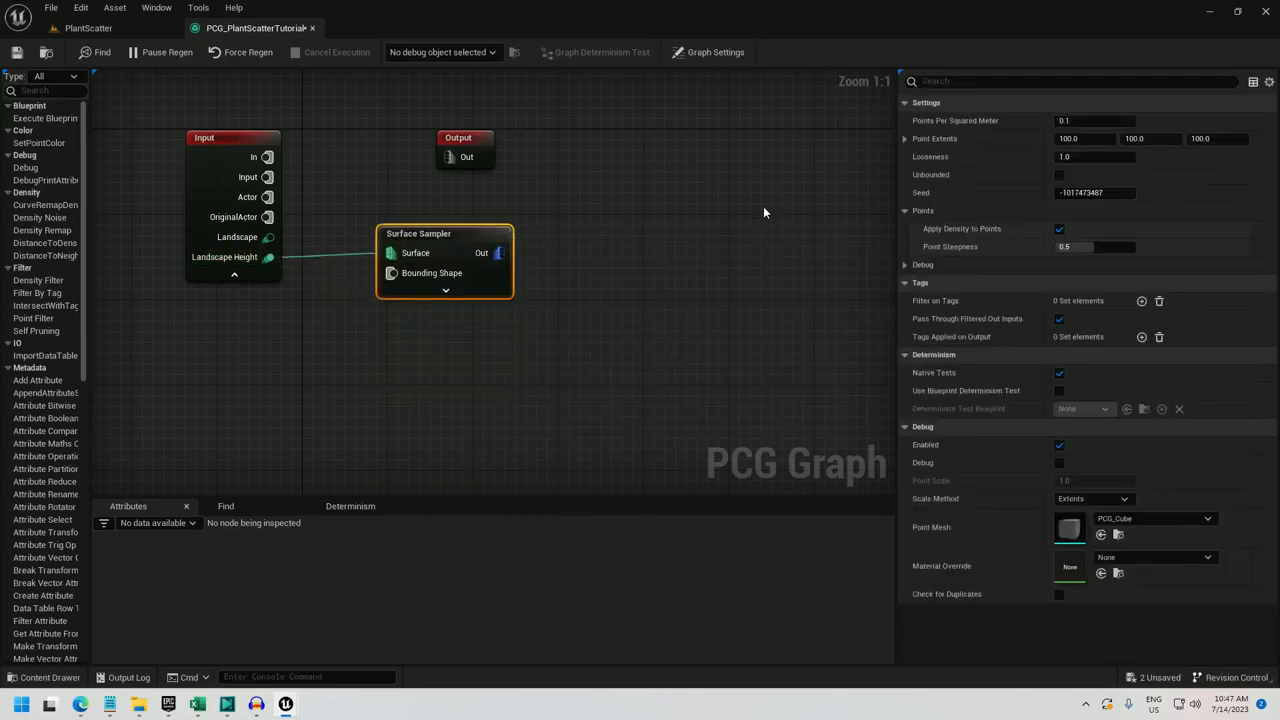
pyautogui.moveTo(1080, 152)
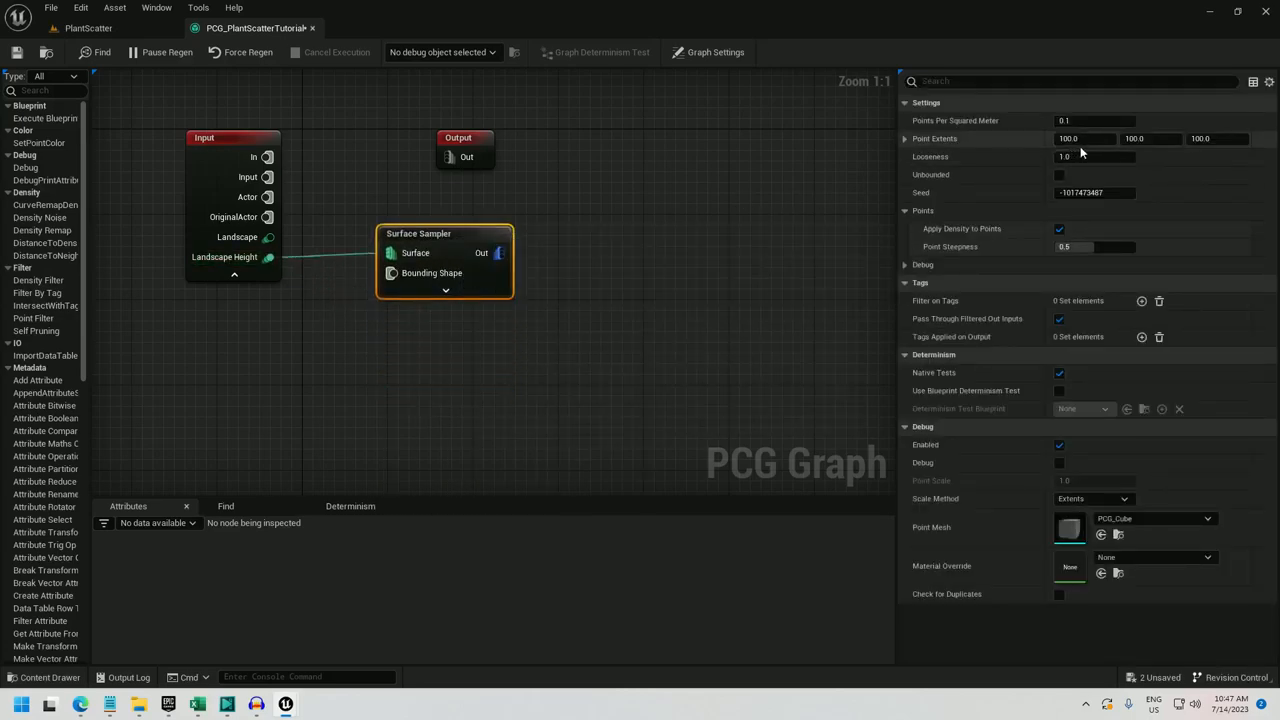
pyautogui.click(1080, 138)
pyautogui.write('150')
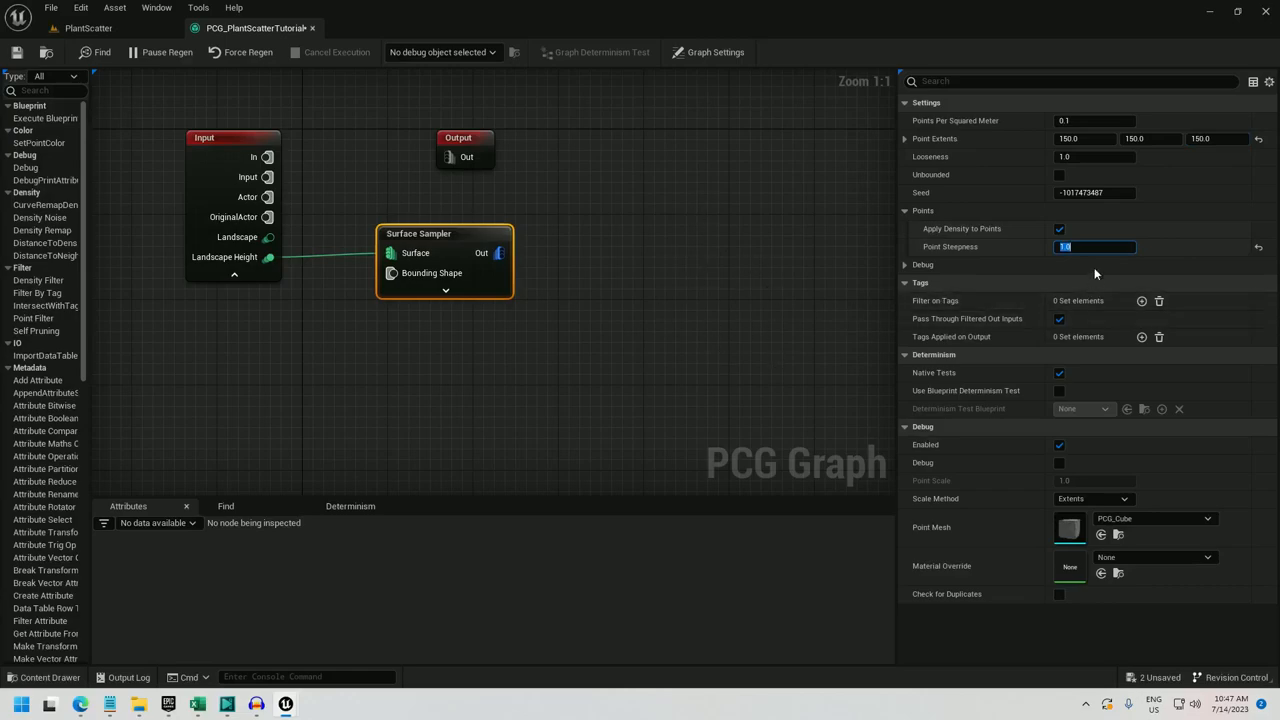
pyautogui.moveTo(1100, 260)
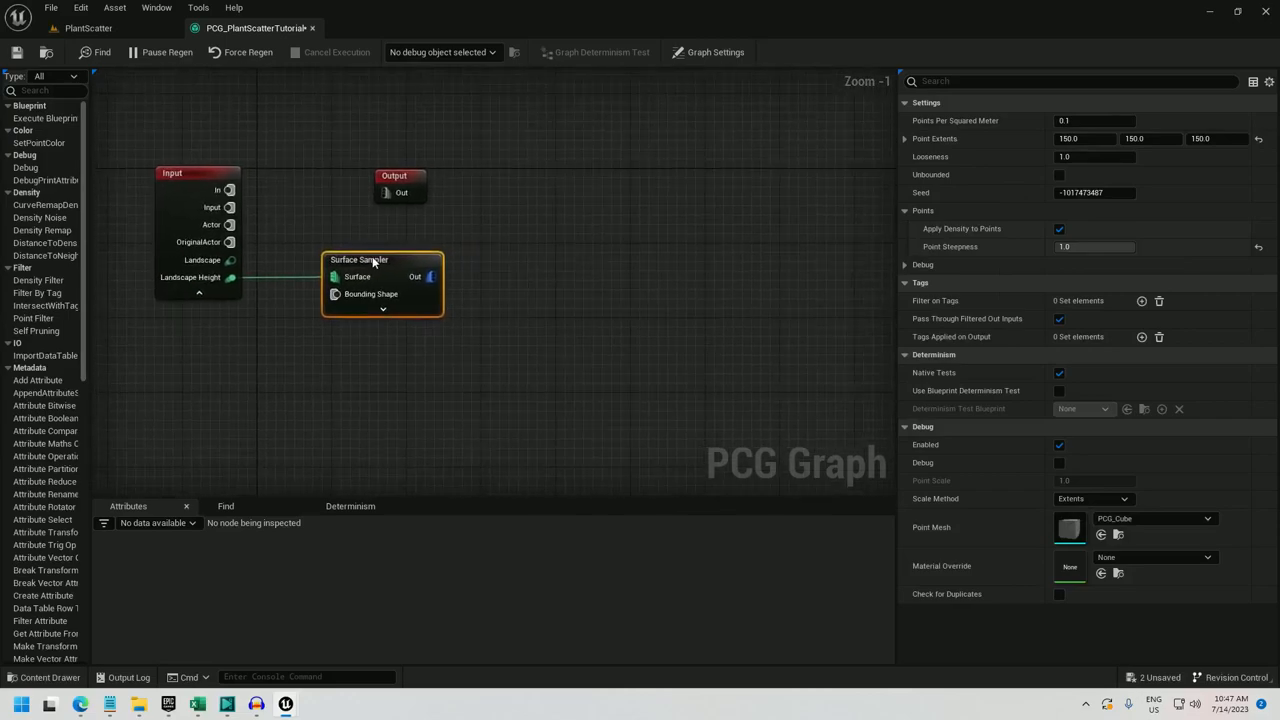
# Step: View the PCG volume's grid of sampled debug cubes in the level
pyautogui.click(92, 28)
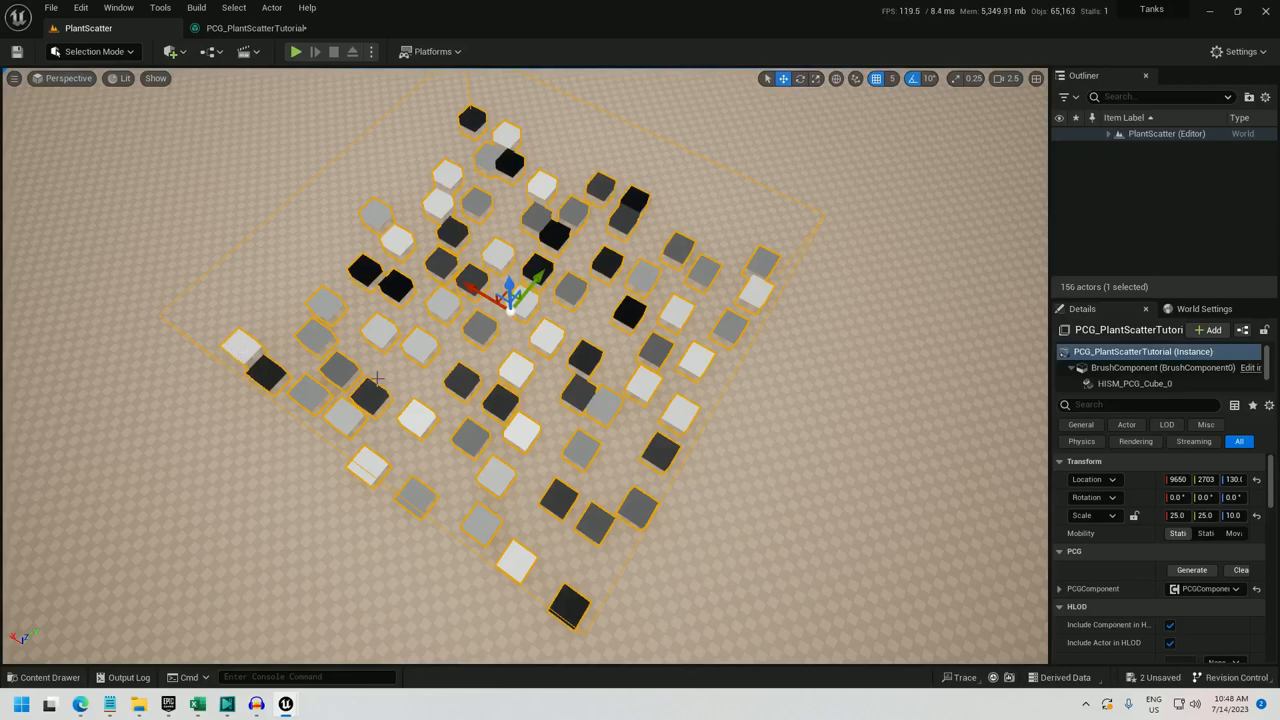
pyautogui.moveTo(492, 188)
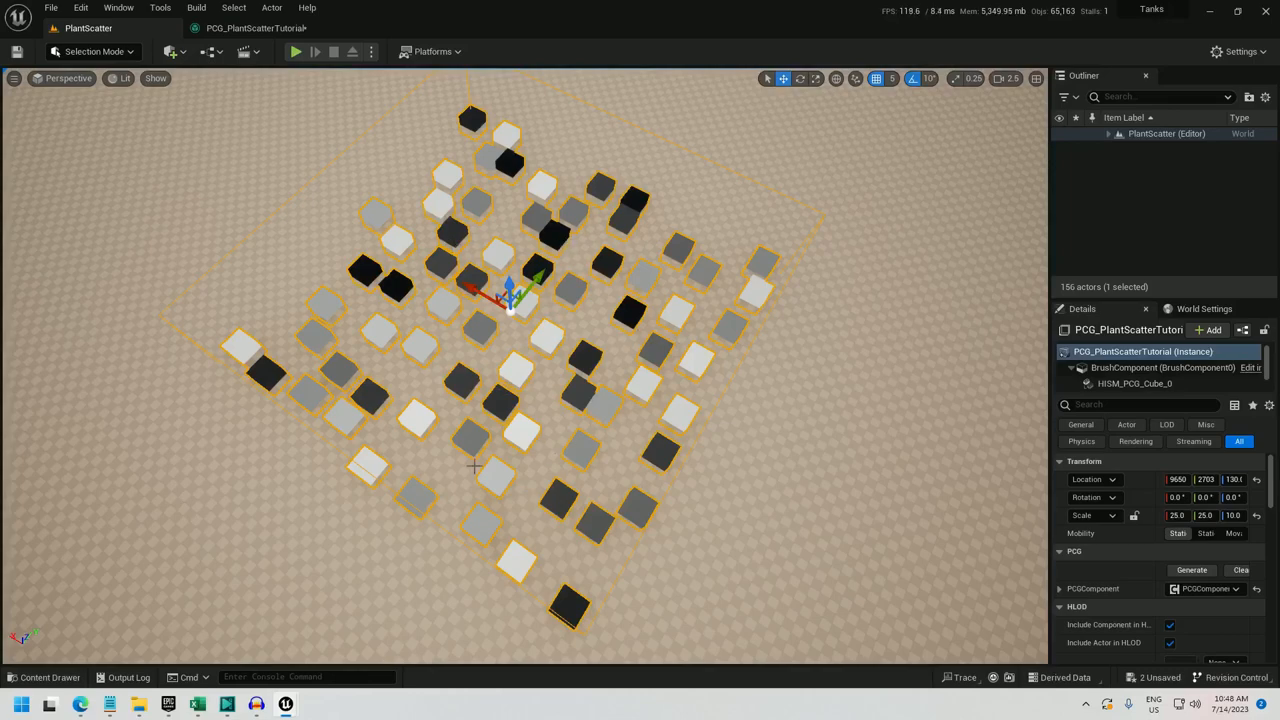
pyautogui.moveTo(544, 184)
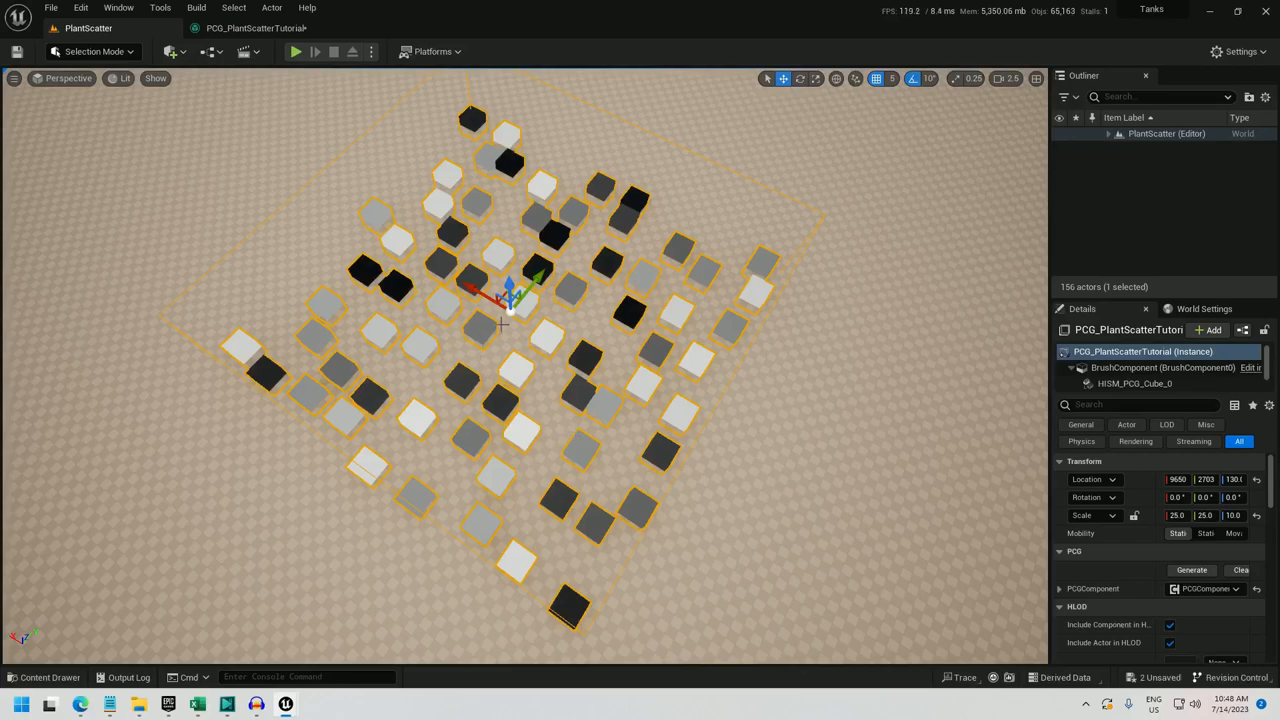
pyautogui.moveTo(618, 412)
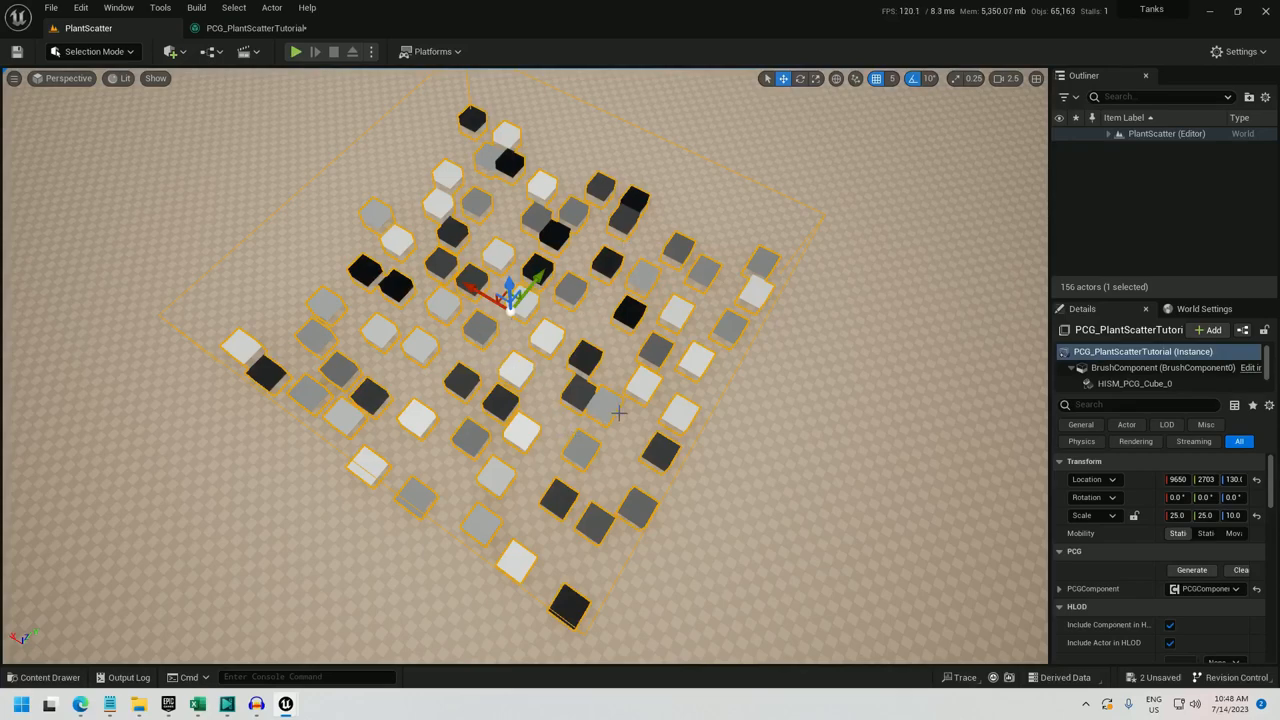
# Step: Add Transform Points after the sampler with Rotation Max Z 360 and Scale Max 1.5
pyautogui.click(256, 28)
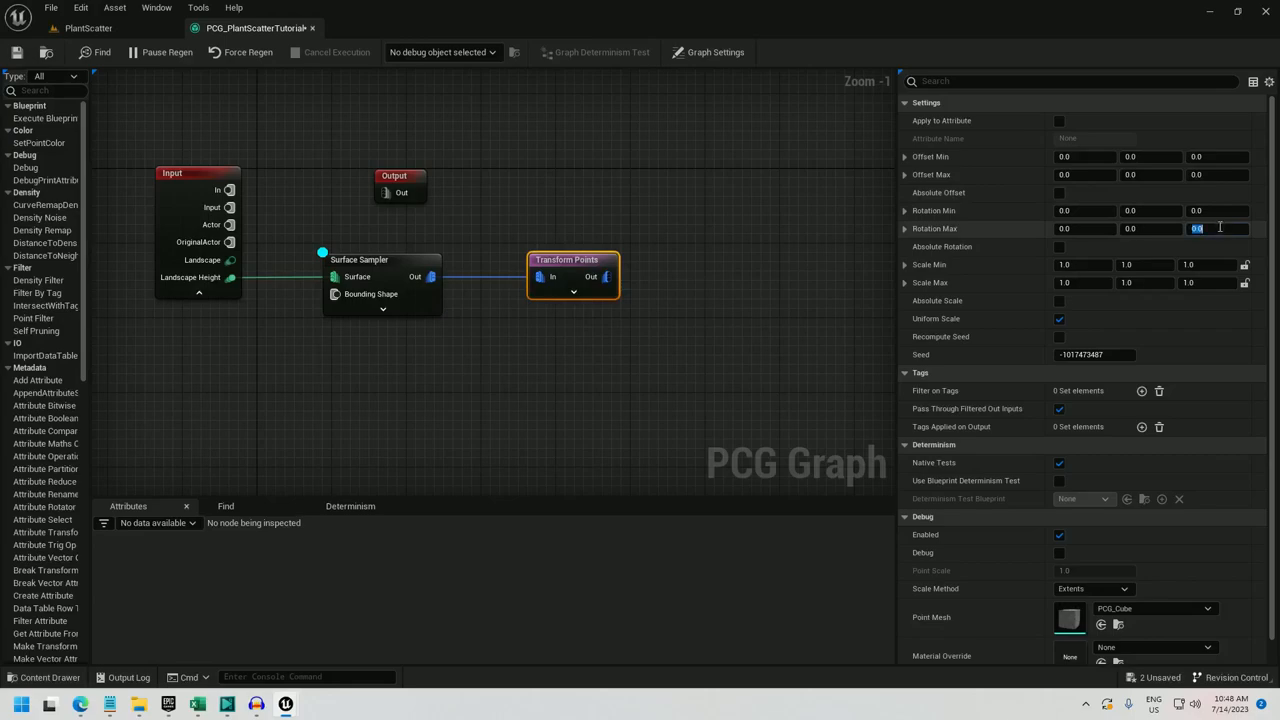
pyautogui.write('360.0')
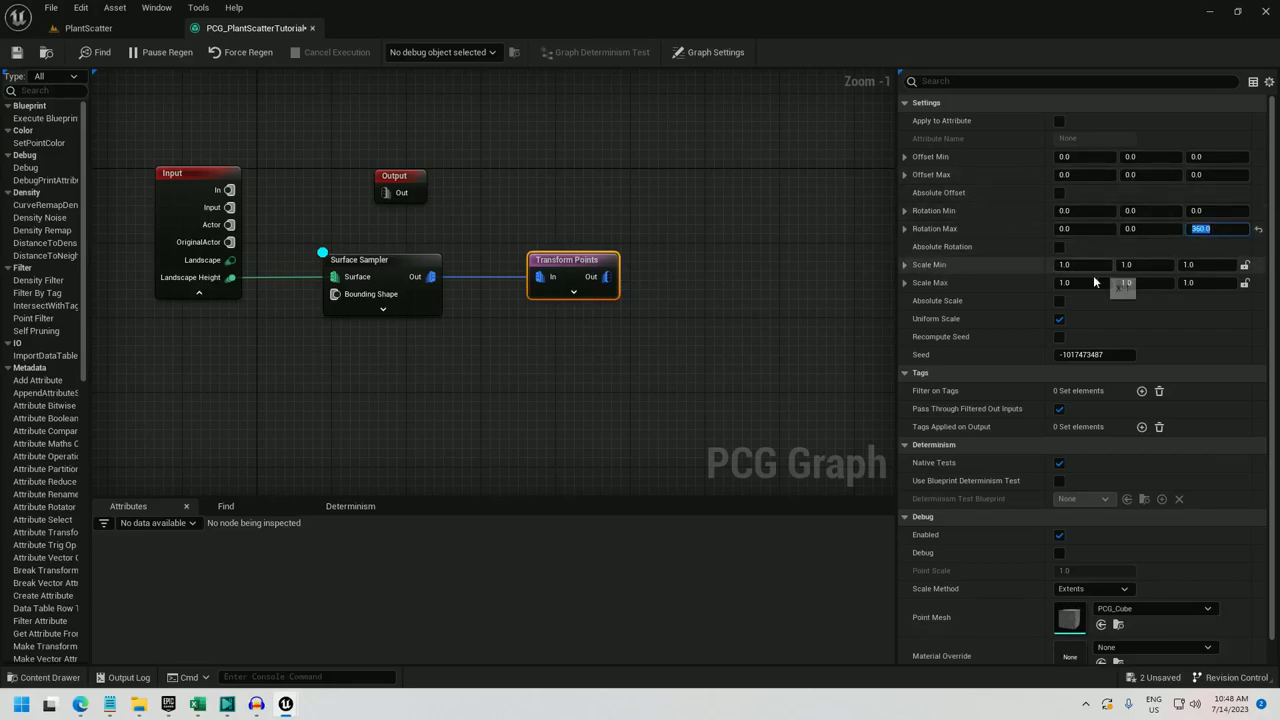
pyautogui.moveTo(1260, 268)
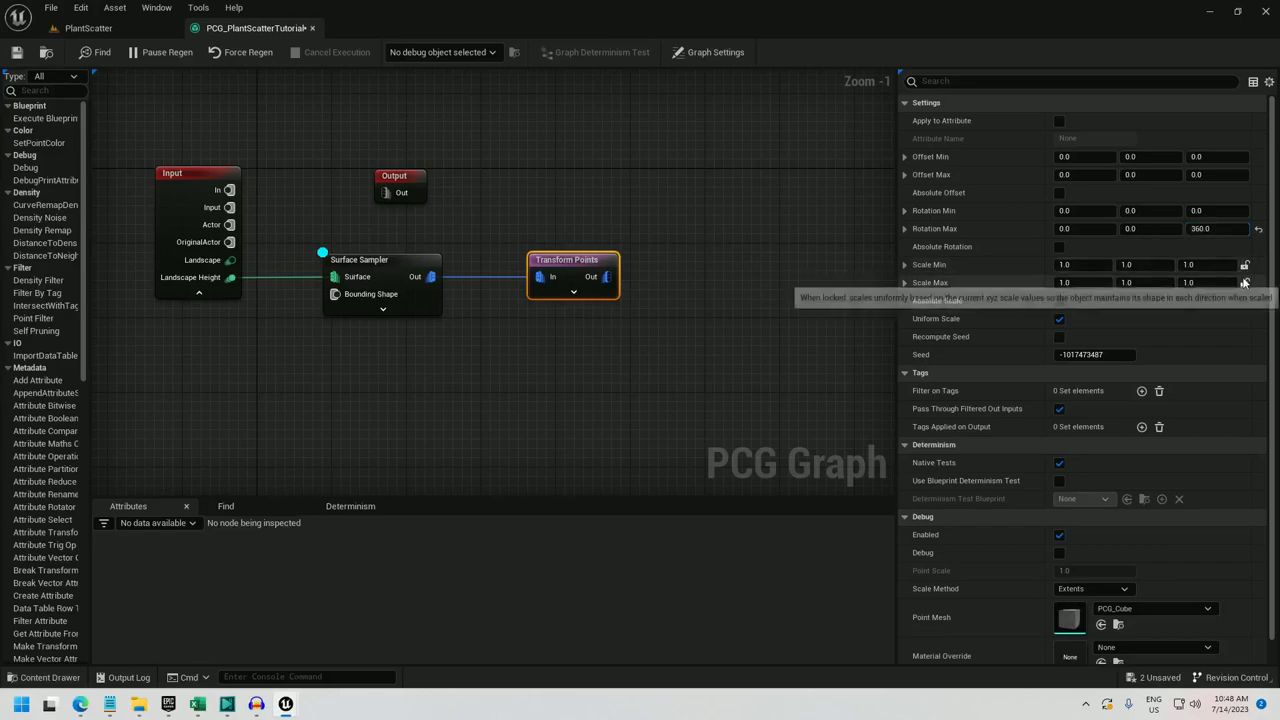
pyautogui.click(1058, 318)
pyautogui.write('0.8')
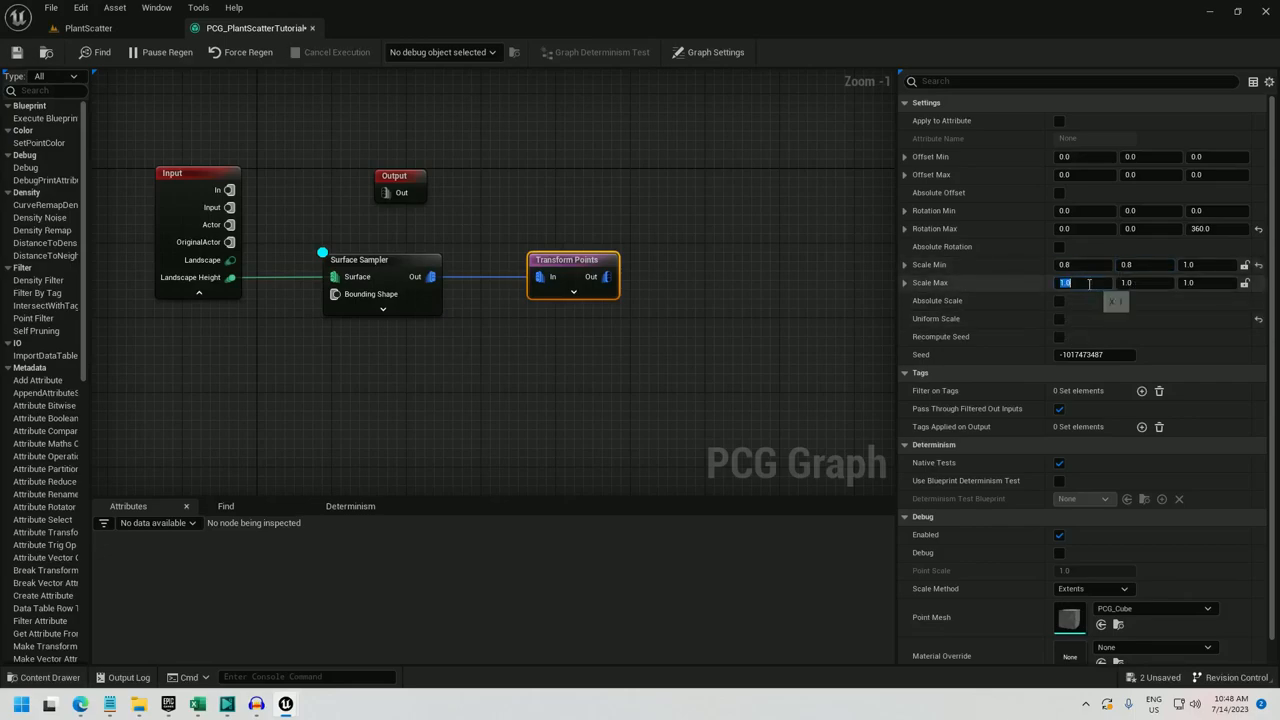
pyautogui.write('1.5')
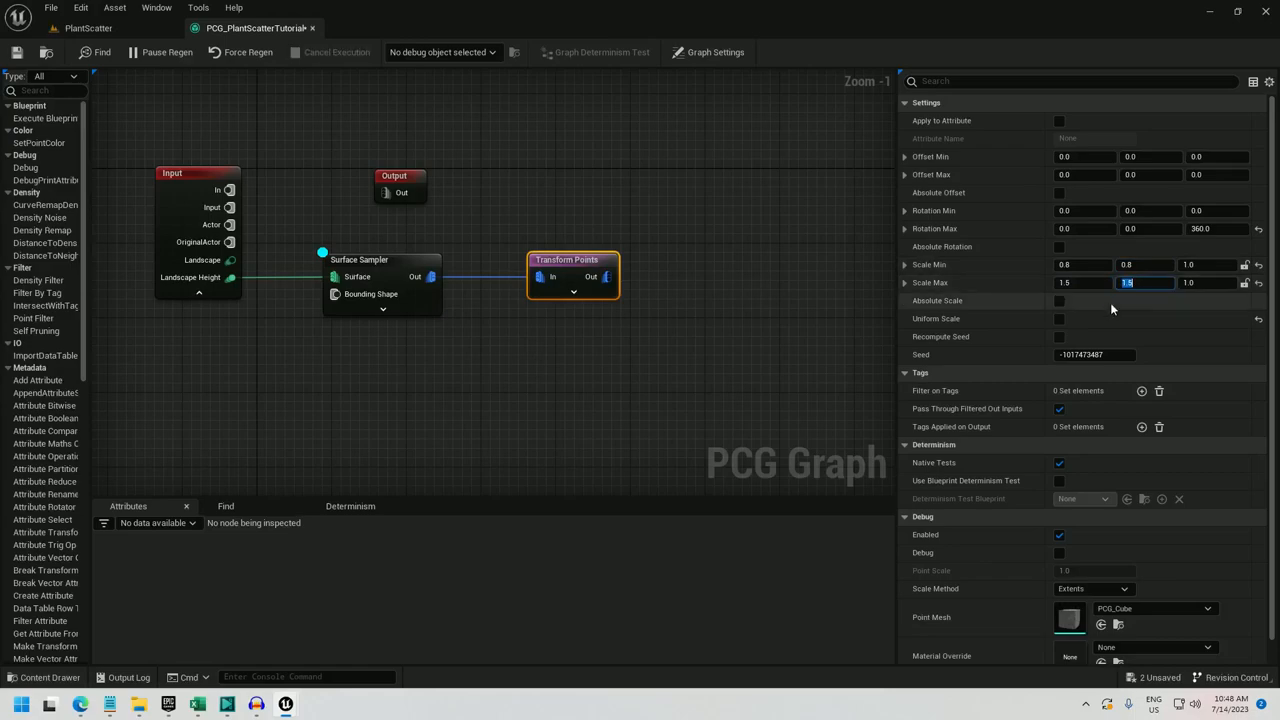
pyautogui.moveTo(1236, 284)
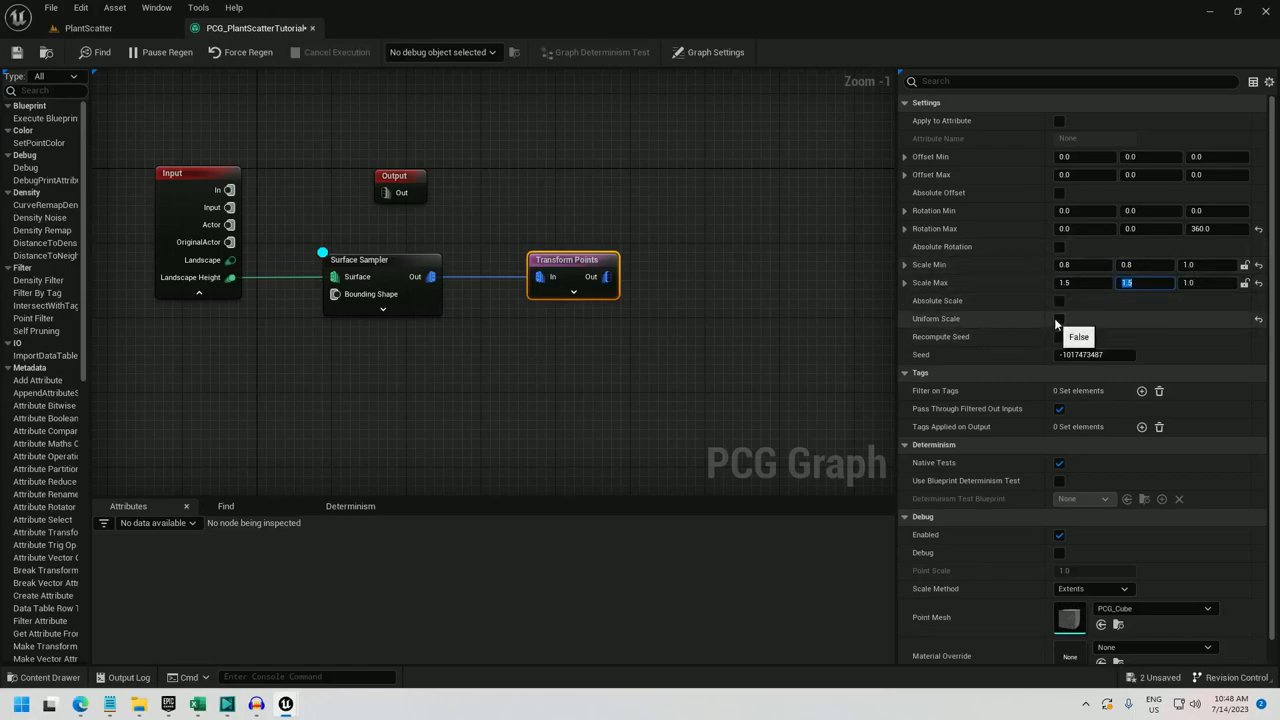
pyautogui.moveTo(1084, 340)
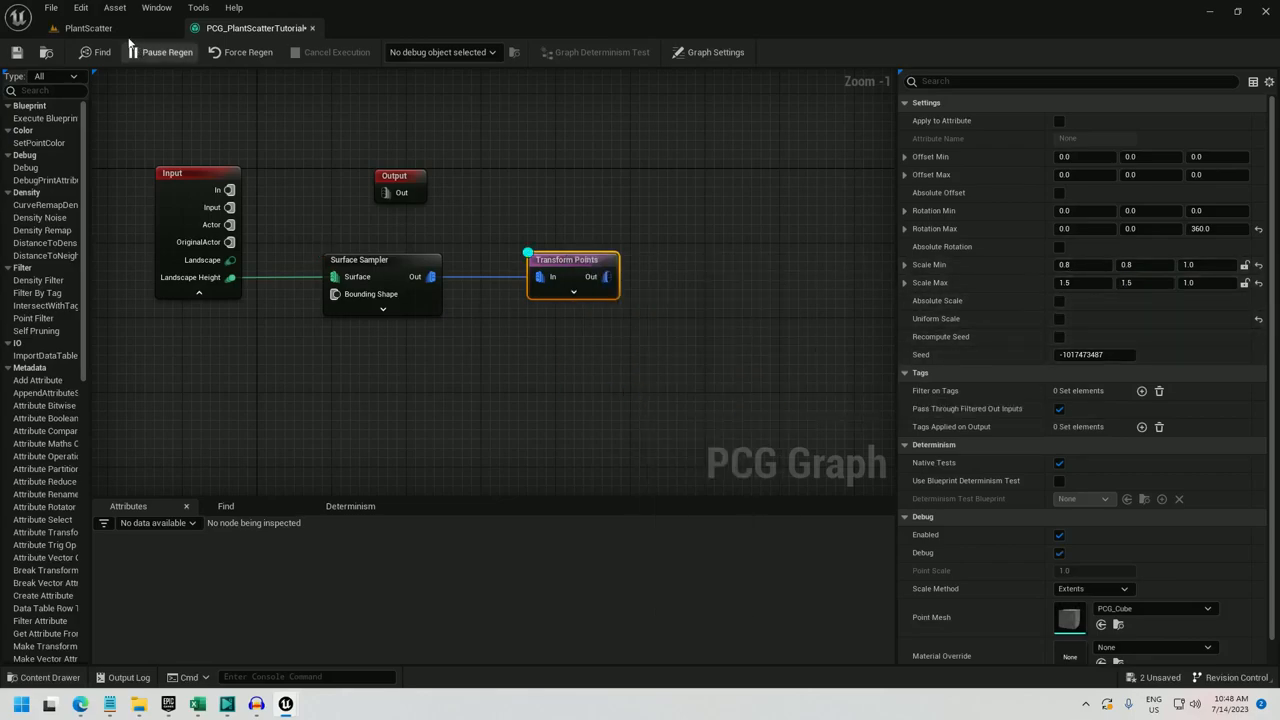
pyautogui.click(74, 28)
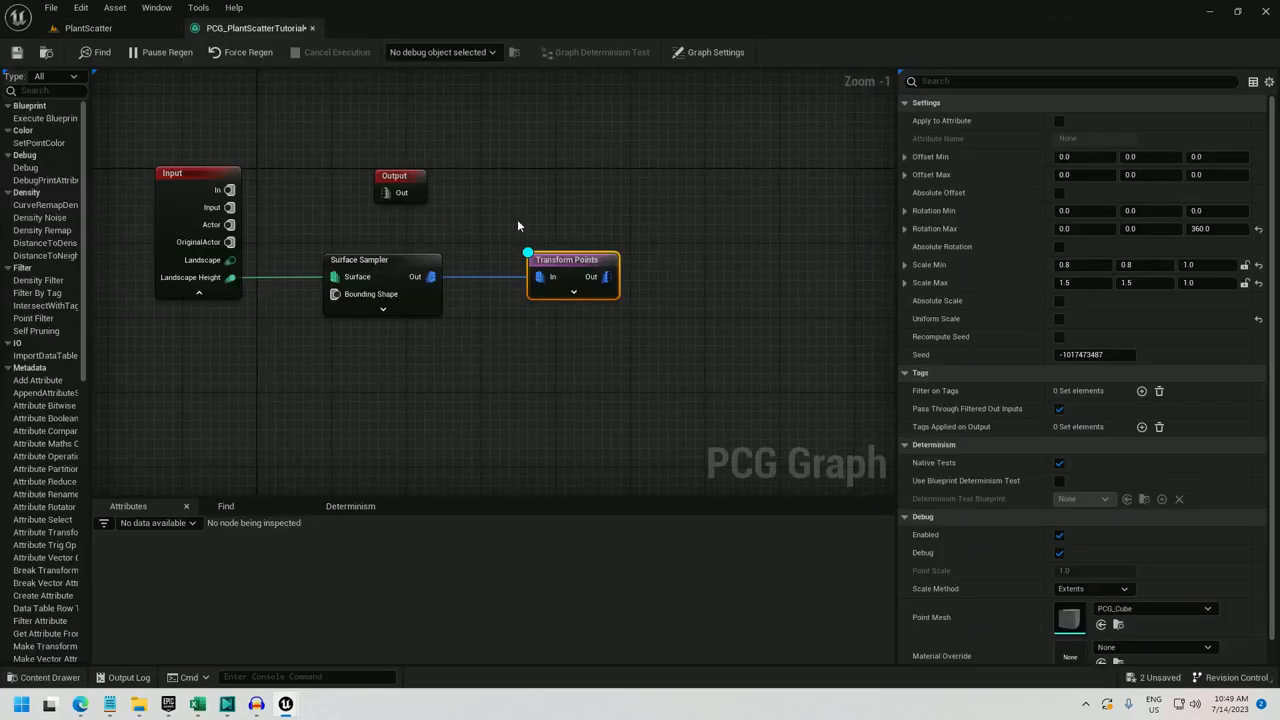
# Step: Add a Self Pruning node after Transform Points, debugged alone, with Pruning Type All Equal
pyautogui.moveTo(606, 276); pyautogui.dragTo(650, 284)
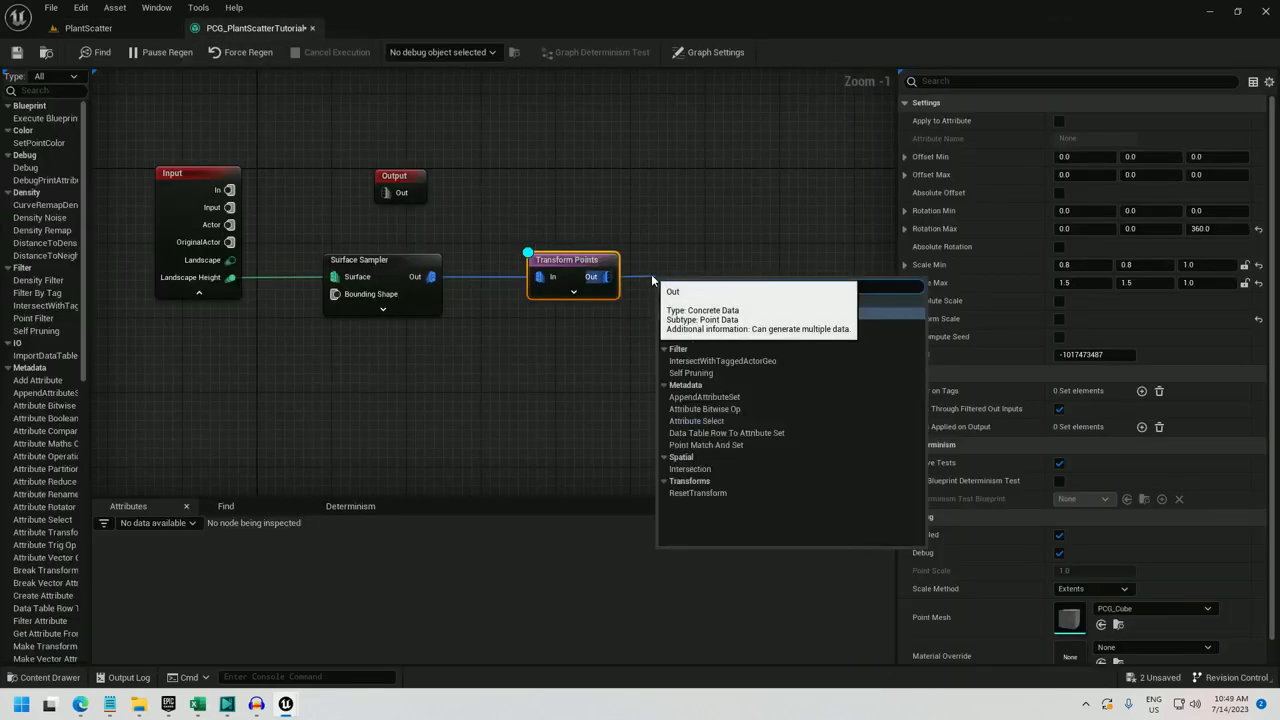
pyautogui.write('self pruning')
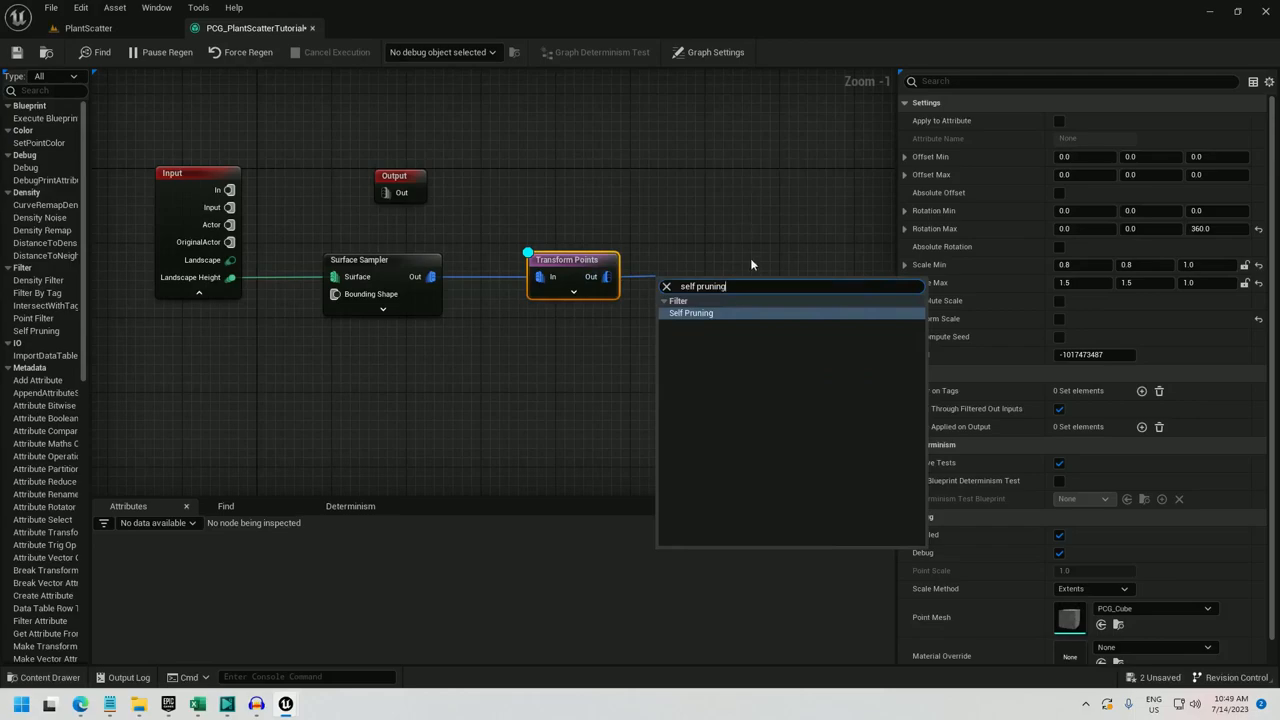
pyautogui.click(690, 312)
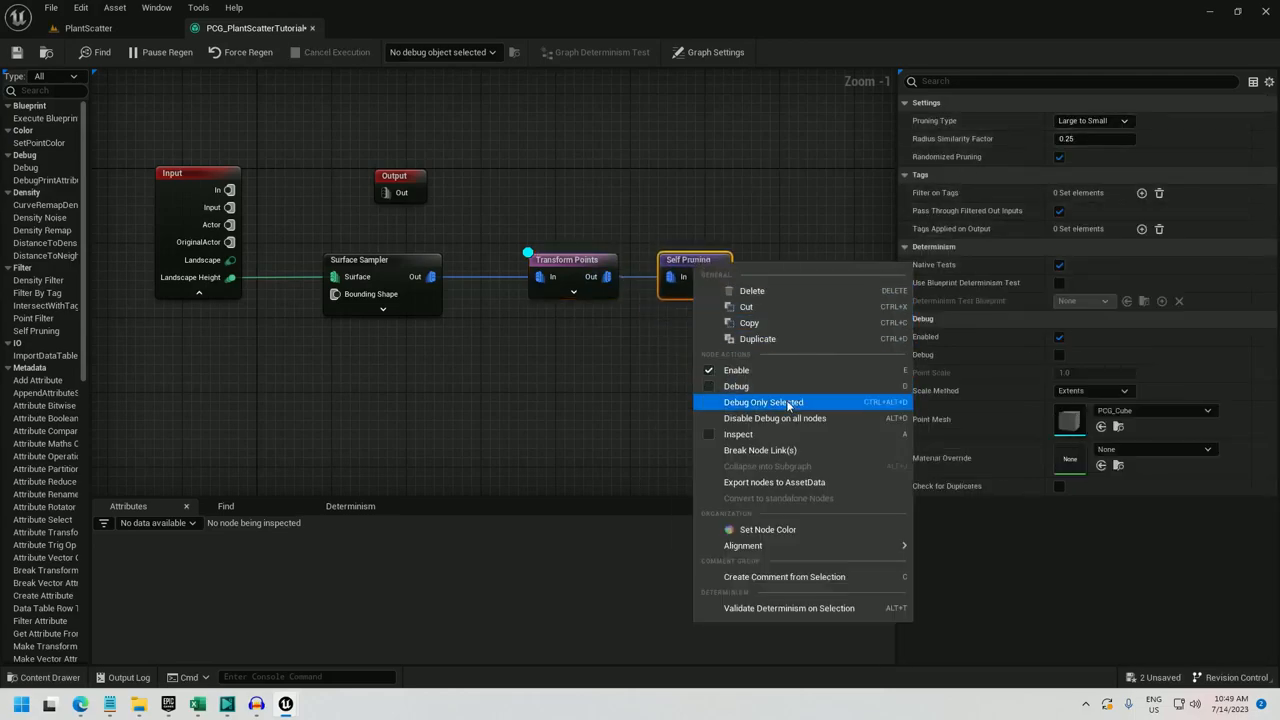
pyautogui.click(764, 402)
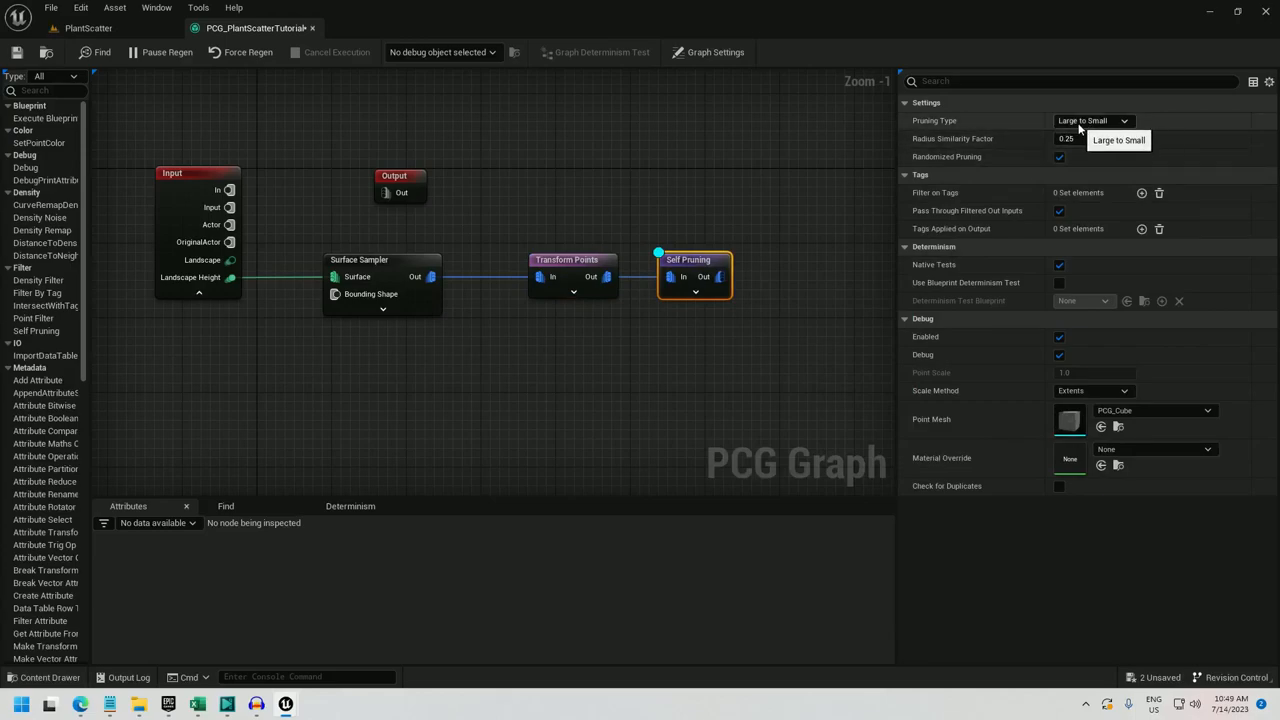
pyautogui.click(1108, 120)
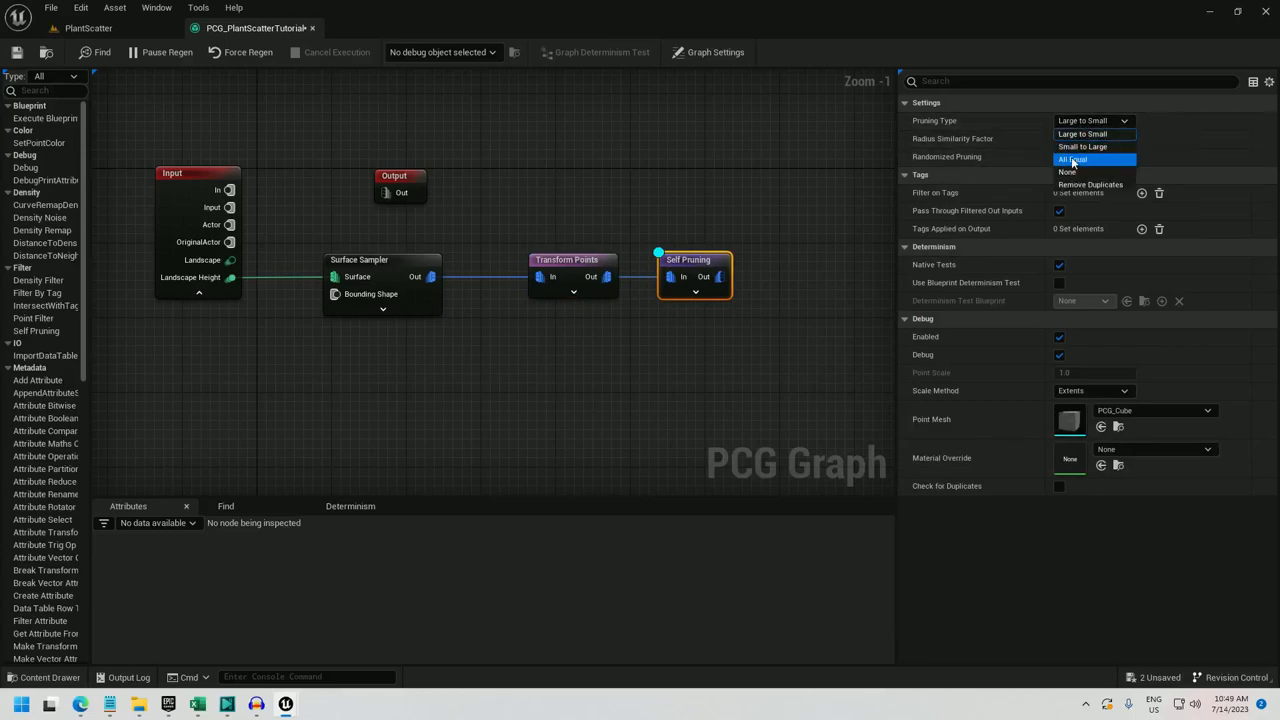
pyautogui.click(1072, 160)
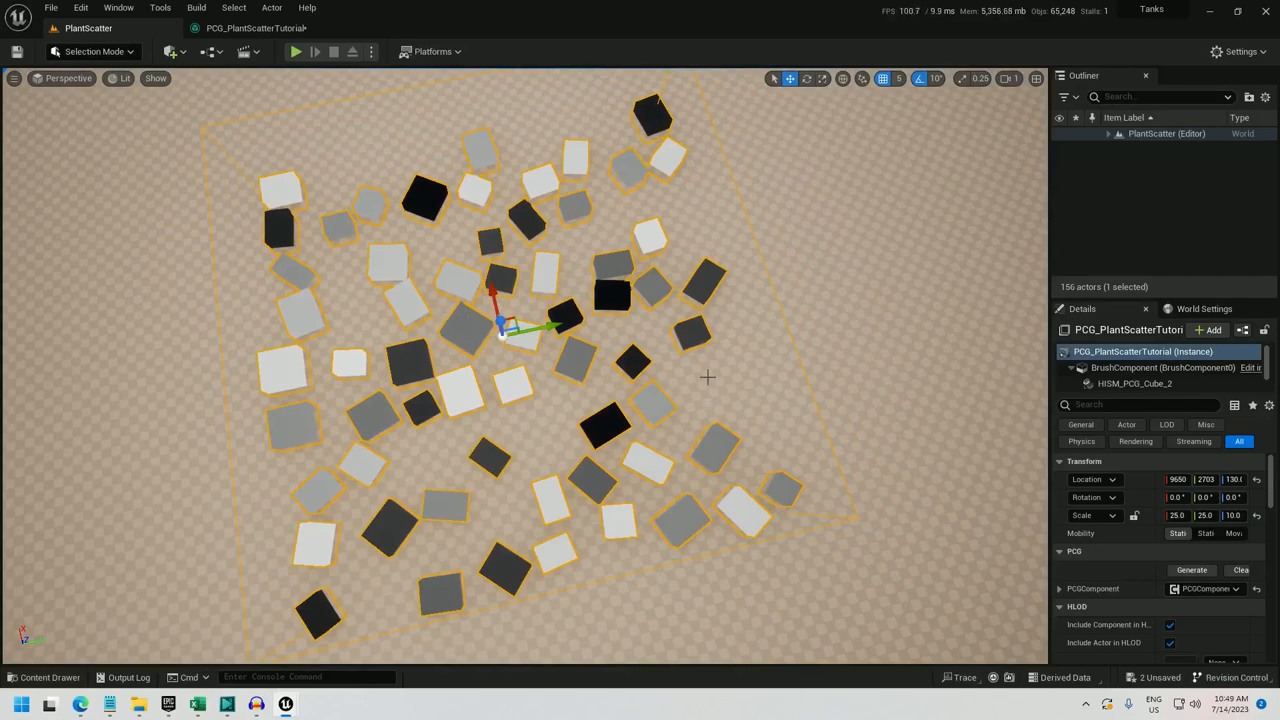
pyautogui.moveTo(696, 242)
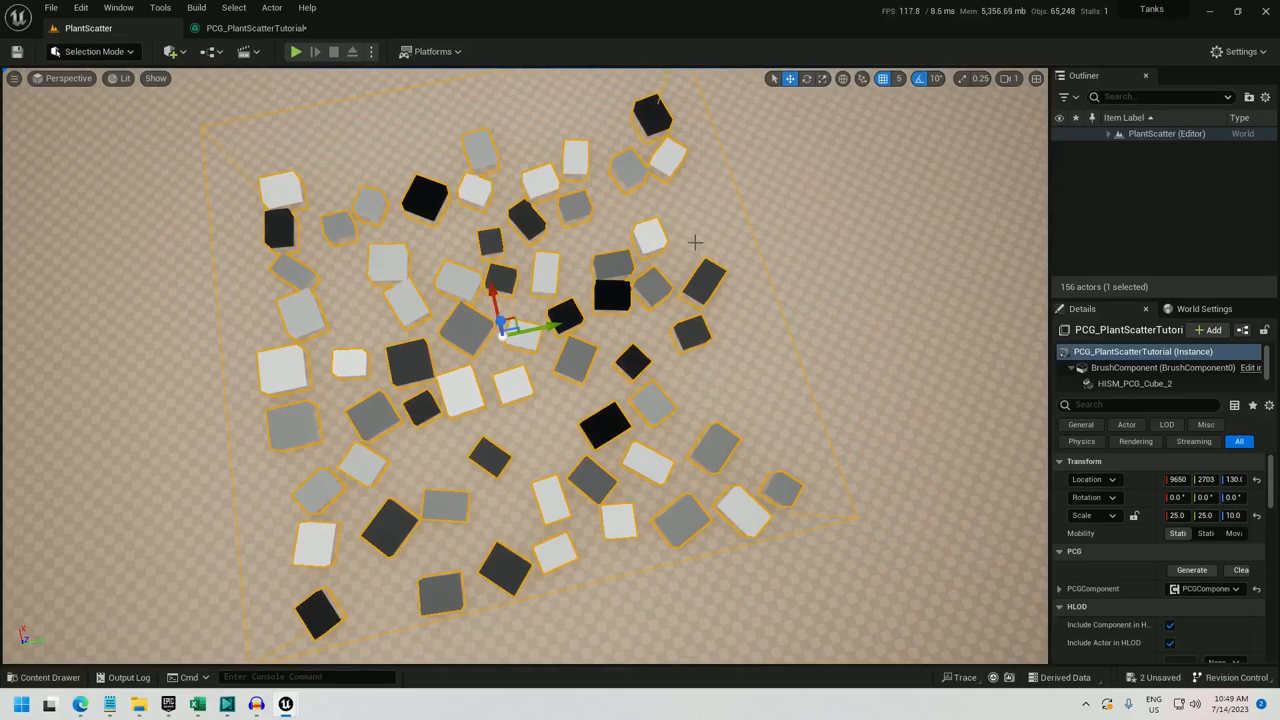
pyautogui.moveTo(678, 432)
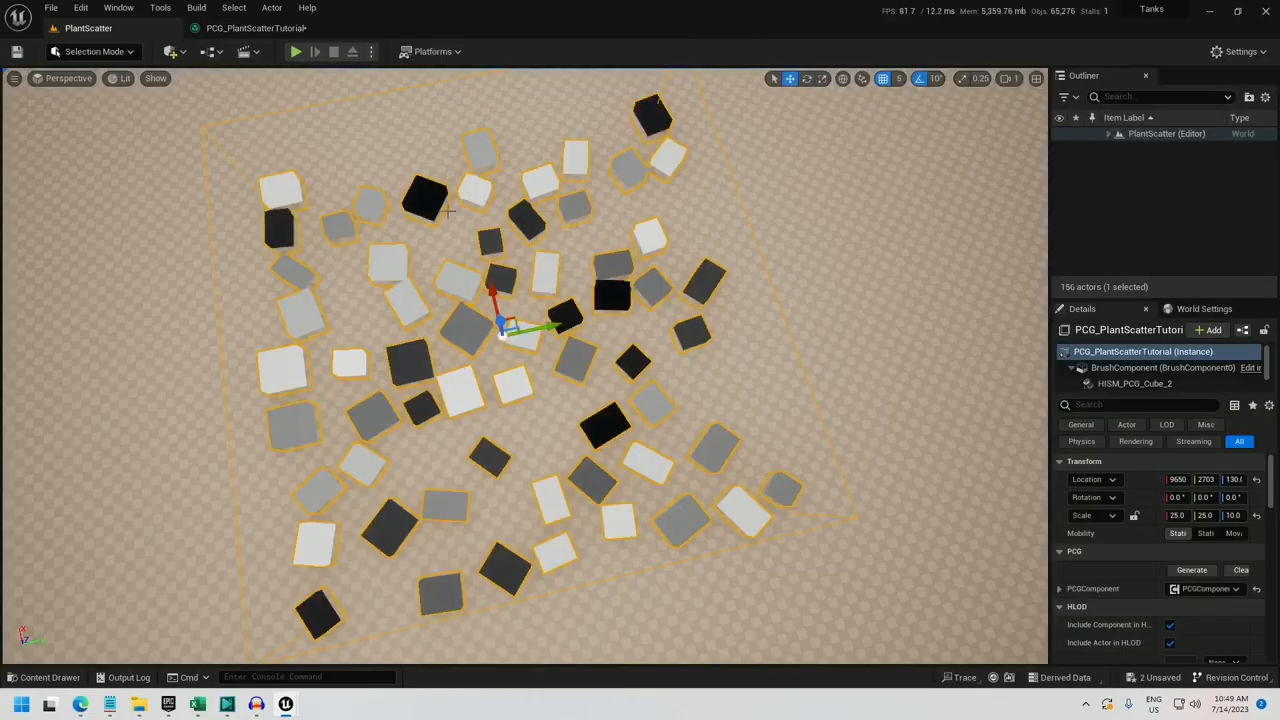
pyautogui.moveTo(474, 390)
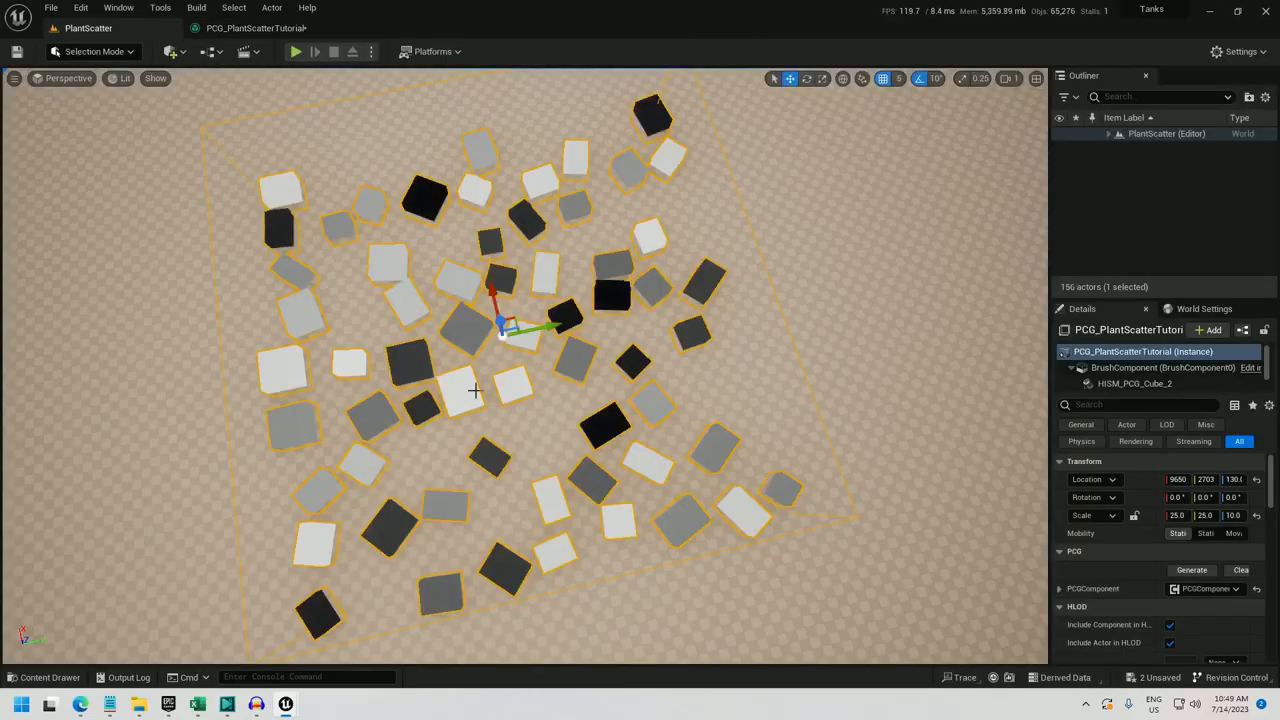
pyautogui.moveTo(444, 248)
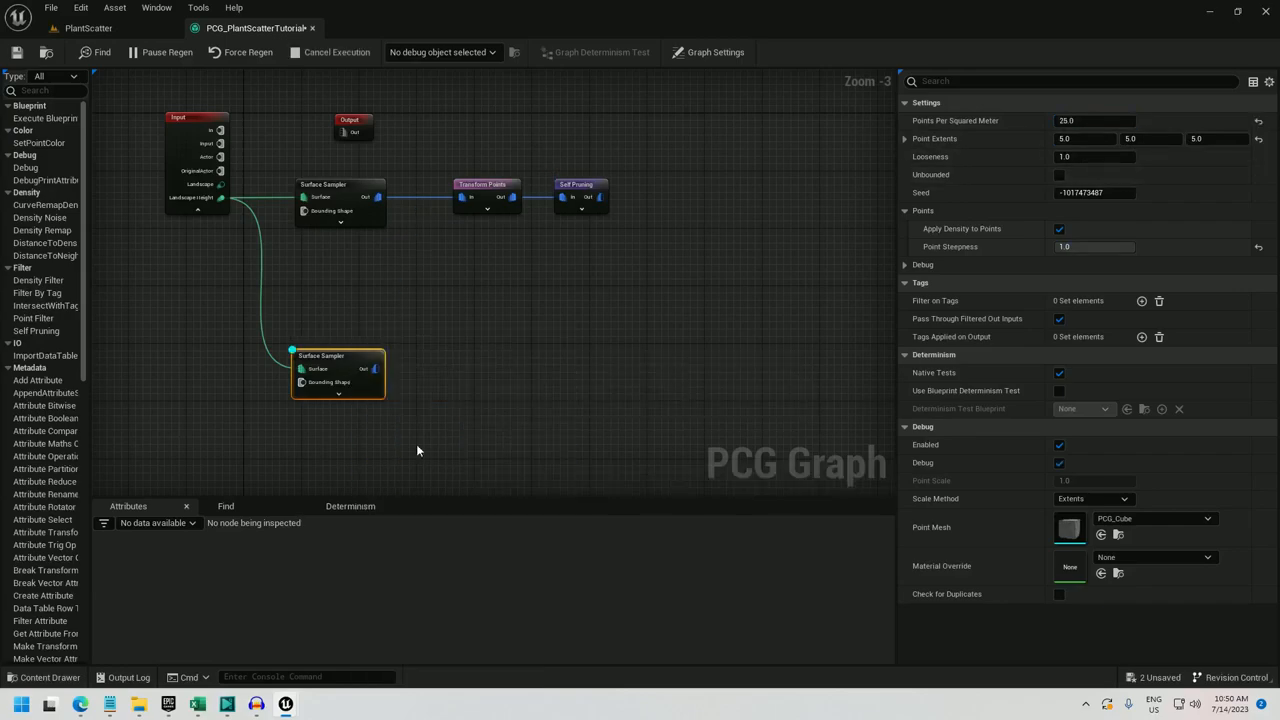
# Step: Select the second Surface Sampler node wired from the Input's Landscape pin
pyautogui.click(88, 28)
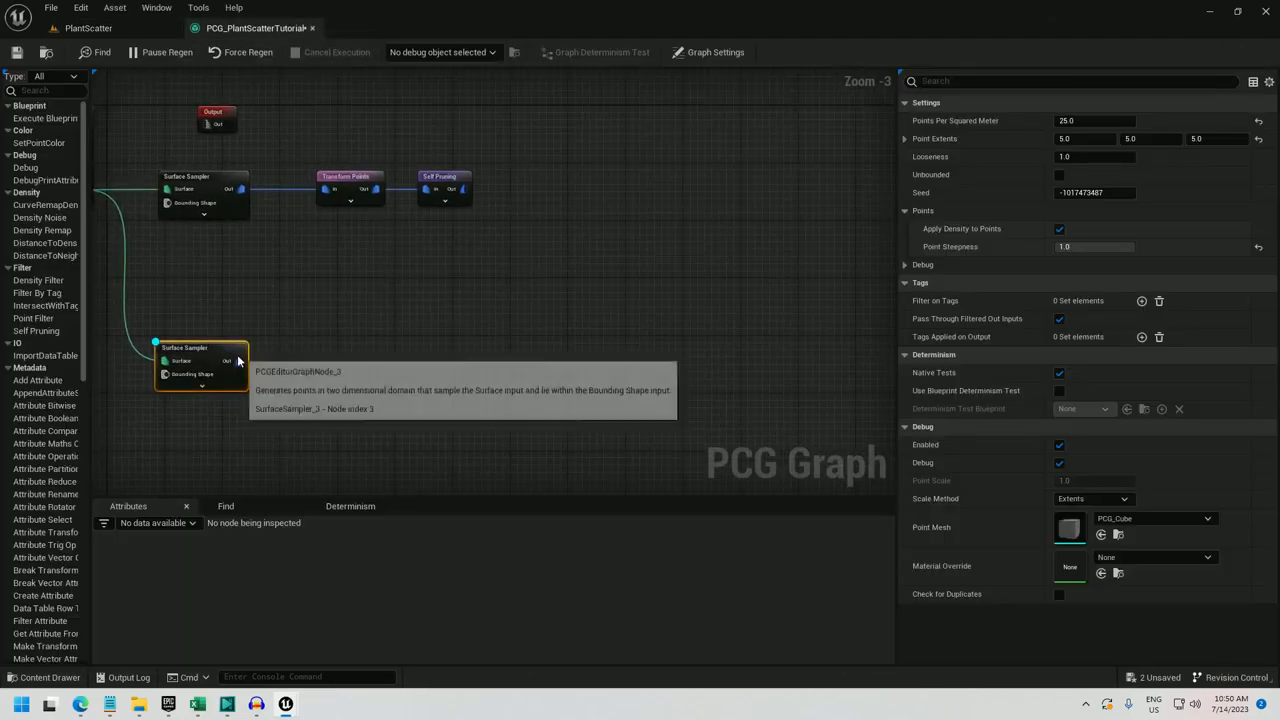
# Step: Add a Difference node taking Self Pruning and the second Surface Sampler, then view the result in the level
pyautogui.rightClick(548, 258)
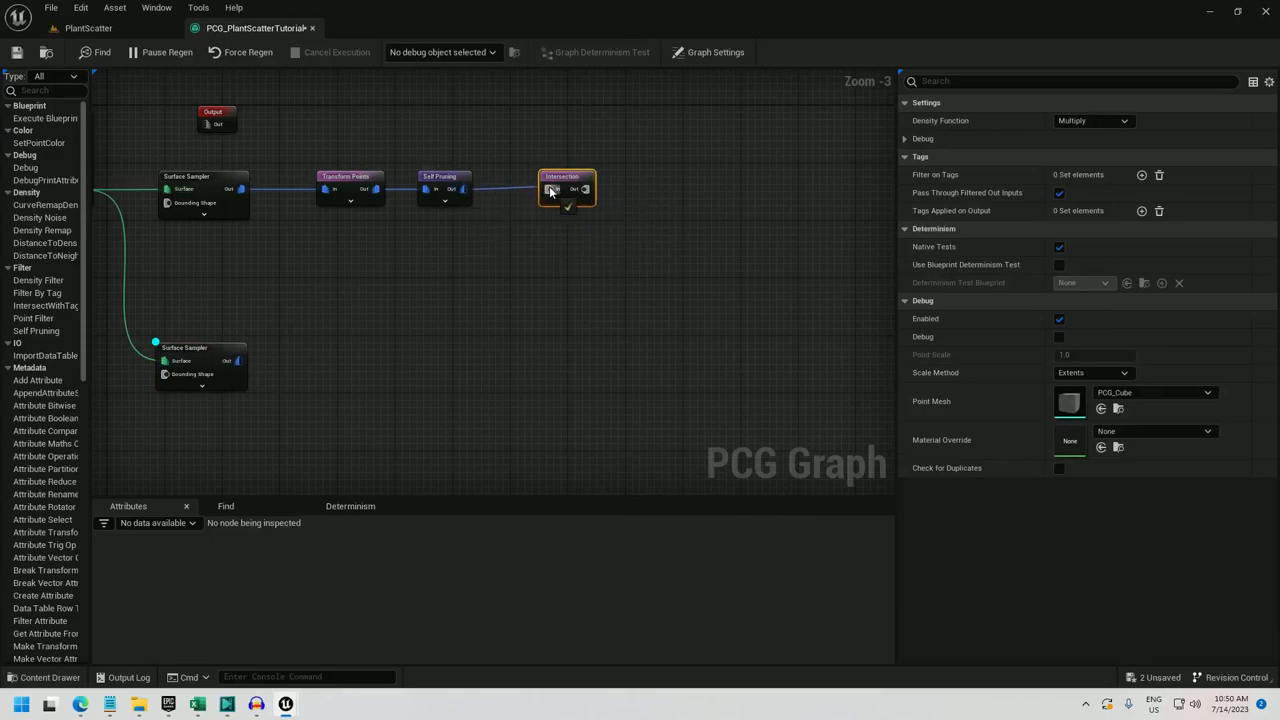
pyautogui.moveTo(236, 360); pyautogui.dragTo(550, 188)
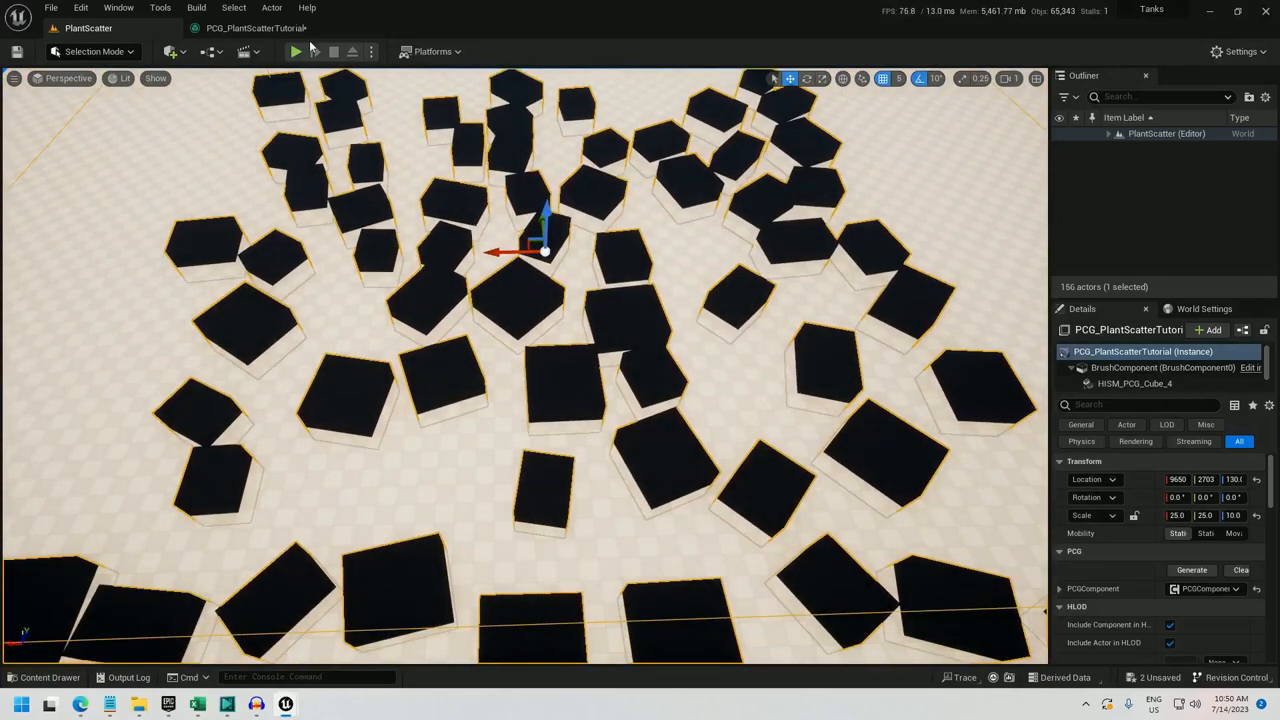
pyautogui.click(264, 28)
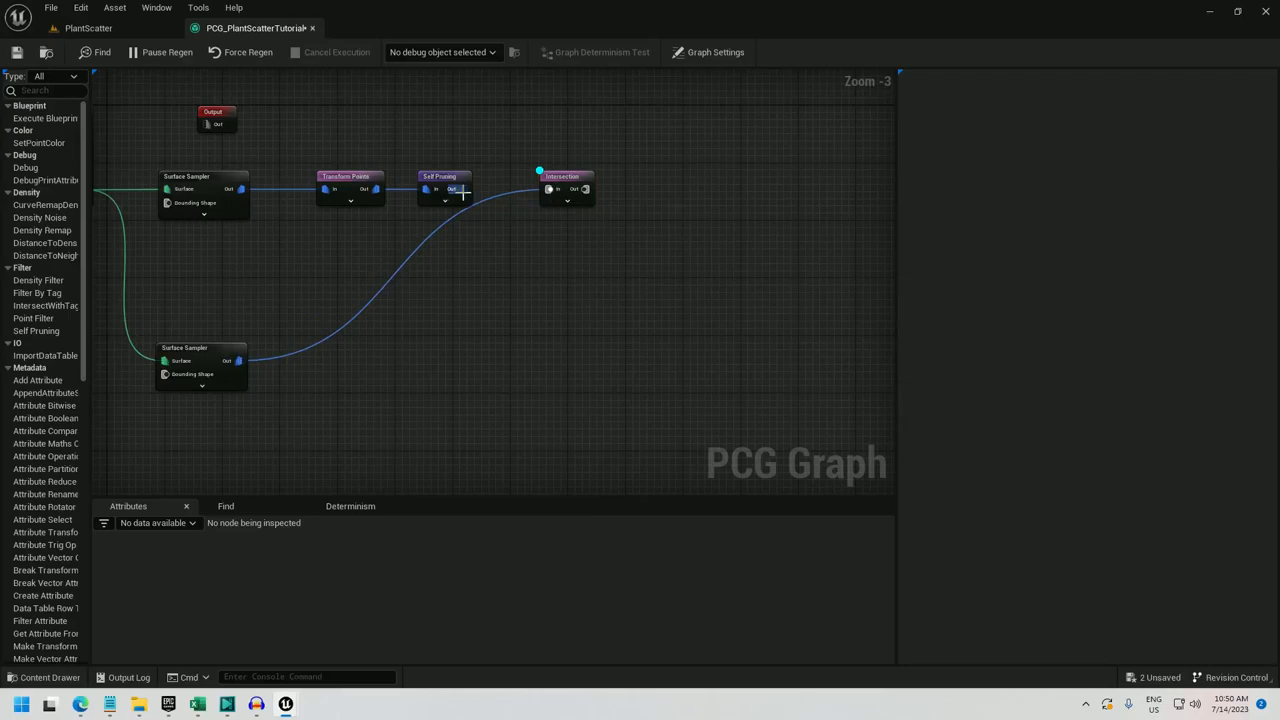
pyautogui.click(442, 176)
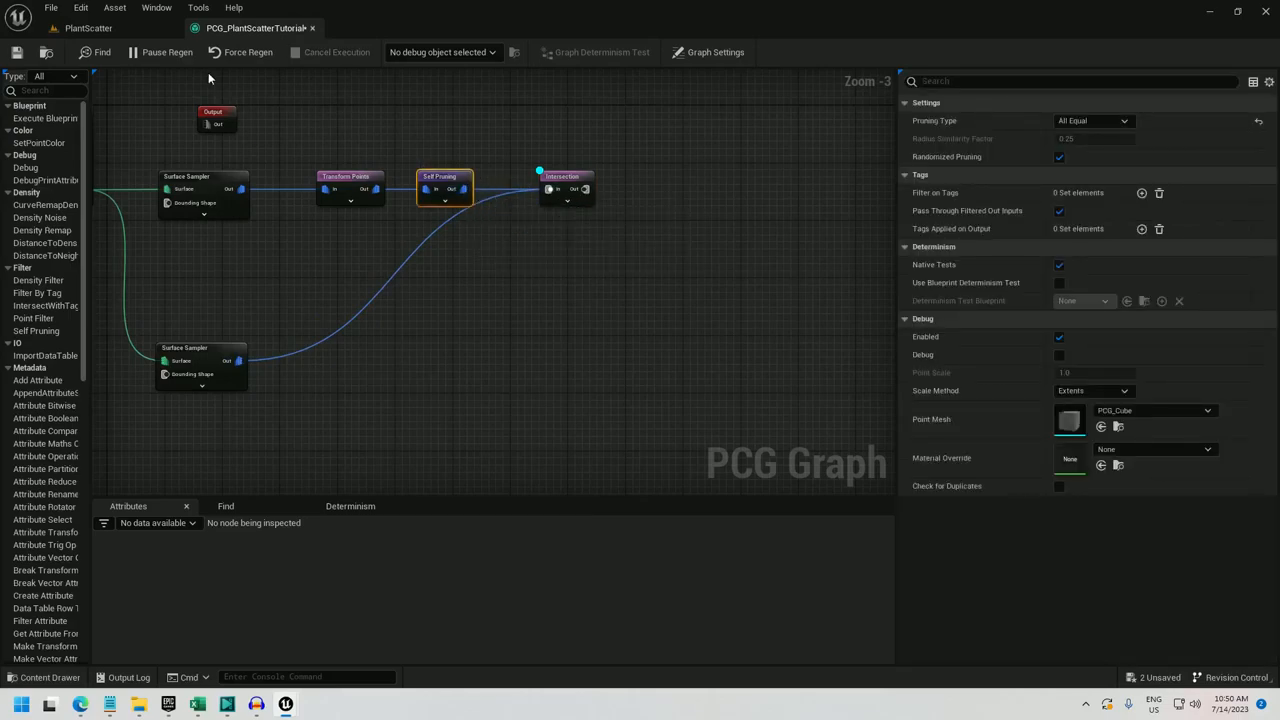
pyautogui.click(94, 28)
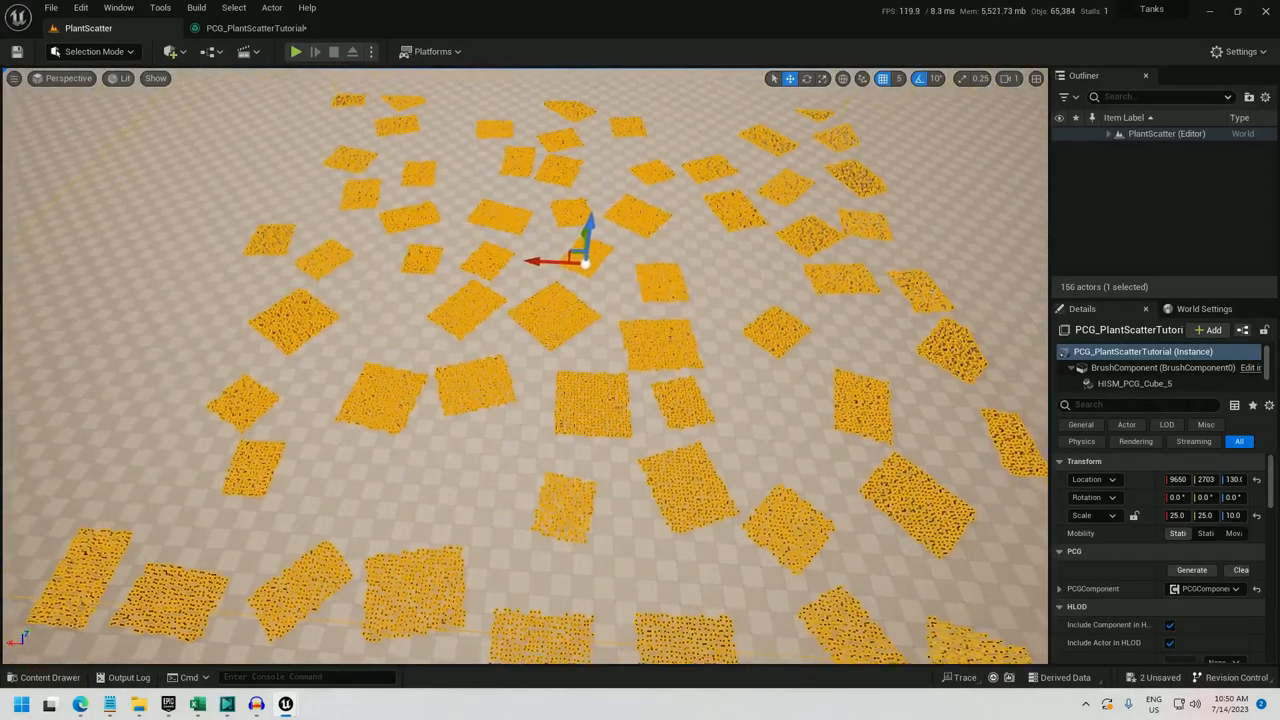
pyautogui.click(244, 28)
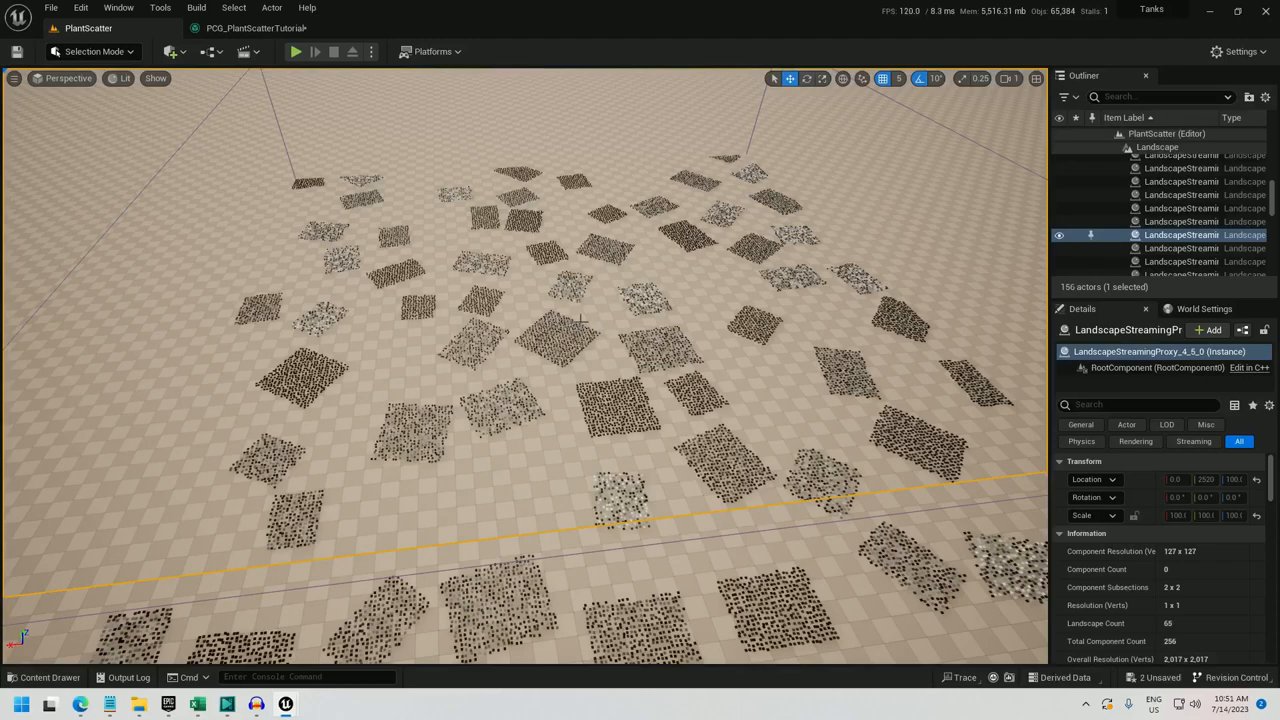
pyautogui.click(238, 28)
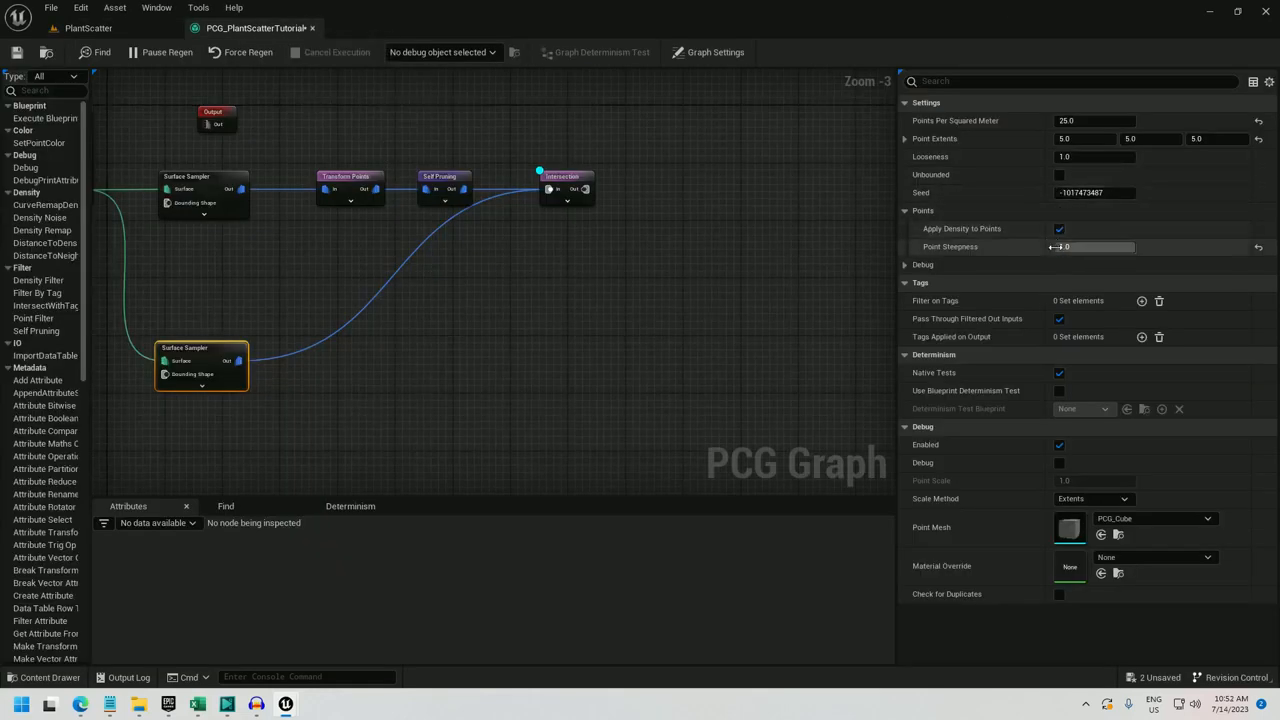
pyautogui.moveTo(1060, 228)
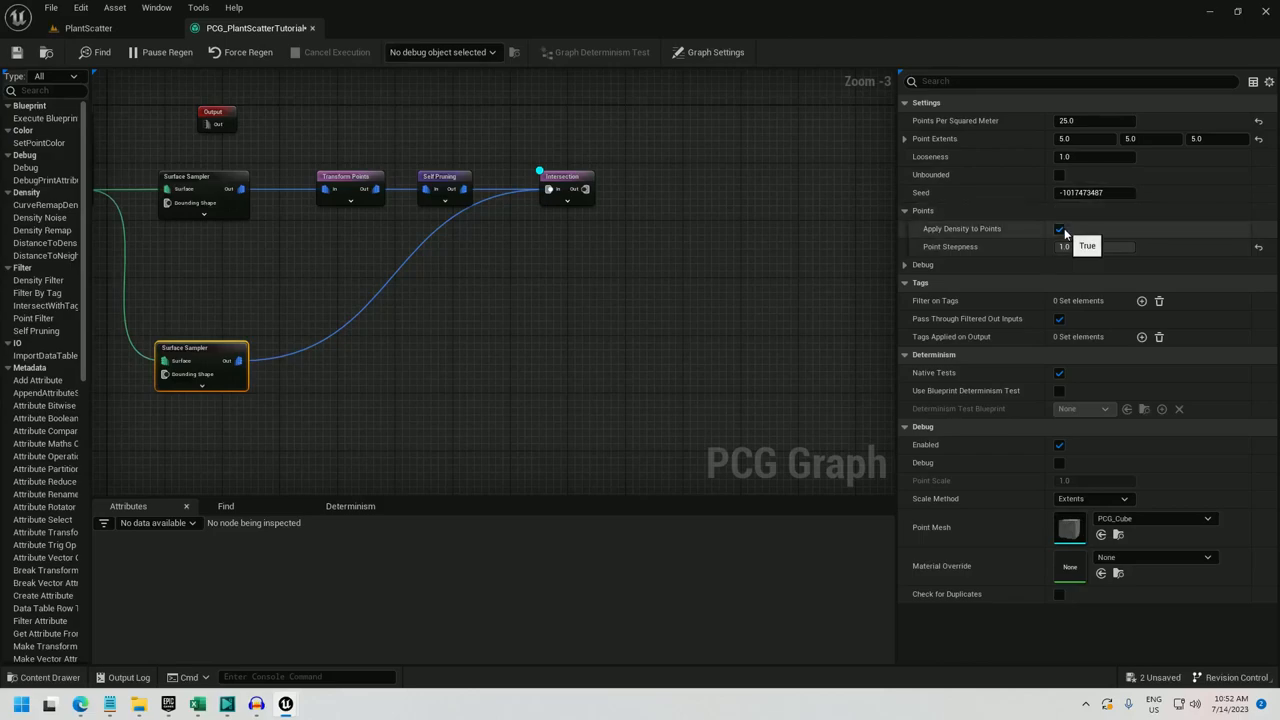
# Step: Untick Apply Density to Points on the second sampler and debug-display only its points in the level
pyautogui.click(1056, 228)
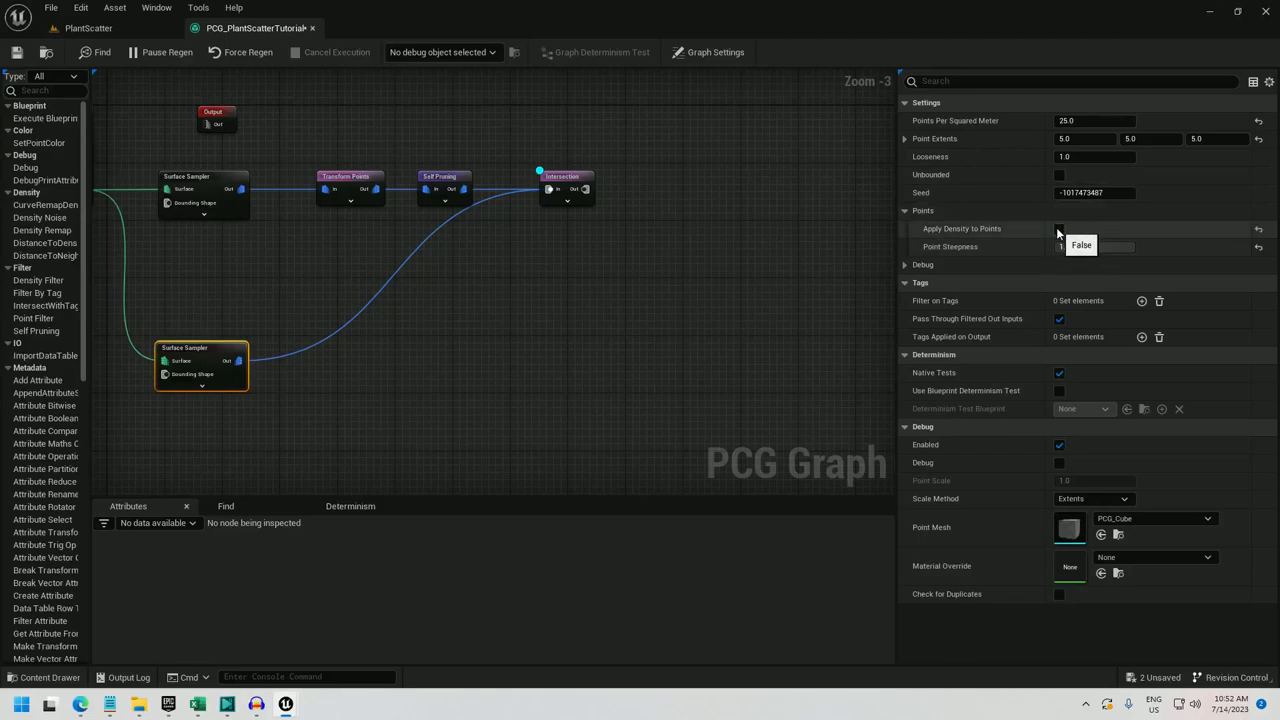
pyautogui.rightClick(200, 364)
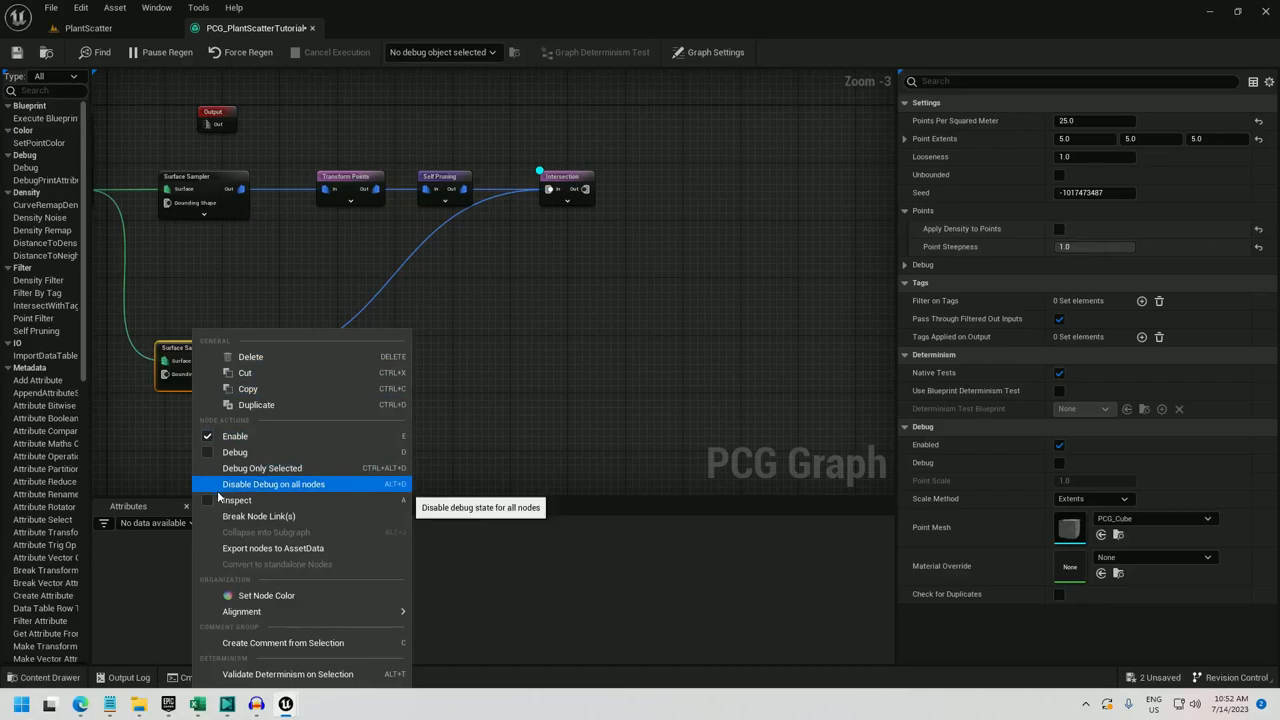
pyautogui.click(268, 482)
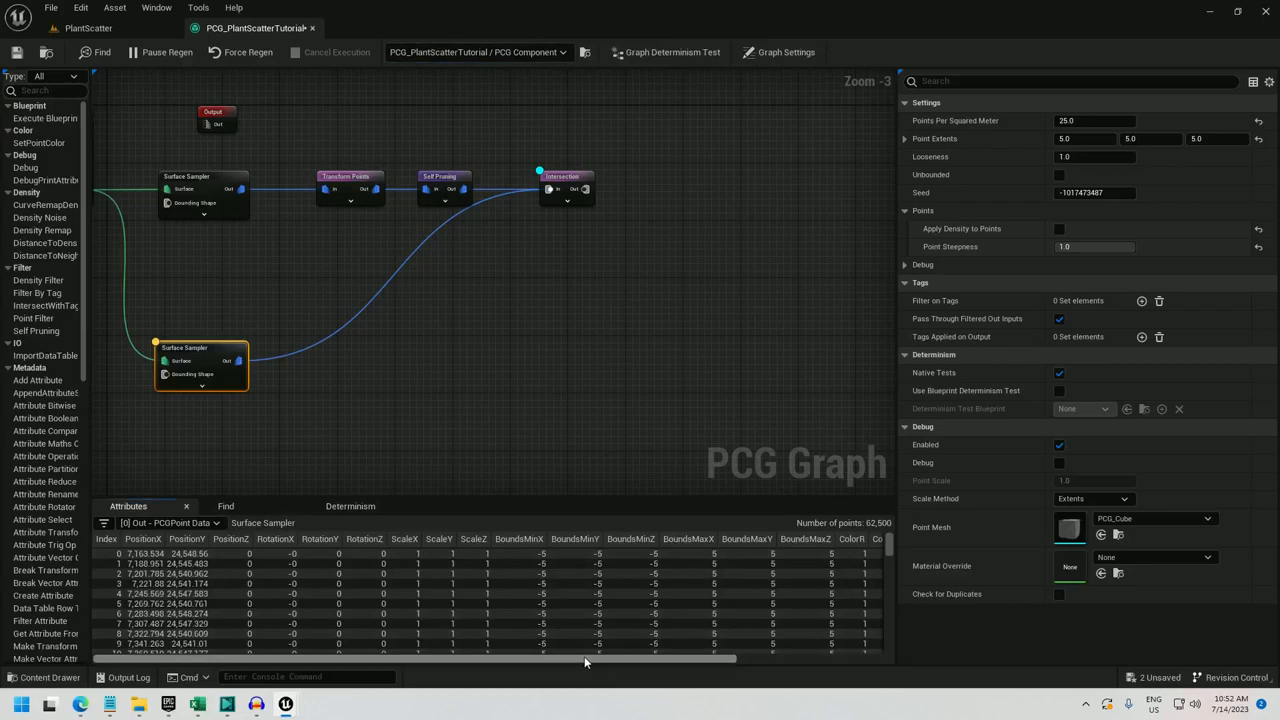
pyautogui.hscroll(3)
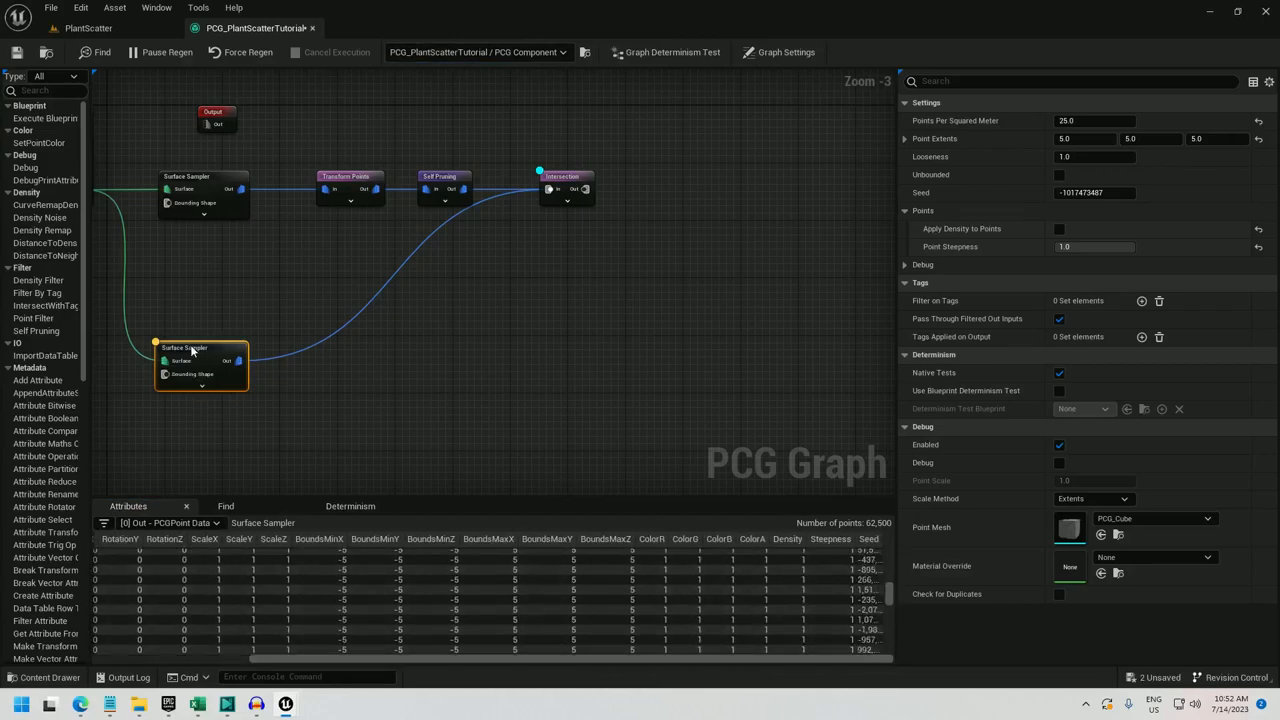
pyautogui.click(102, 28)
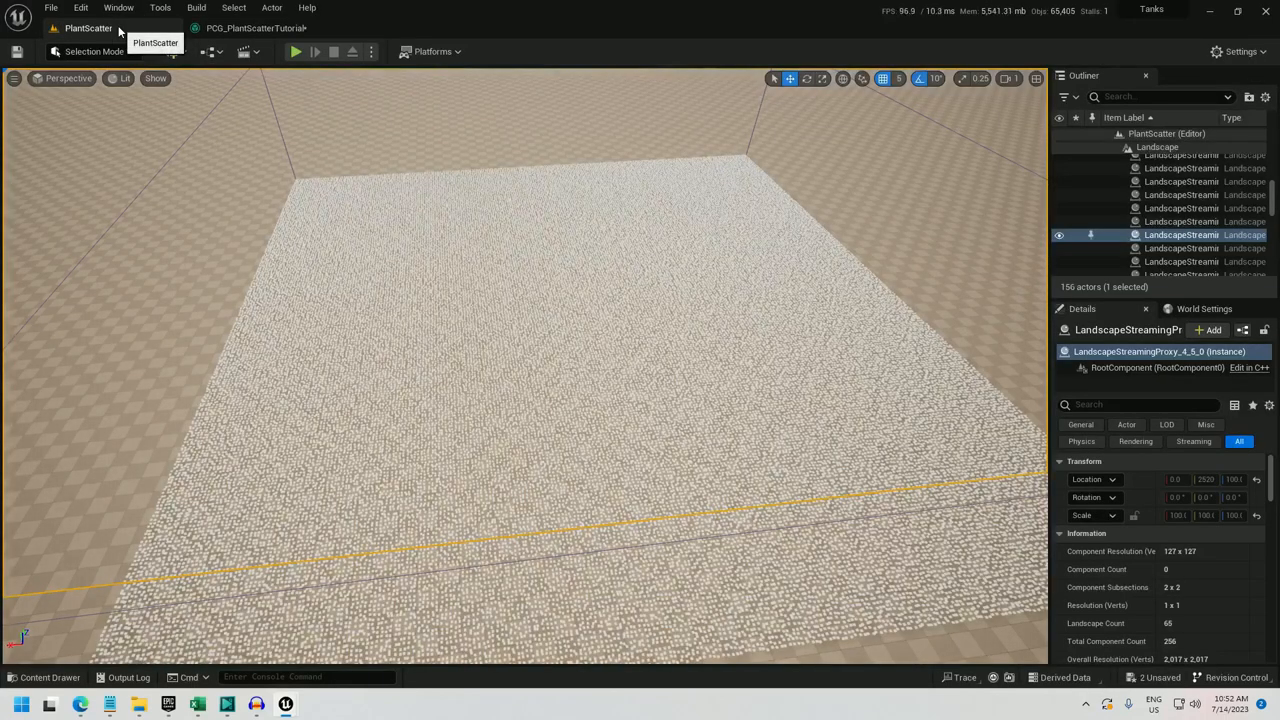
pyautogui.click(240, 28)
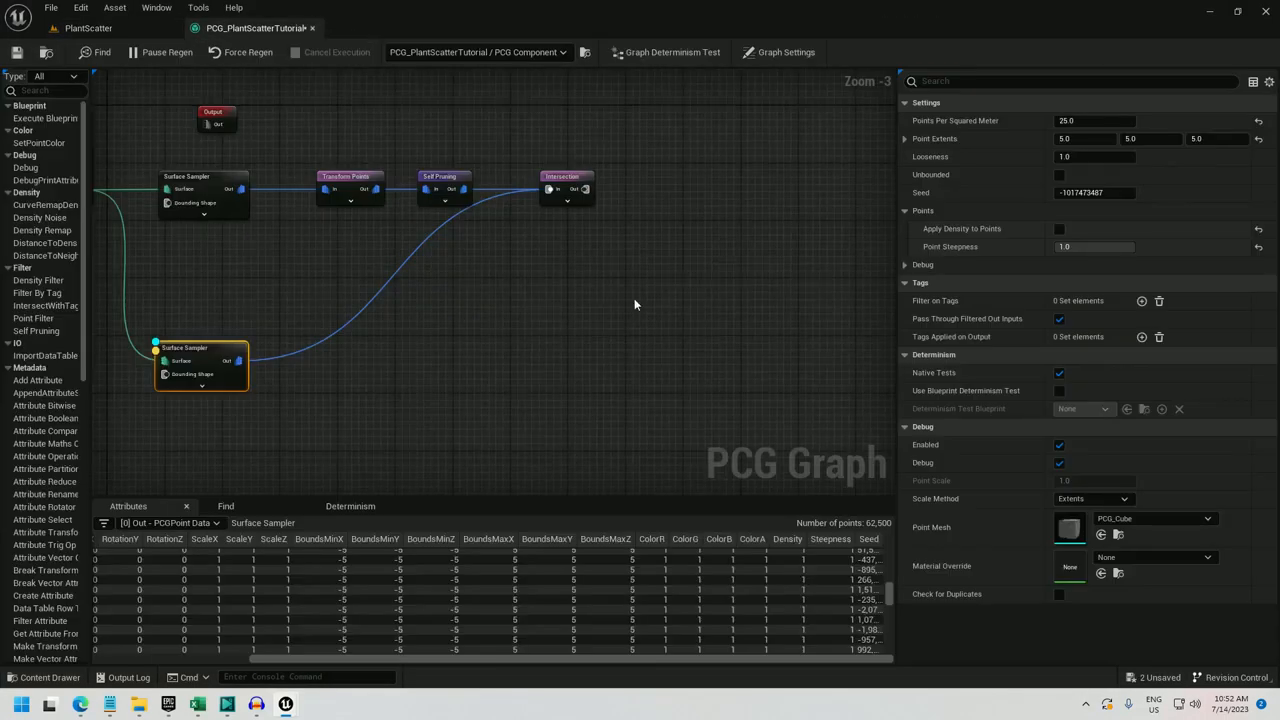
# Step: Limit debug output to the Difference node and check the separated patches in the level
pyautogui.rightClick(564, 188)
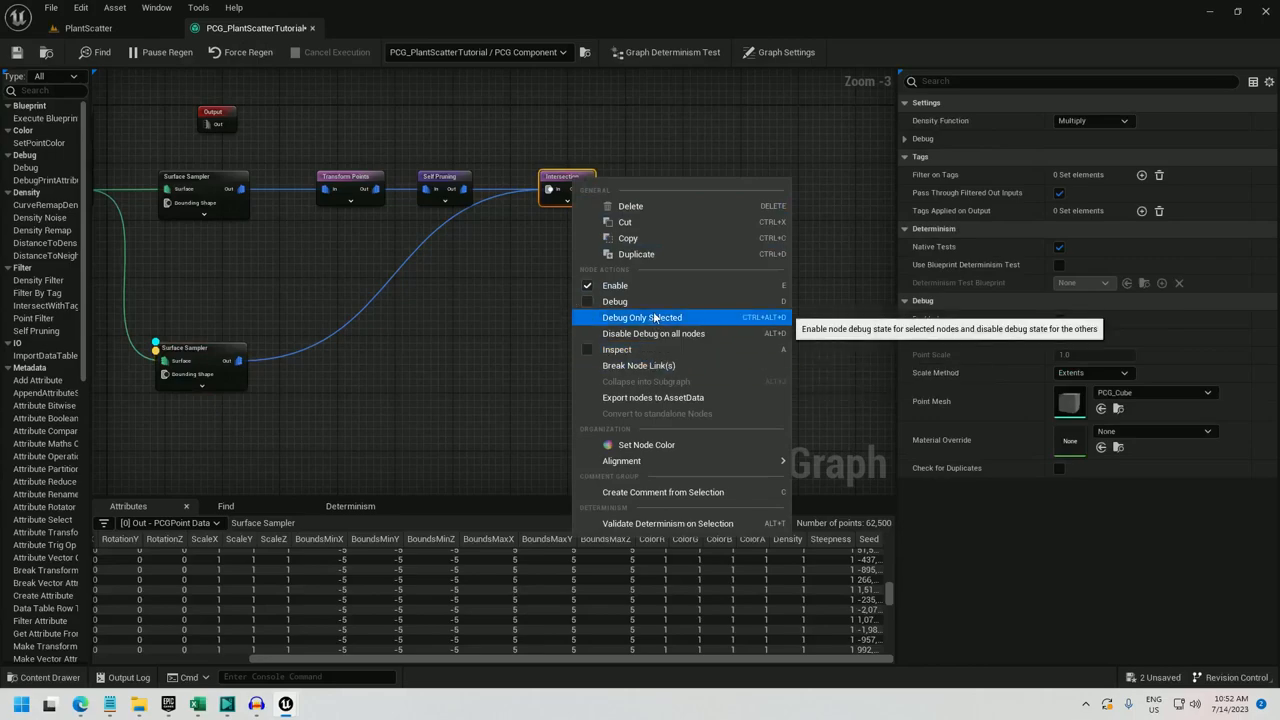
pyautogui.click(640, 316)
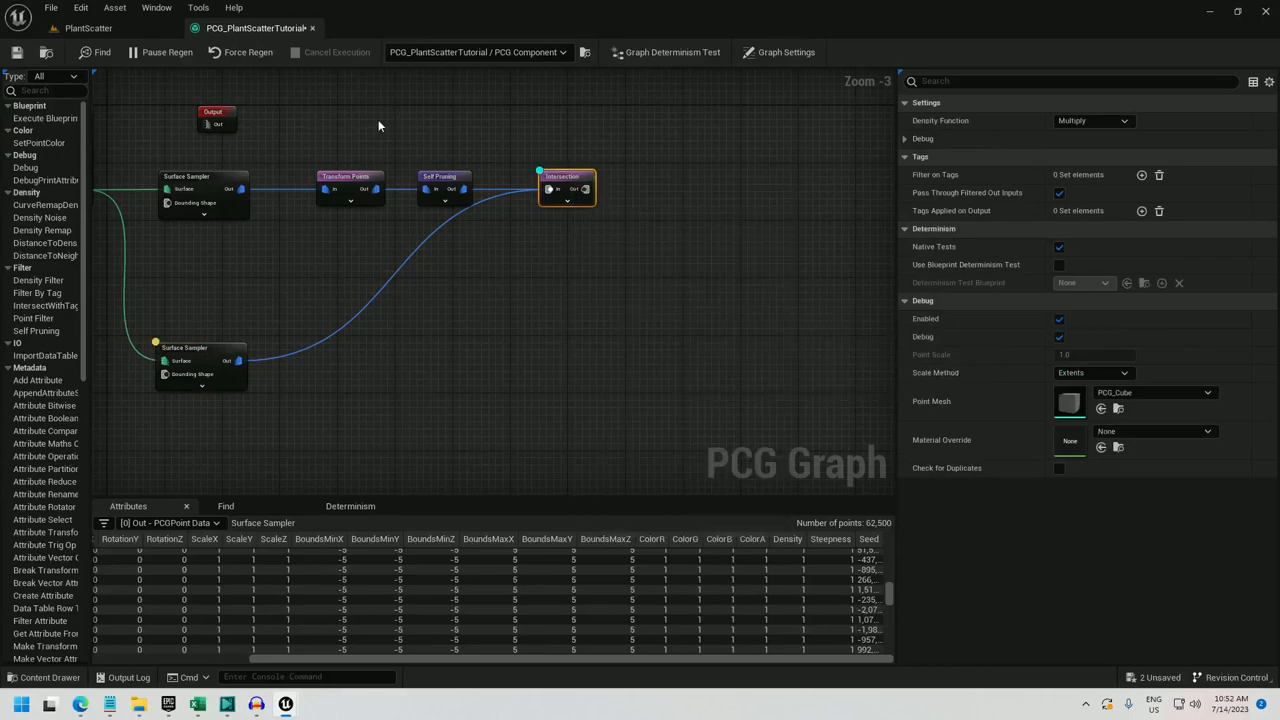
pyautogui.moveTo(90, 28)
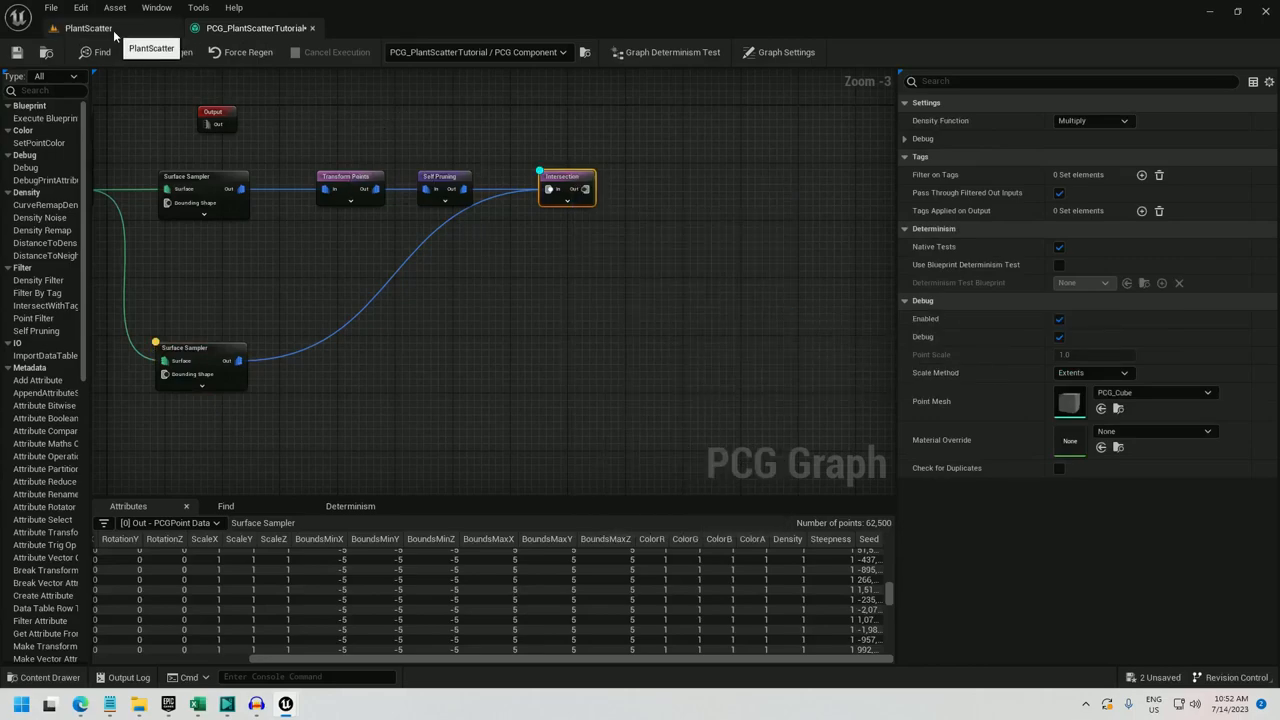
pyautogui.click(88, 28)
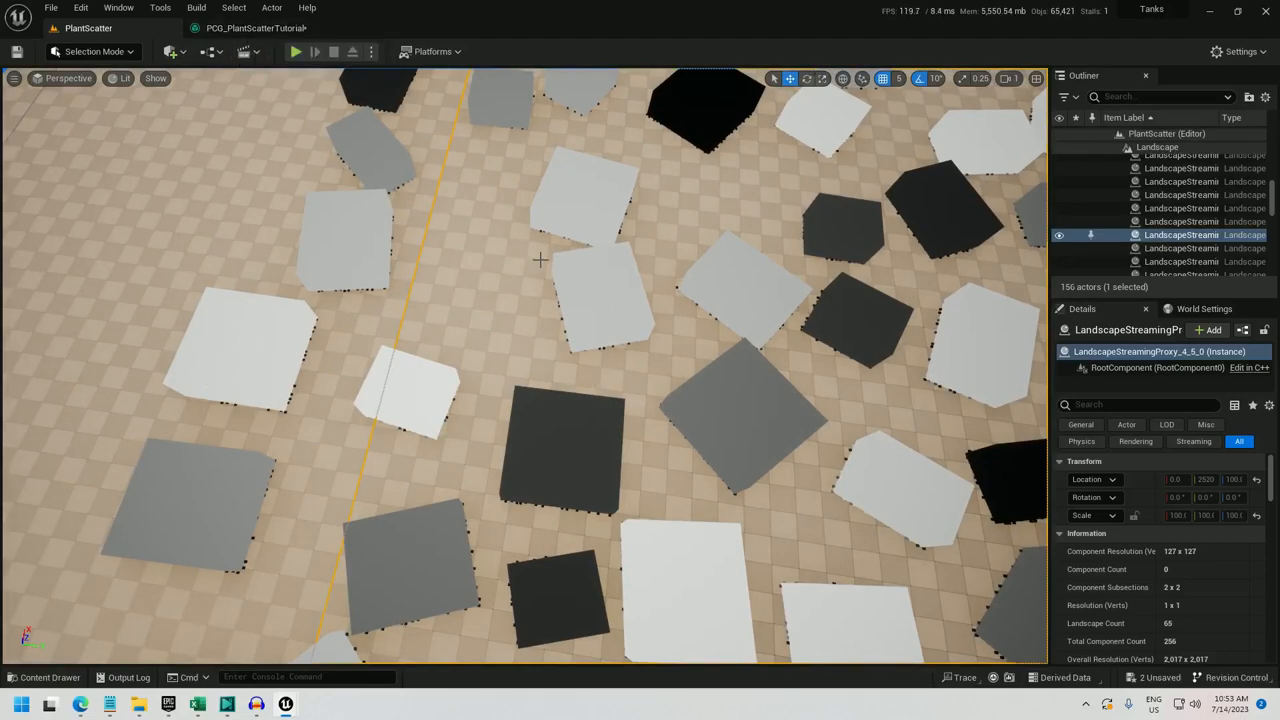
pyautogui.click(252, 26)
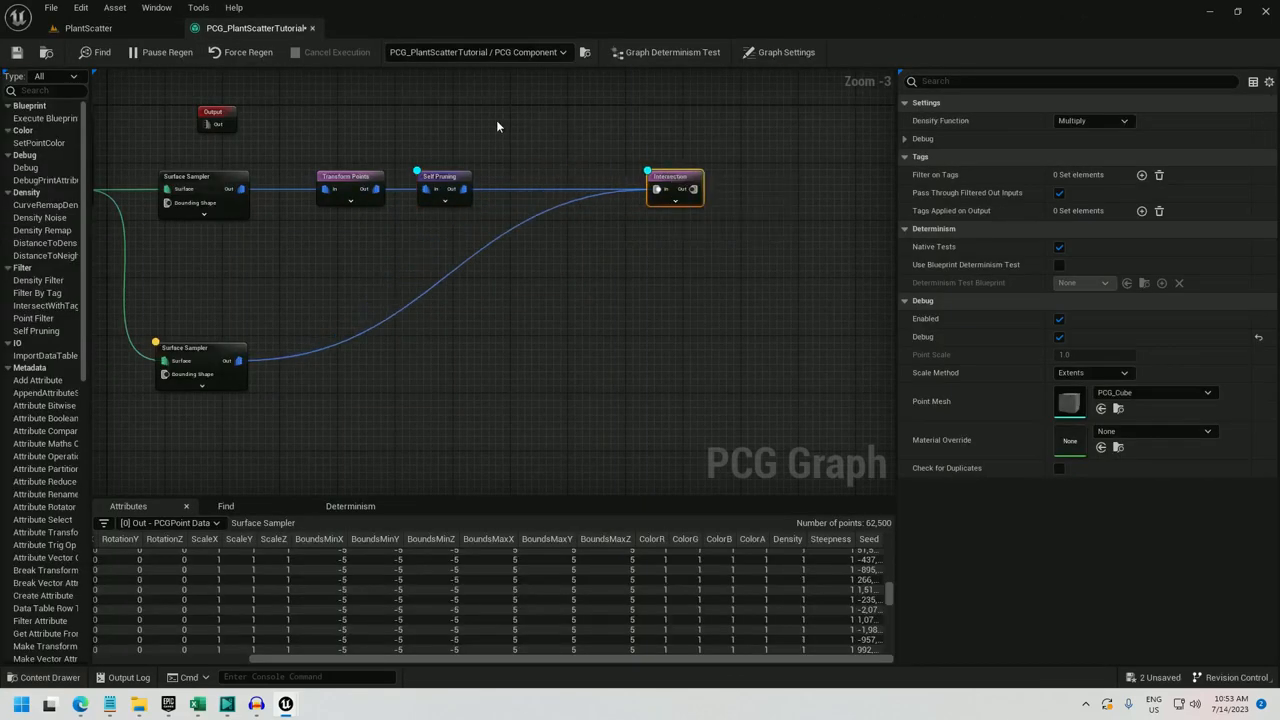
# Step: Add Attribute Operation nodes, one wired after the Difference output
pyautogui.write('attribute o')
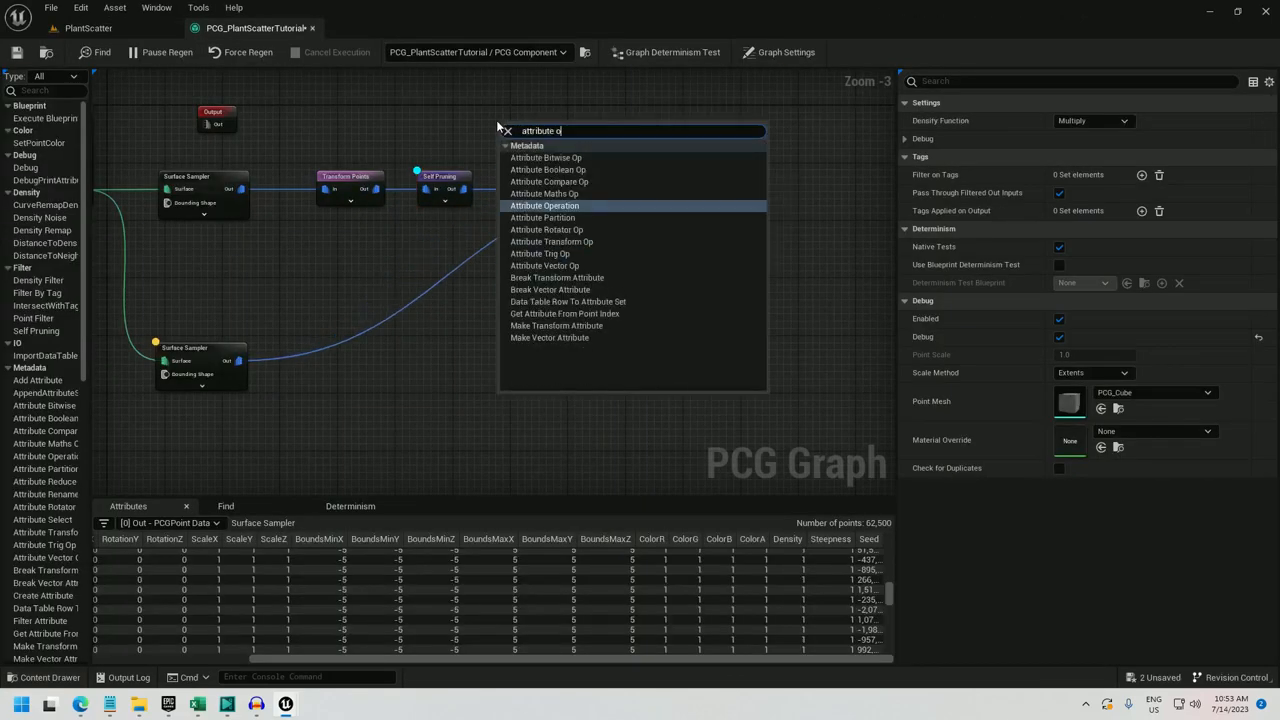
pyautogui.click(544, 204)
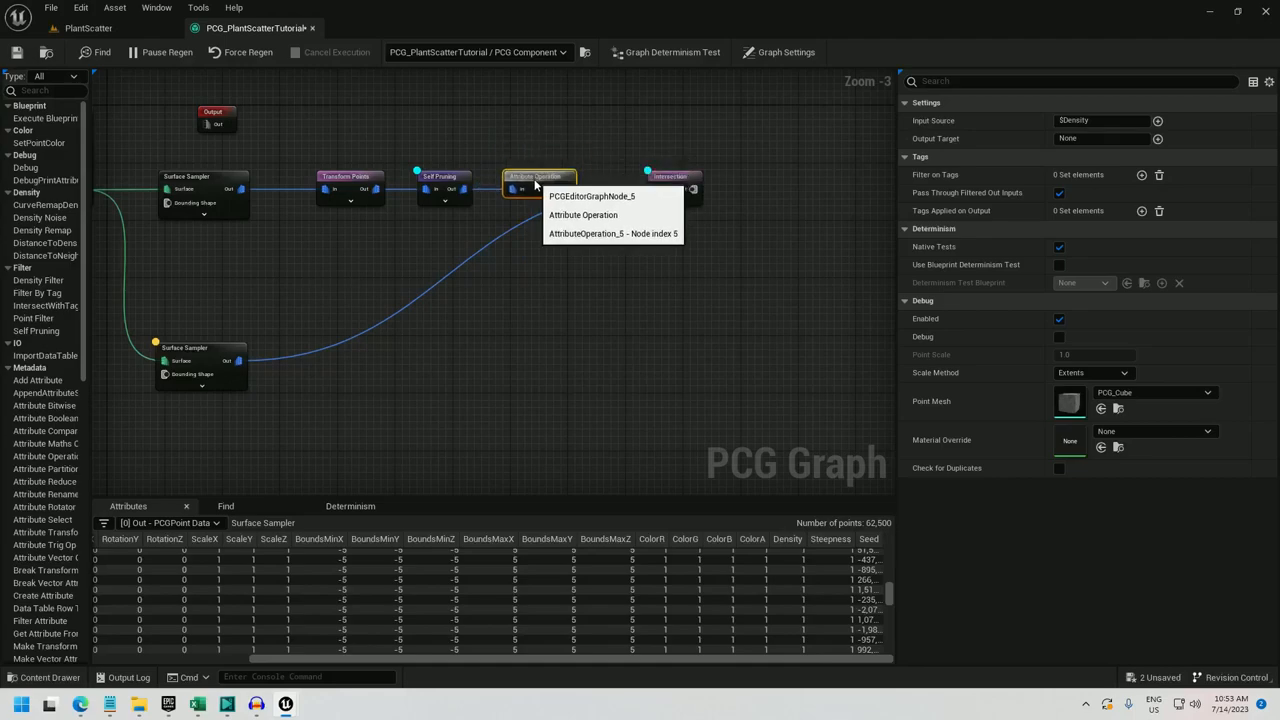
pyautogui.click(1100, 120)
pyautogui.write('DensityCopy')
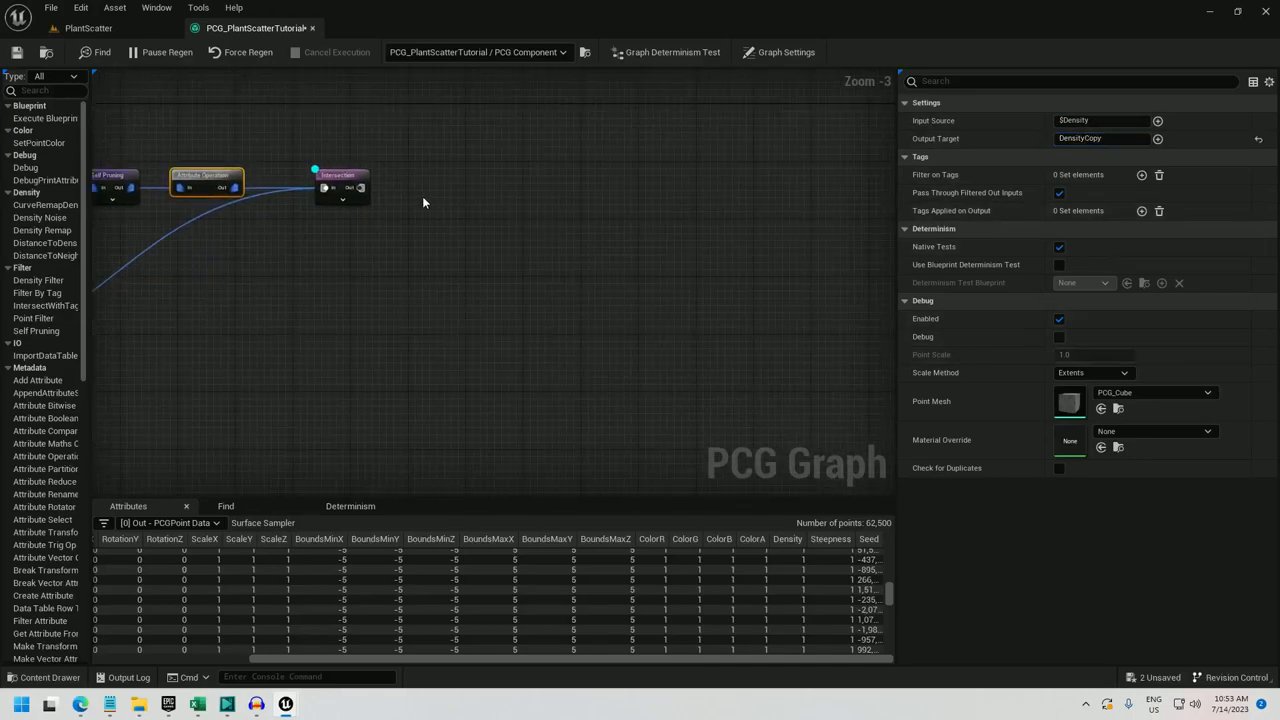
pyautogui.moveTo(360, 188); pyautogui.dragTo(428, 194)
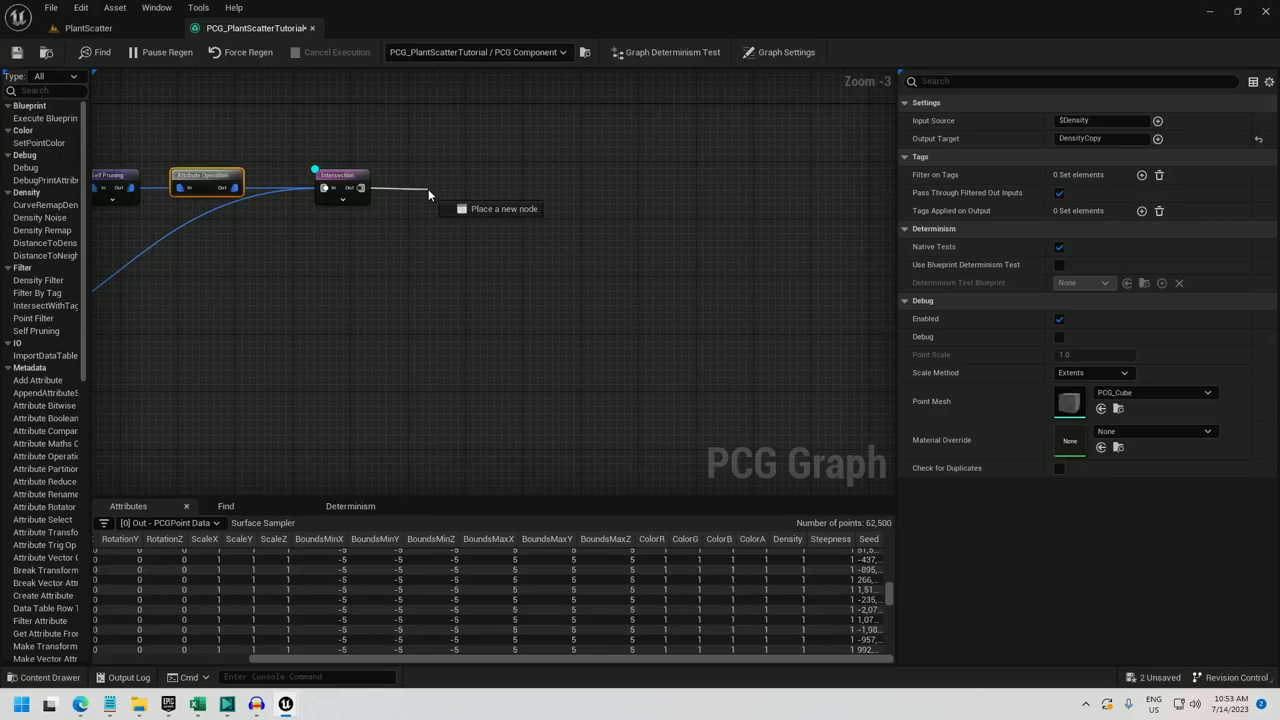
pyautogui.write('attribute')
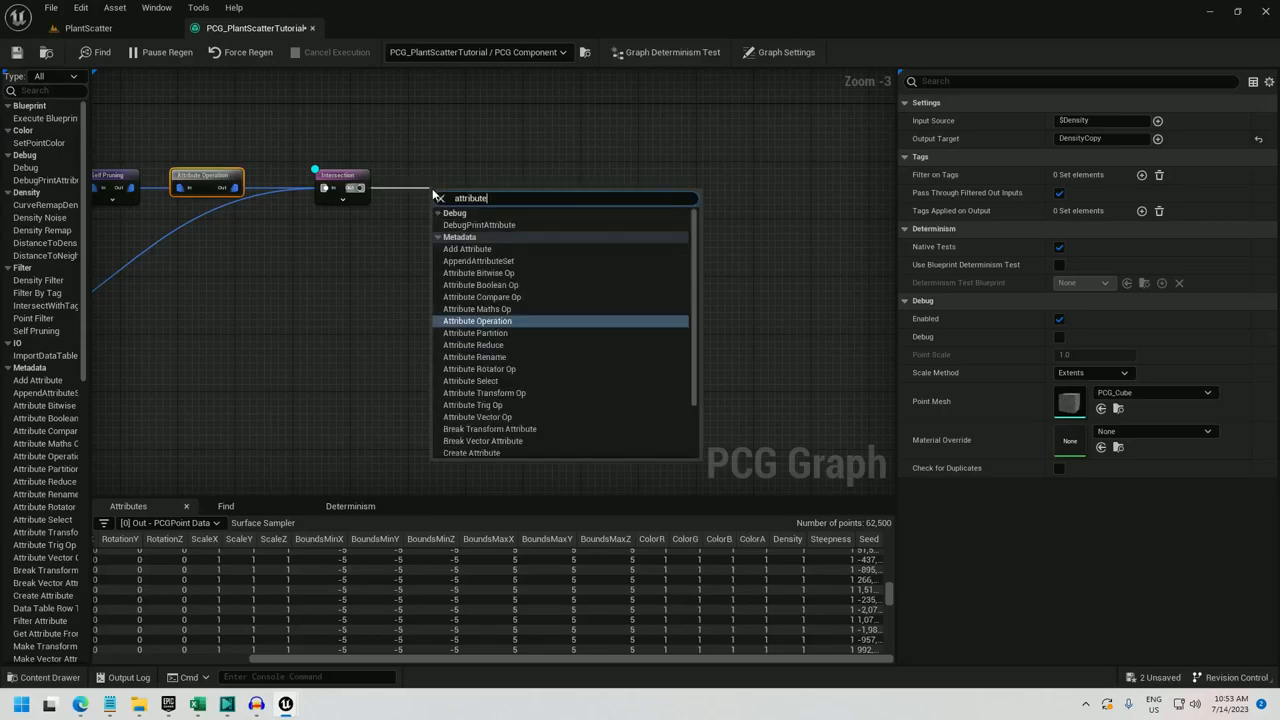
pyautogui.click(476, 320)
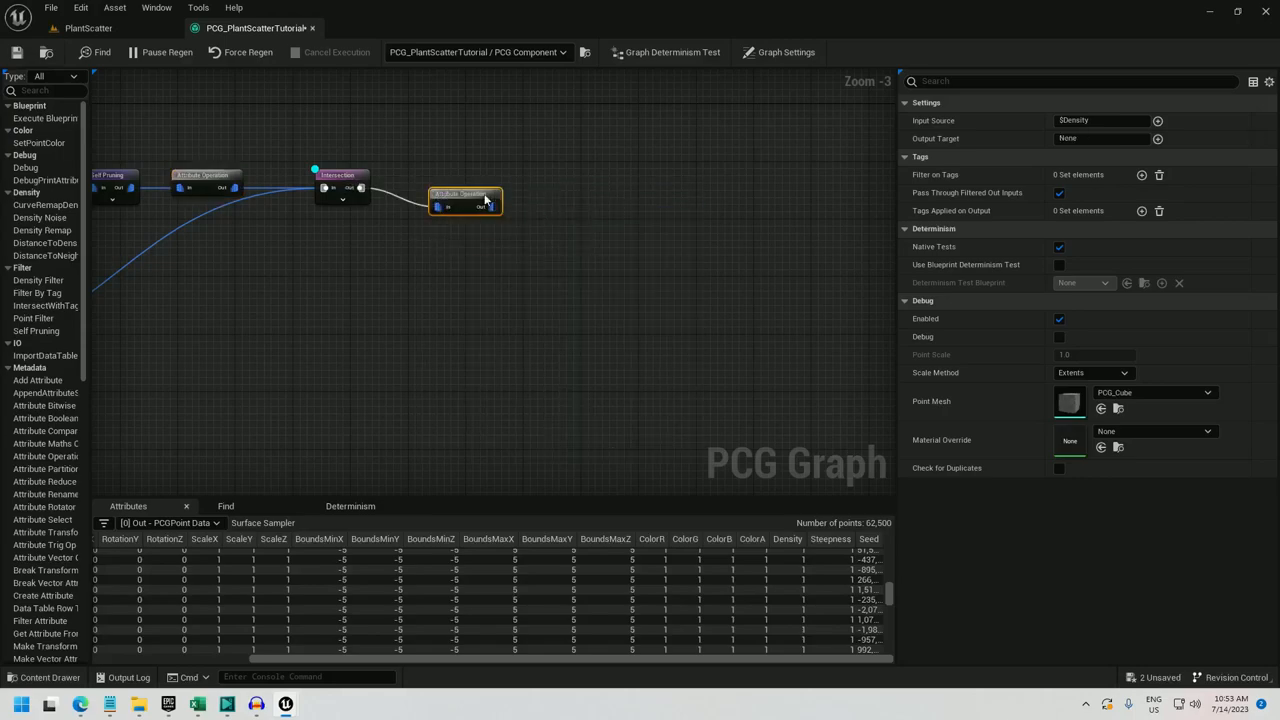
# Step: Set the node to copy DensityCopy into $Density and duplicate it
pyautogui.click(1100, 120)
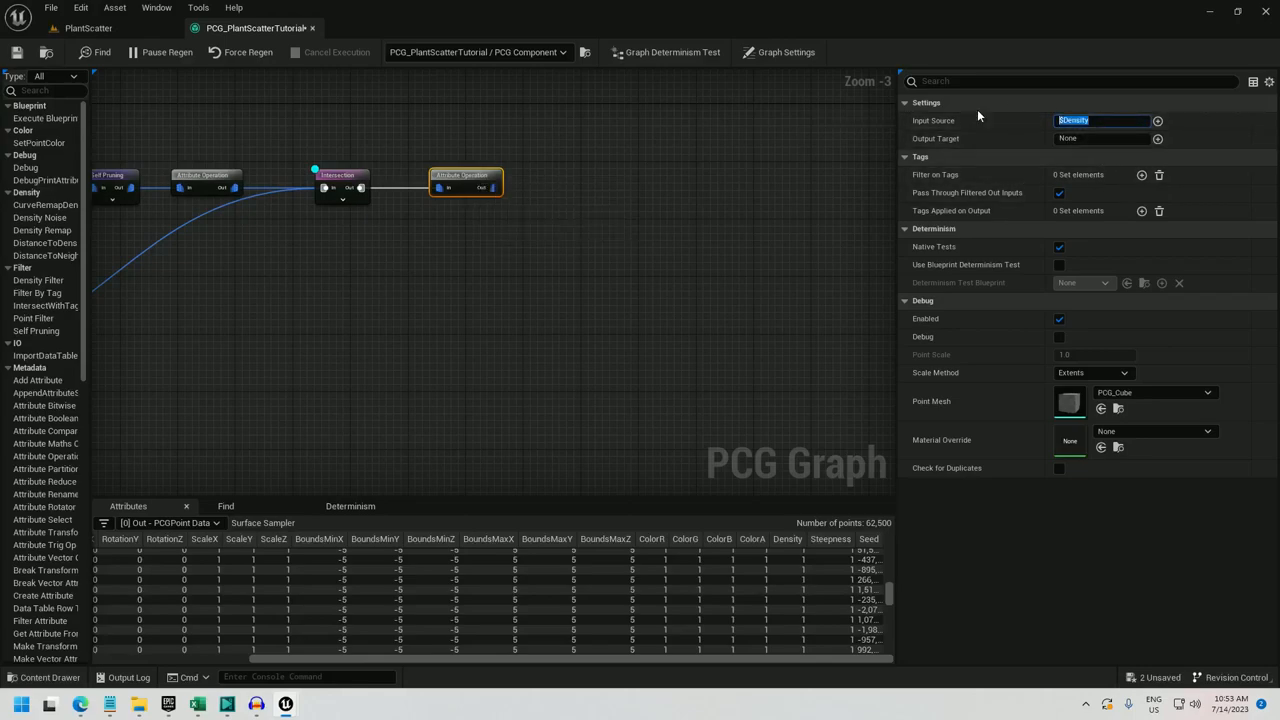
pyautogui.write('DensityCopy')
pyautogui.click(1102, 138)
pyautogui.write('$Den')
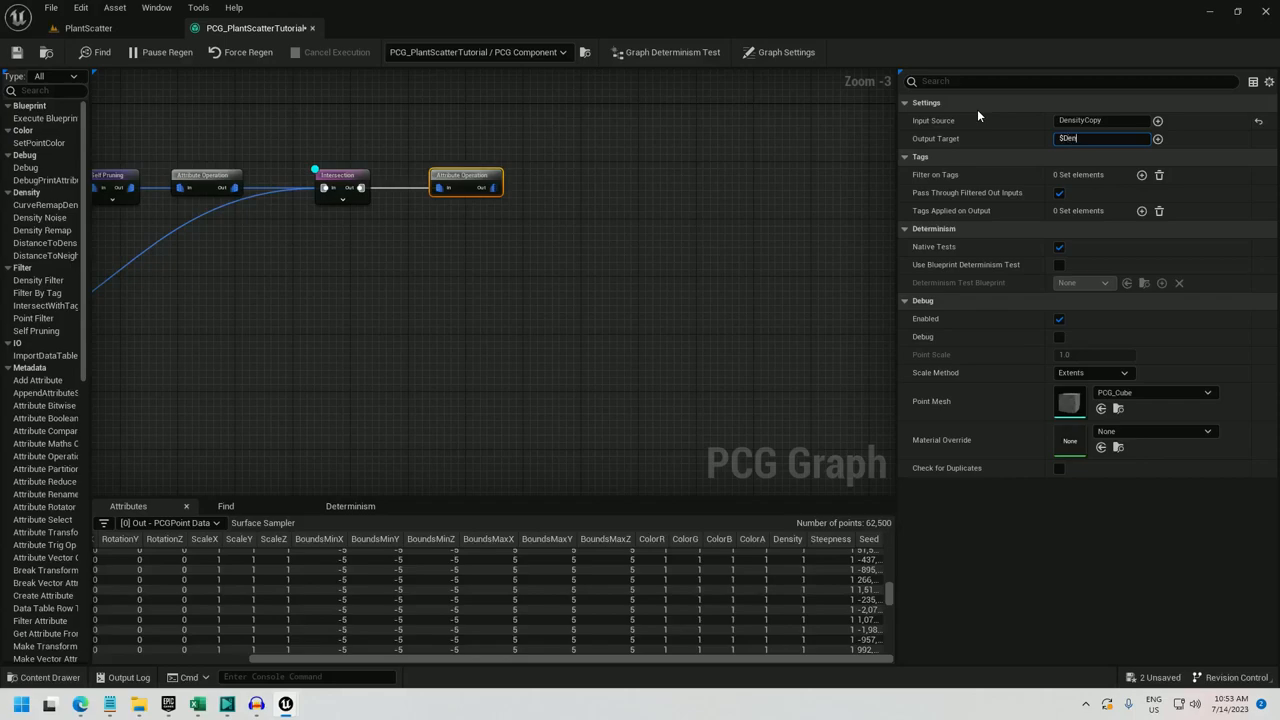
pyautogui.rightClick(338, 176)
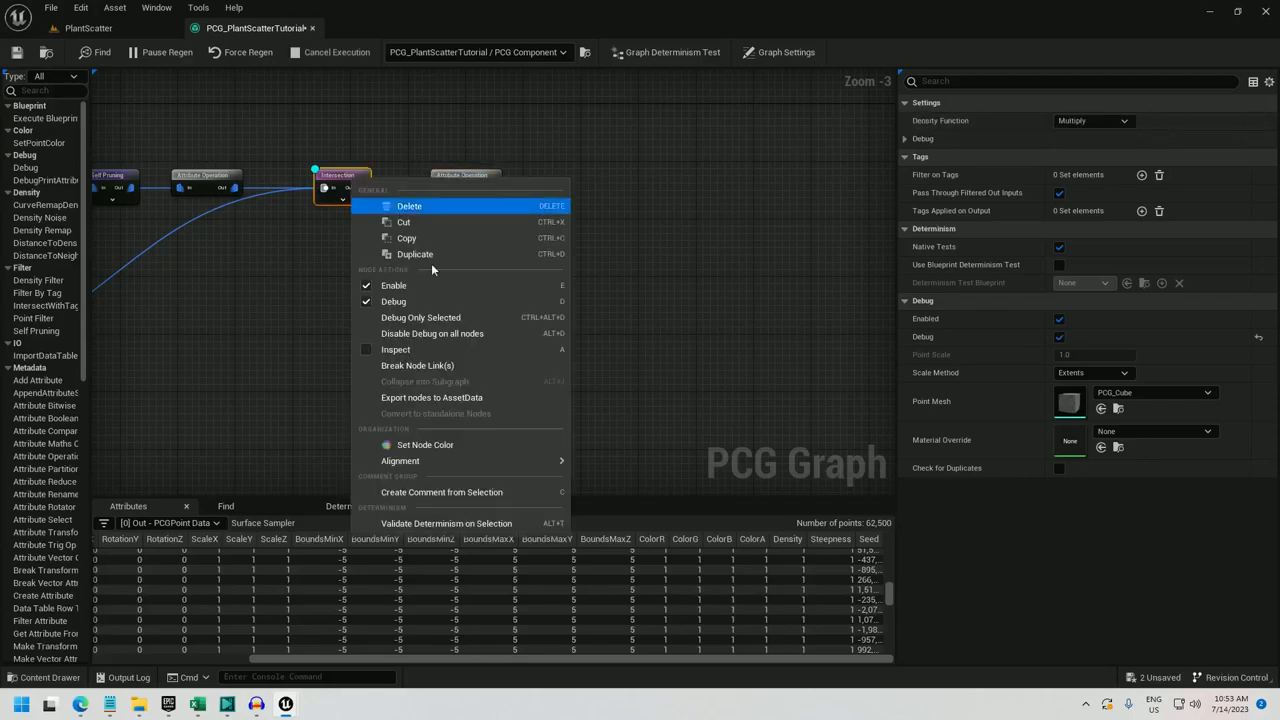
pyautogui.click(340, 188)
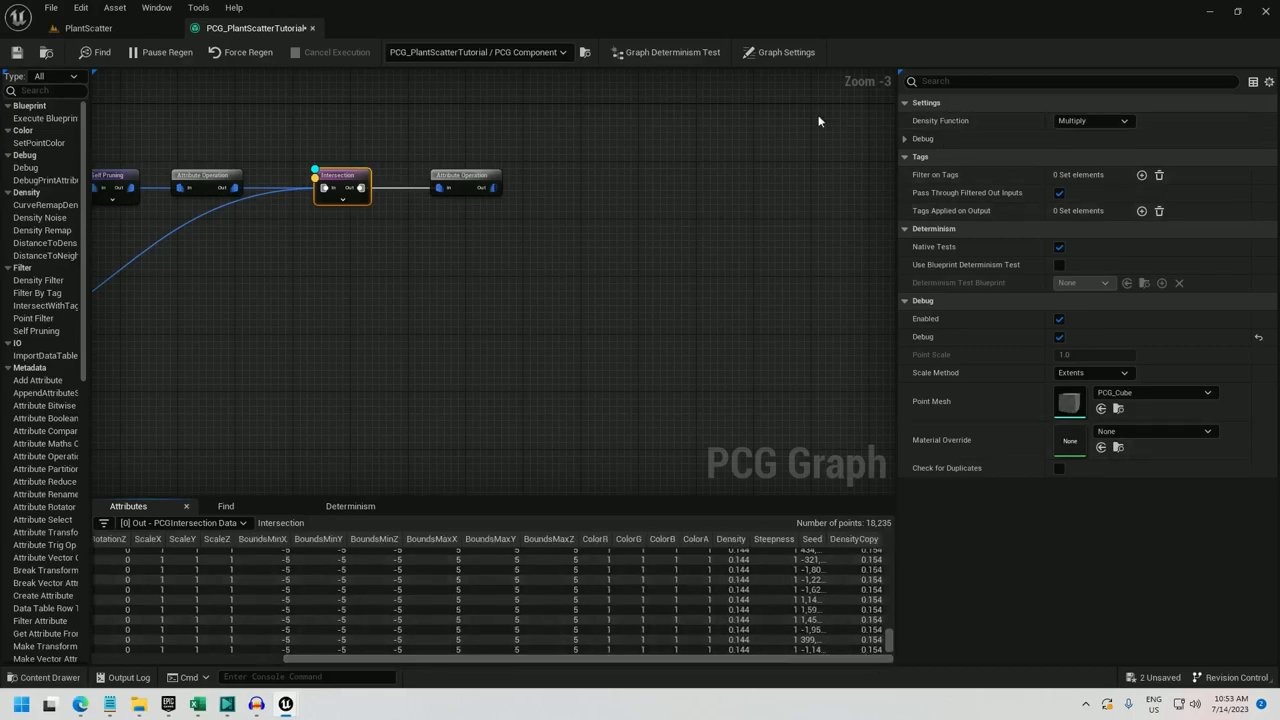
pyautogui.click(464, 184)
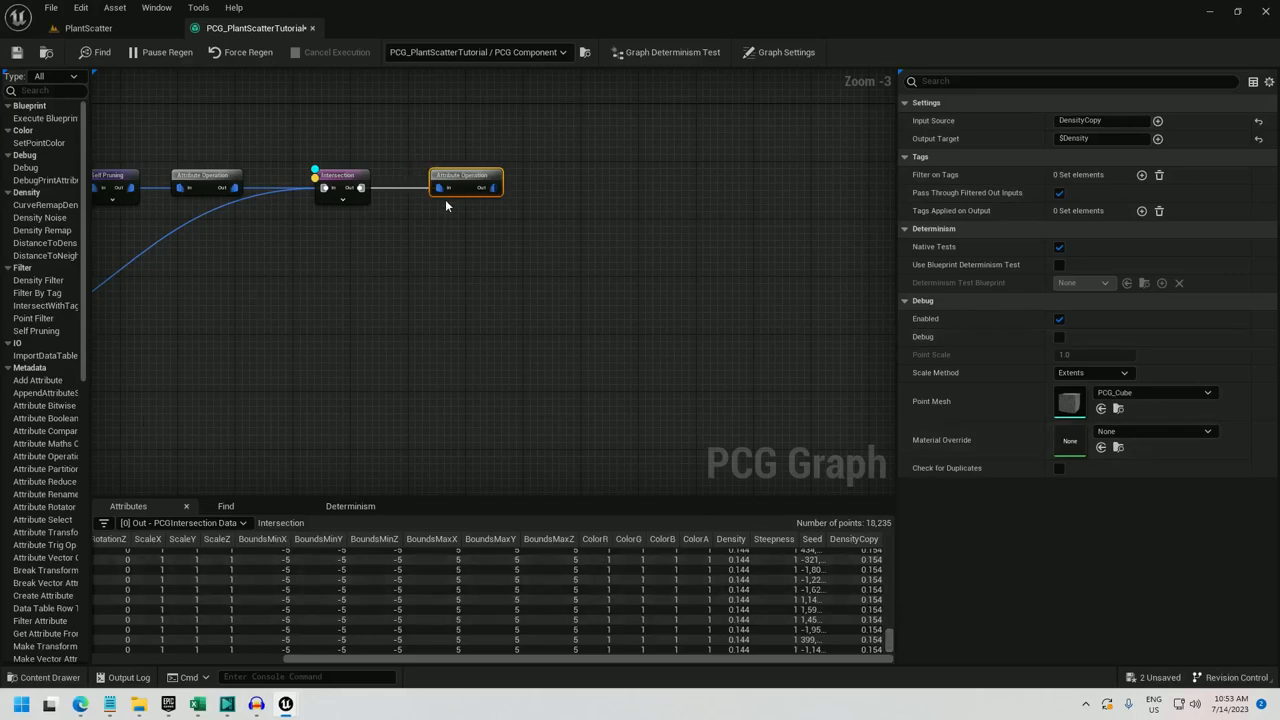
pyautogui.click(1060, 336)
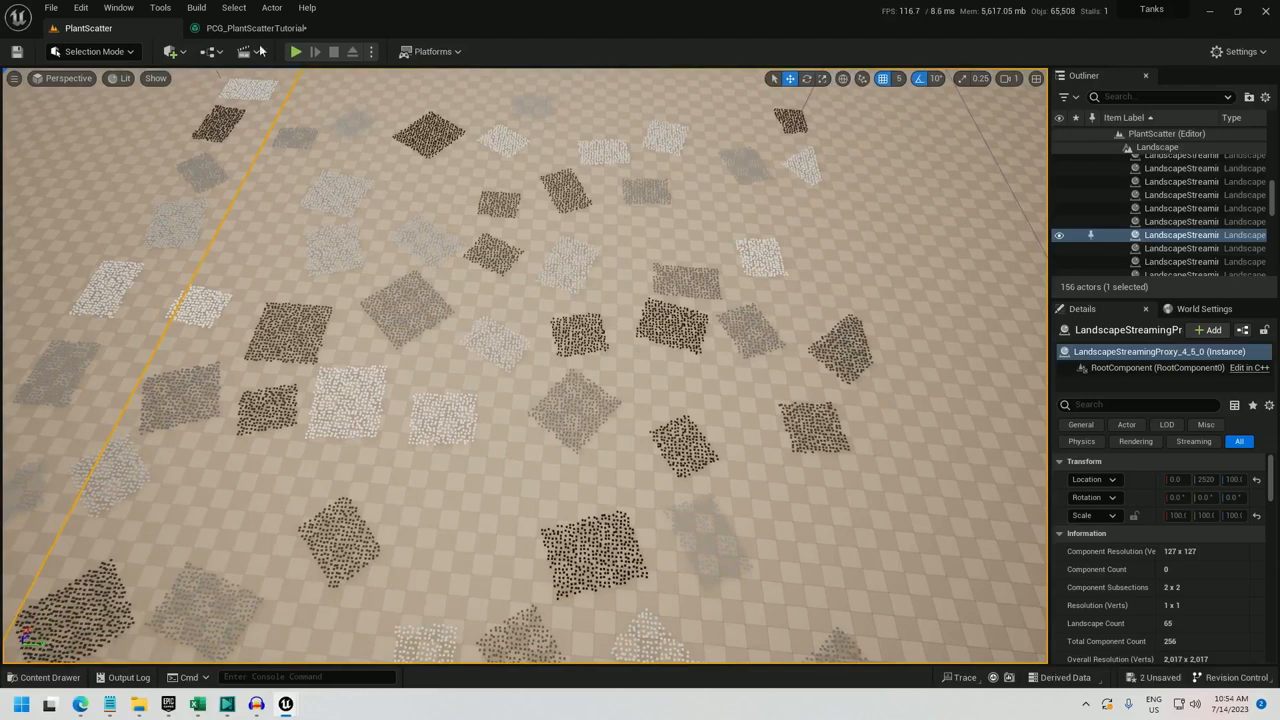
pyautogui.moveTo(258, 28)
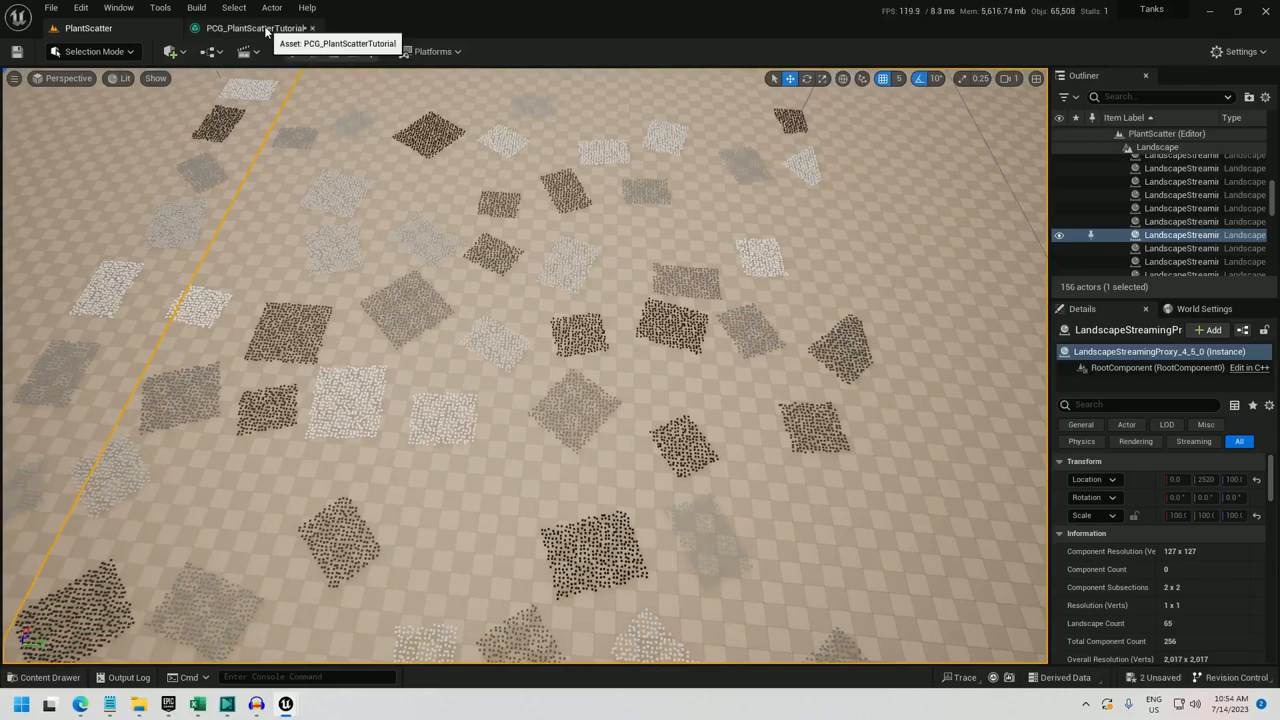
# Step: Check the square point patches in the level and return to the PCG graph
pyautogui.click(244, 28)
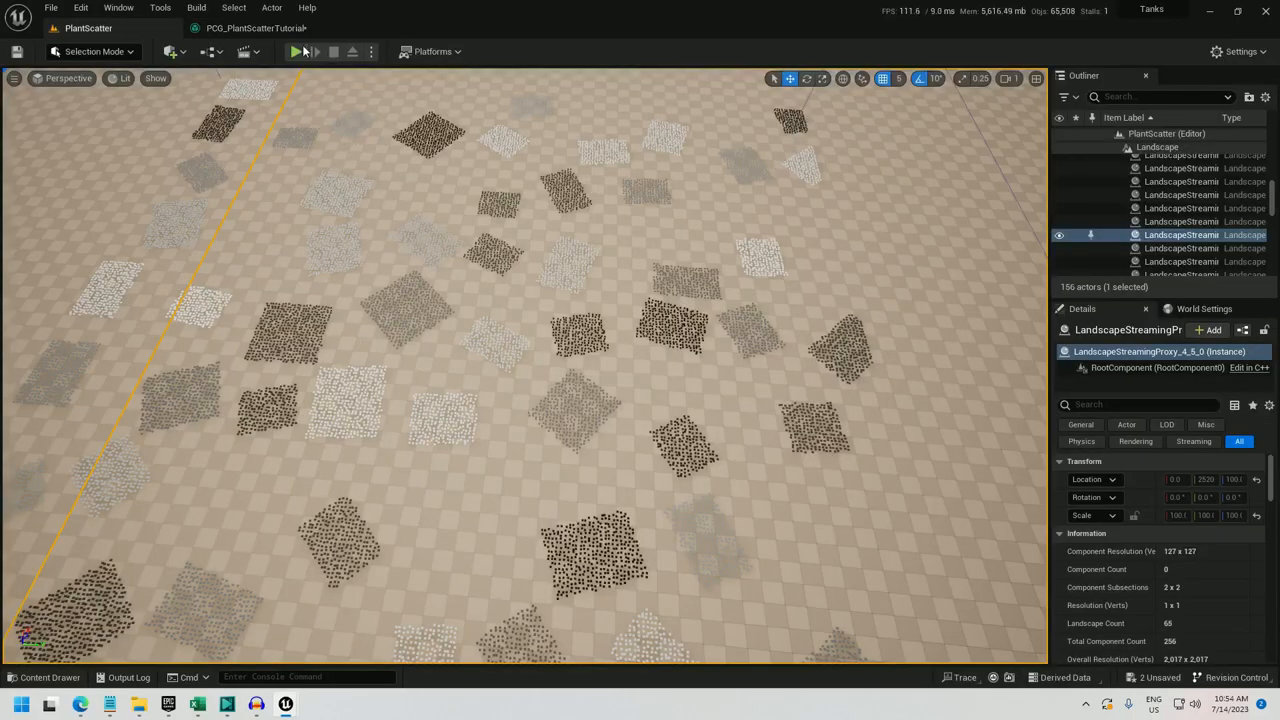
pyautogui.click(250, 28)
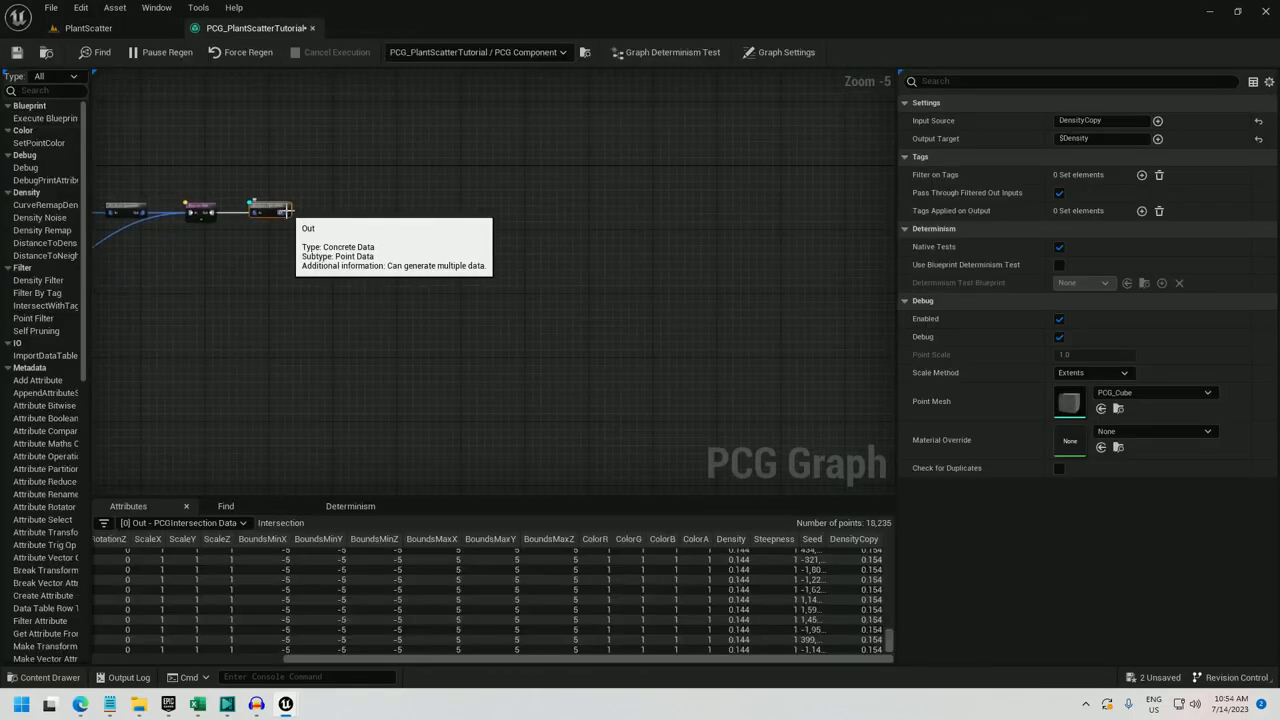
pyautogui.moveTo(892, 644)
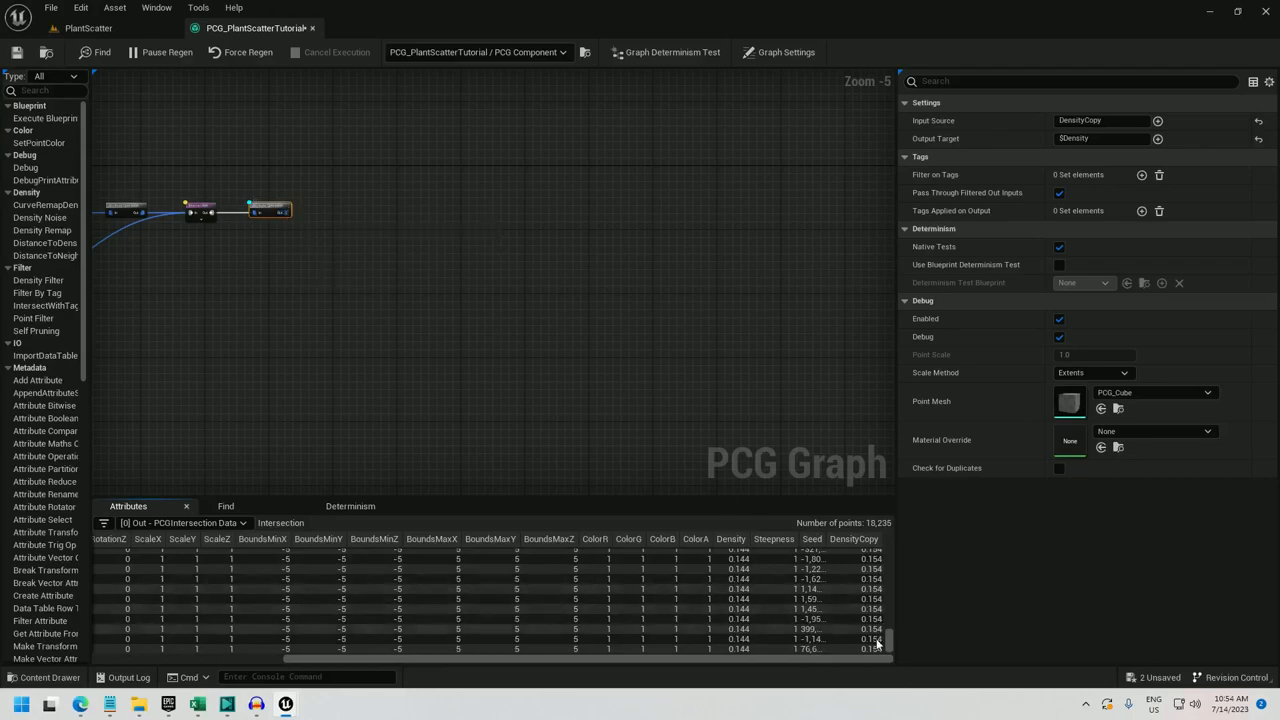
pyautogui.moveTo(292, 212)
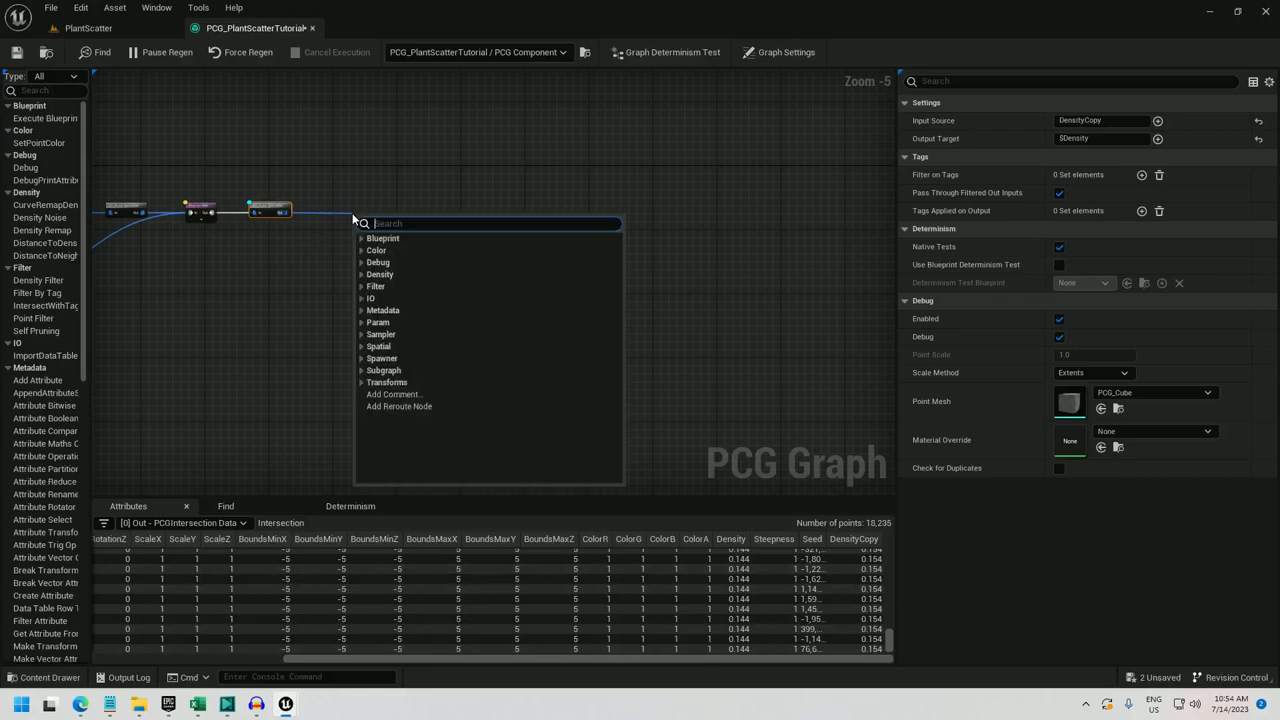
pyautogui.moveTo(354, 218)
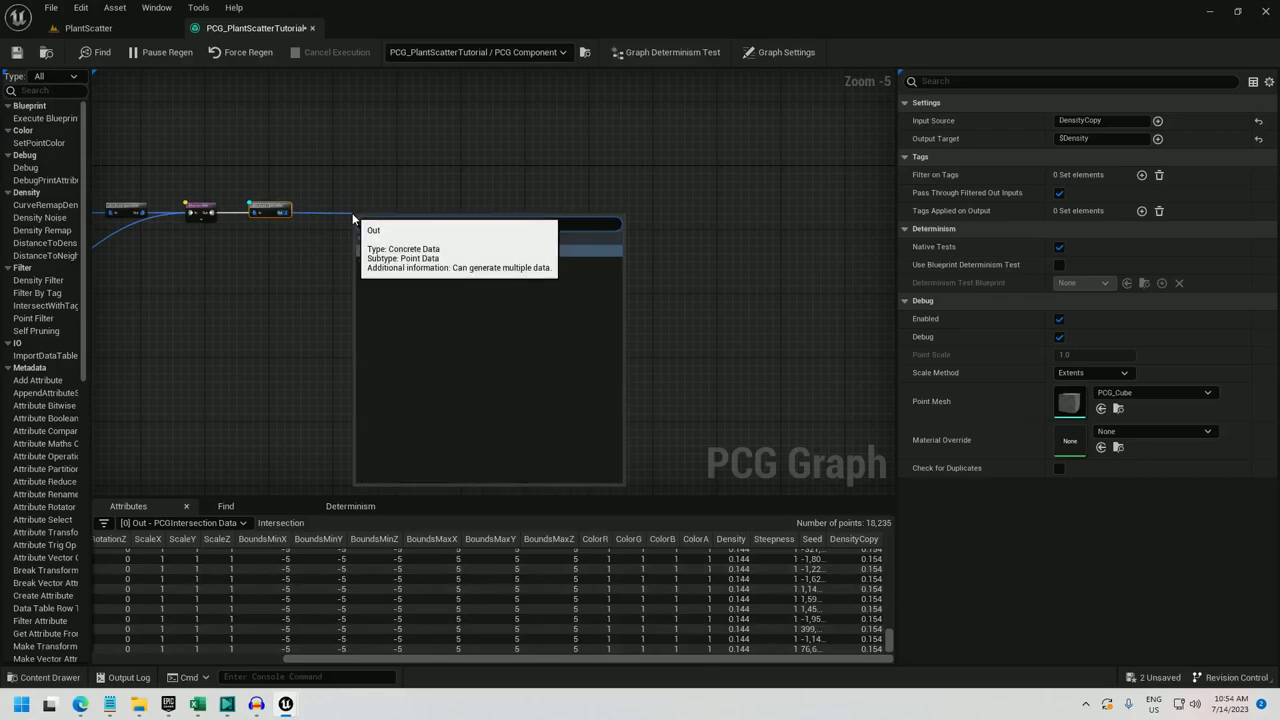
# Step: Chain Point Filter nodes on $Density with constant thresholds such as 0.8
pyautogui.click(380, 224)
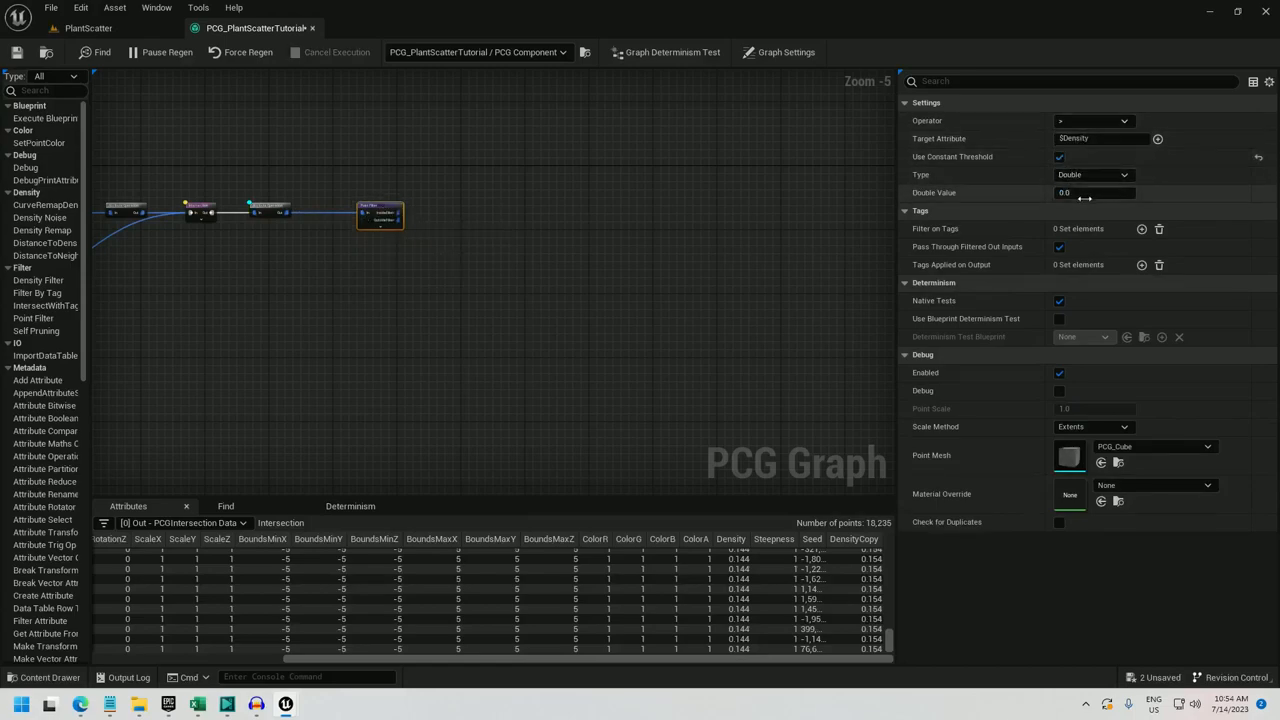
pyautogui.click(1092, 192)
pyautogui.write('0.8')
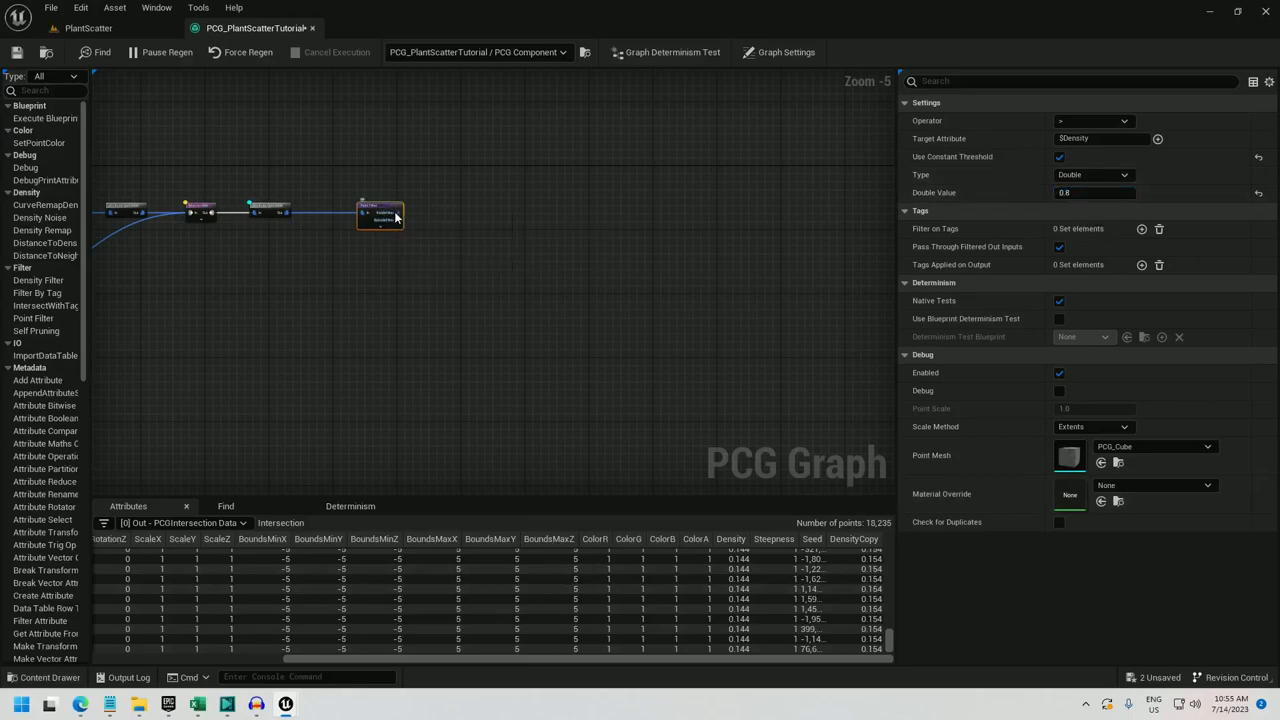
pyautogui.moveTo(380, 212); pyautogui.dragTo(384, 276)
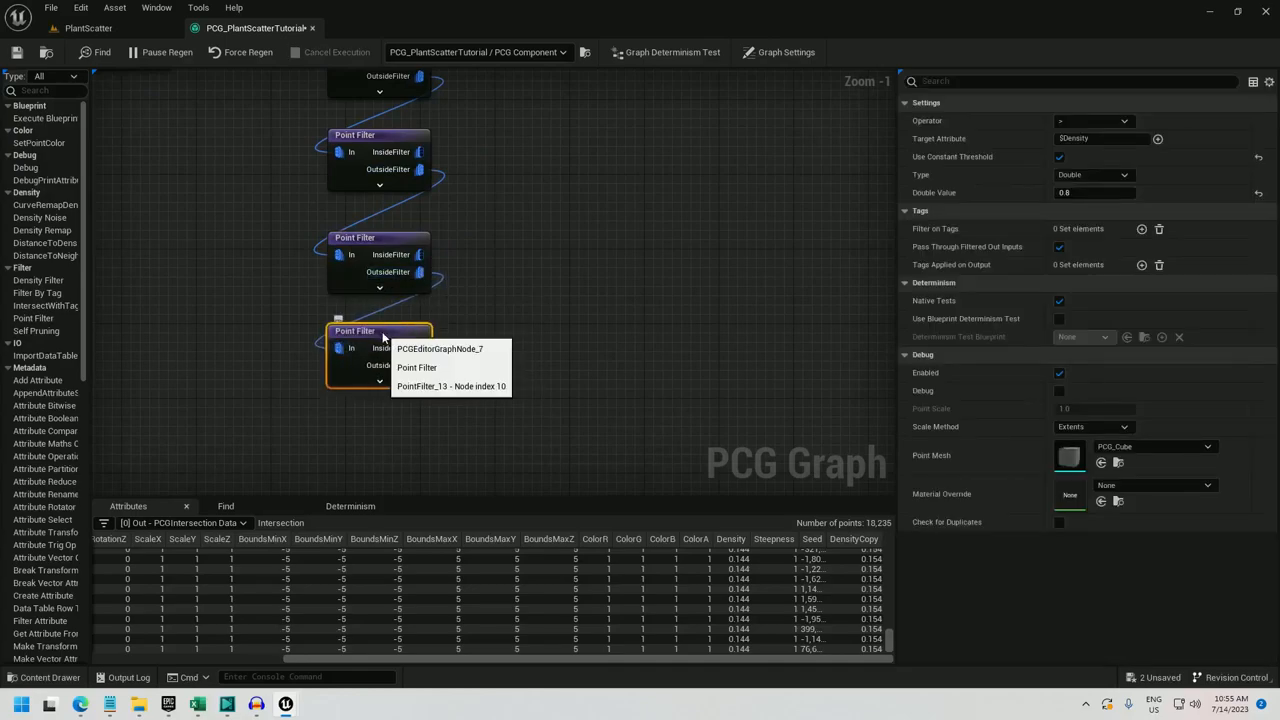
pyautogui.click(1092, 192)
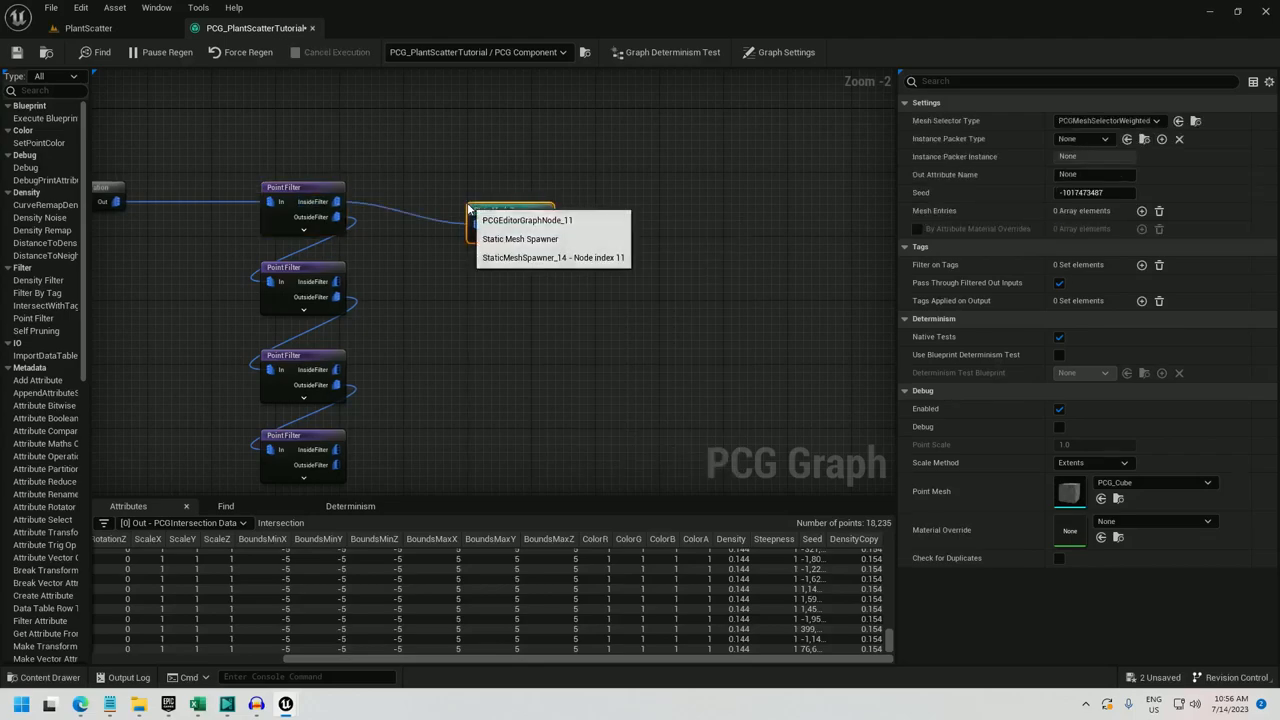
# Step: Give the new Static Mesh Spawner a mesh entry using the field poppy mesh
pyautogui.click(520, 238)
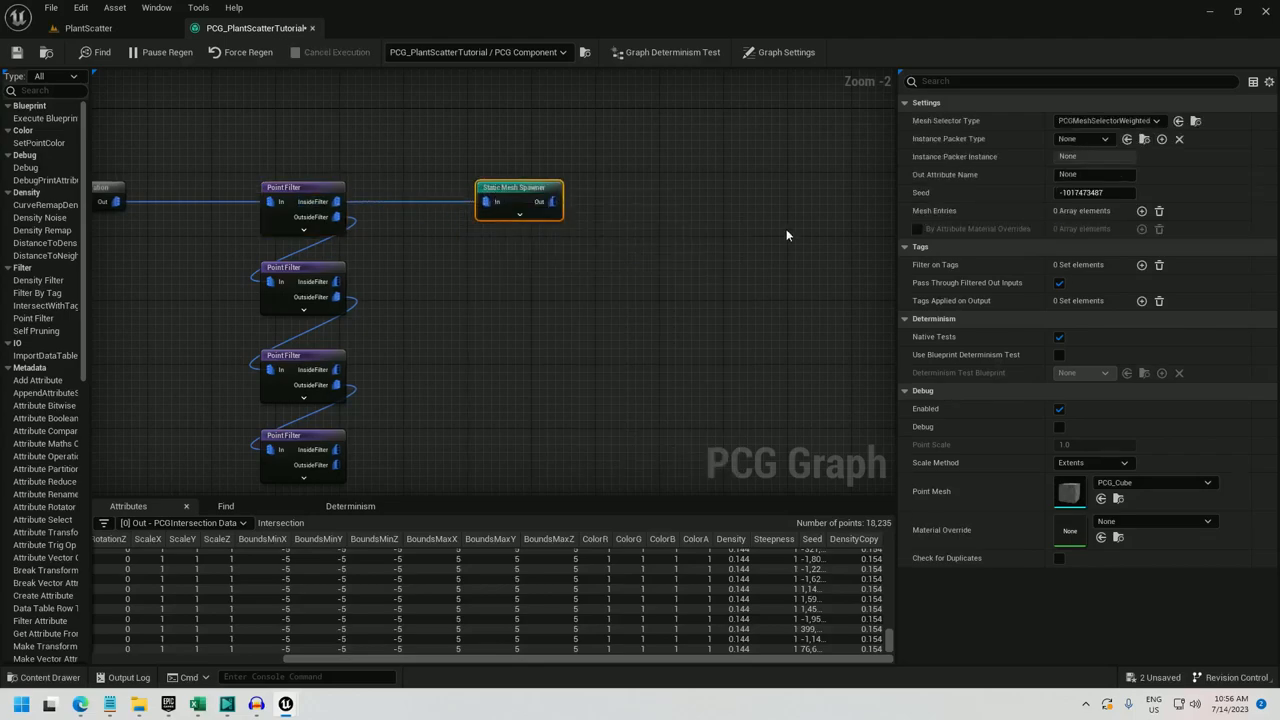
pyautogui.click(1140, 212)
pyautogui.write('p')
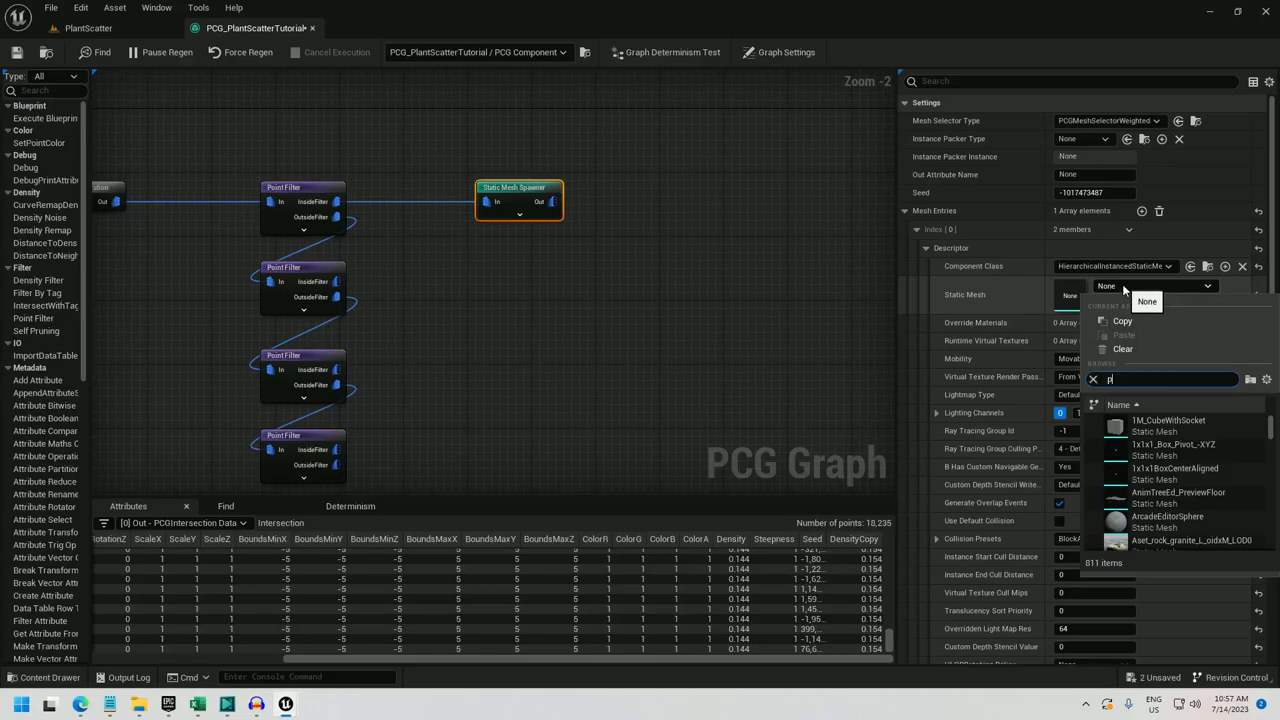
pyautogui.write('oppy')
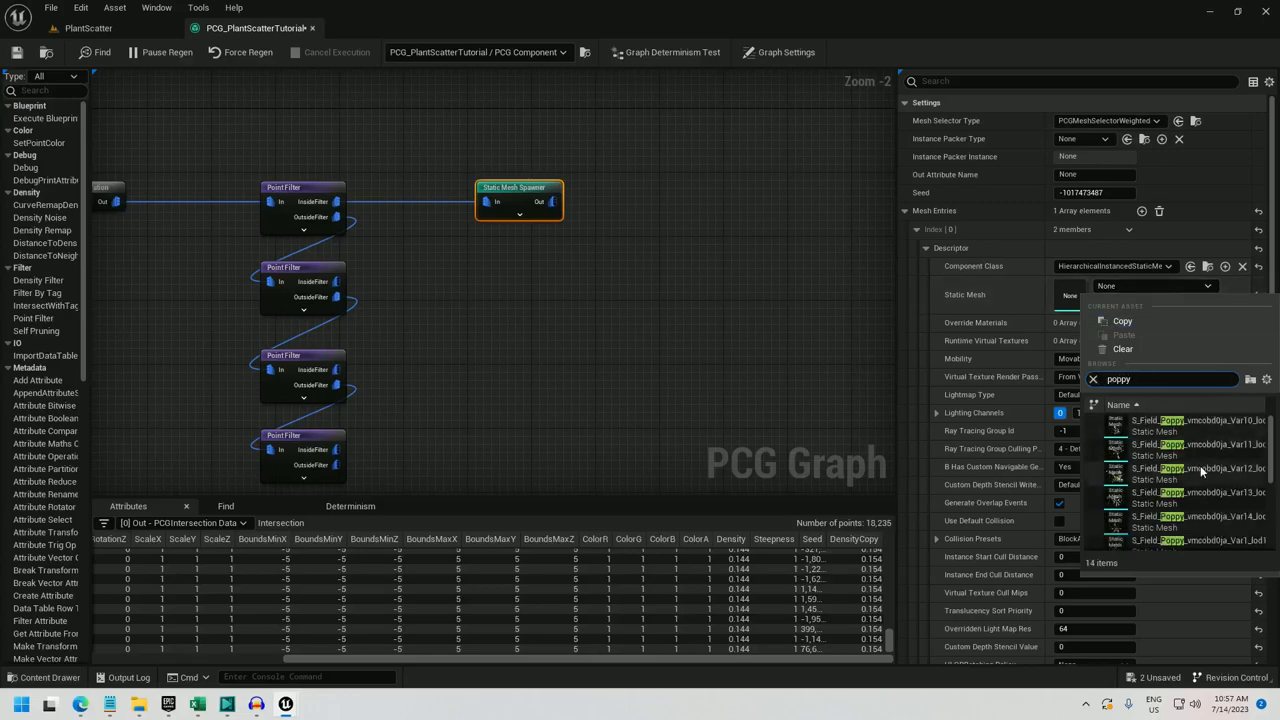
pyautogui.click(1180, 478)
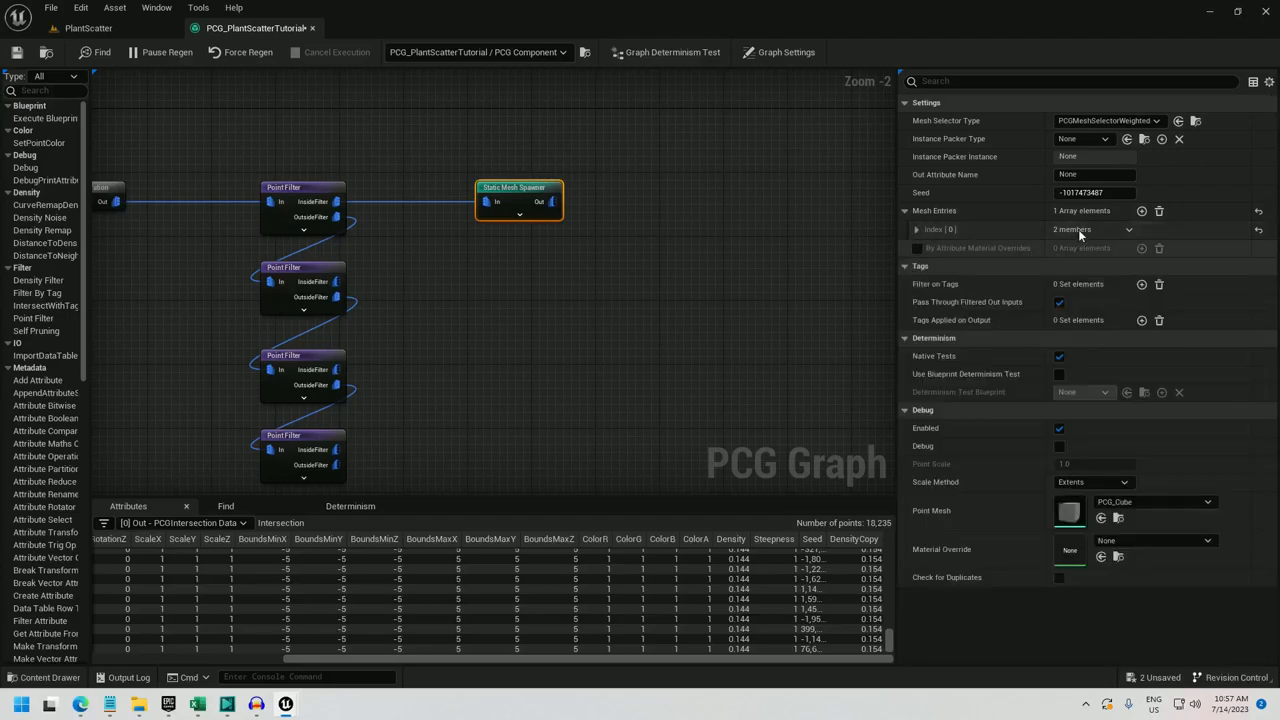
pyautogui.moveTo(1130, 232)
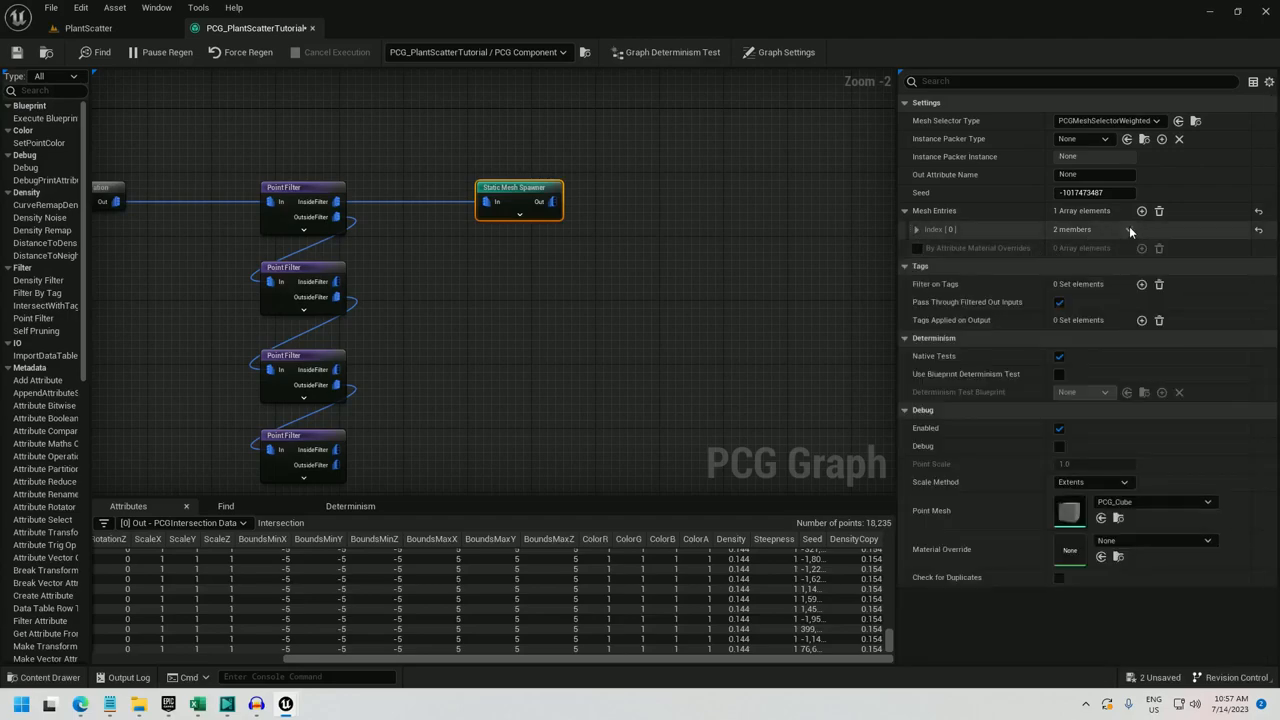
pyautogui.click(936, 228)
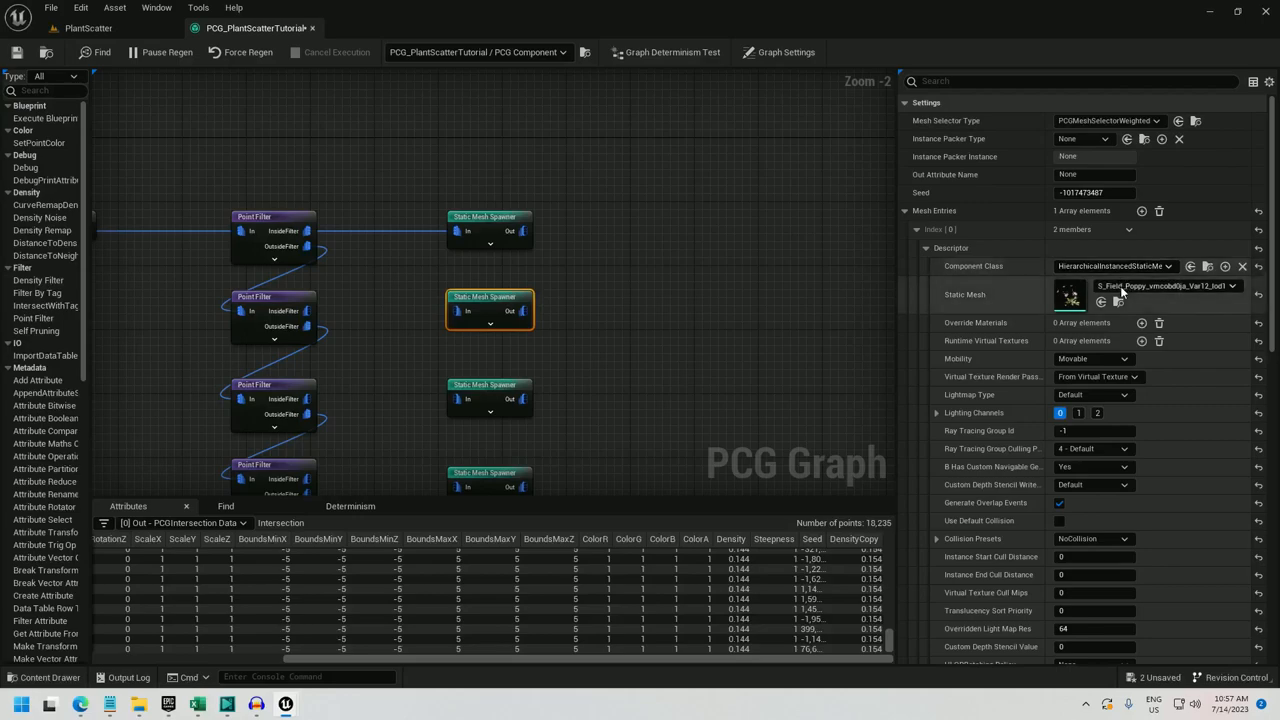
# Step: Assign bigleaf hydrangea, crownbeard and garlic meshes to the other spawners
pyautogui.click(1248, 286)
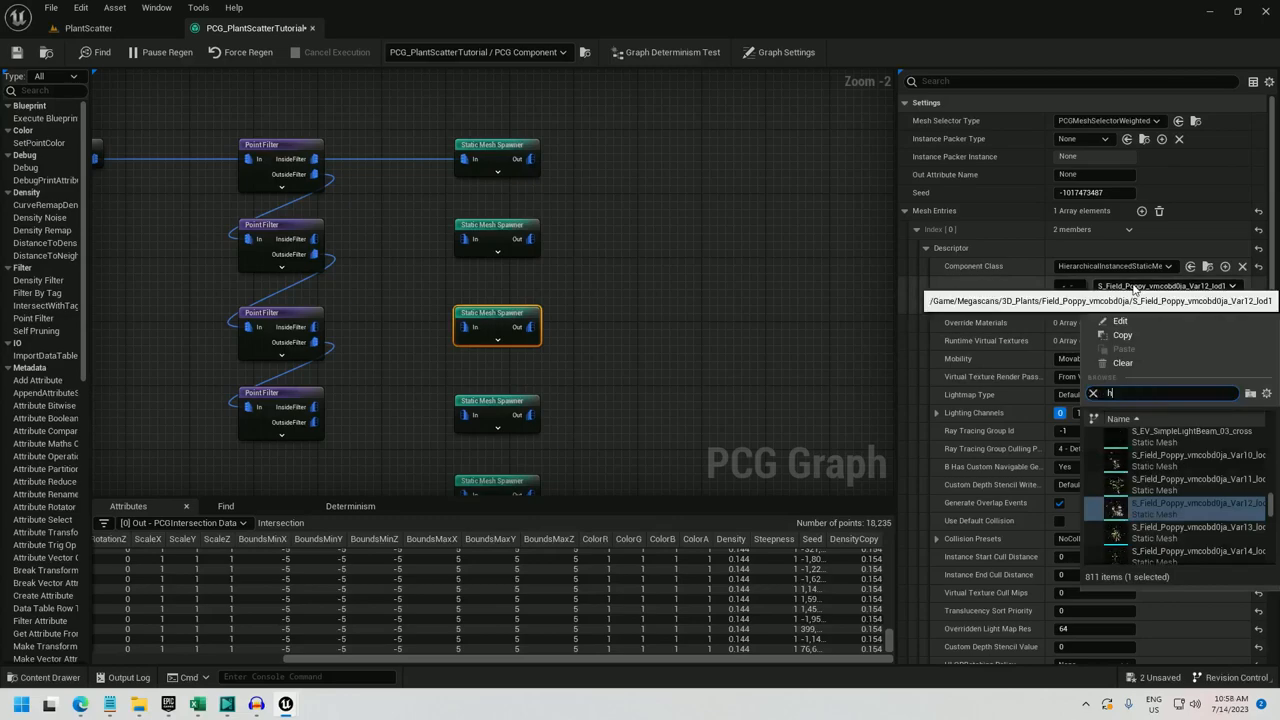
pyautogui.write('ydran')
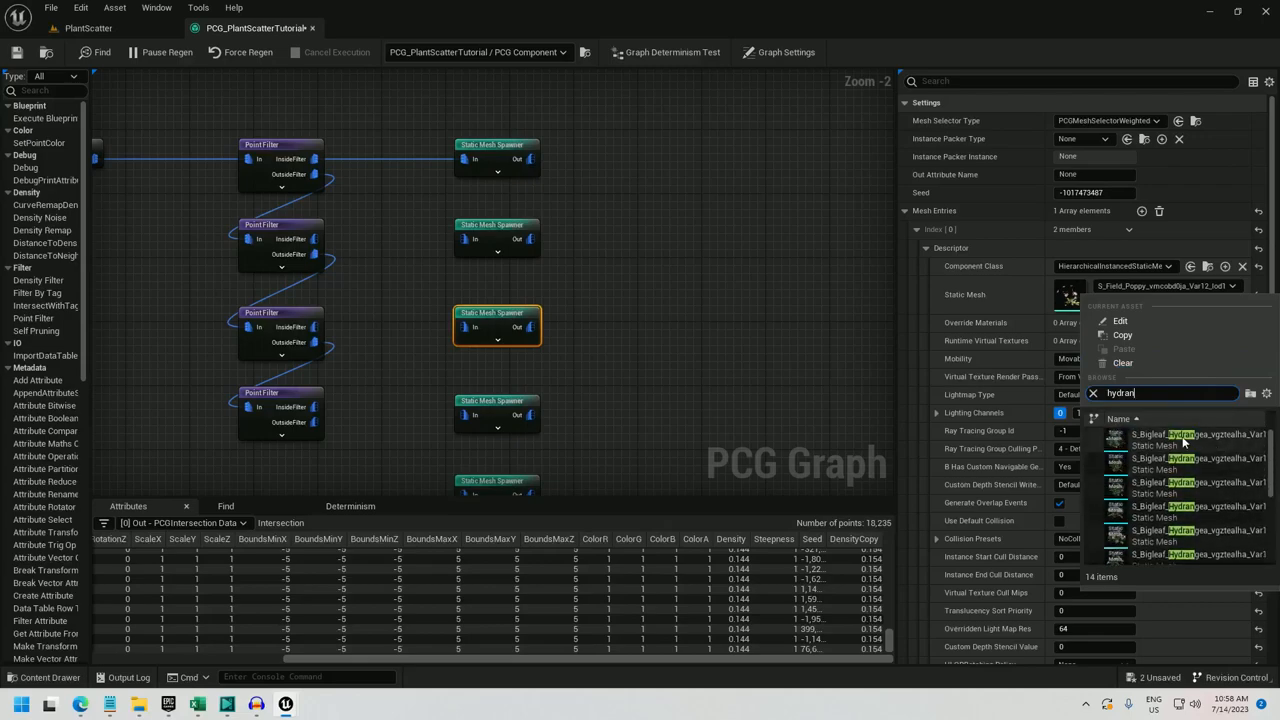
pyautogui.click(1176, 442)
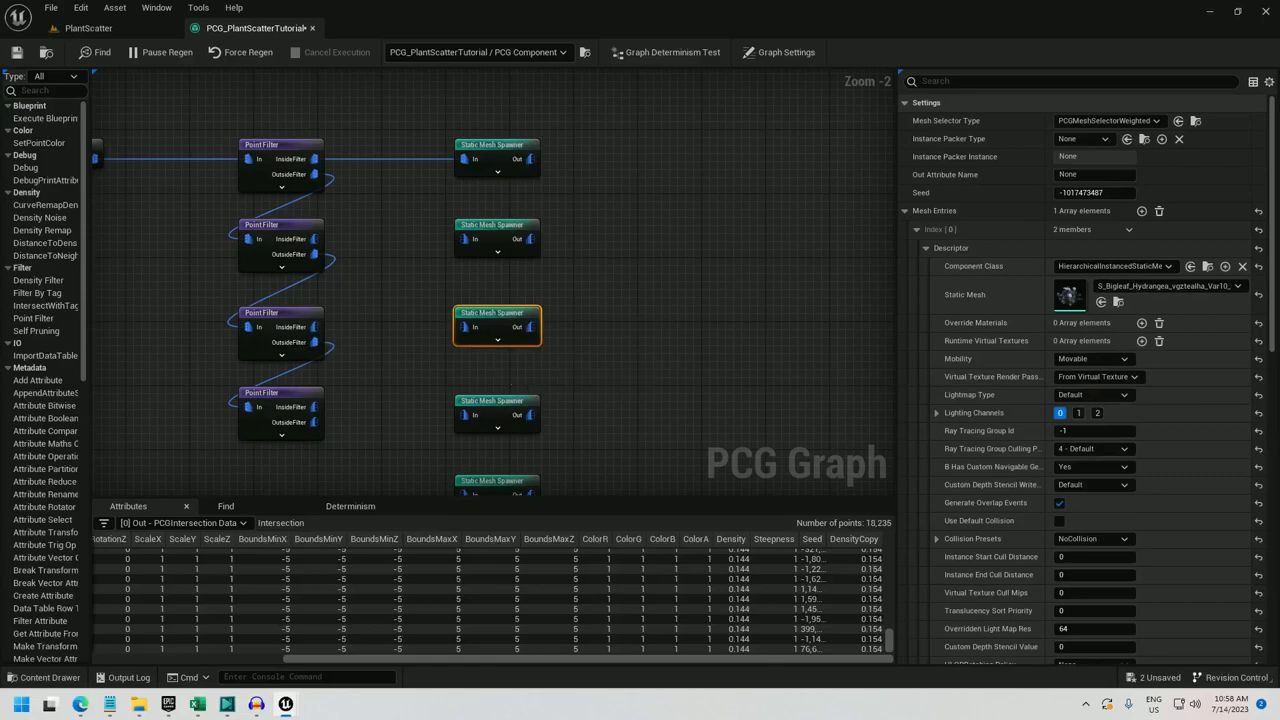
pyautogui.moveTo(488, 408)
pyautogui.write('crownbear')
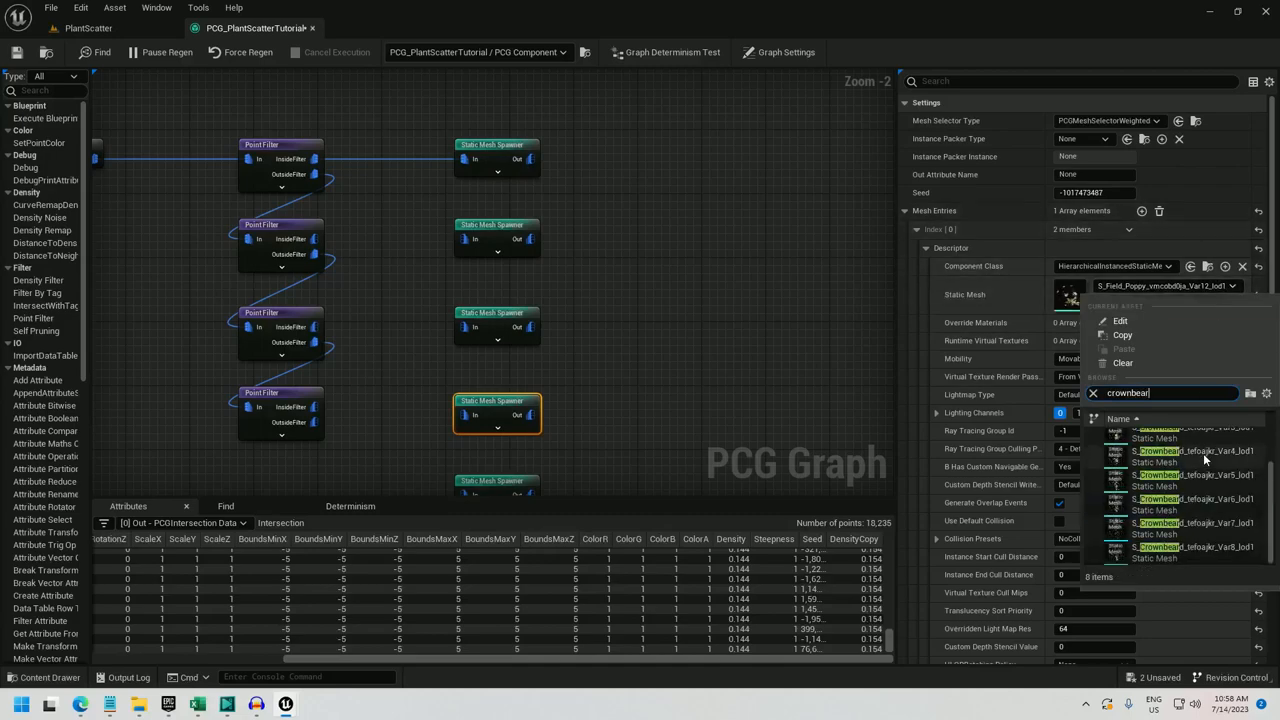
pyautogui.click(1180, 458)
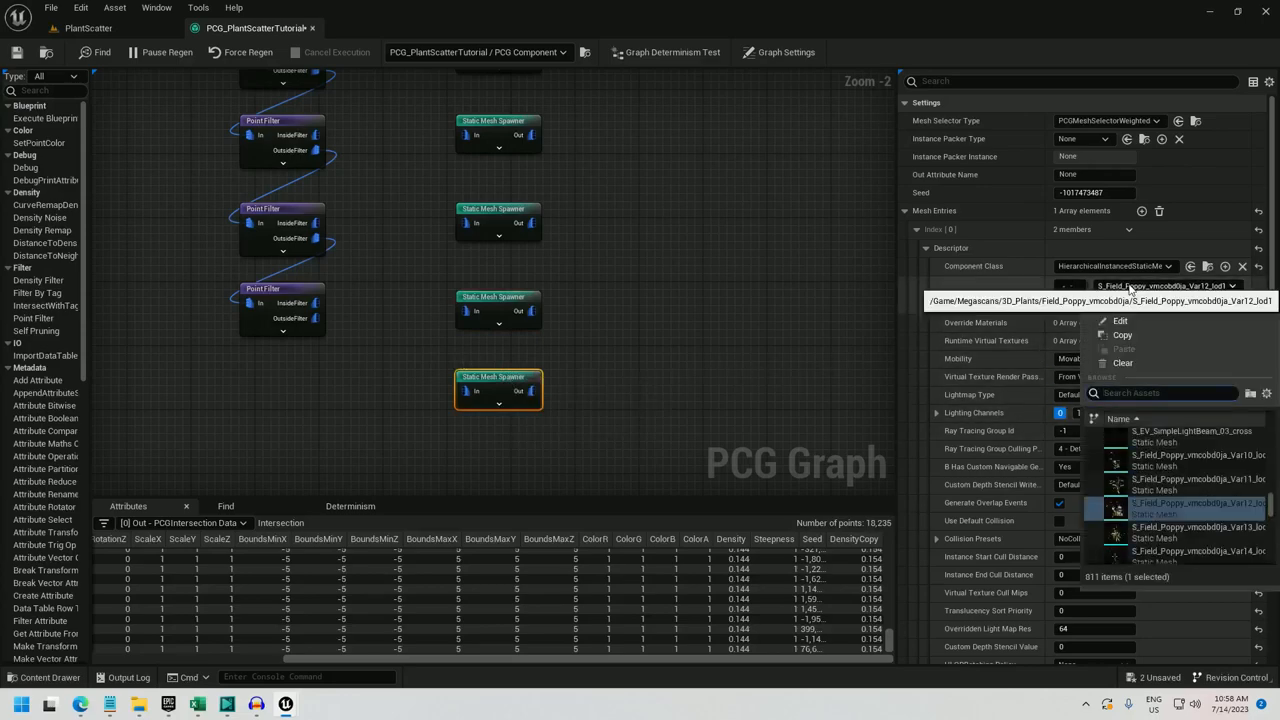
pyautogui.write('go')
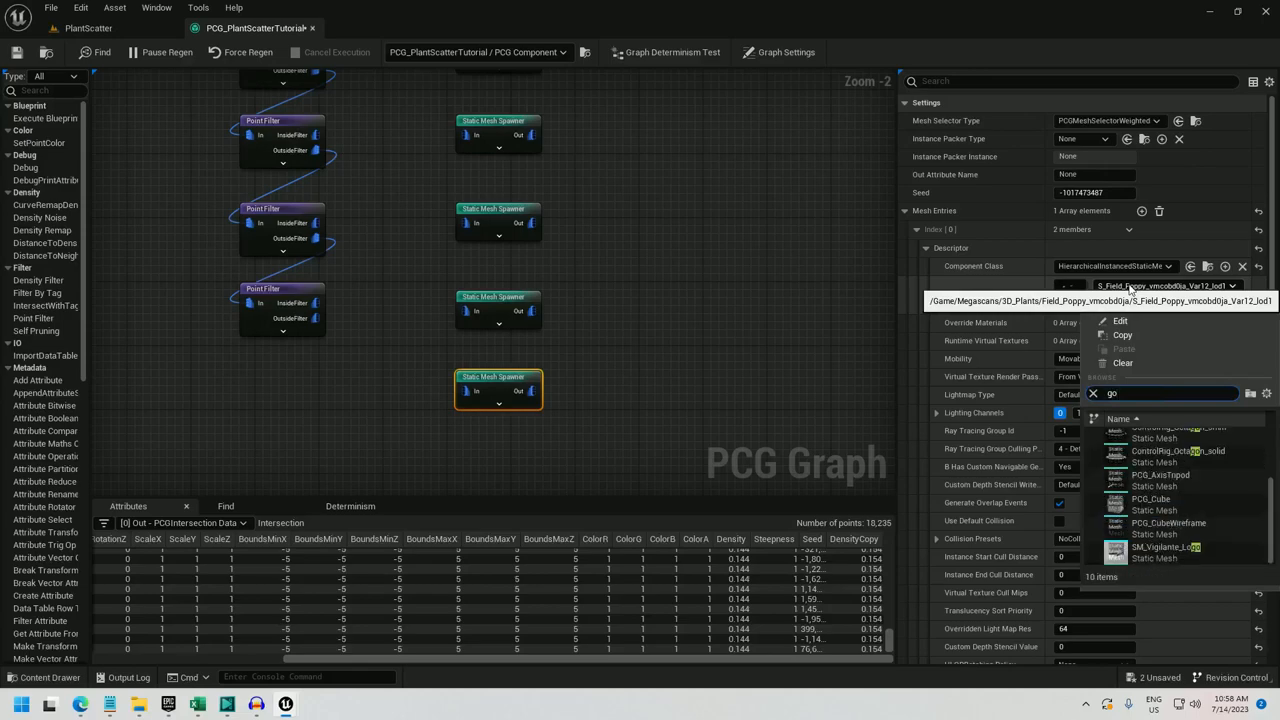
pyautogui.write('garlic')
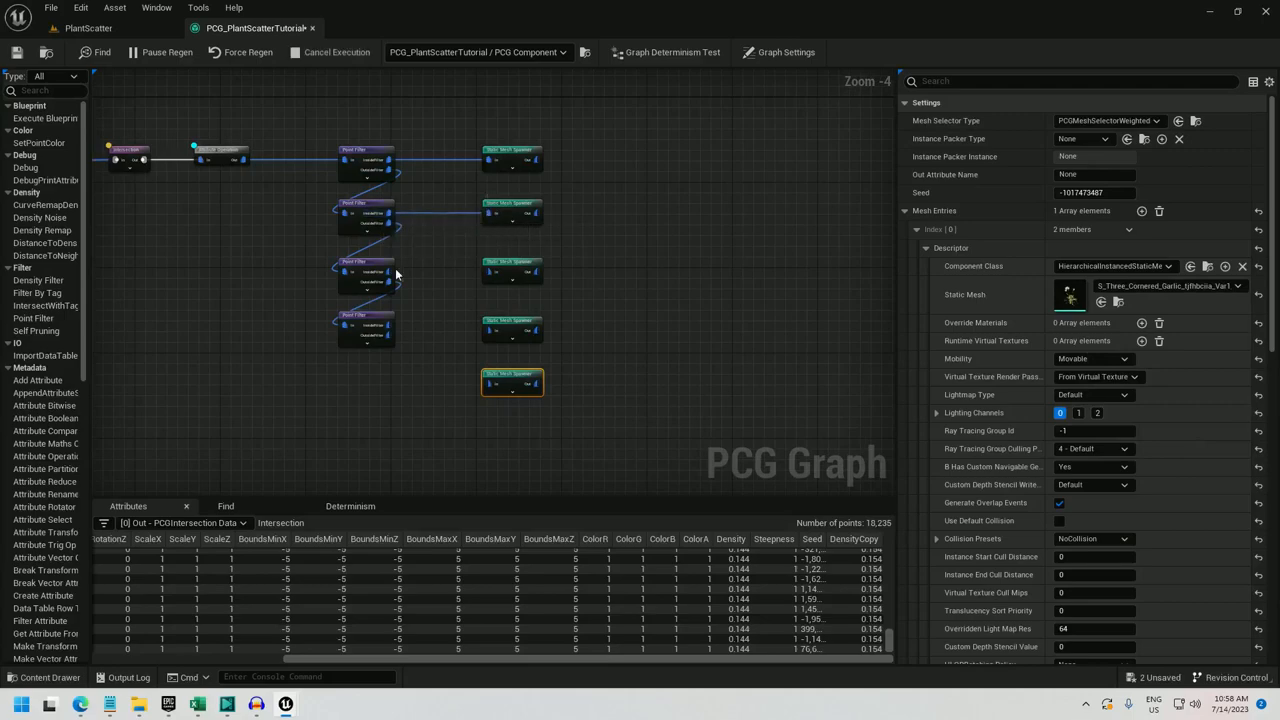
pyautogui.moveTo(420, 332)
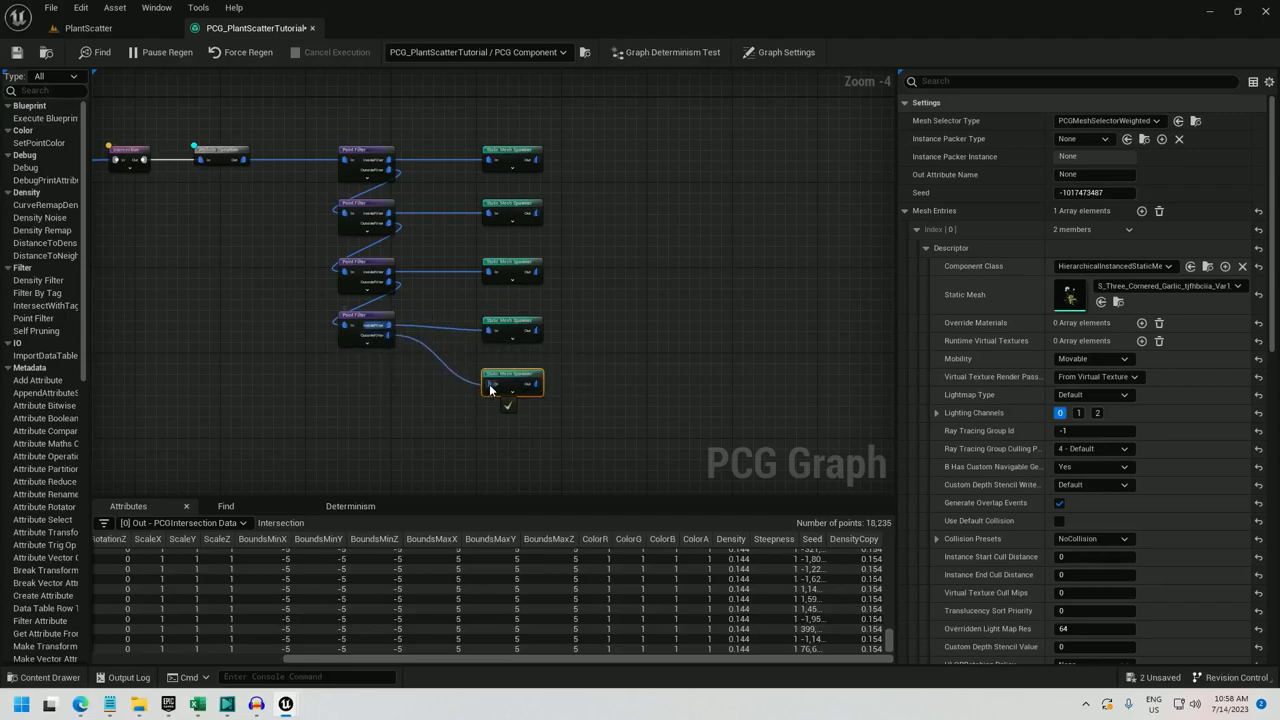
# Step: Duplicate the Copy Attribute node and view the generated flower patches in the level
pyautogui.rightClick(220, 156)
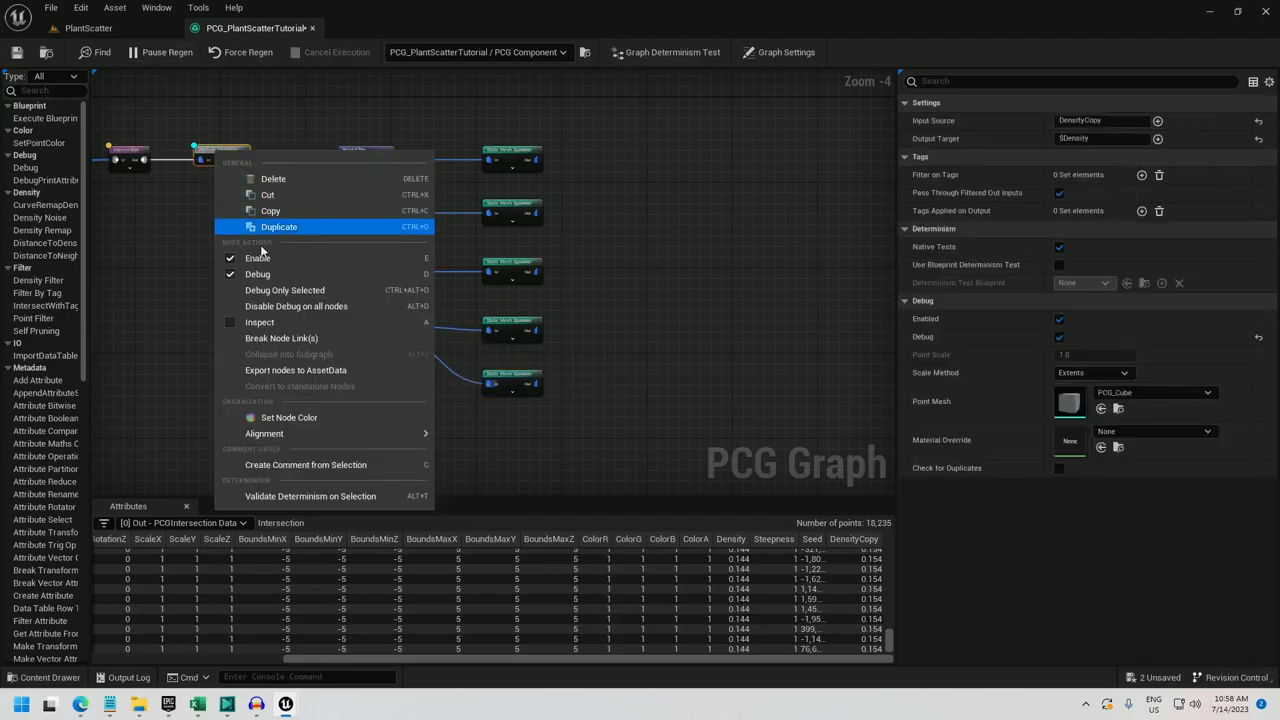
pyautogui.click(96, 28)
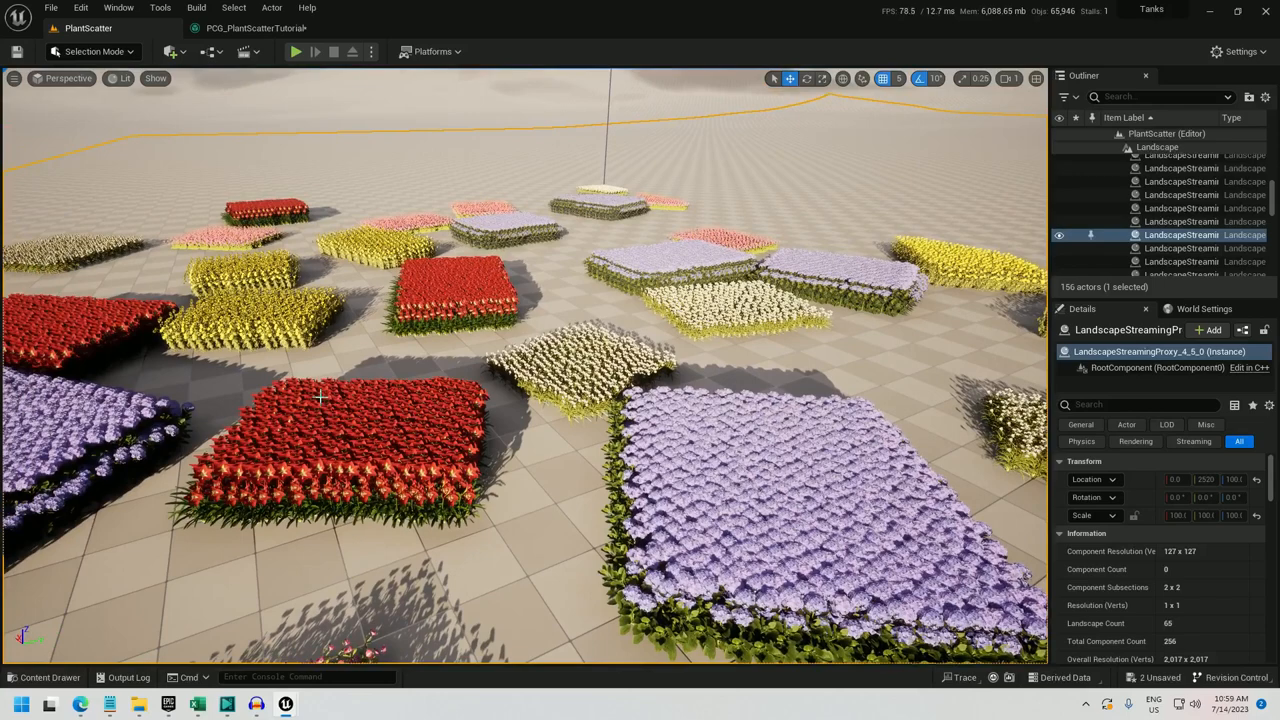
pyautogui.moveTo(376, 460)
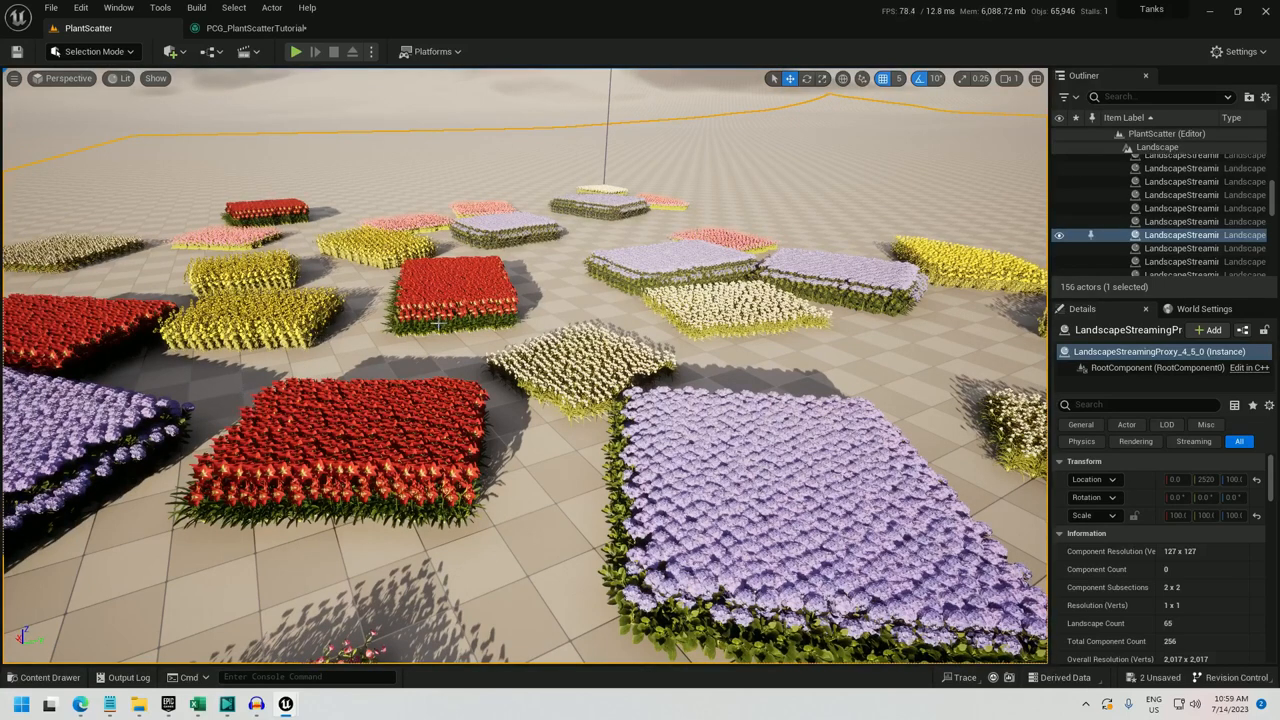
pyautogui.moveTo(324, 392)
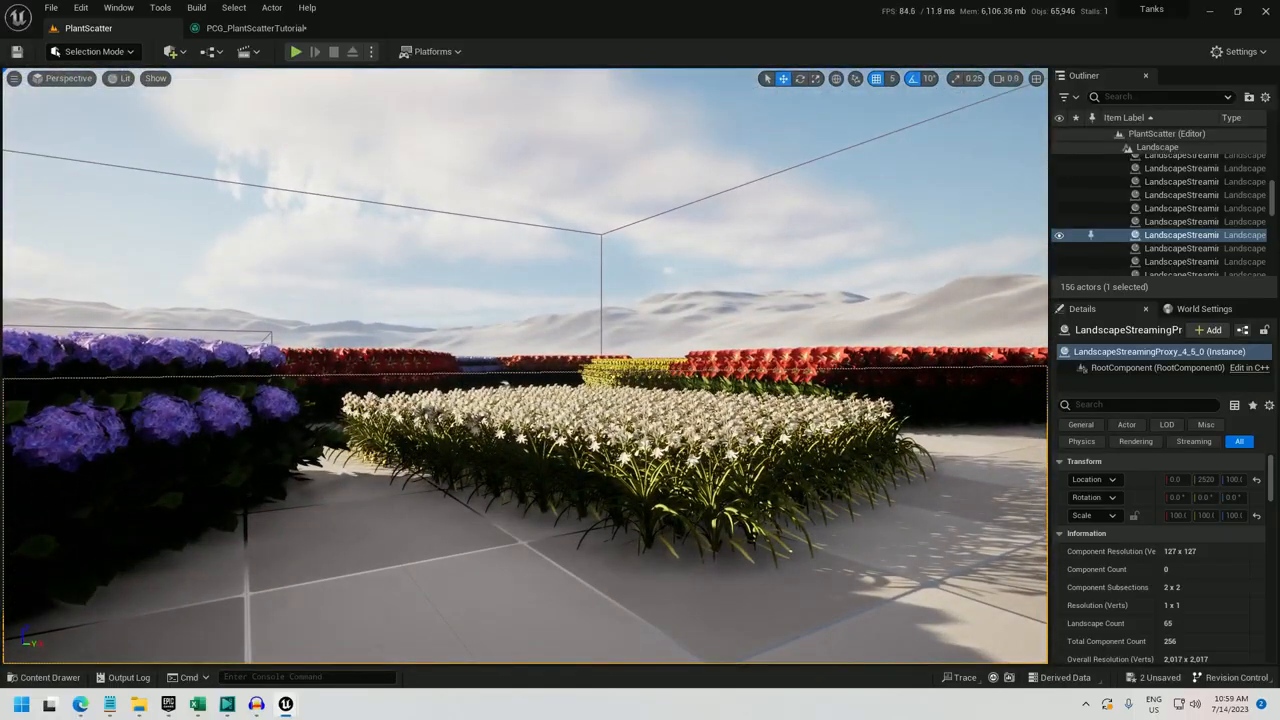
# Step: Return from the level viewport to the PCG_PlantScatterTutorial graph
pyautogui.click(258, 28)
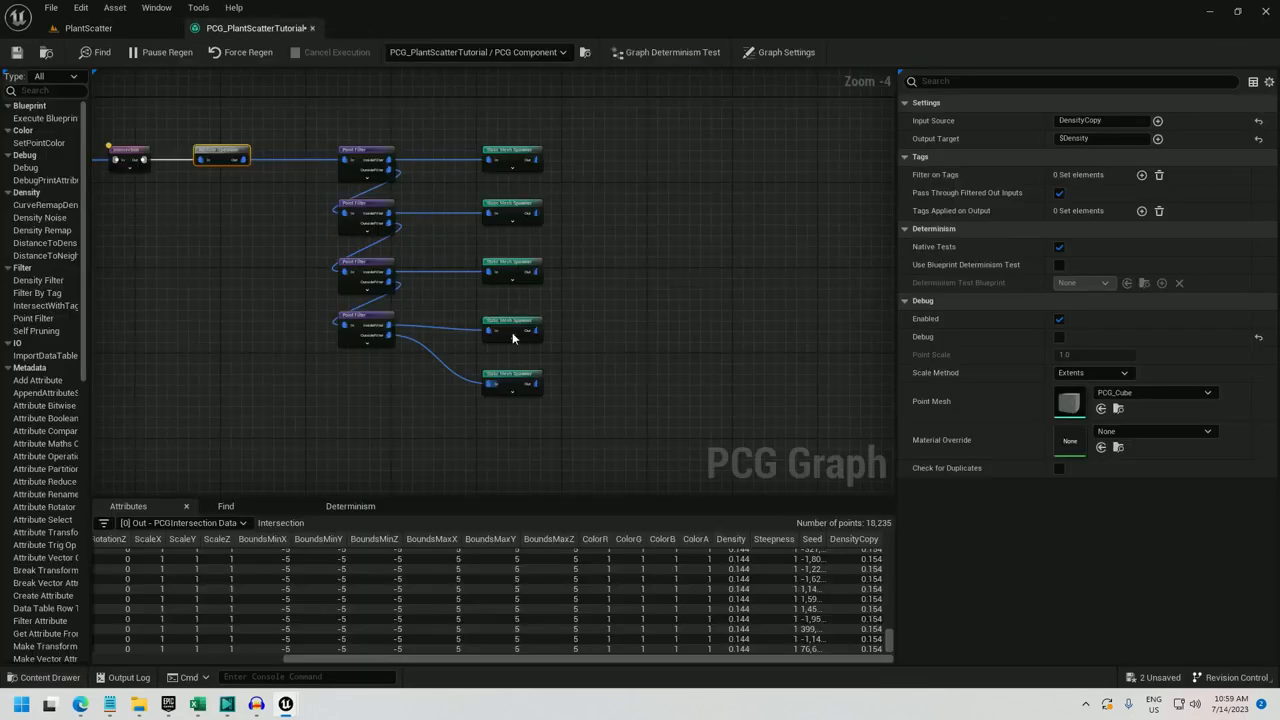
# Step: Insert a Transform Points node scaling the bottom spawner's flowers uniformly by 2.5 and preview it
pyautogui.click(512, 384)
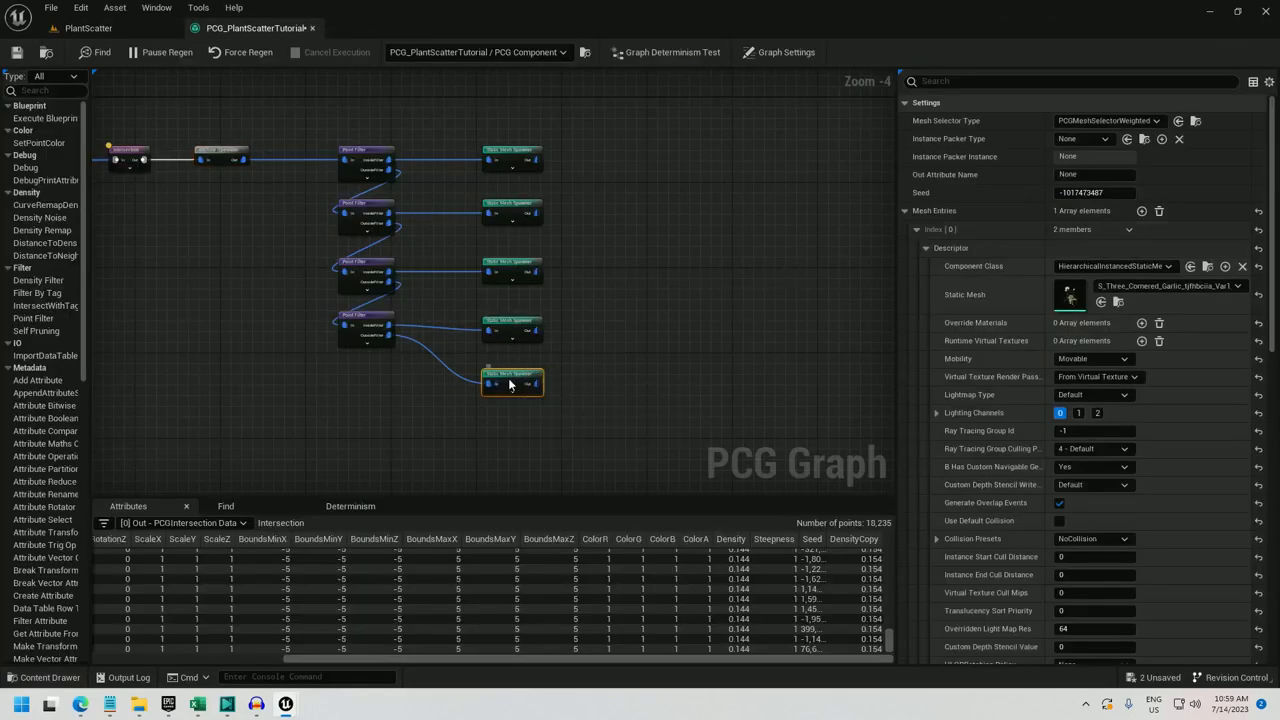
pyautogui.write('transform')
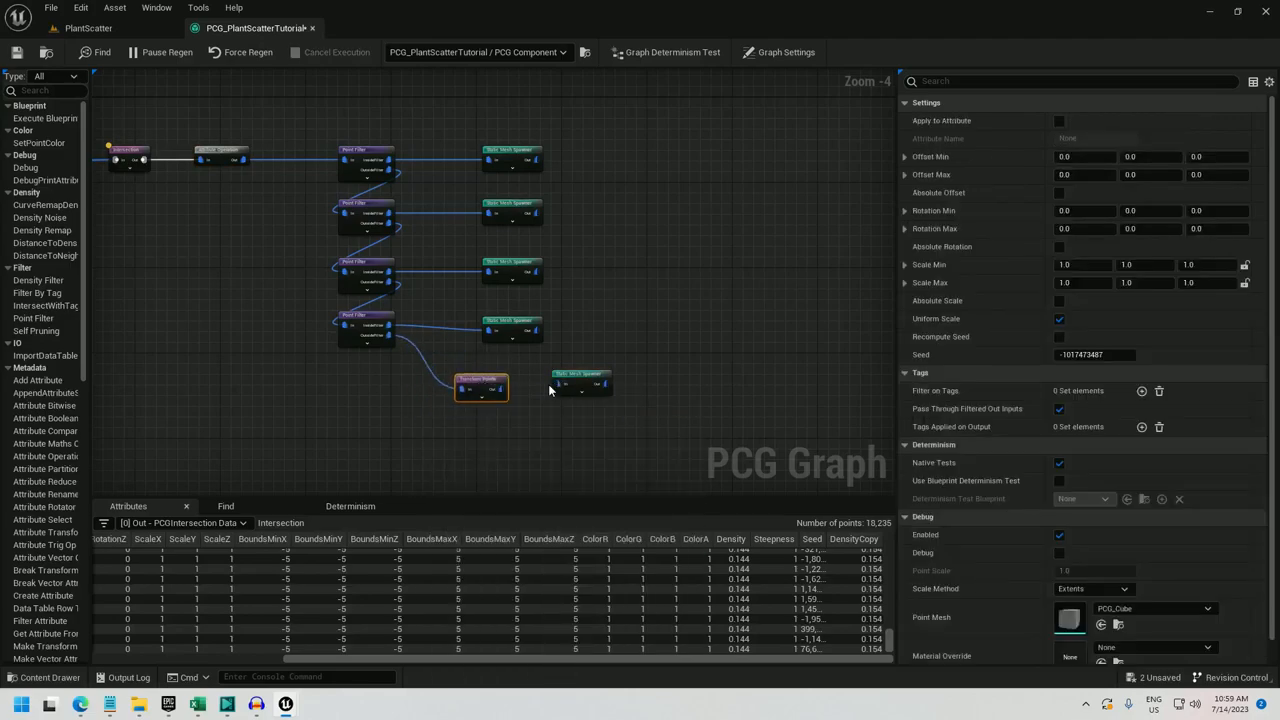
pyautogui.moveTo(484, 384)
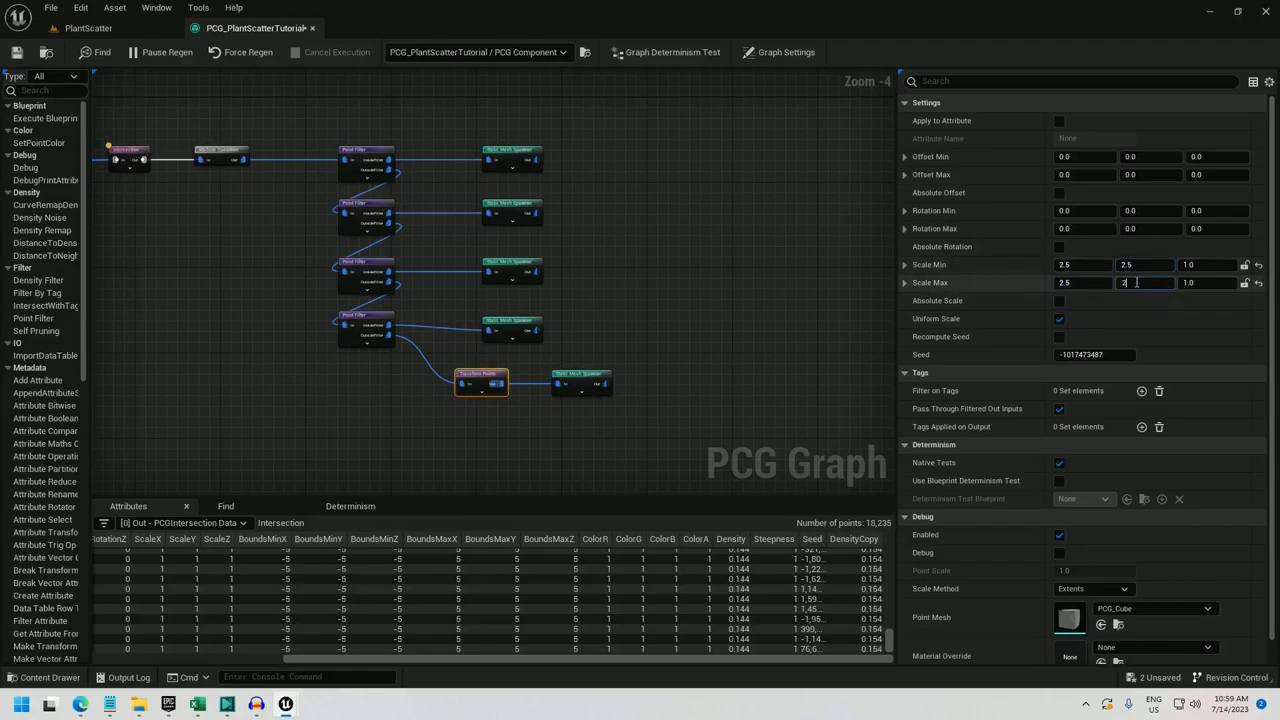
pyautogui.write('2.5')
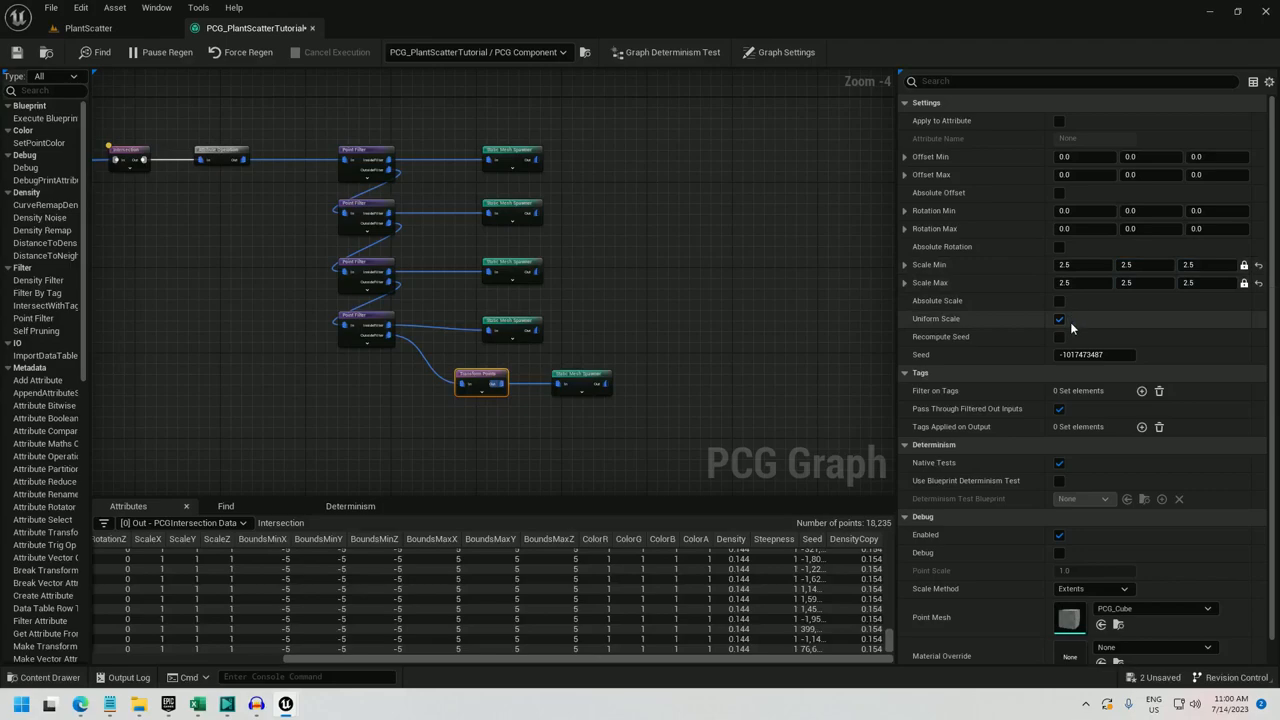
pyautogui.click(88, 28)
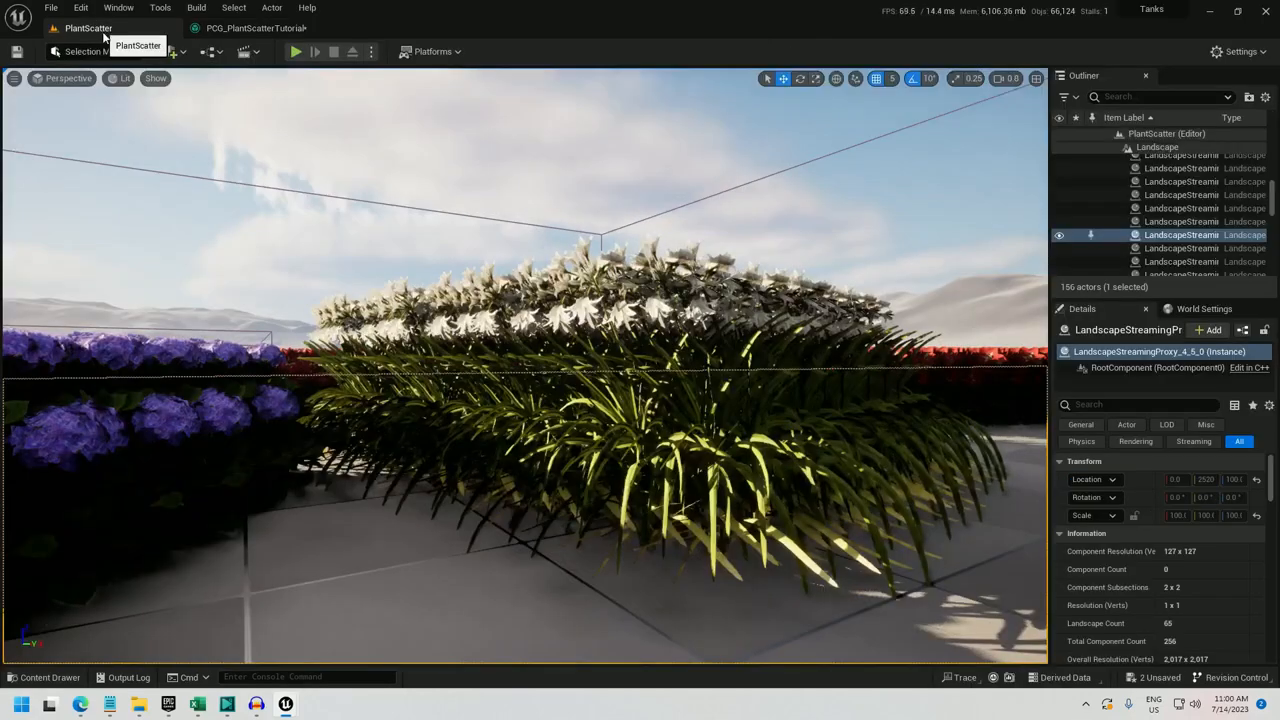
pyautogui.click(256, 28)
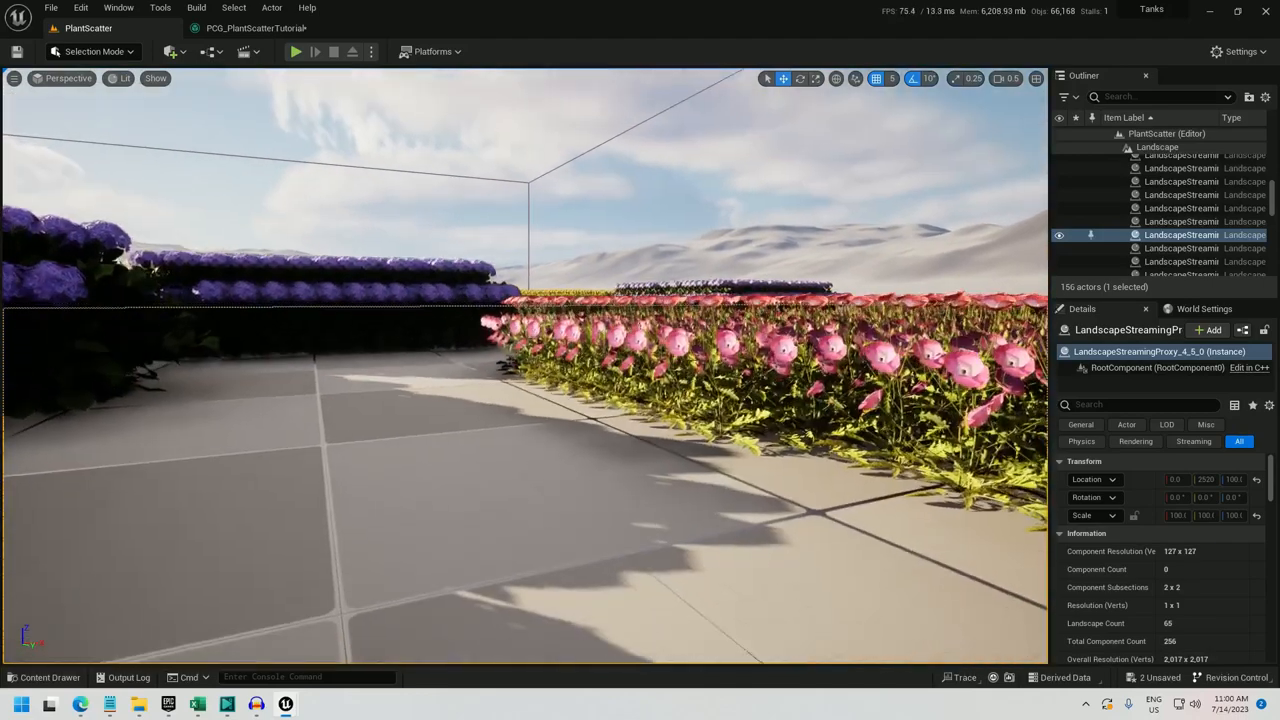
pyautogui.click(252, 28)
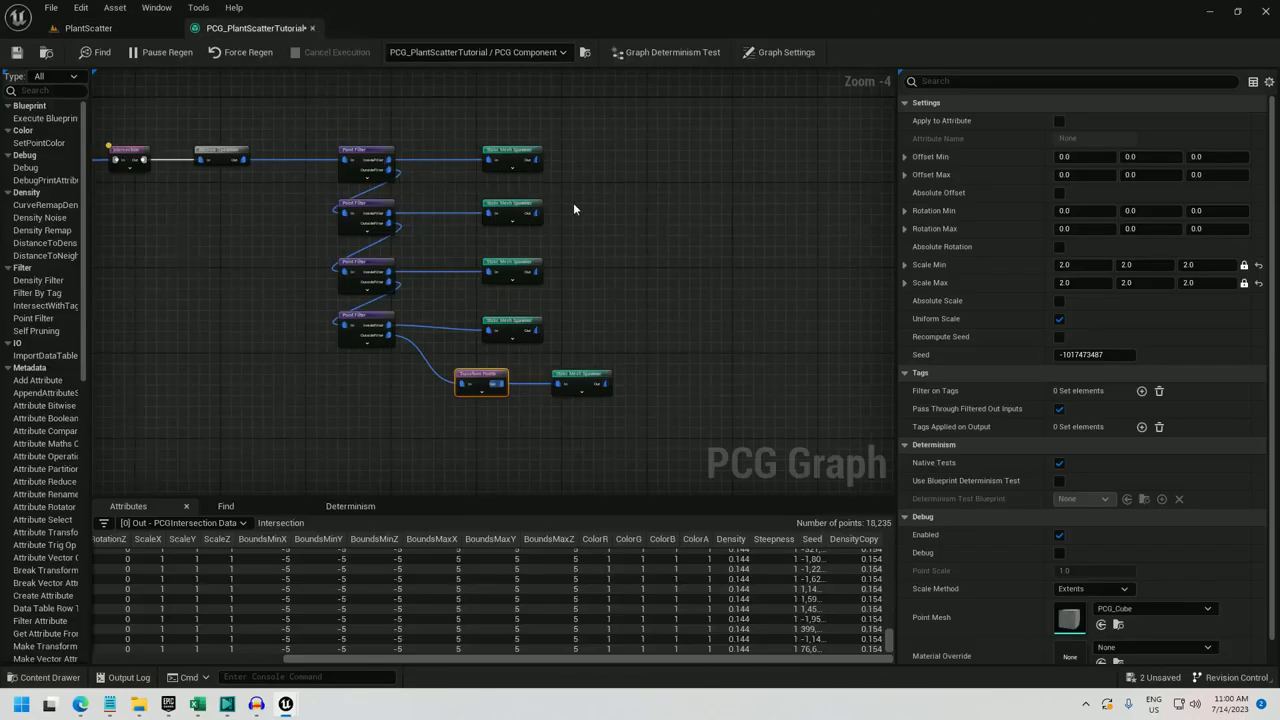
# Step: Wire a copied Transform Points node before the top spawner, scale 1.5 then 2.0, and preview
pyautogui.click(508, 156)
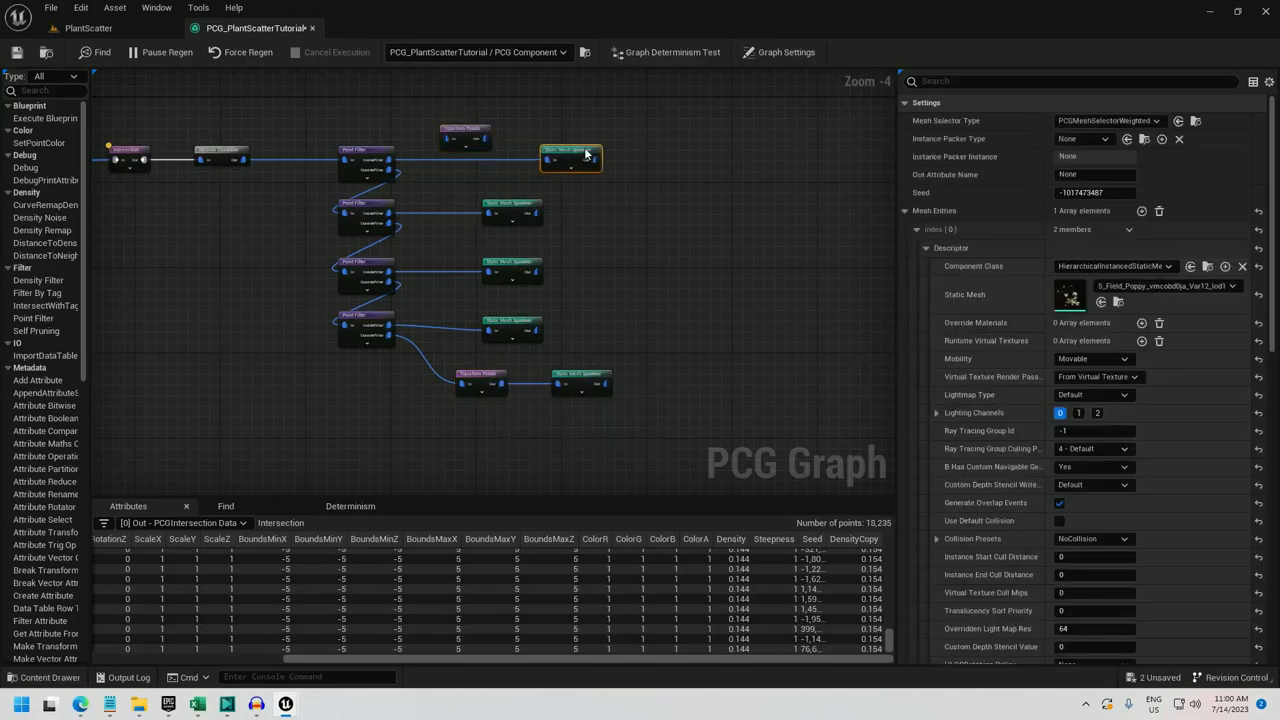
pyautogui.click(464, 148)
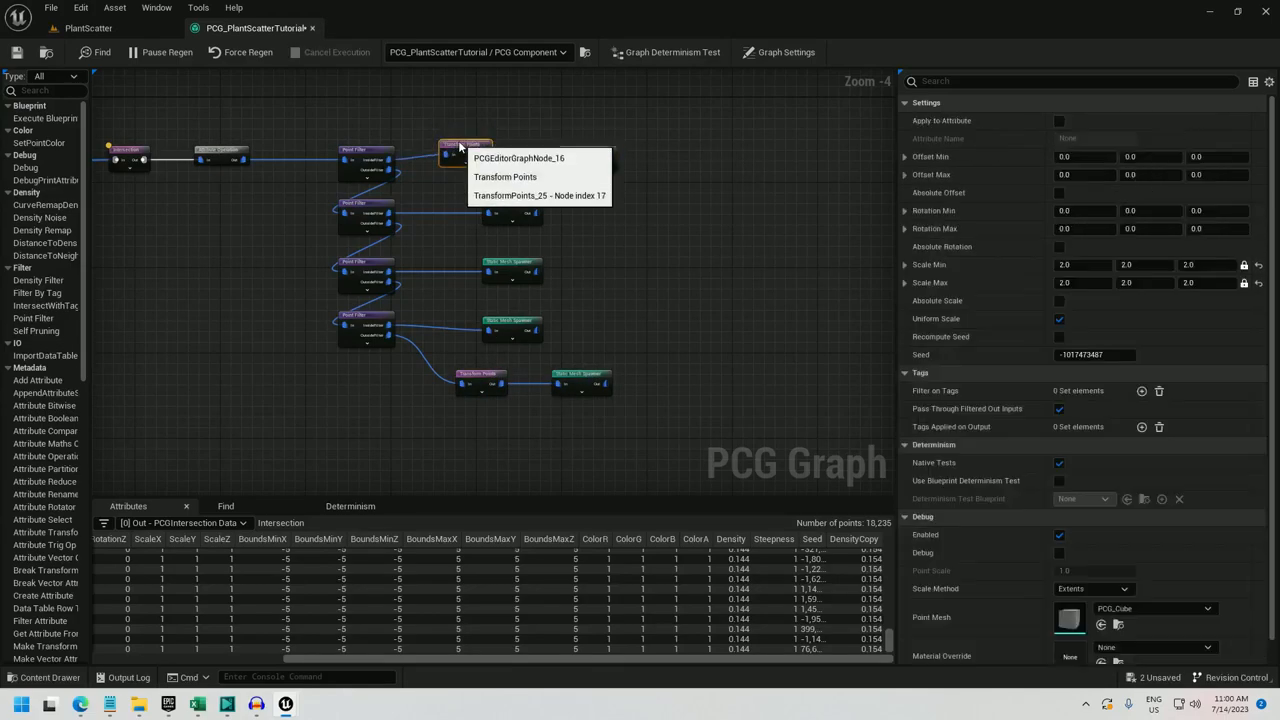
pyautogui.click(468, 148)
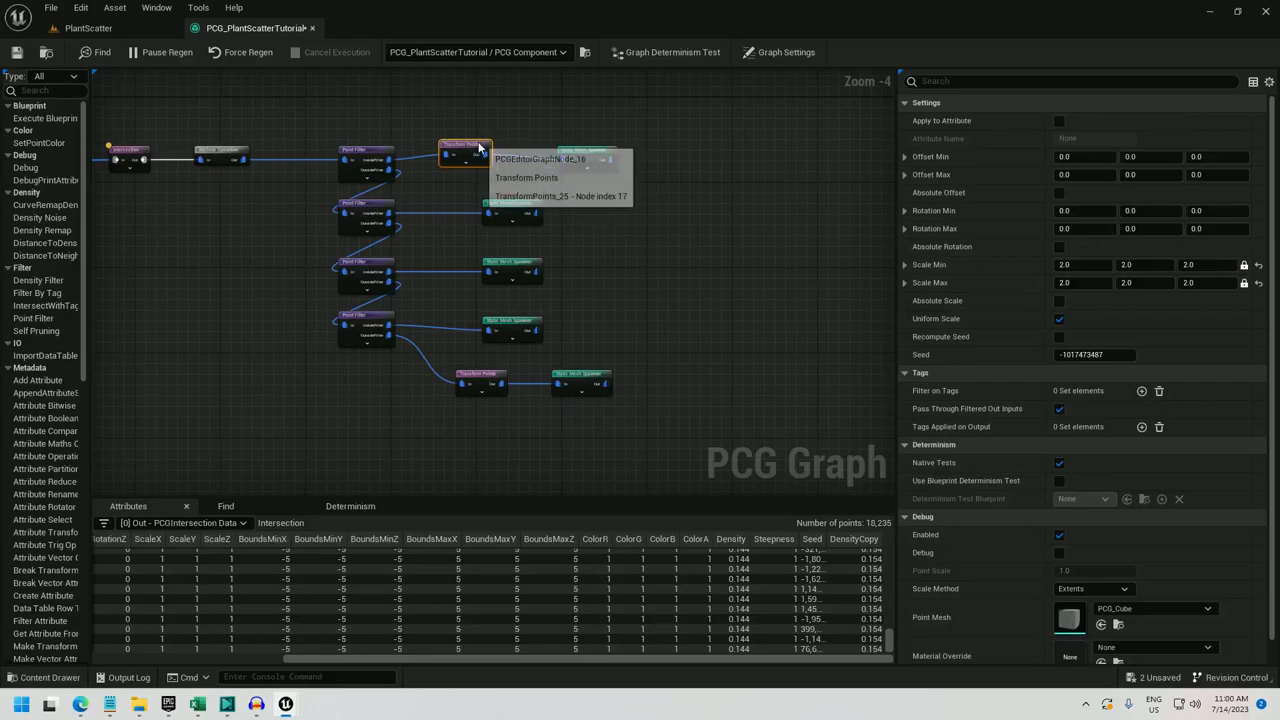
pyautogui.click(1084, 264)
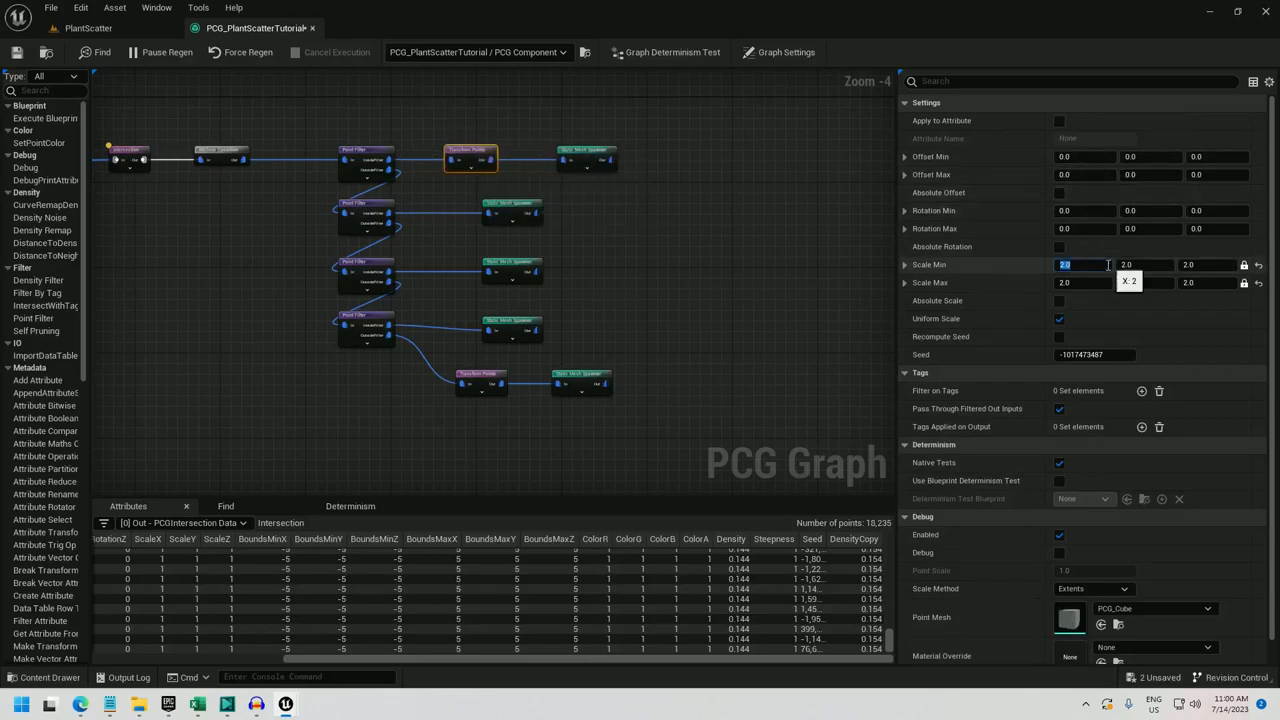
pyautogui.write('1.5')
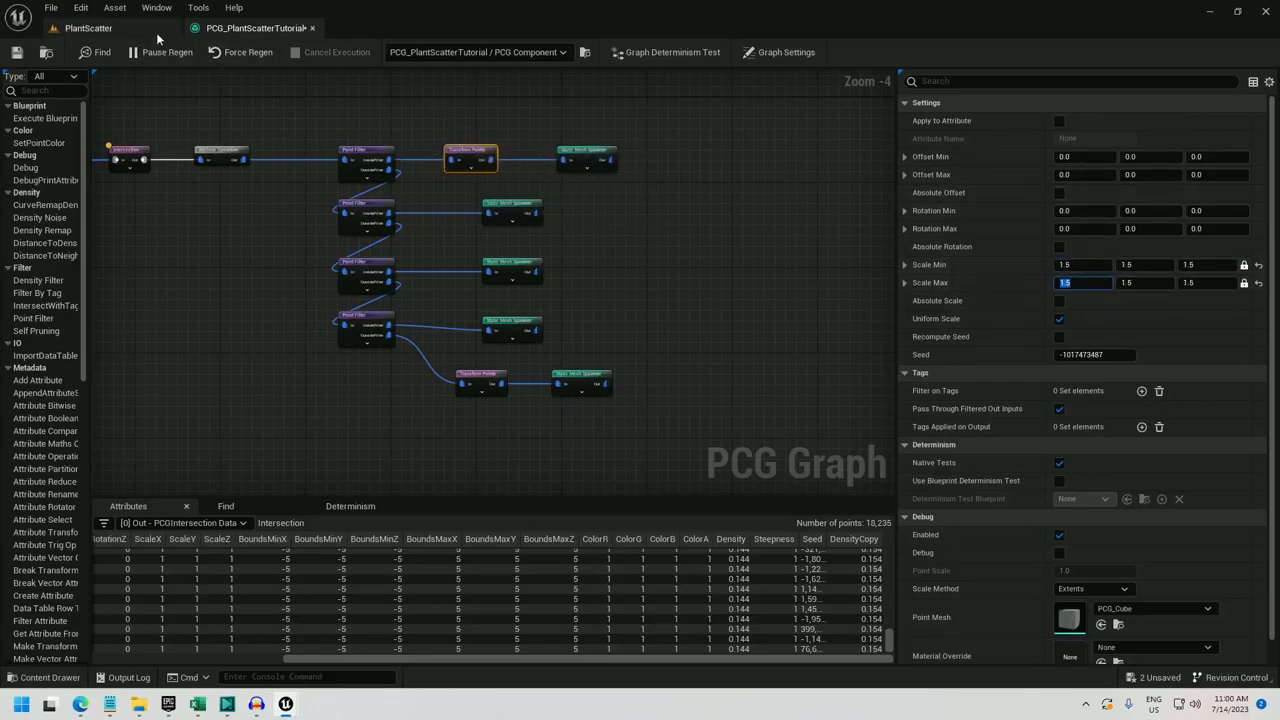
pyautogui.click(100, 28)
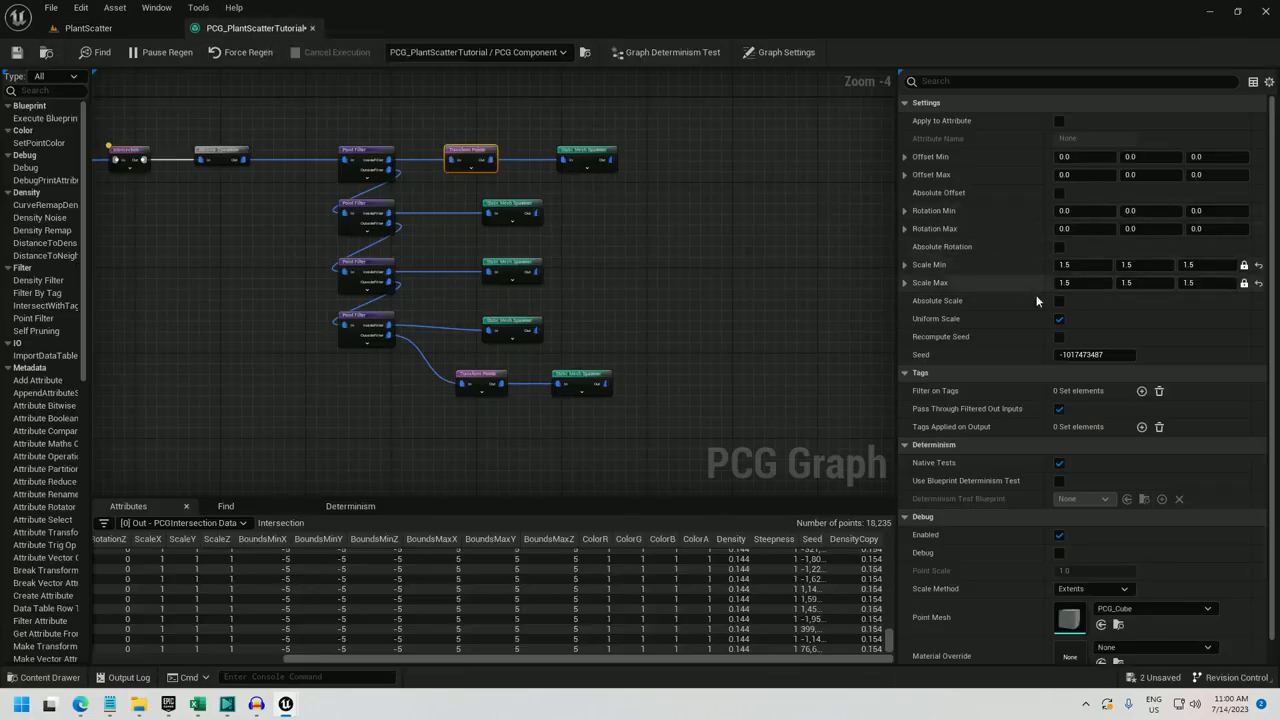
pyautogui.write('2.0')
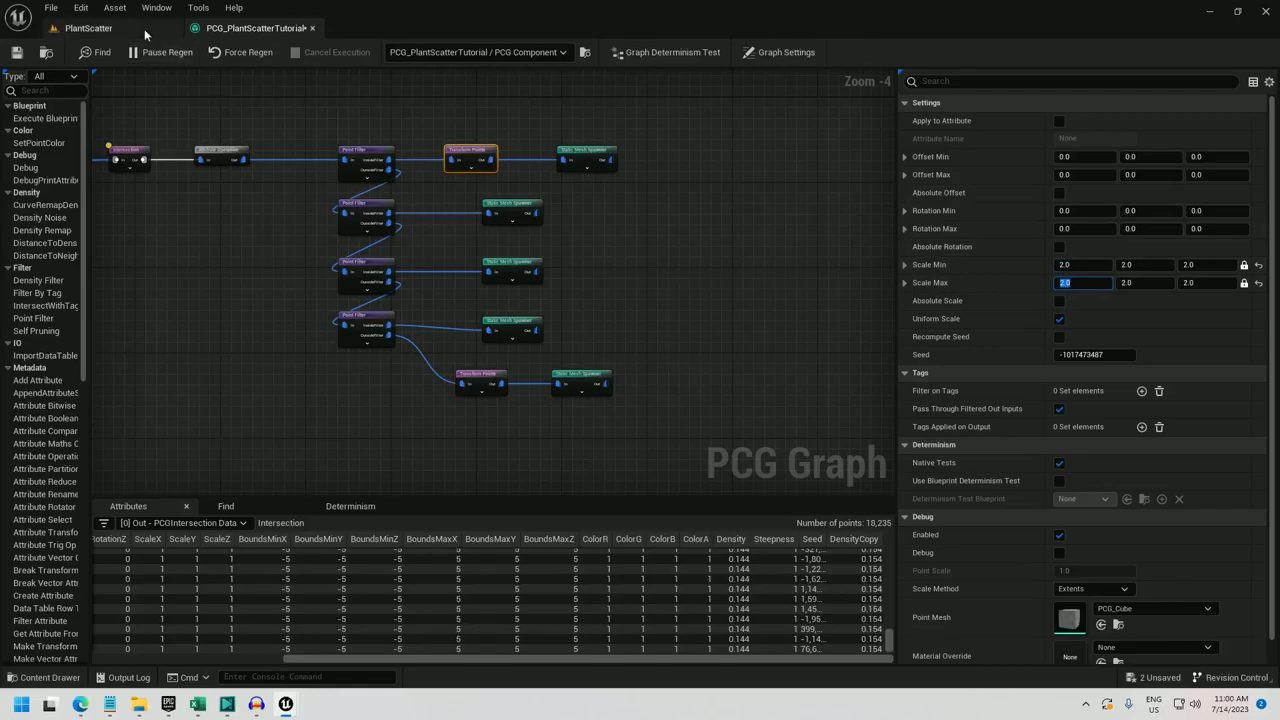
pyautogui.click(102, 28)
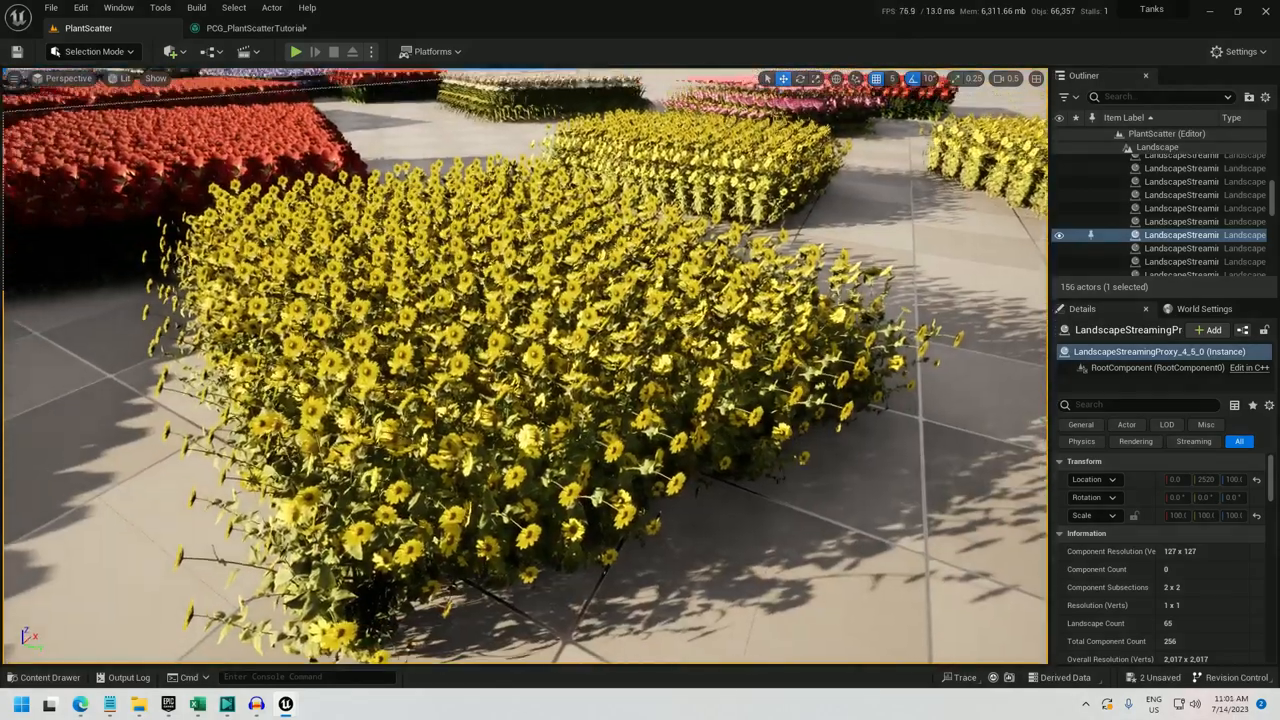
# Step: Paste another Transform Points node and connect it ahead of the fourth spawner
pyautogui.click(254, 28)
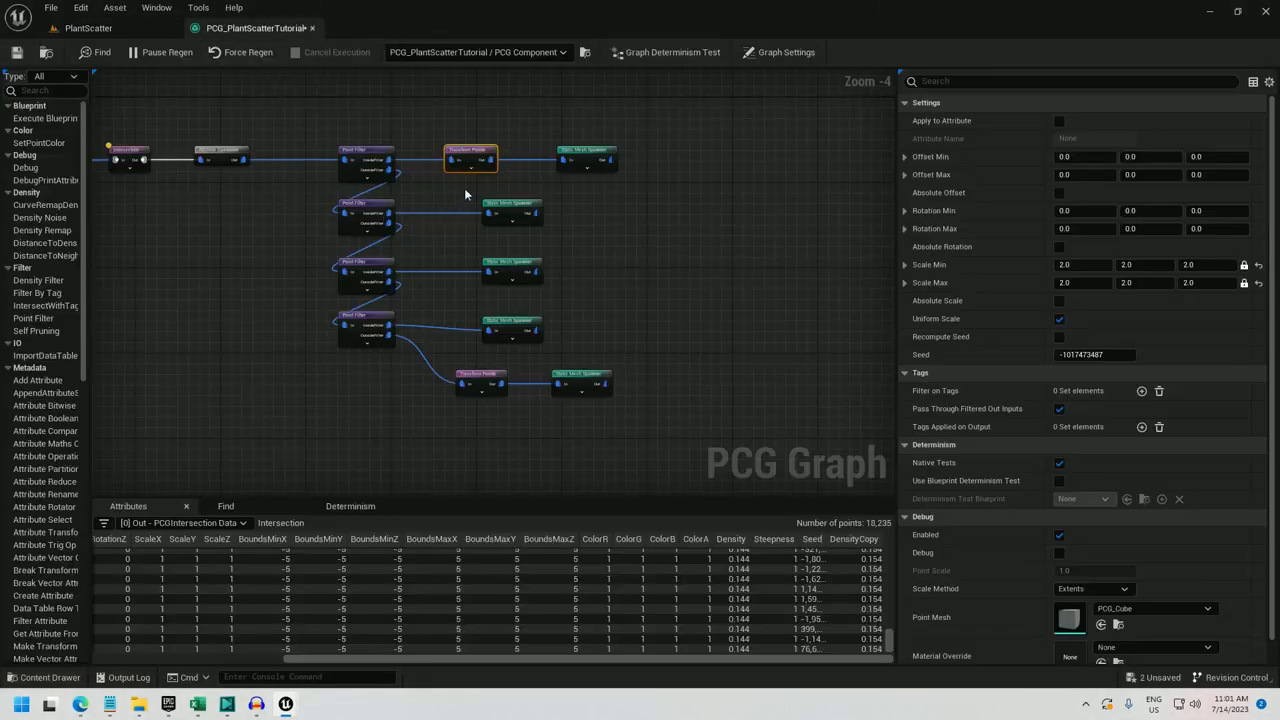
pyautogui.click(500, 204)
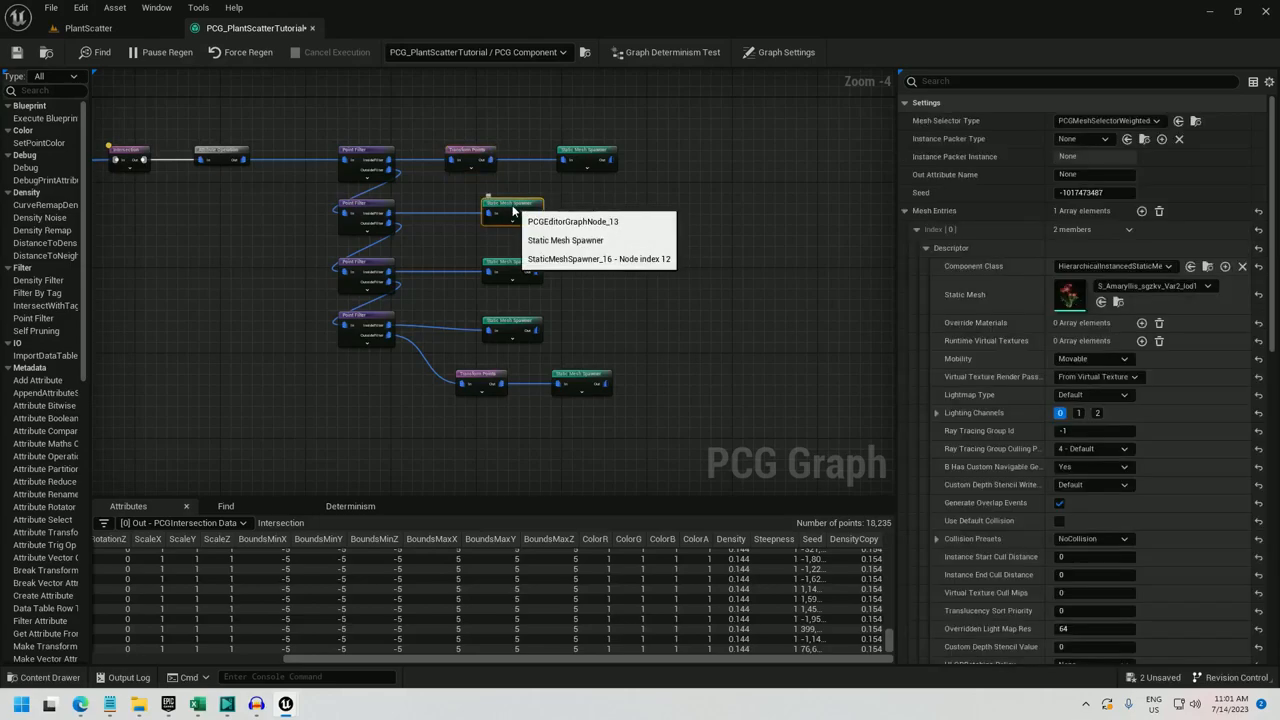
pyautogui.click(510, 324)
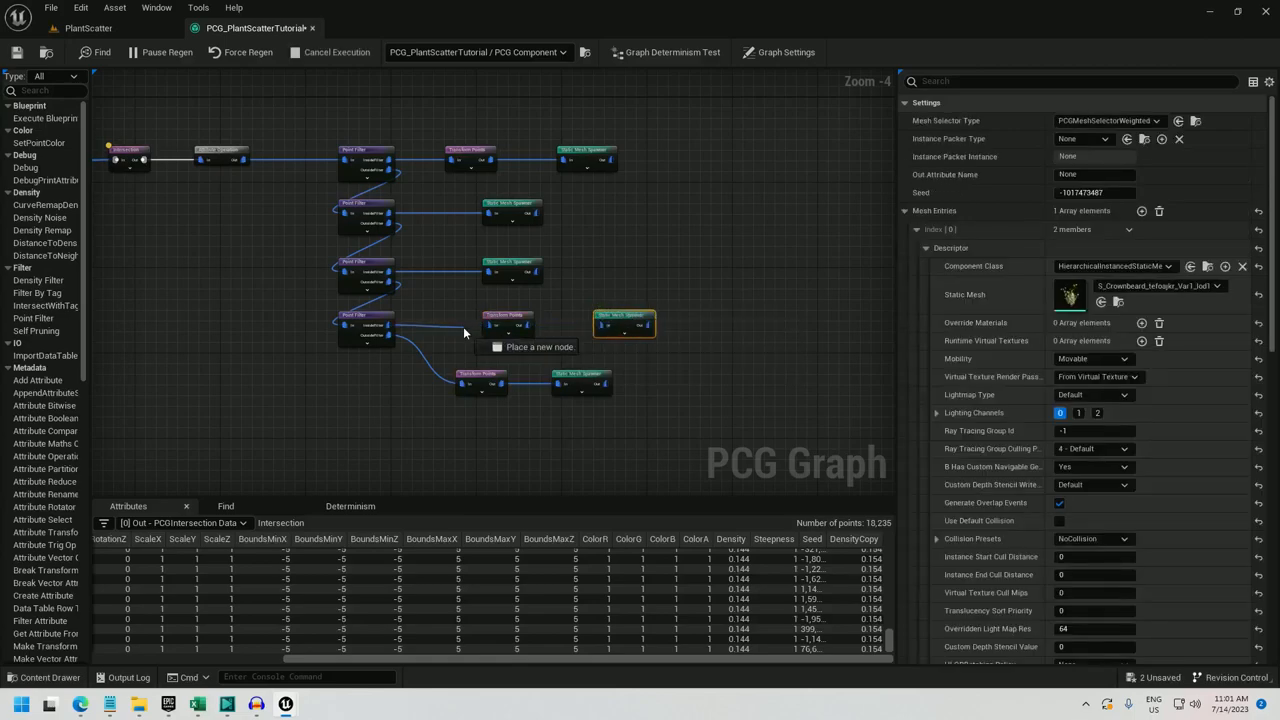
pyautogui.moveTo(624, 320)
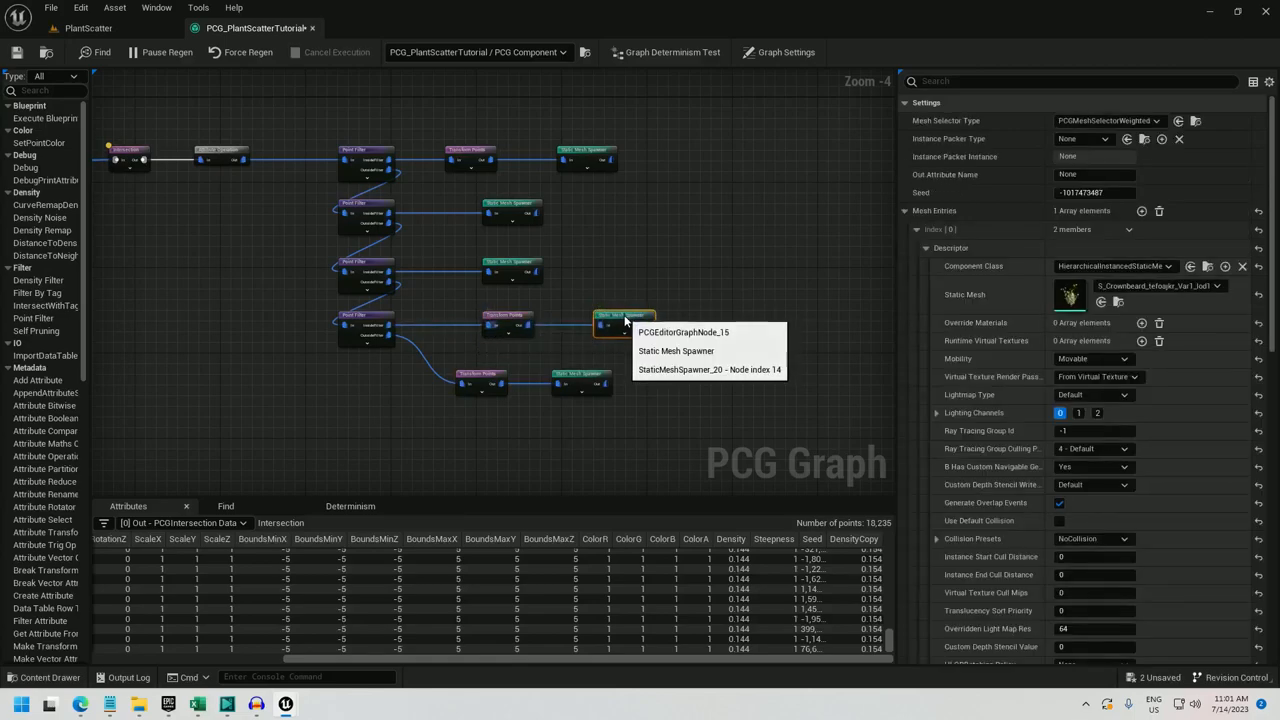
pyautogui.click(510, 324)
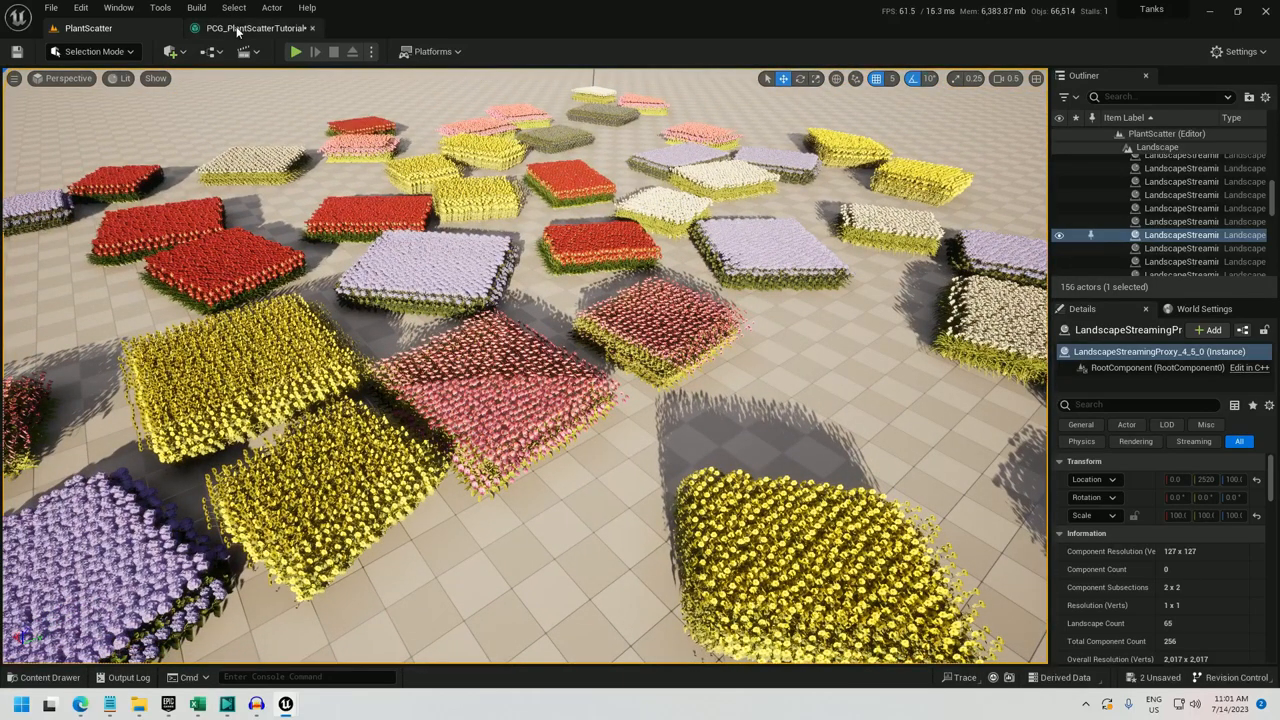
# Step: Start a random offset on the Transform Points node, entering -100 and checking the level
pyautogui.click(244, 28)
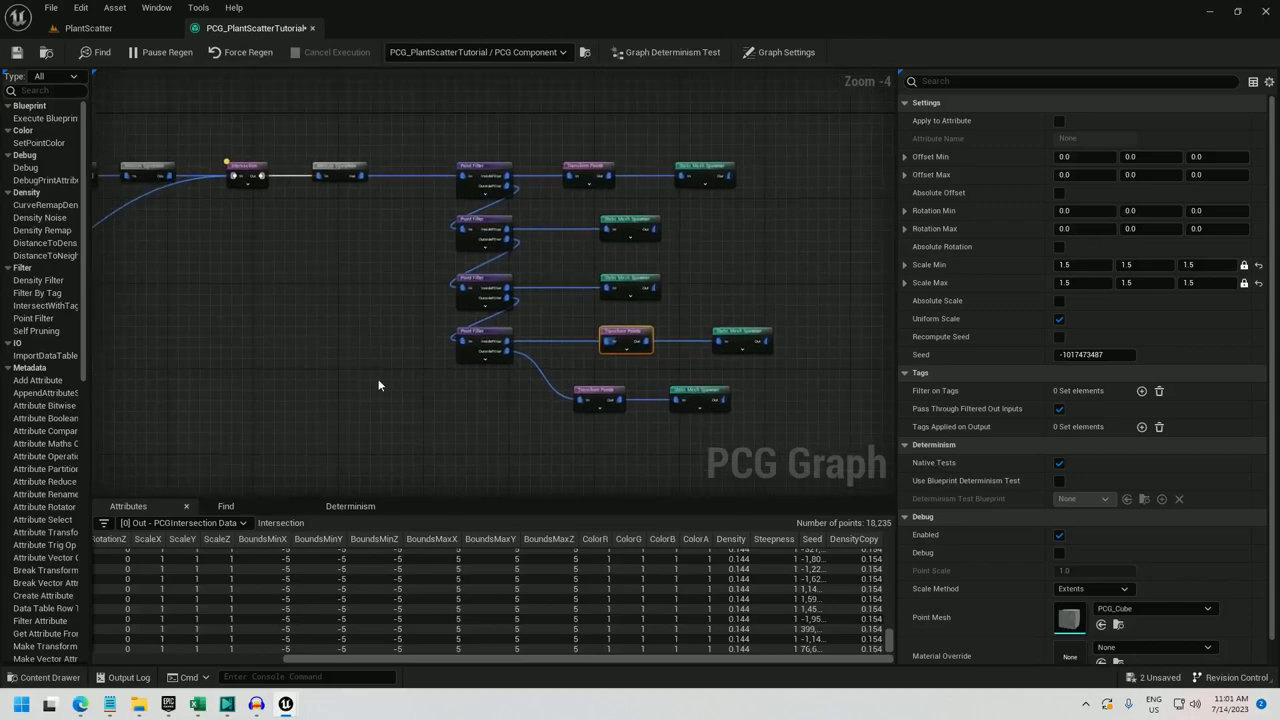
pyautogui.click(484, 168)
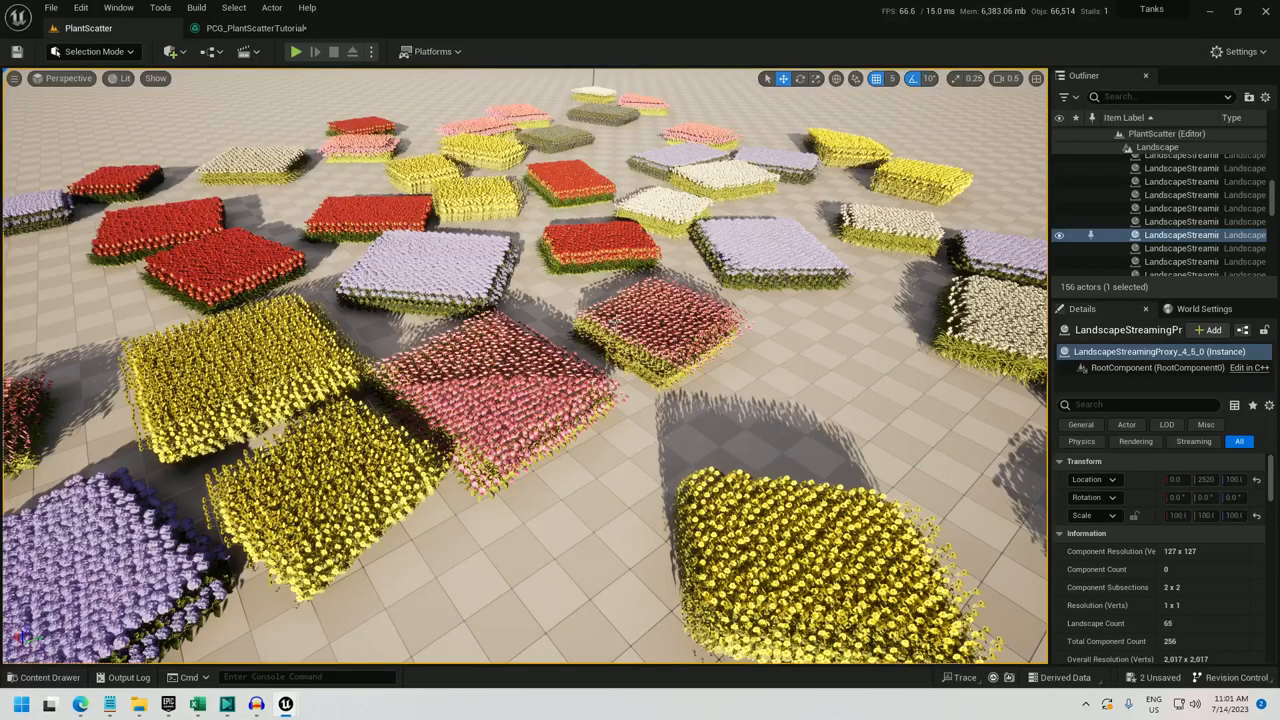
pyautogui.moveTo(240, 28)
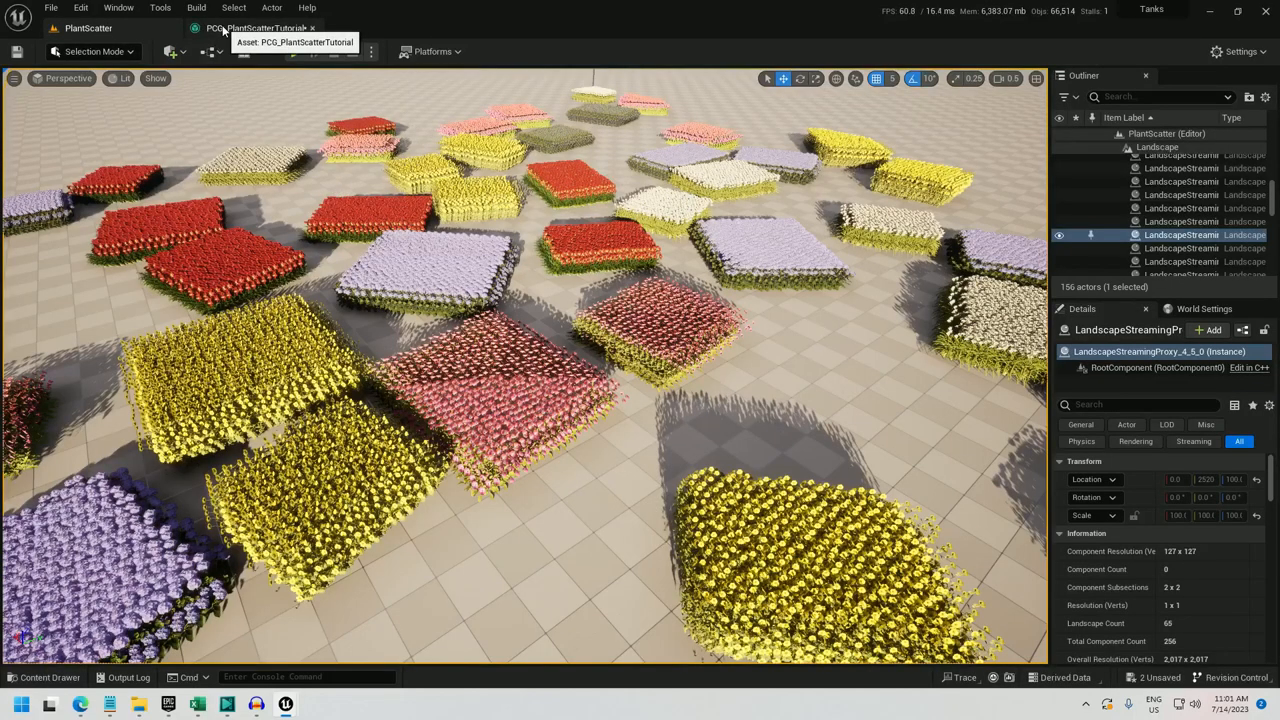
pyautogui.click(256, 28)
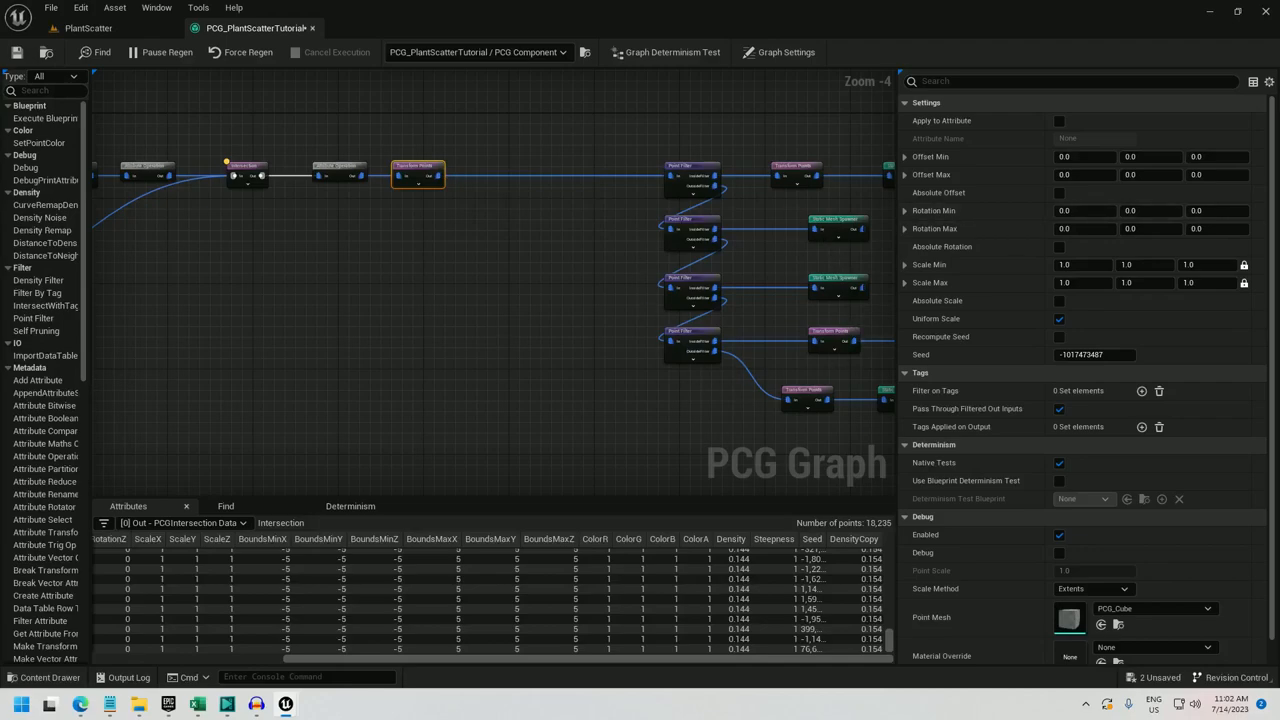
pyautogui.moveTo(456, 172)
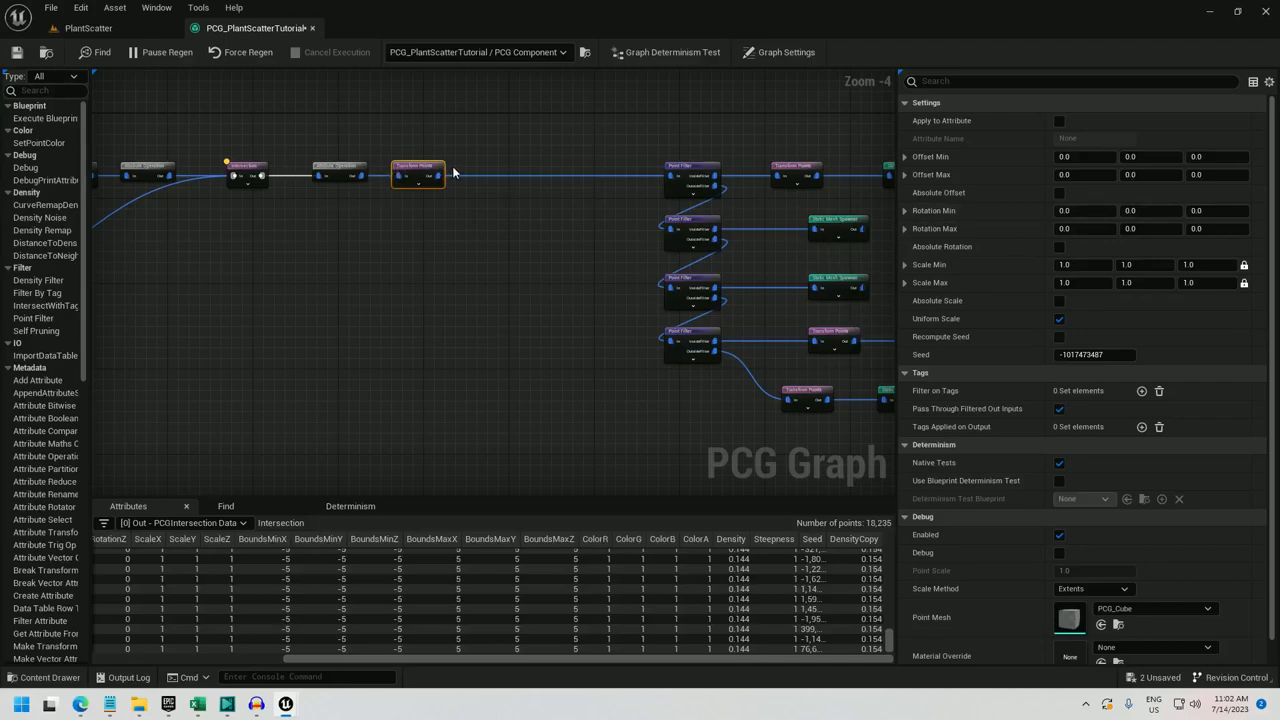
pyautogui.moveTo(518, 156)
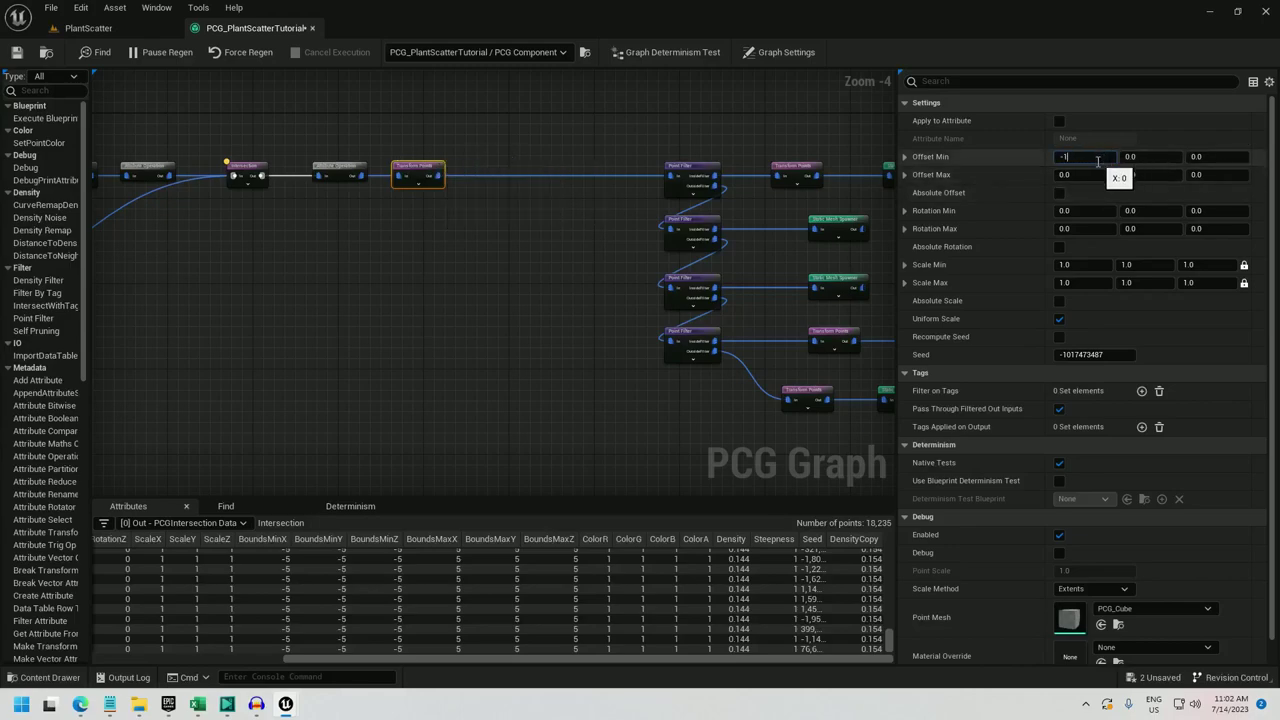
pyautogui.write('-100.0')
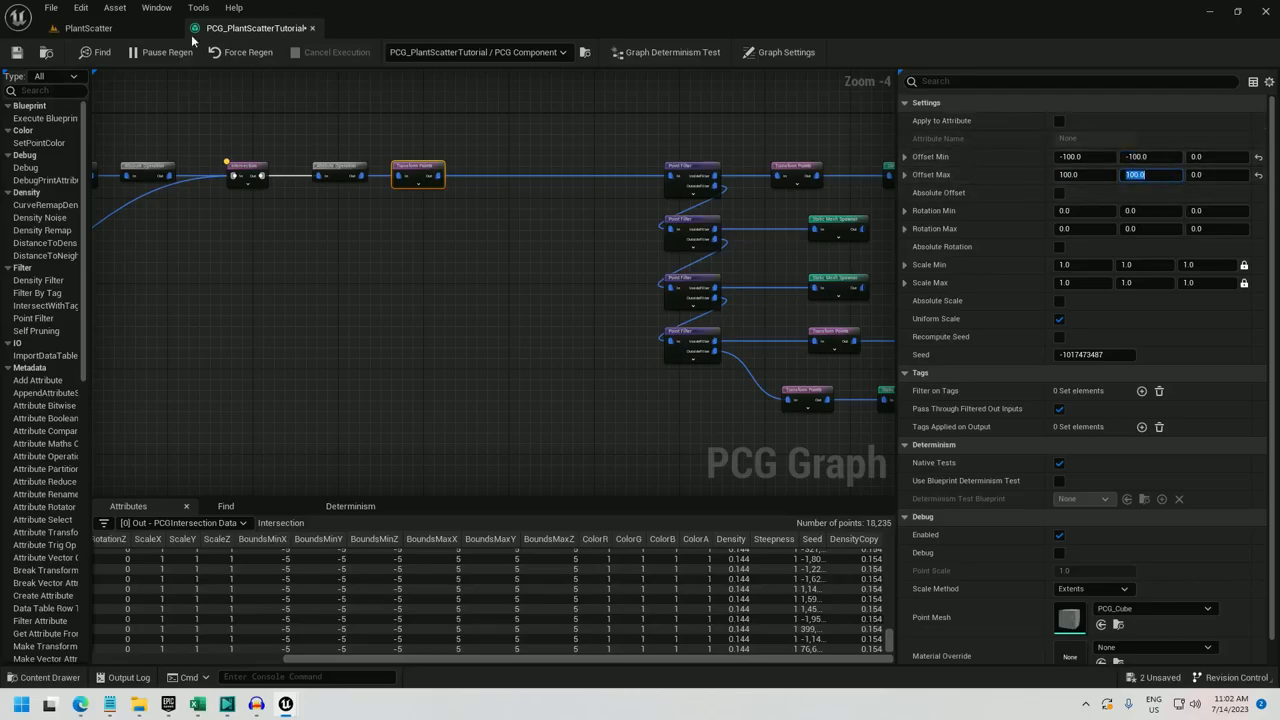
pyautogui.click(90, 28)
pyautogui.write('-200')
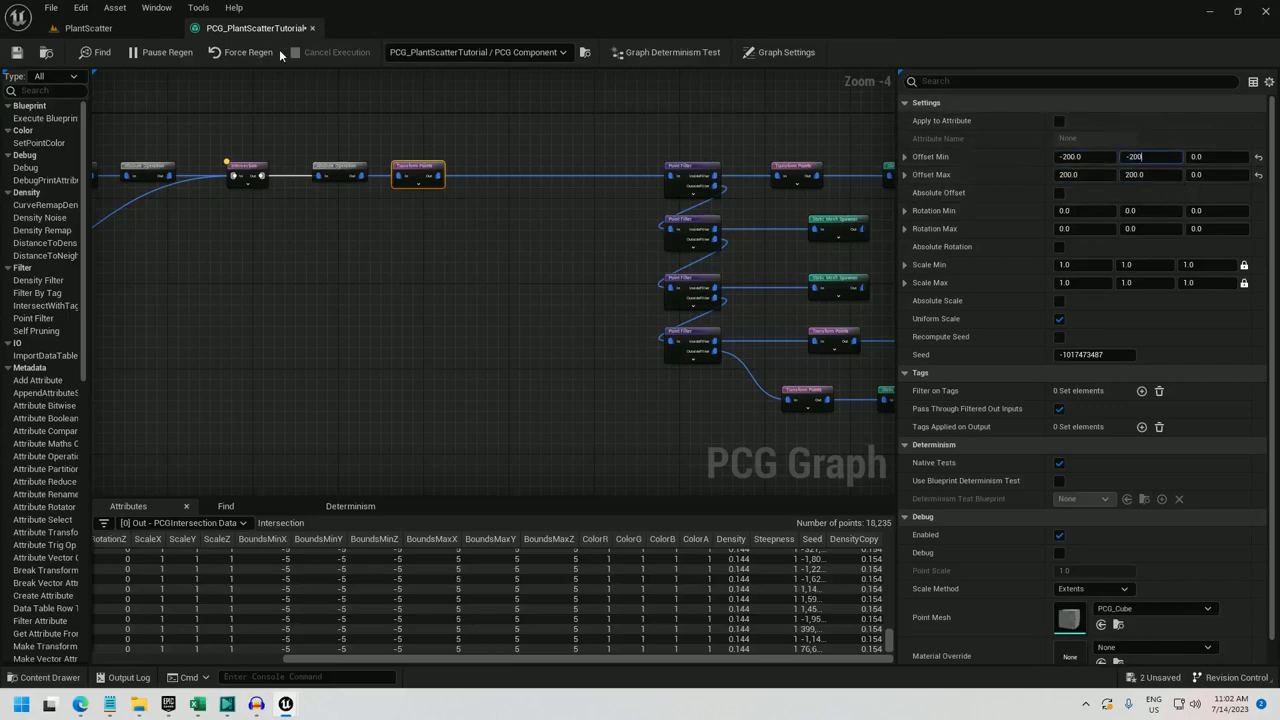
# Step: Widen the offset to -300..300 in X and Y and view the blended patches
pyautogui.click(90, 28)
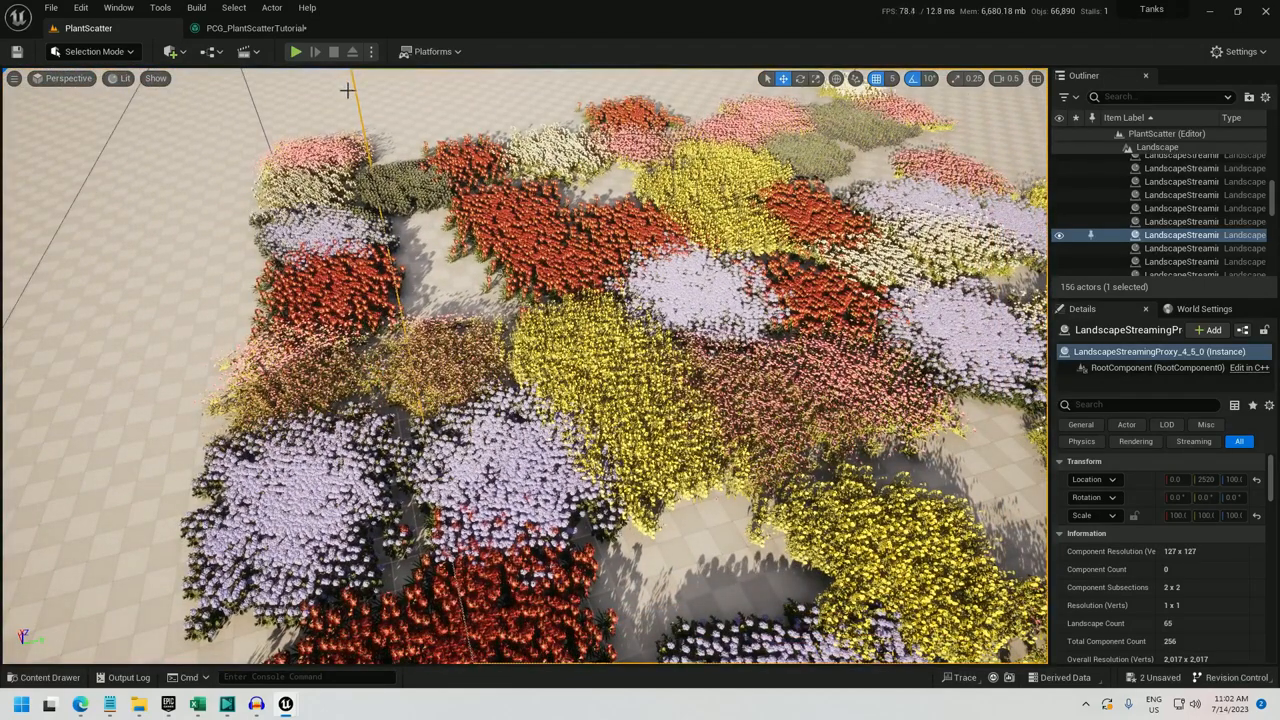
pyautogui.click(262, 28)
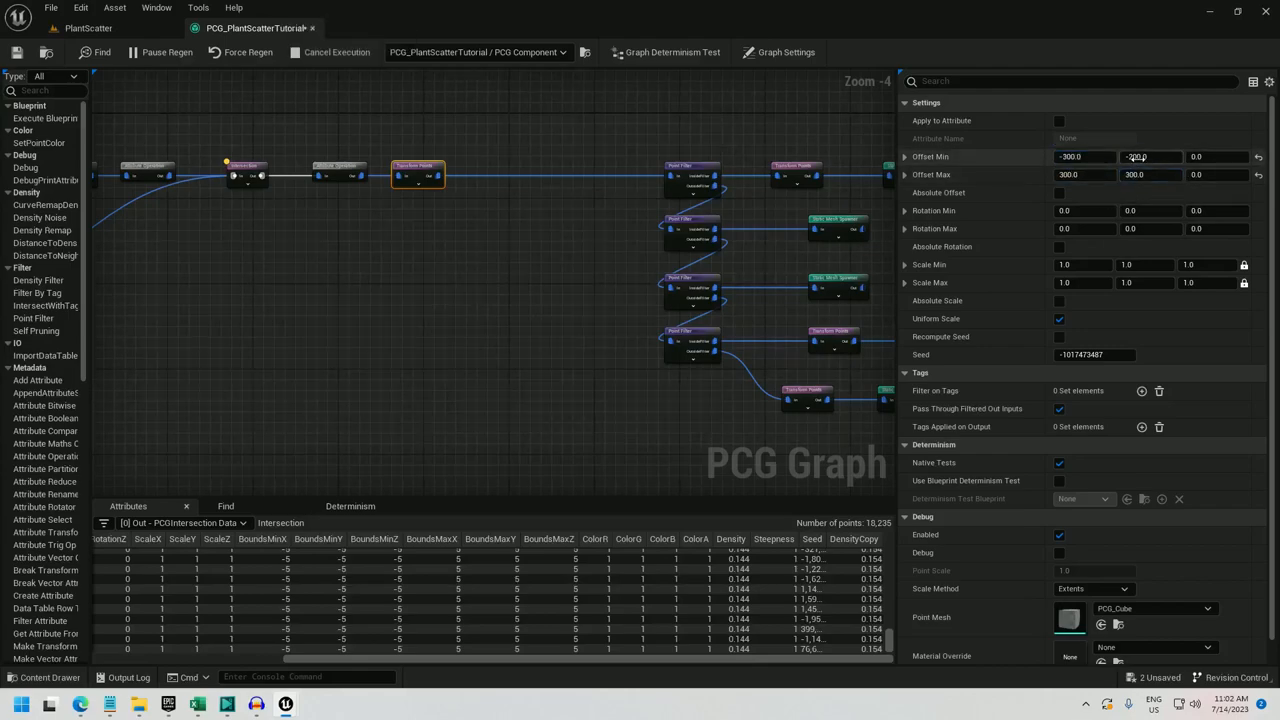
pyautogui.click(112, 28)
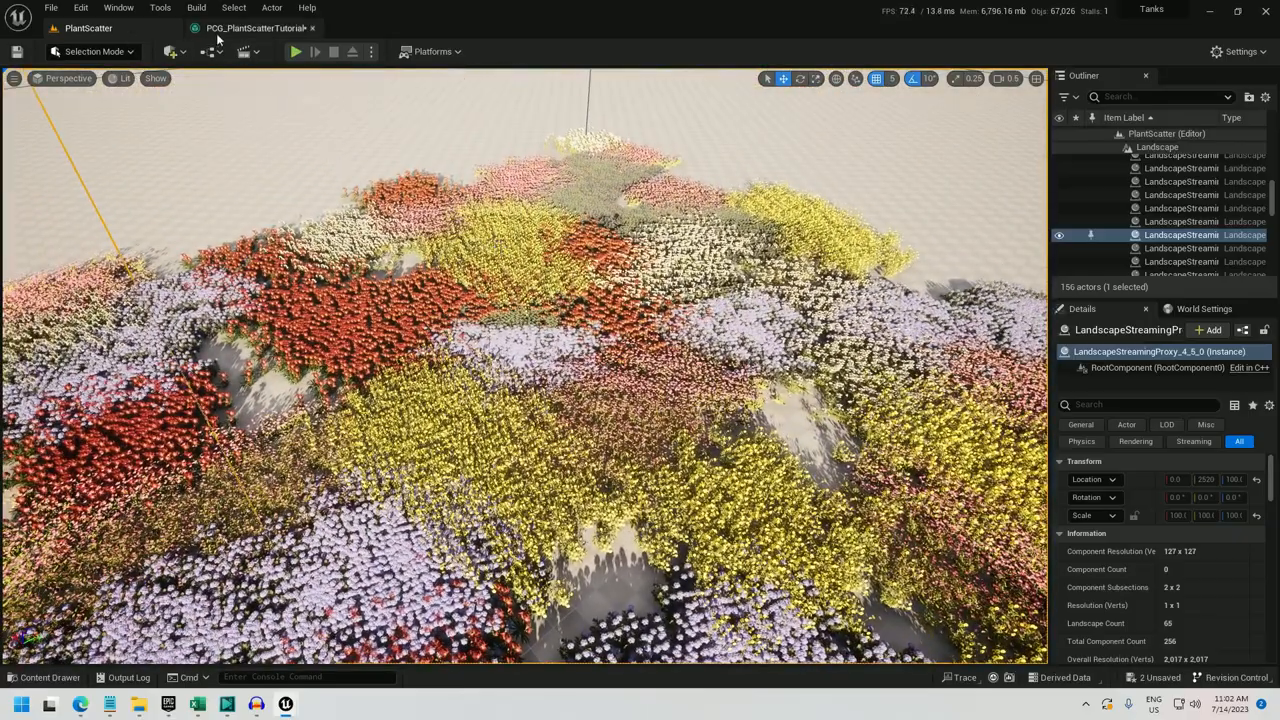
pyautogui.click(250, 28)
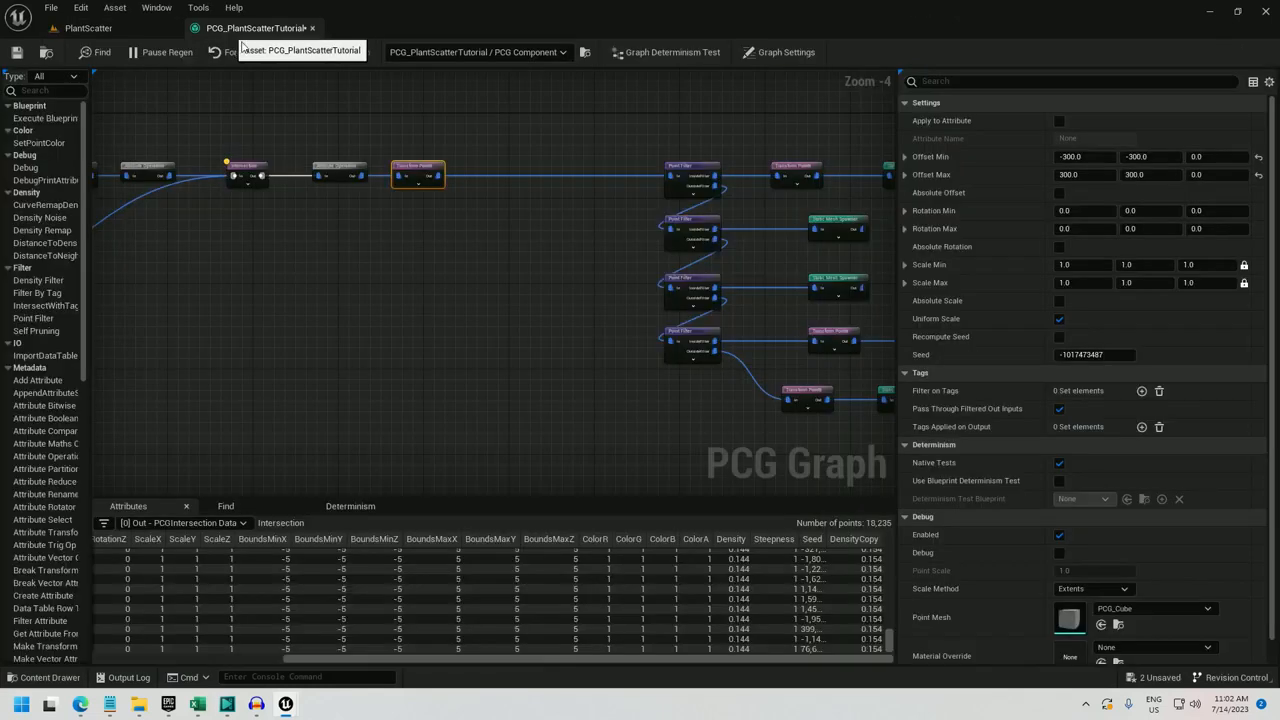
# Step: Add a Self Pruning node after the transform and inspect its pruned points
pyautogui.write('sel')
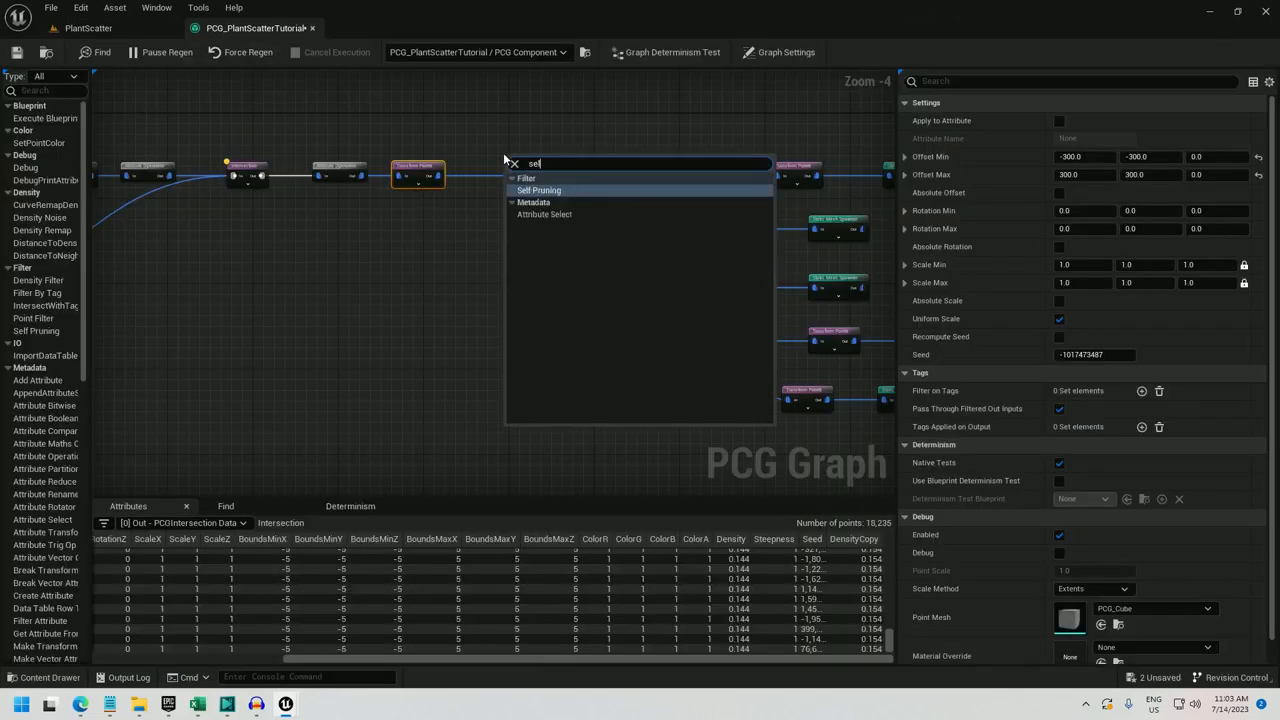
pyautogui.click(538, 190)
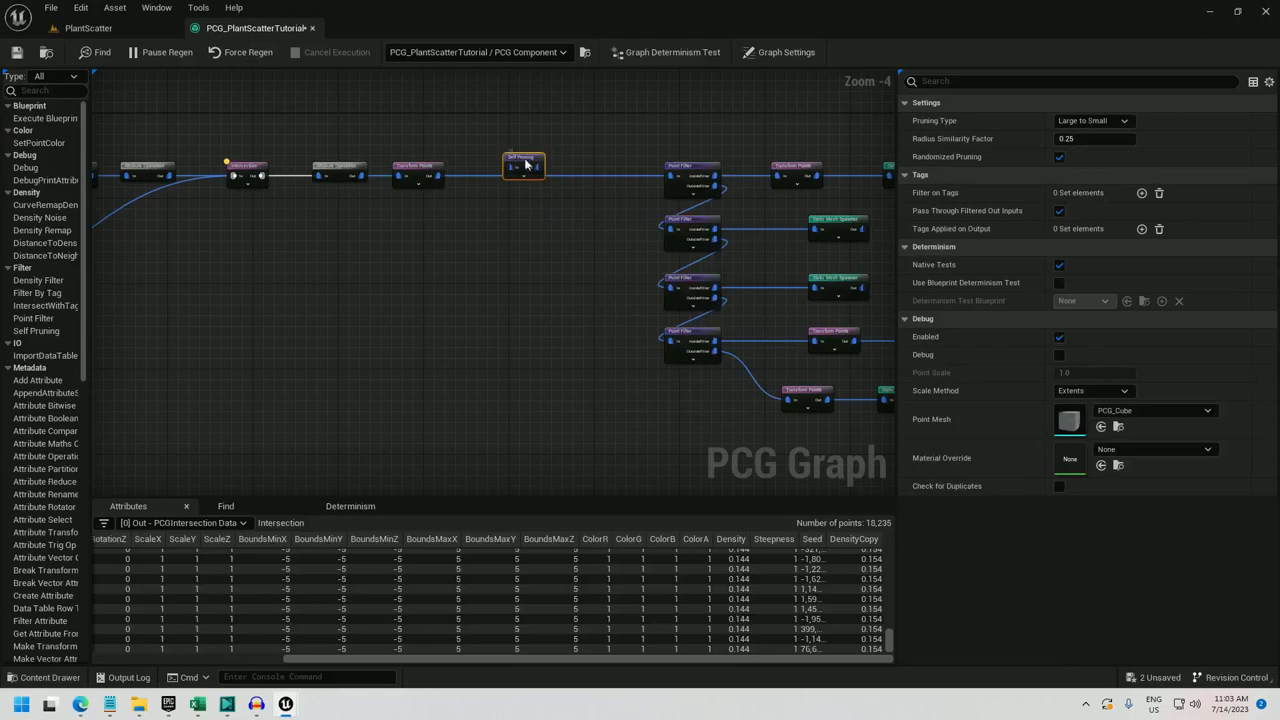
pyautogui.moveTo(442, 180)
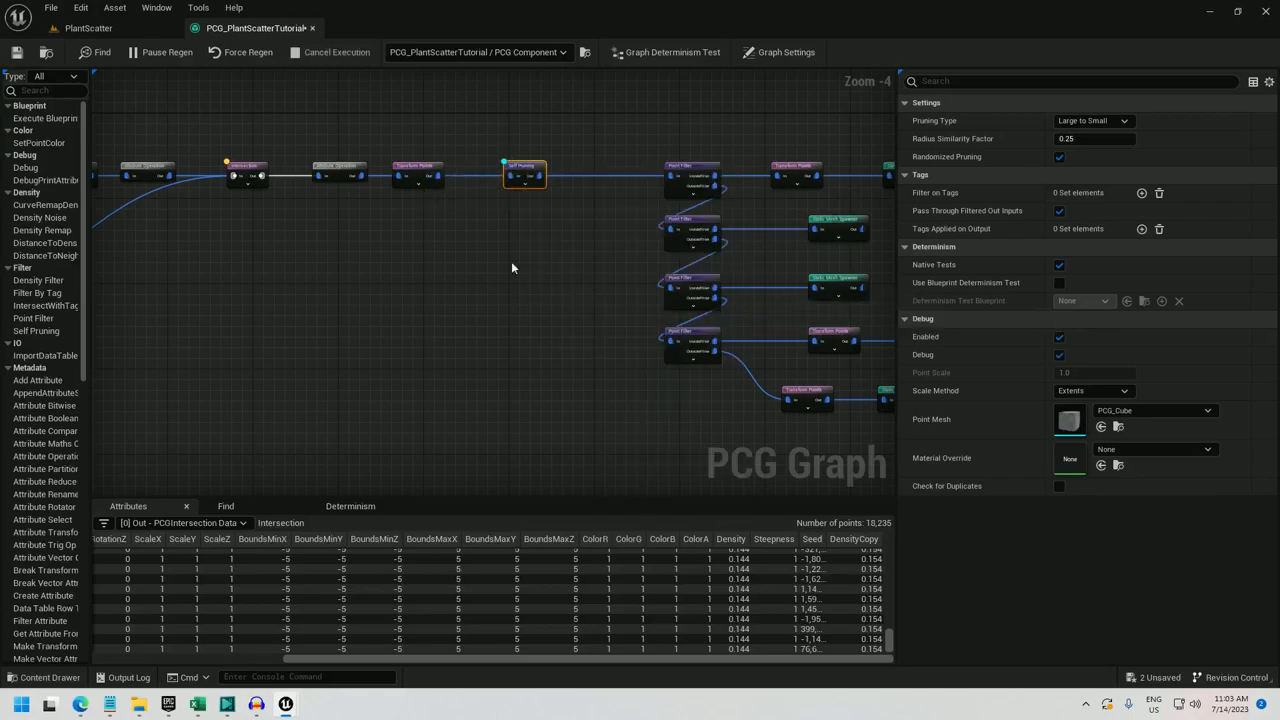
pyautogui.click(110, 28)
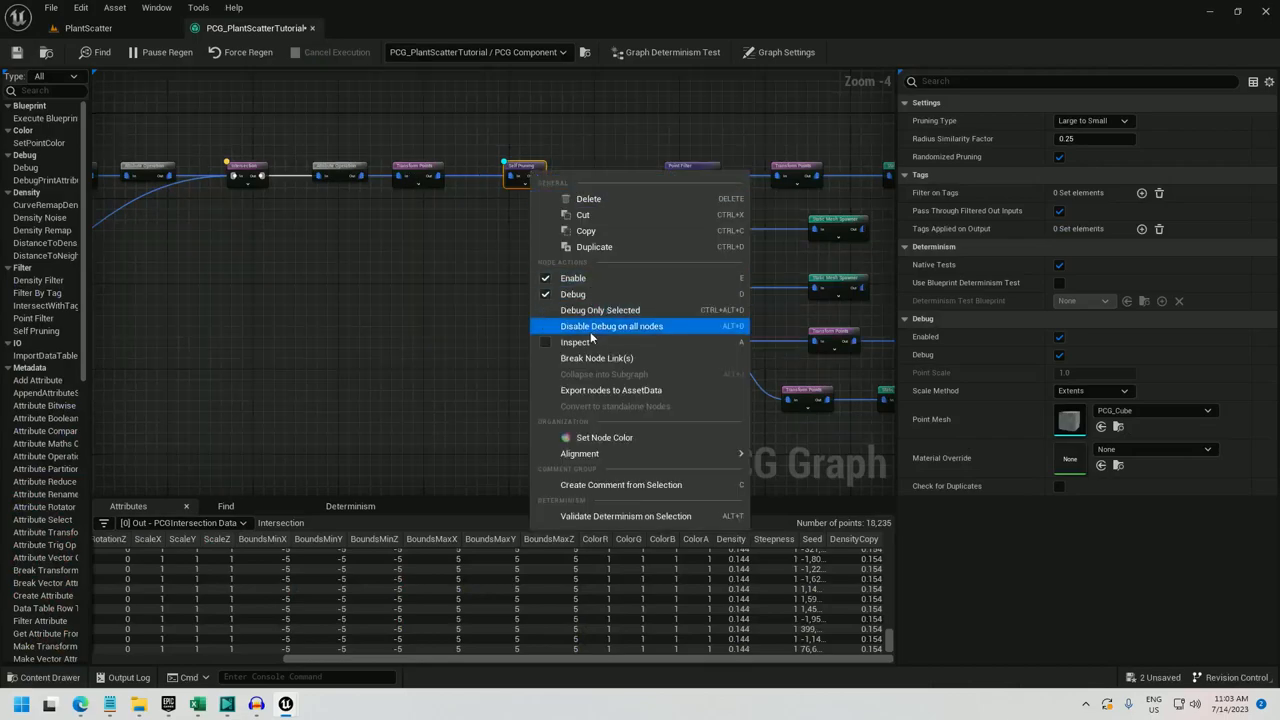
pyautogui.click(614, 326)
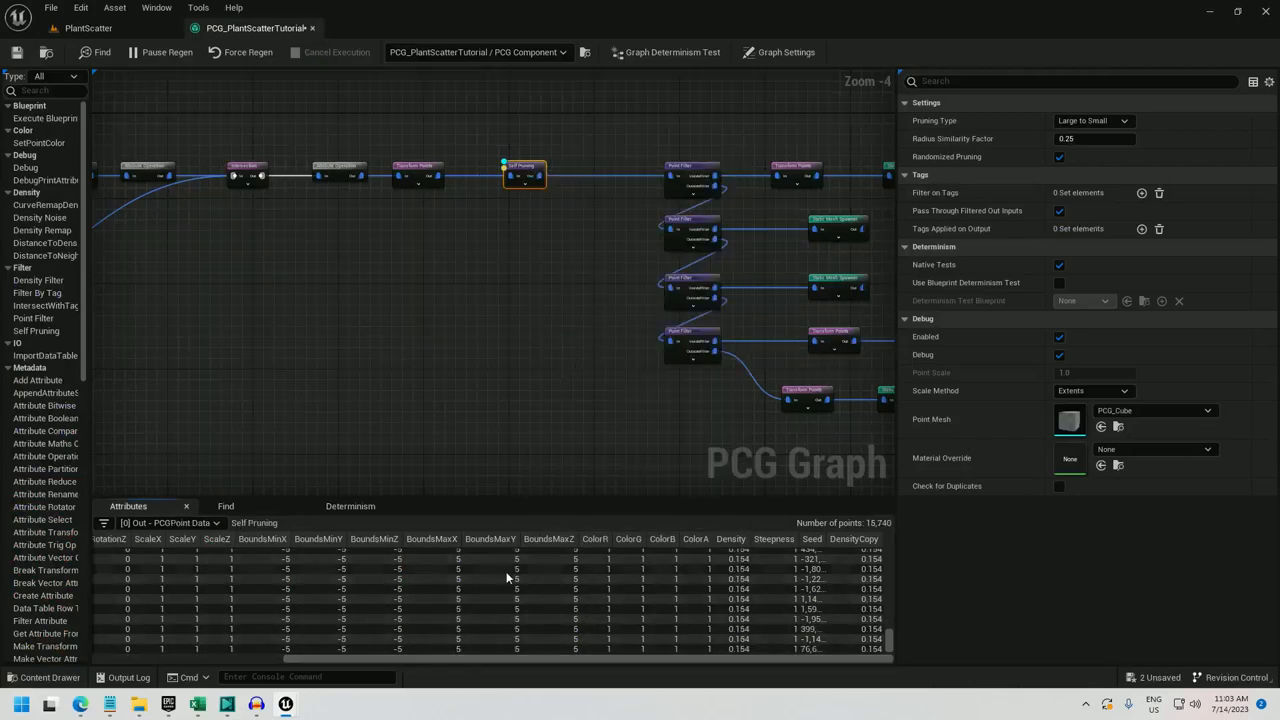
pyautogui.moveTo(548, 384)
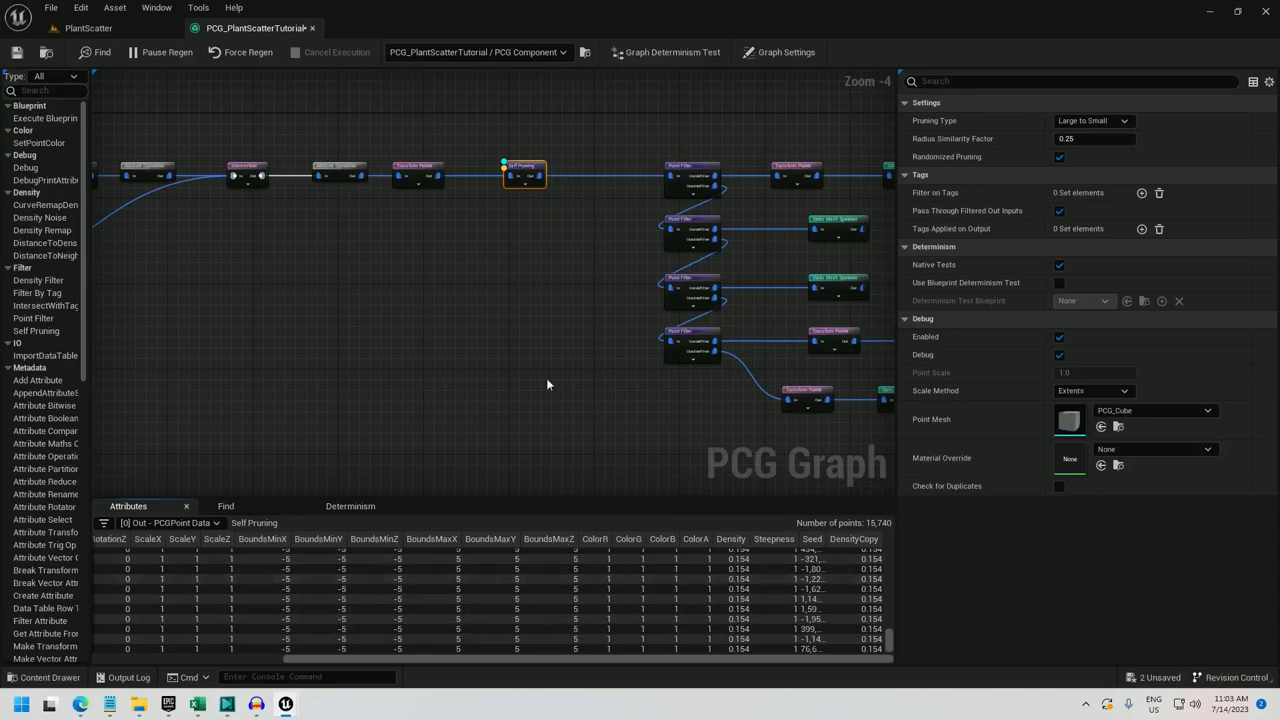
# Step: Add a Bounds Modifier node after the Self Pruning step
pyautogui.write('boun')
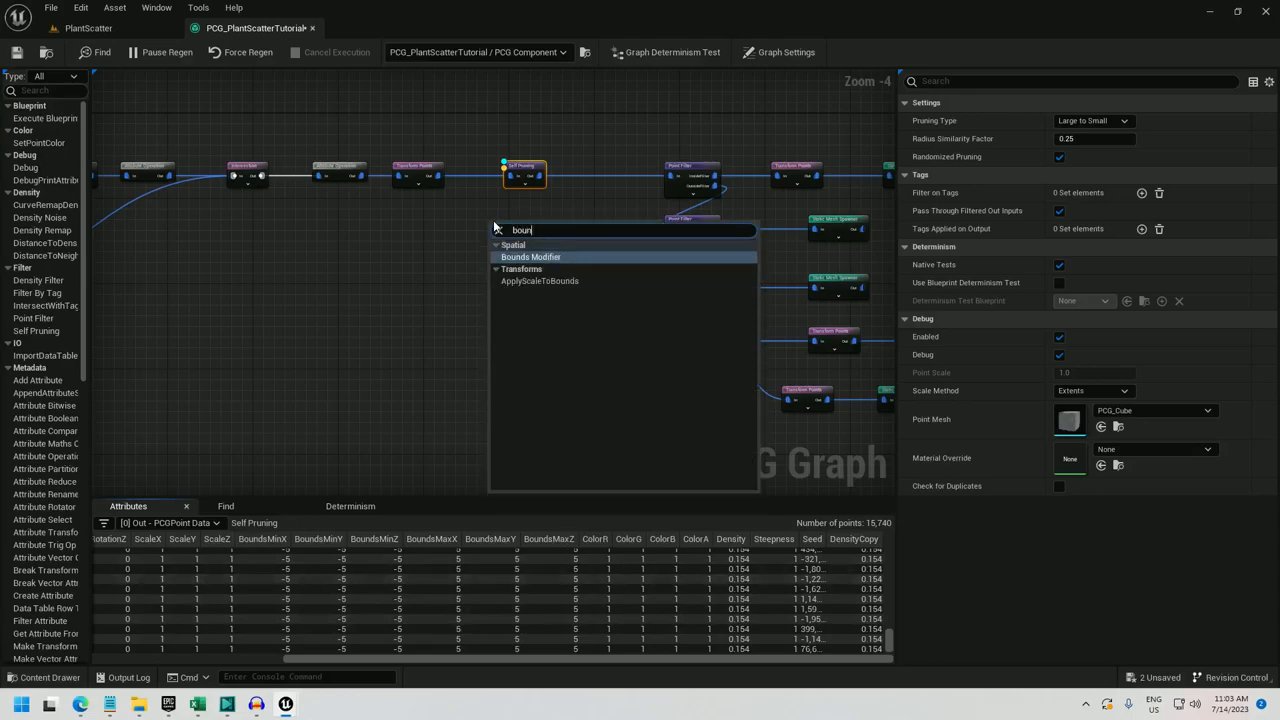
pyautogui.click(532, 256)
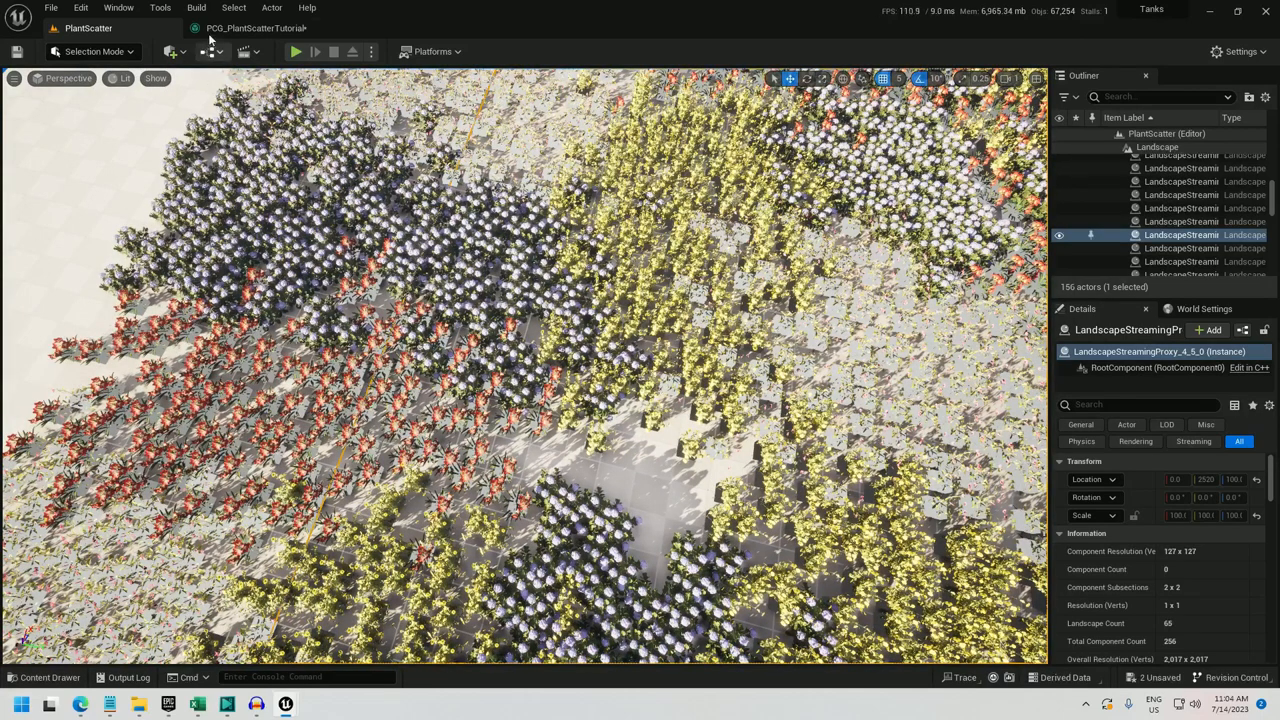
# Step: Set Transform Points Rotation Max Z to 360 and Scale Min to 0.4, then preview the scatter in the level
pyautogui.click(240, 28)
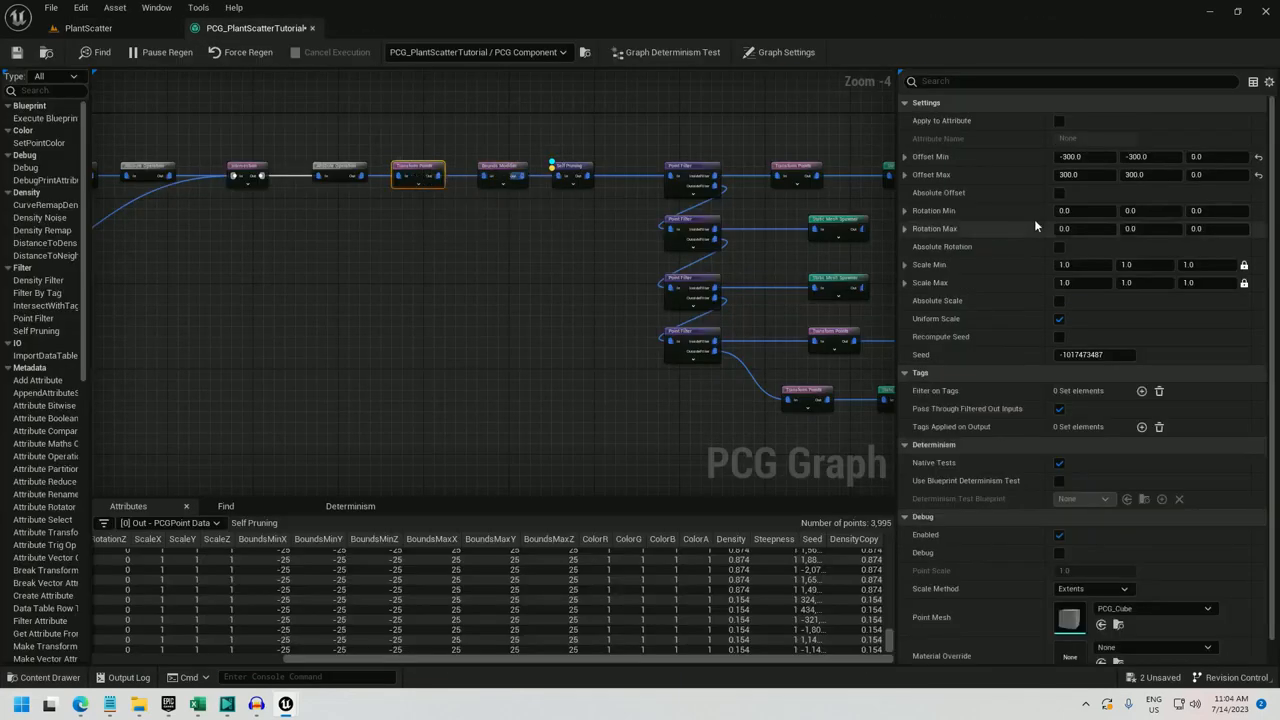
pyautogui.click(1204, 176)
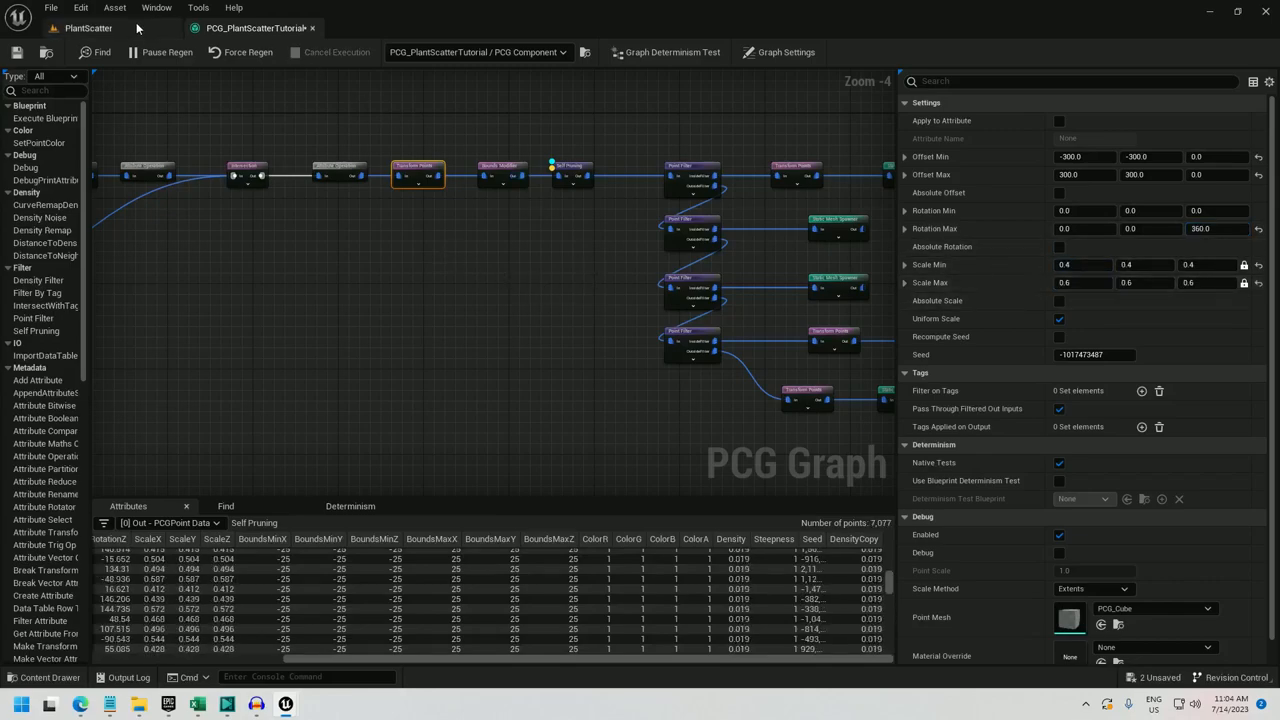
pyautogui.click(574, 176)
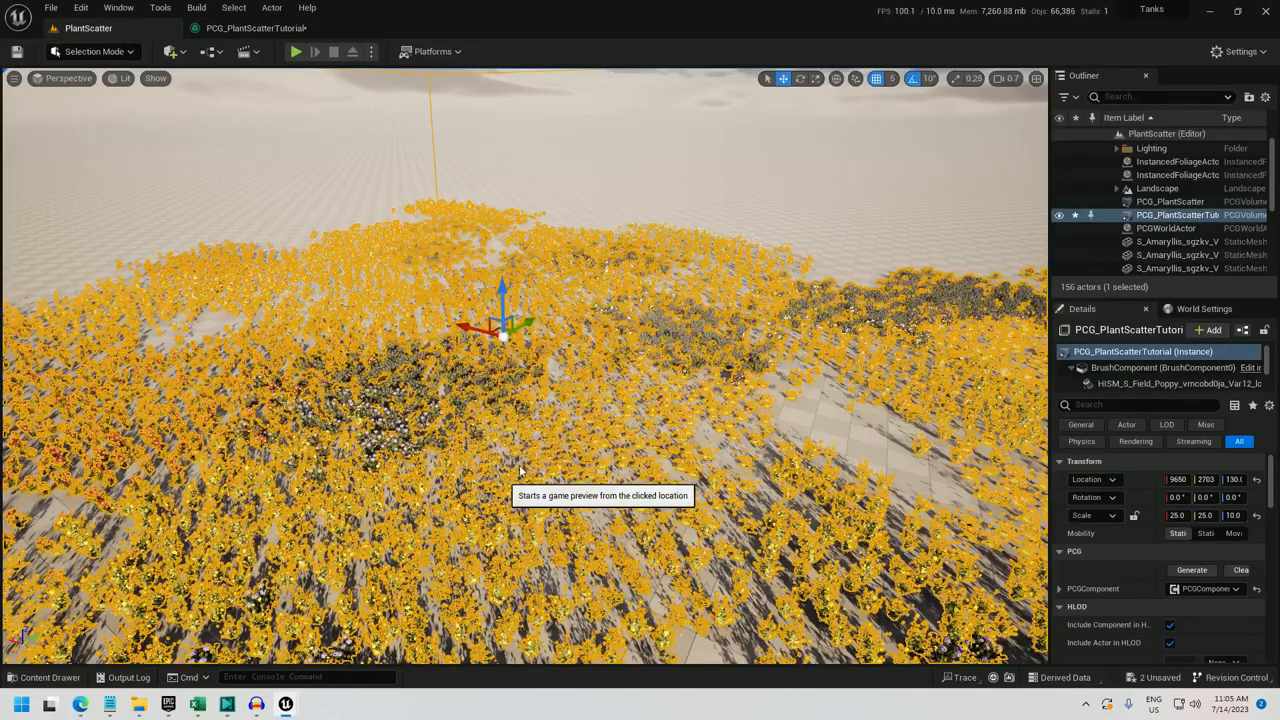
pyautogui.click(294, 52)
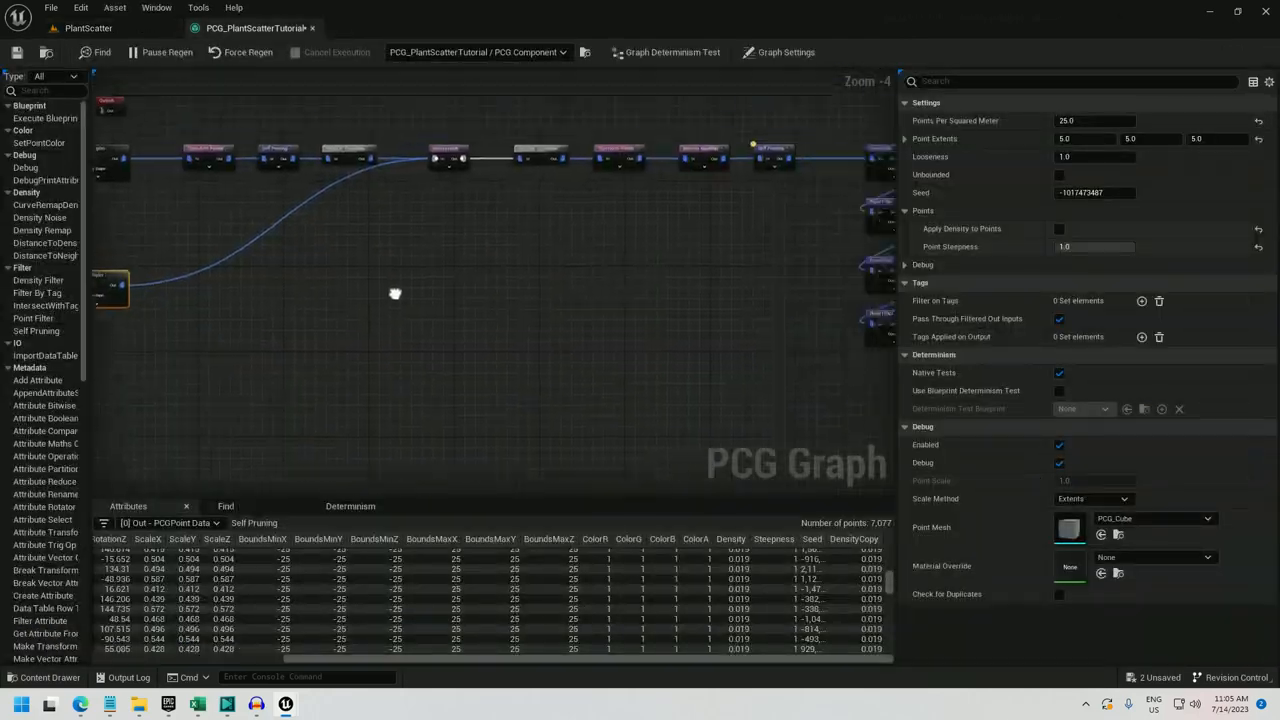
# Step: Add a Difference node fed by the Surface Sampler and flower points, with Density Function set to Binary
pyautogui.scroll(-3)
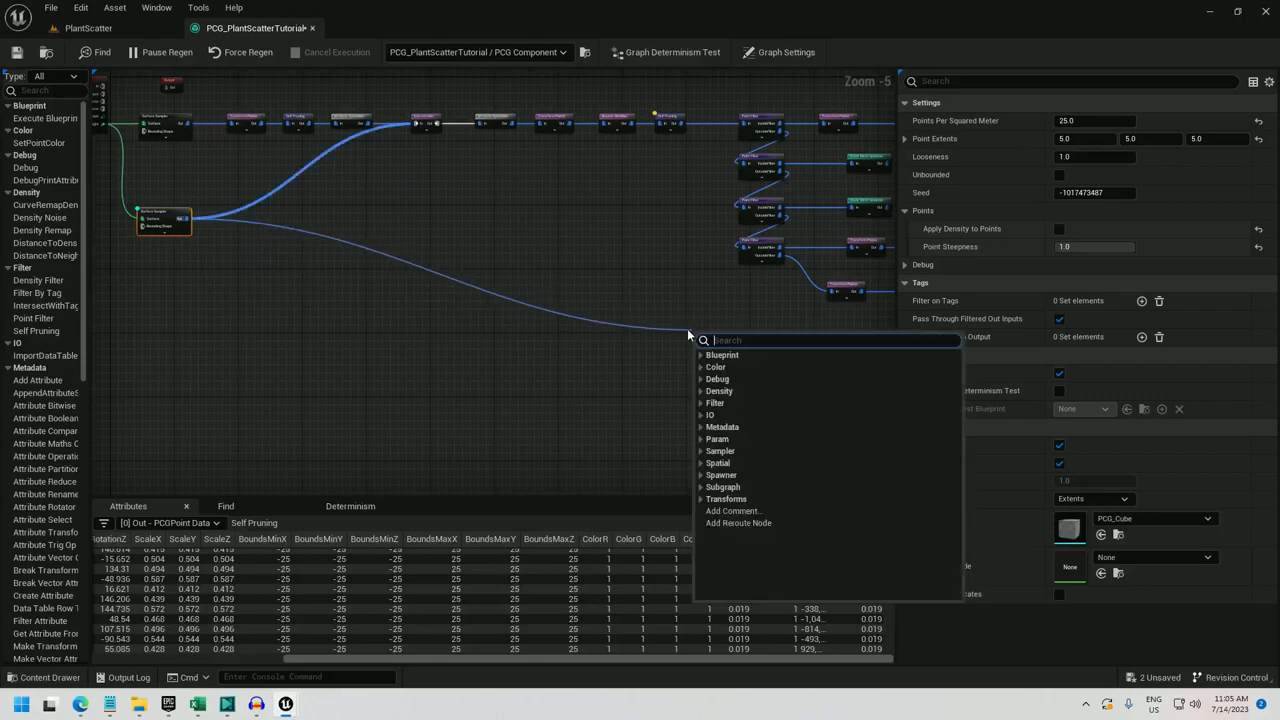
pyautogui.moveTo(688, 336)
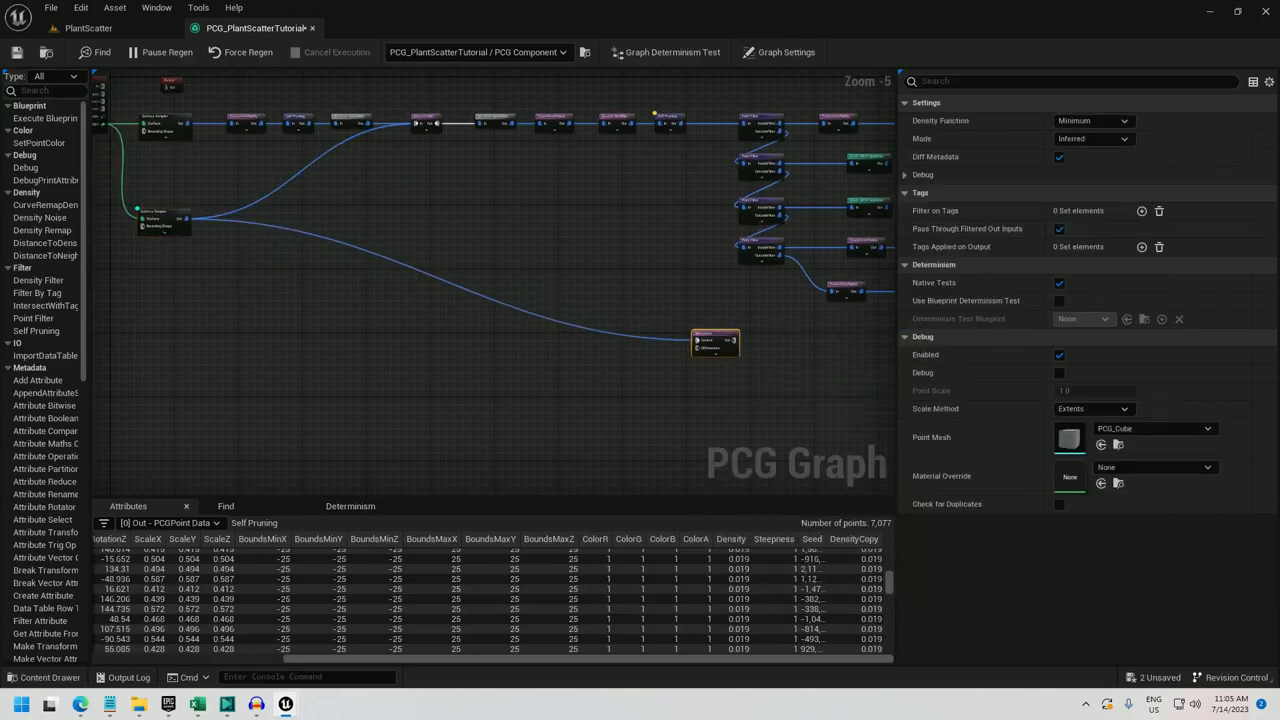
pyautogui.click(1104, 120)
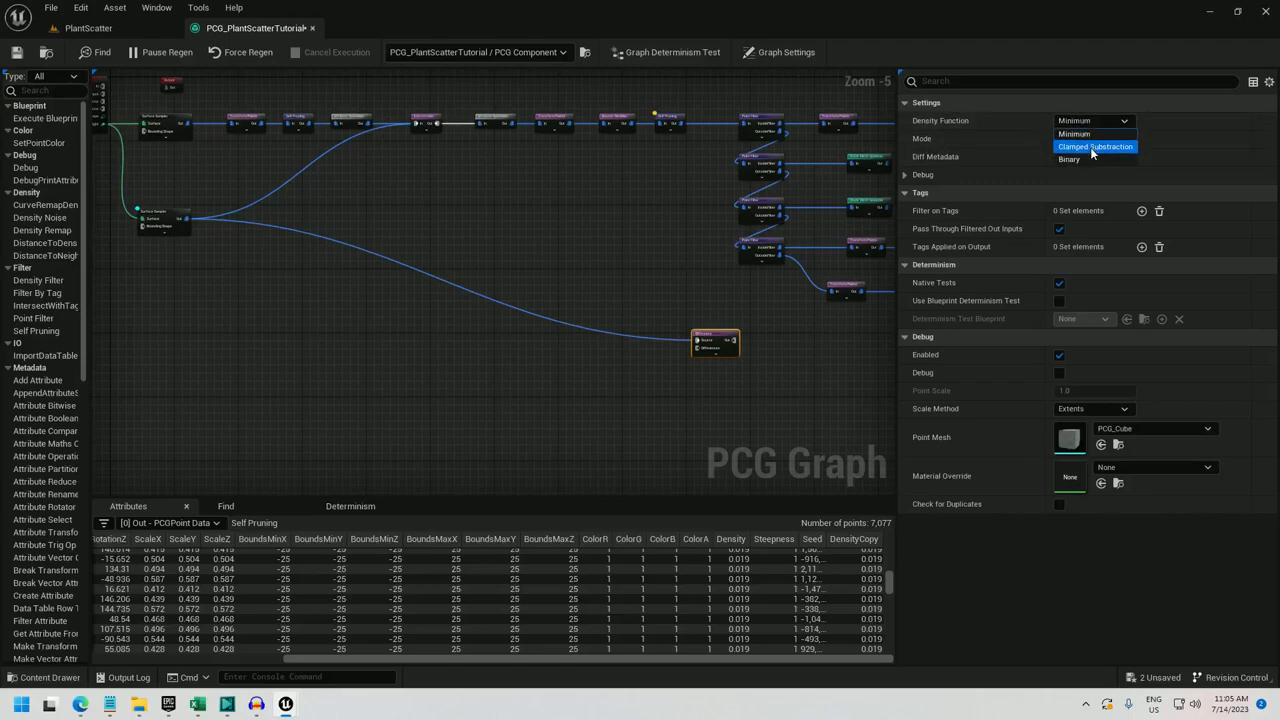
pyautogui.click(1068, 160)
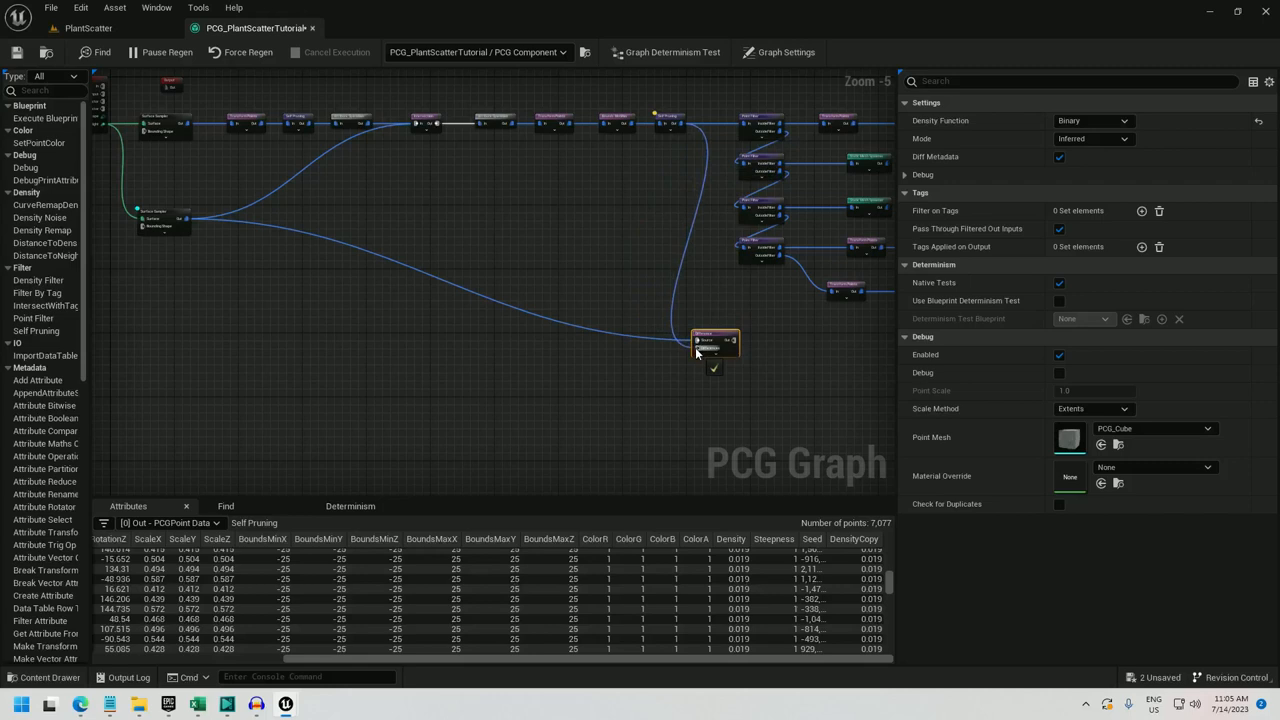
pyautogui.rightClick(710, 340)
pyautogui.write('static mesh sp')
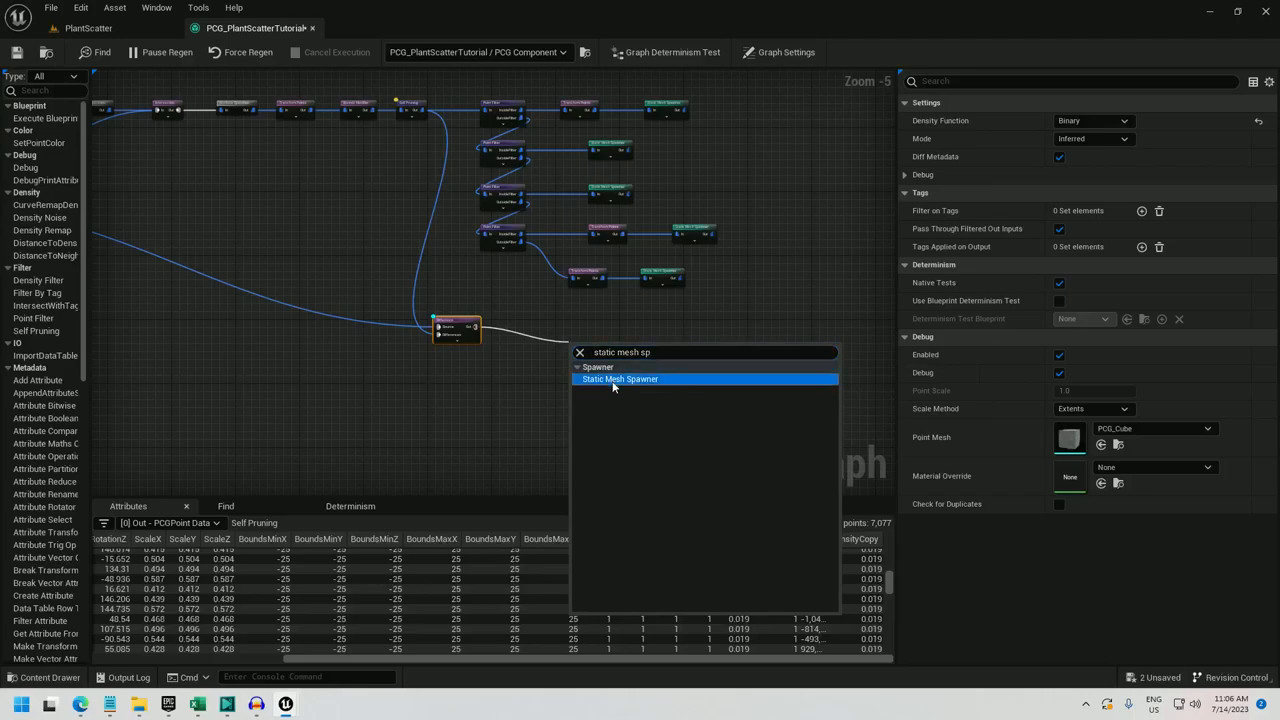
# Step: Add a Static Mesh Spawner with a grass mesh entry on the Difference output and view the grass in the level
pyautogui.click(620, 380)
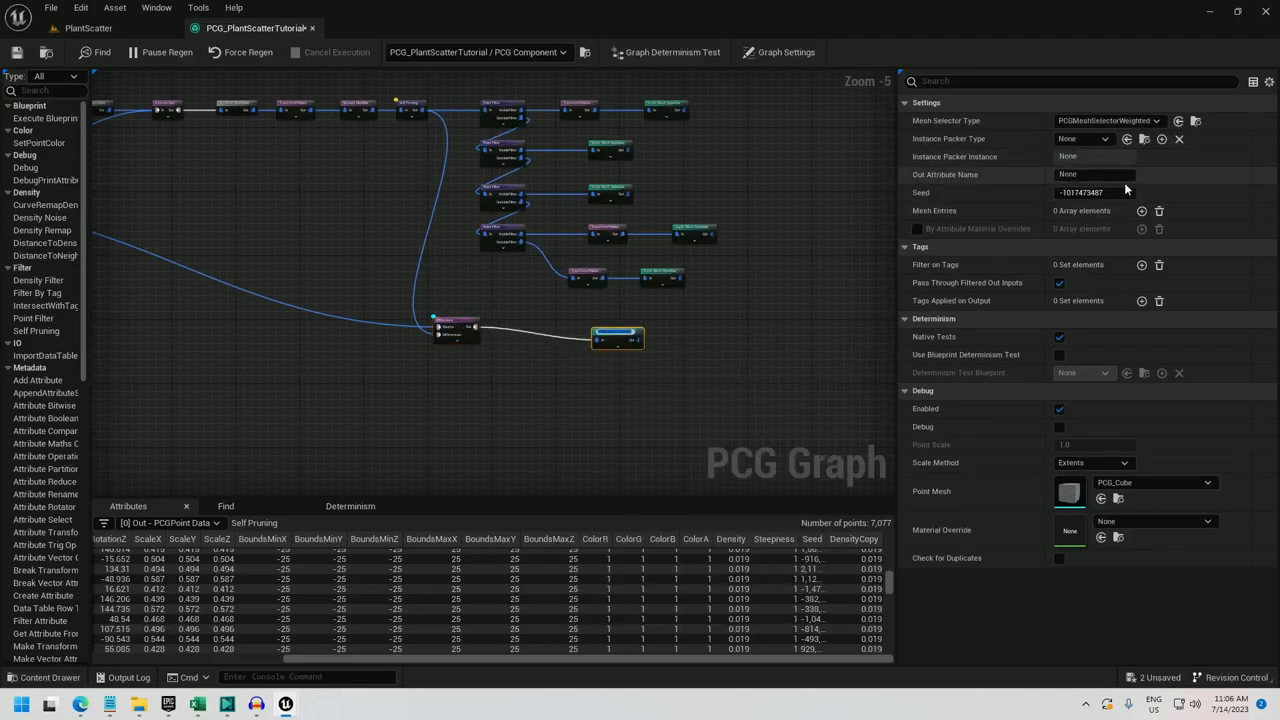
pyautogui.click(1140, 212)
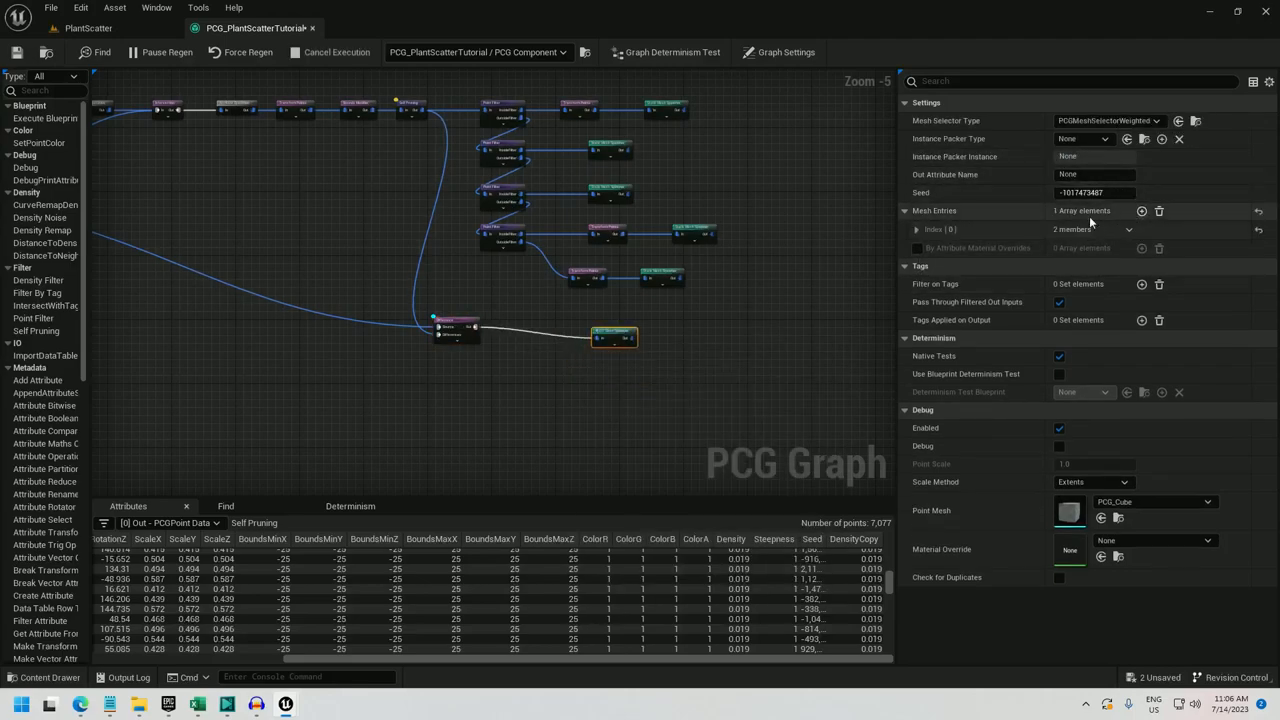
pyautogui.click(908, 228)
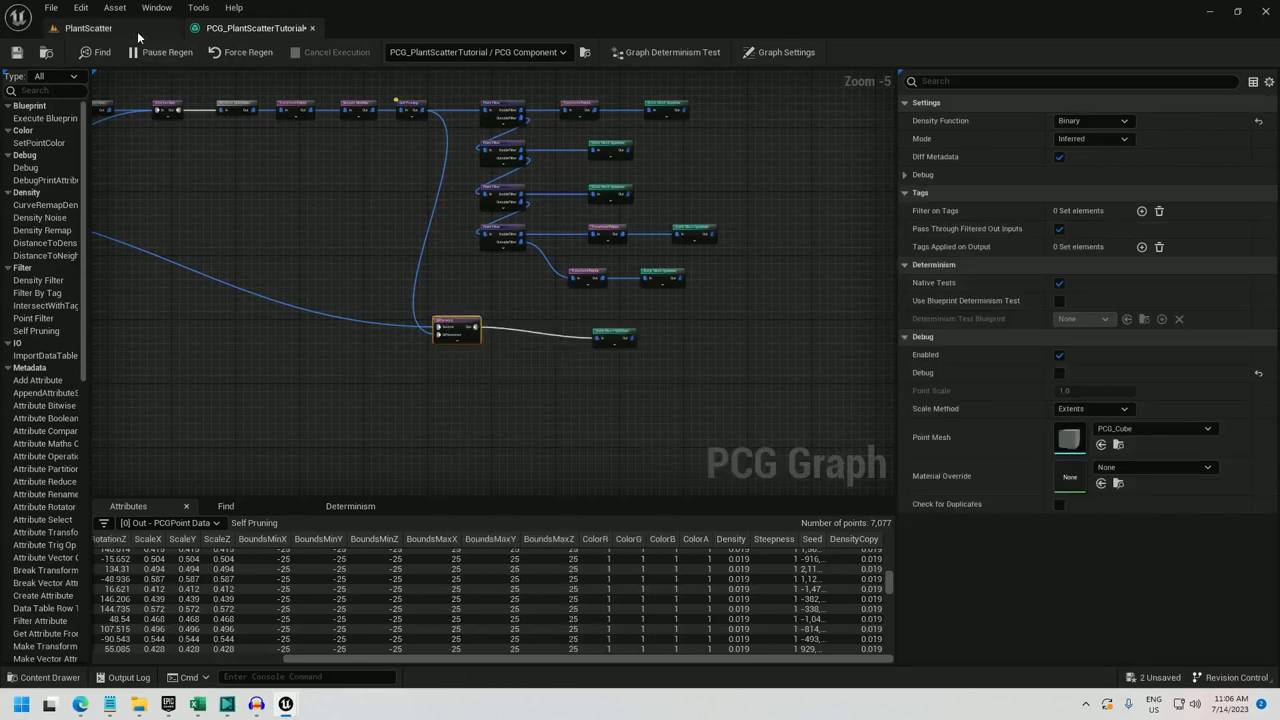
pyautogui.click(100, 28)
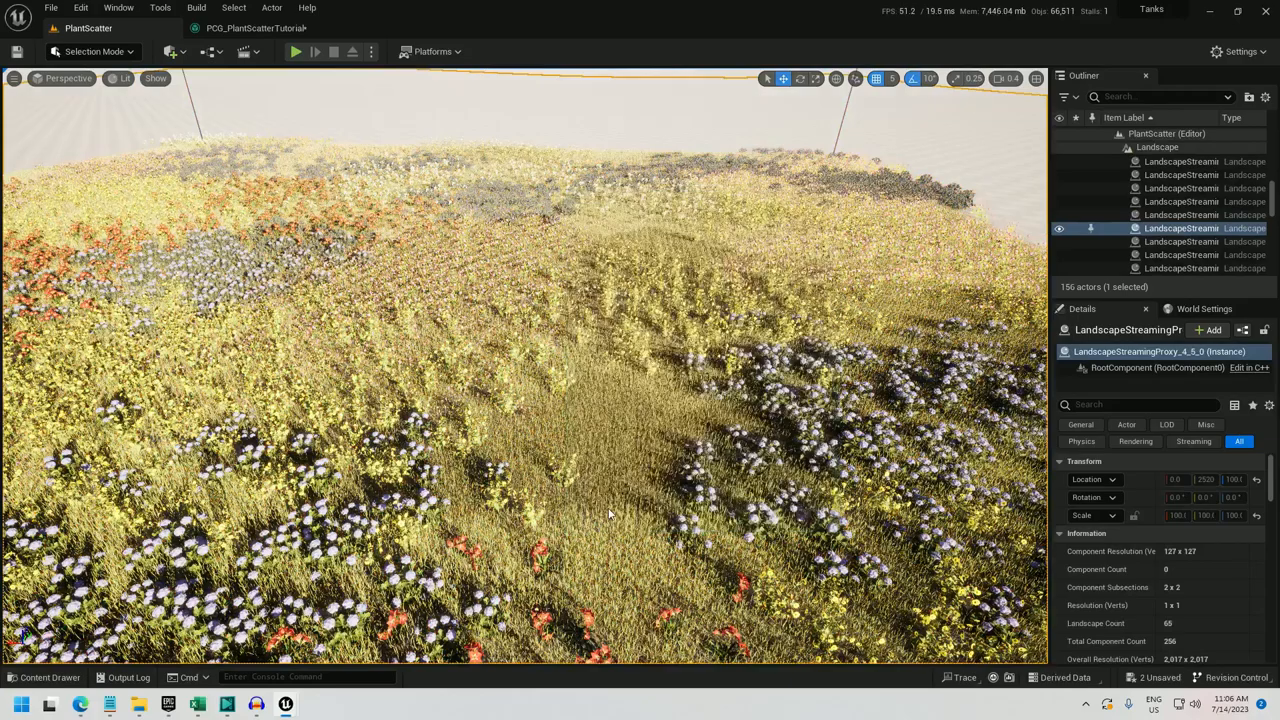
pyautogui.click(292, 52)
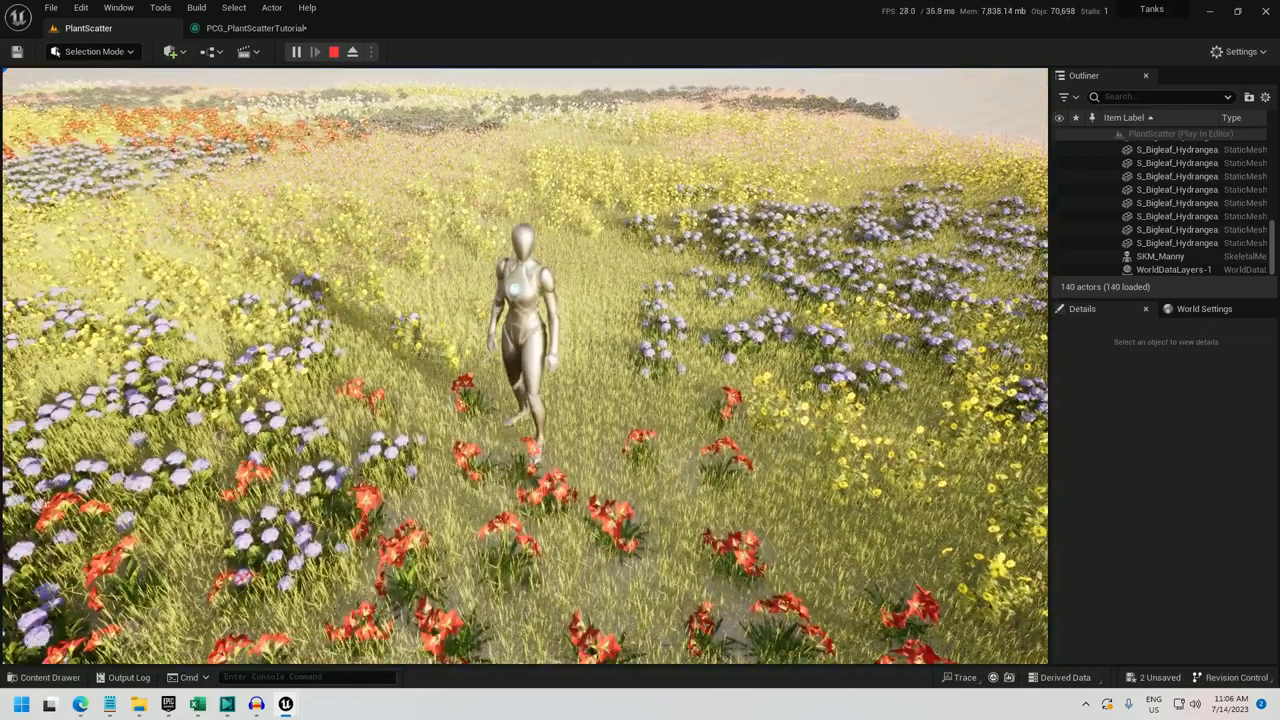
# Step: Add Self Pruning (Large to Small, radius similarity 0.25) and a Transform Points node to the grass branch
pyautogui.click(252, 28)
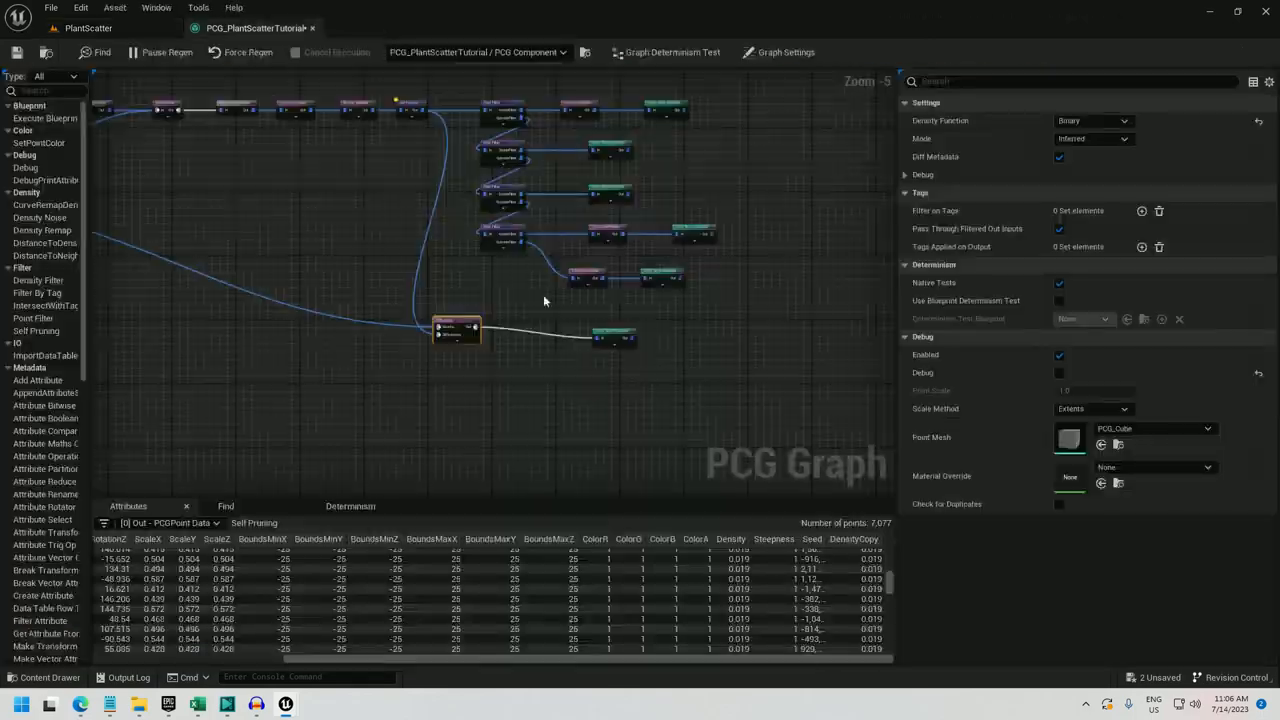
pyautogui.click(656, 320)
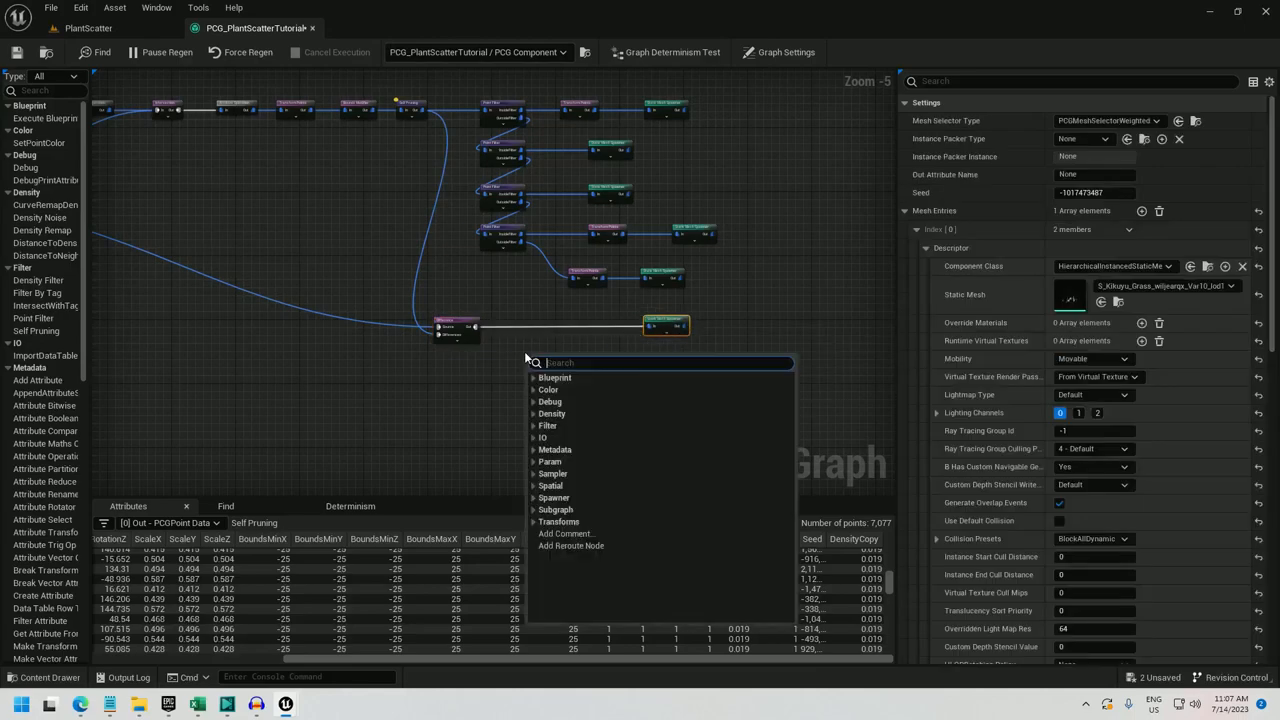
pyautogui.write('transform points')
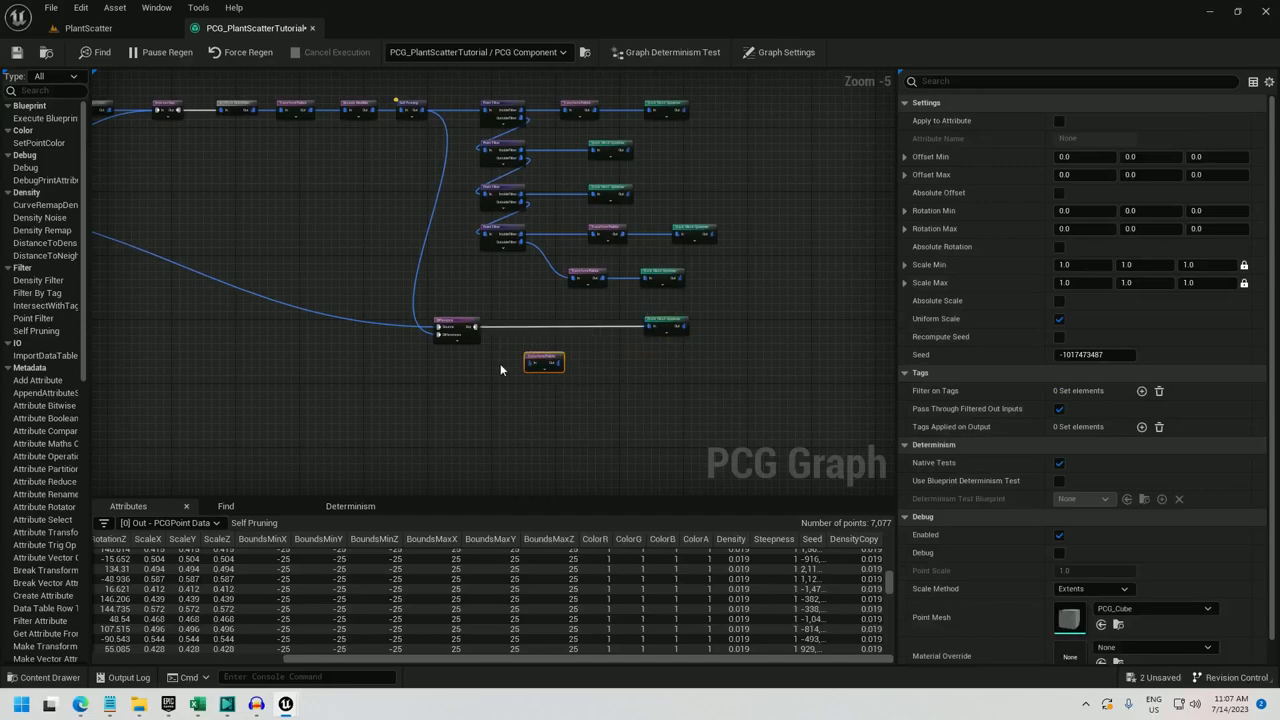
pyautogui.click(532, 362)
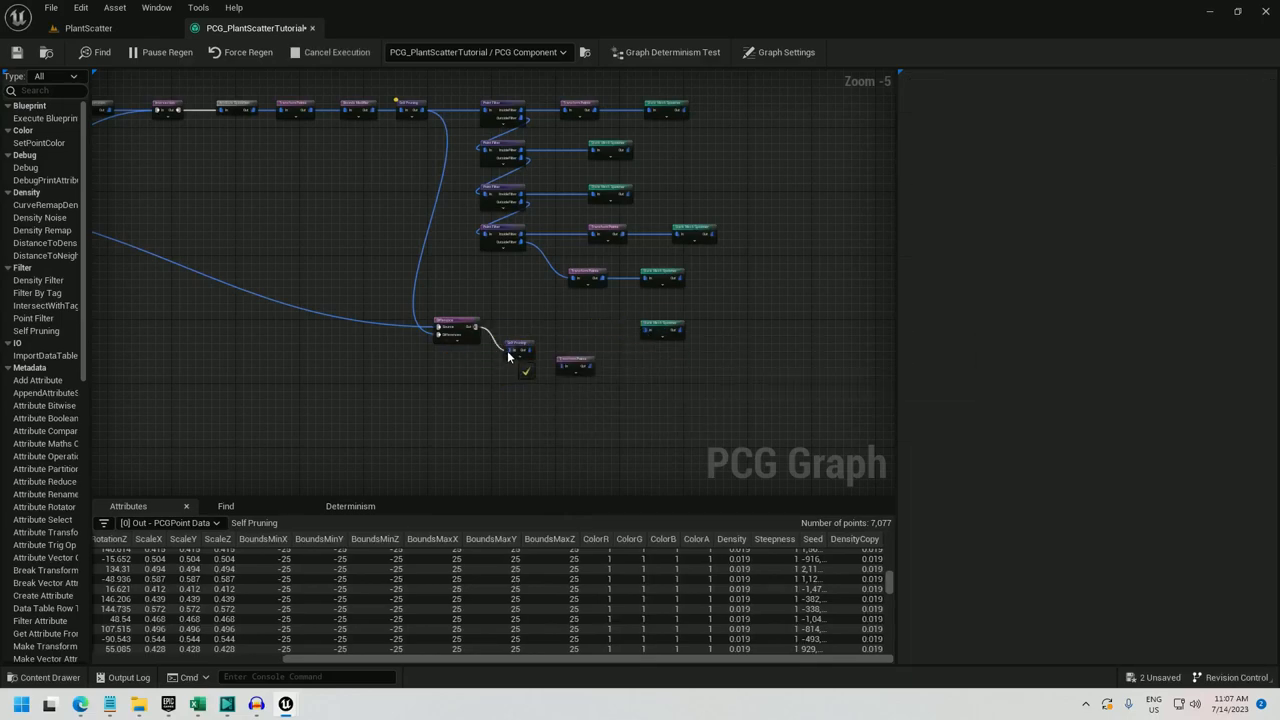
pyautogui.click(528, 324)
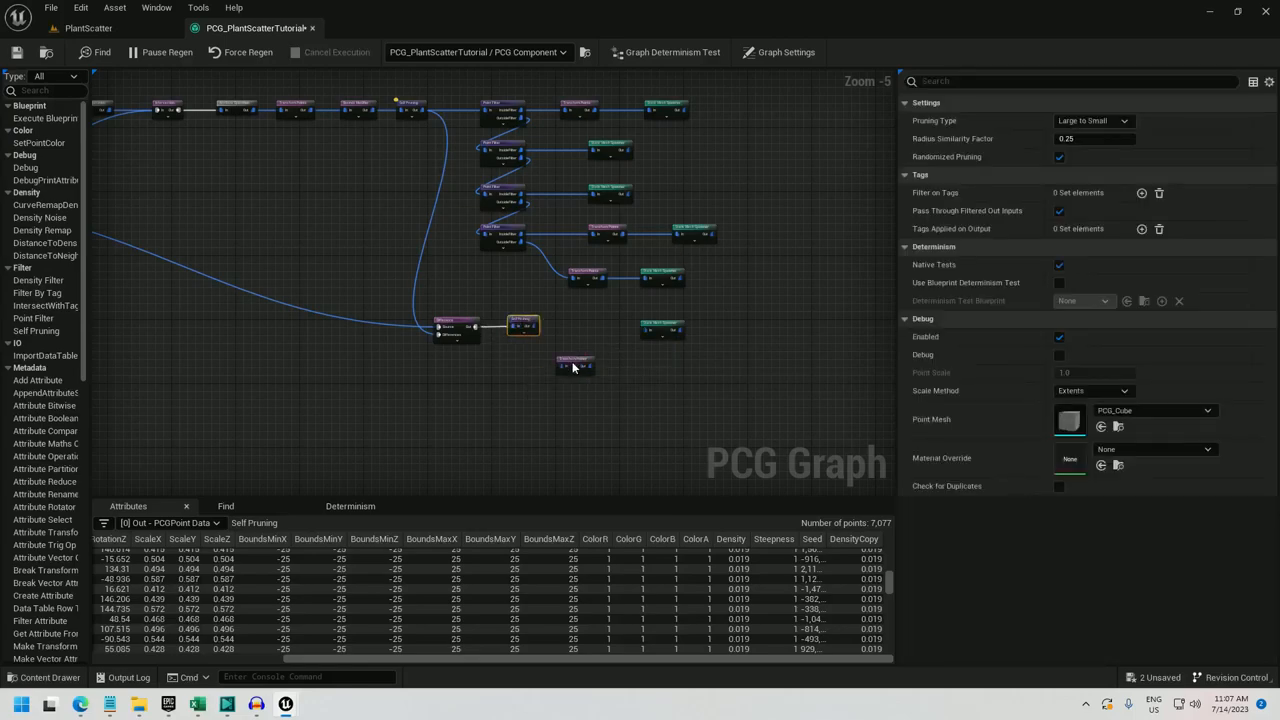
pyautogui.click(584, 326)
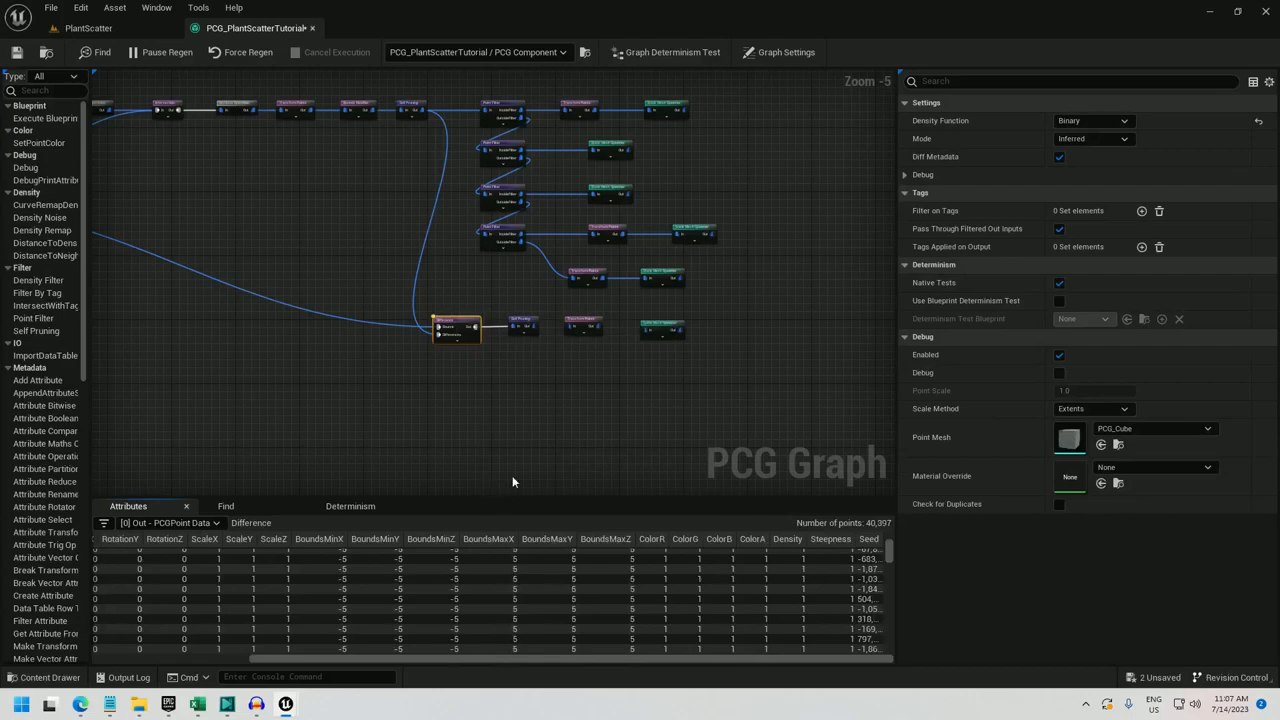
pyautogui.rightClick(520, 324)
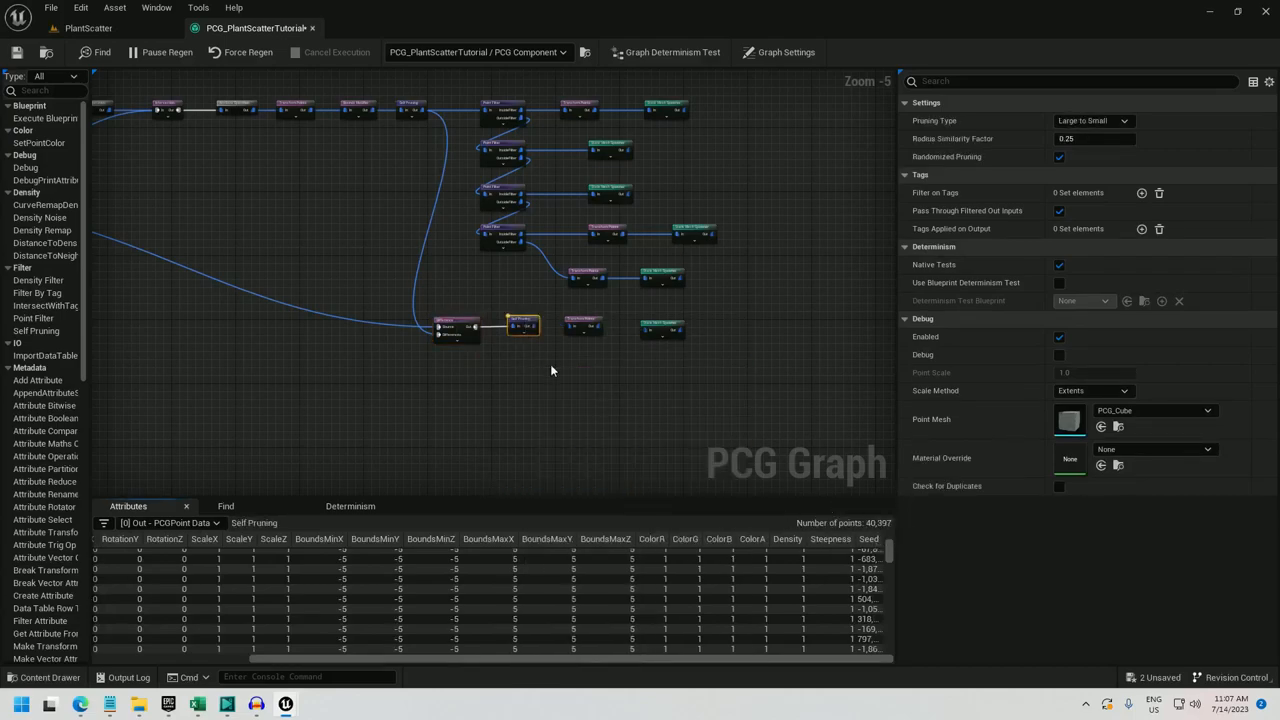
pyautogui.scroll(-3)
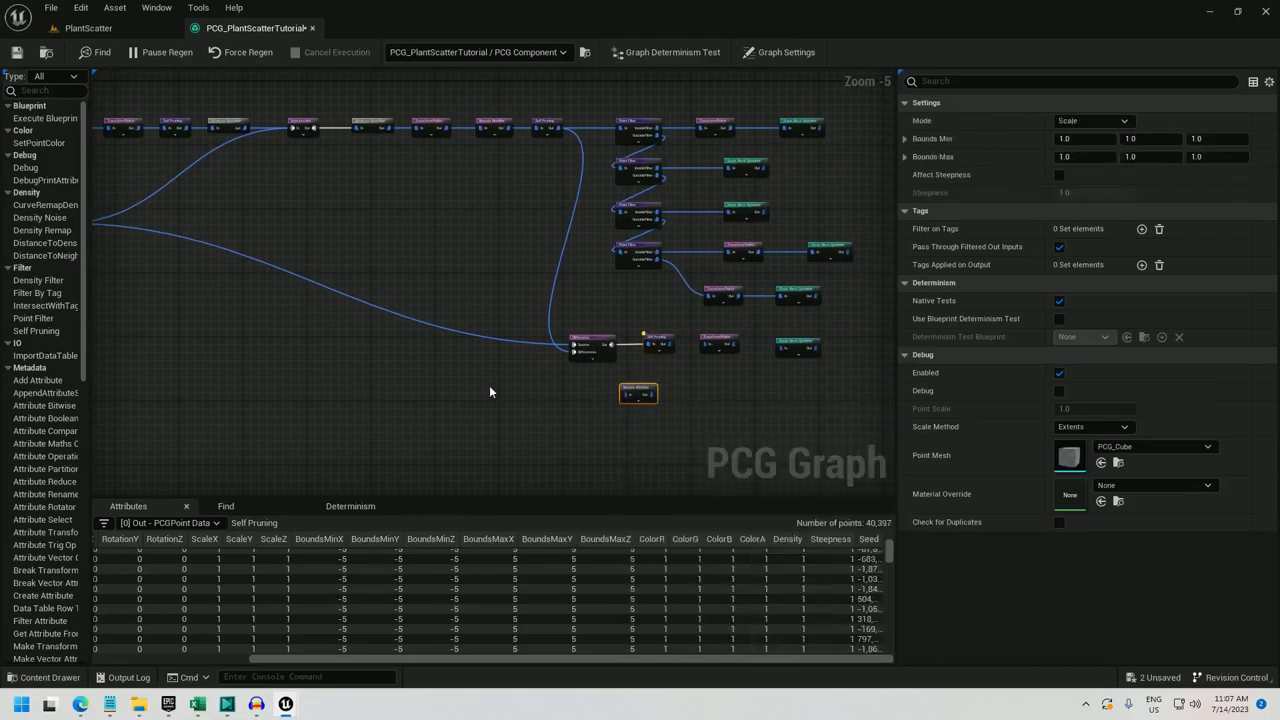
# Step: Place a Bounds Modifier (Scale mode, bounds 2,2,2) before Self Pruning in the grass branch
pyautogui.moveTo(638, 392); pyautogui.dragTo(450, 358)
pyautogui.write('2')
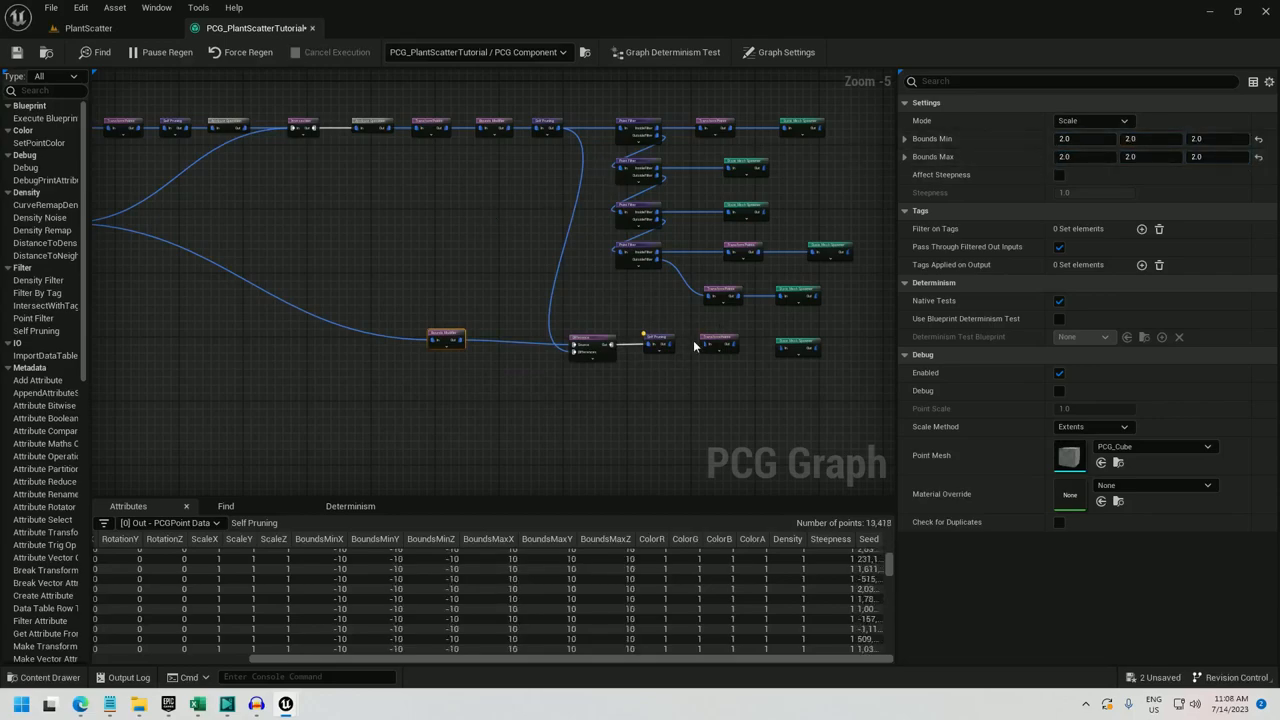
pyautogui.moveTo(740, 344)
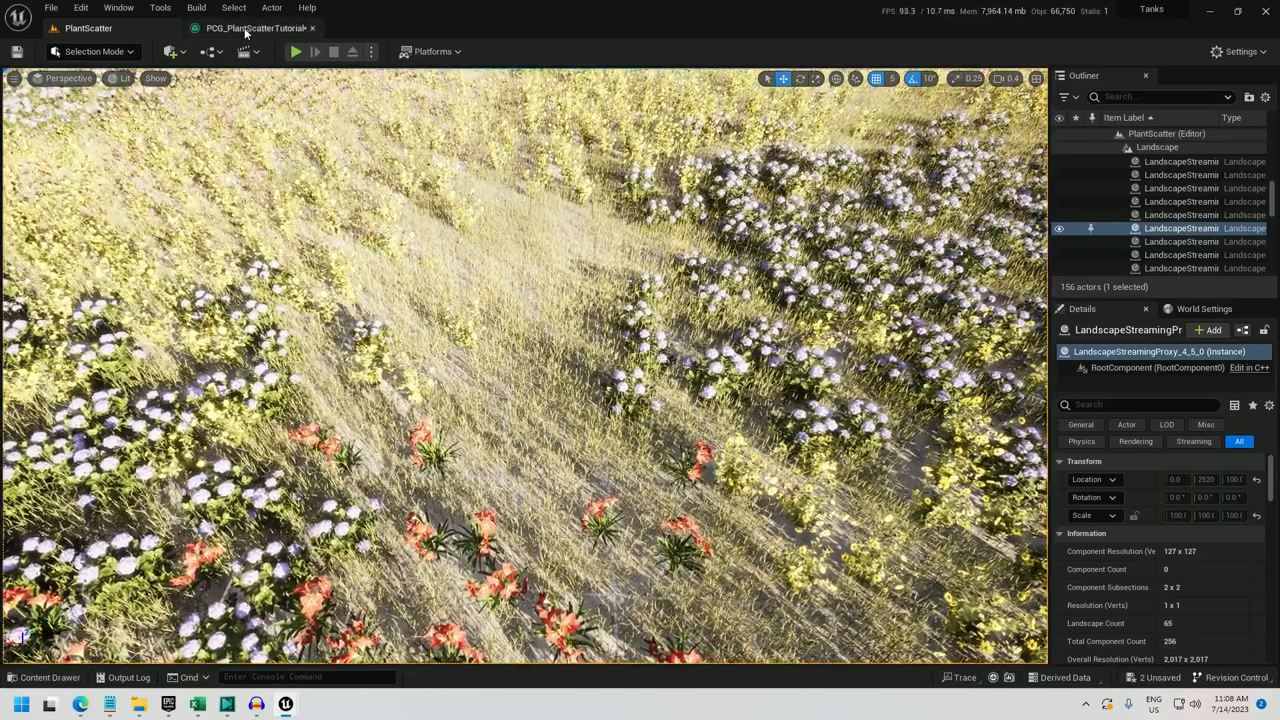
pyautogui.click(244, 28)
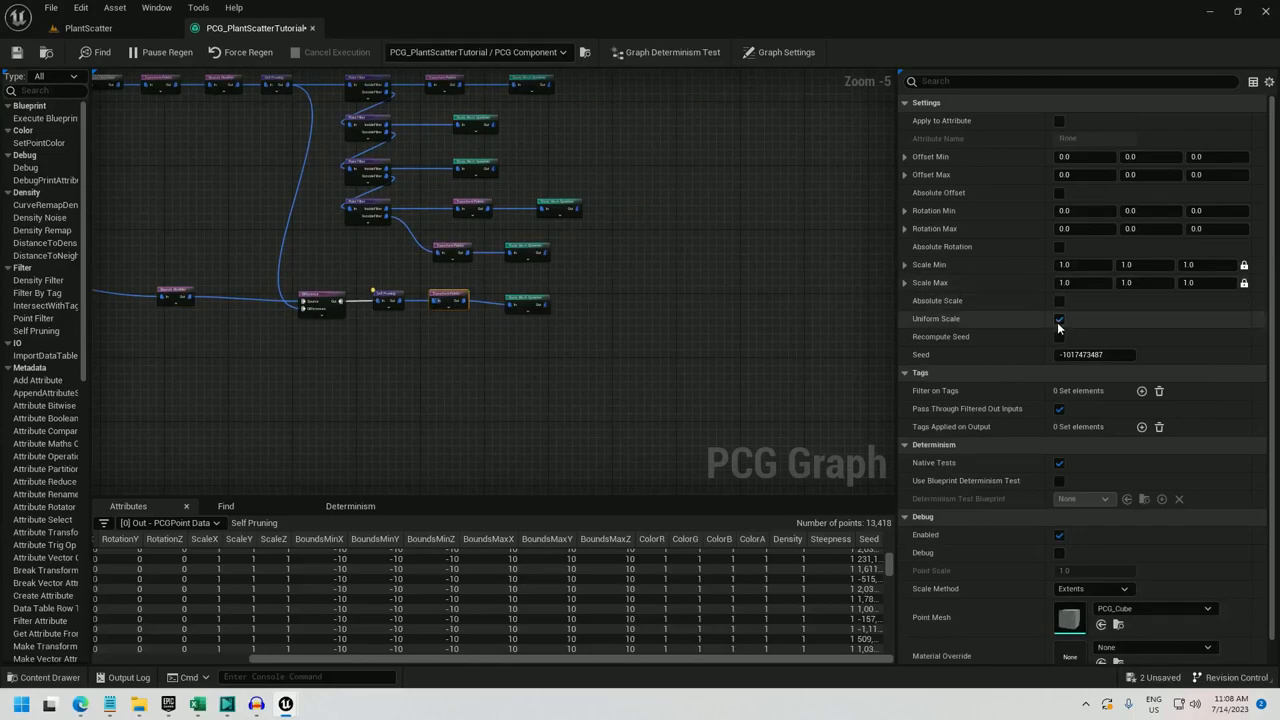
# Step: Disable uniform scaling on the grass Transform Points node and set its Scale Min and Max (up to 3.0)
pyautogui.click(1080, 282)
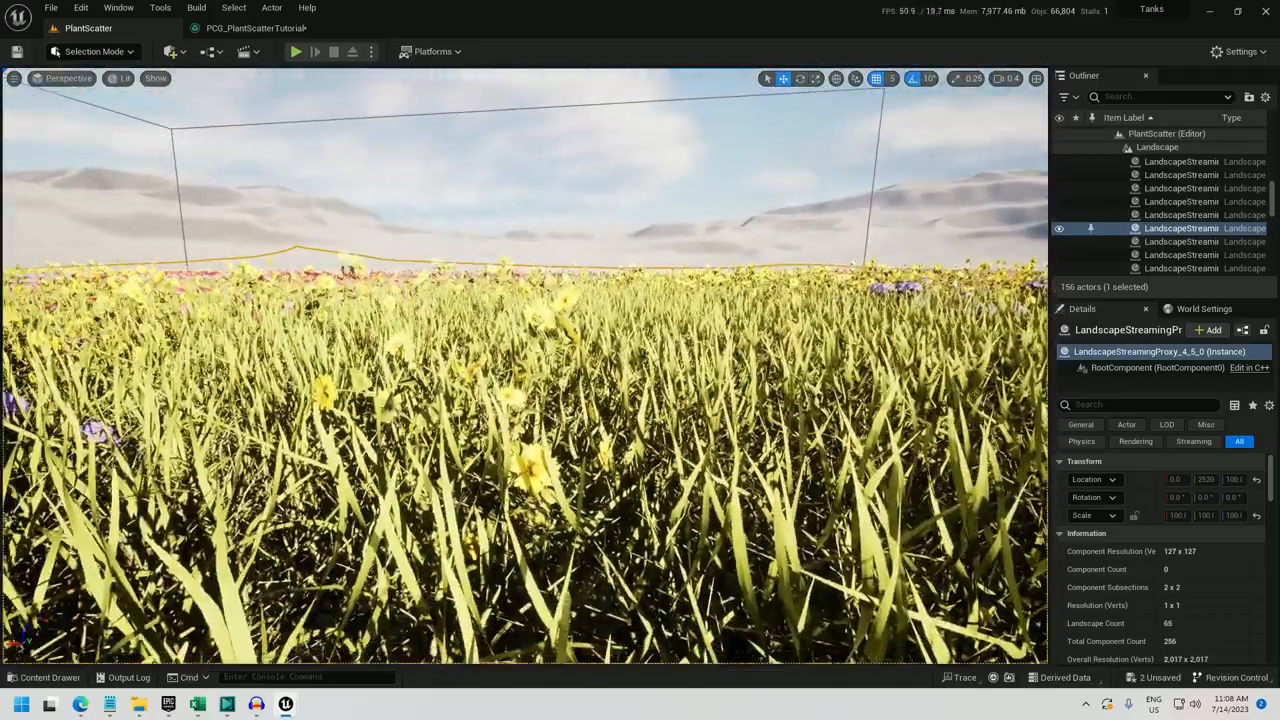
pyautogui.click(256, 28)
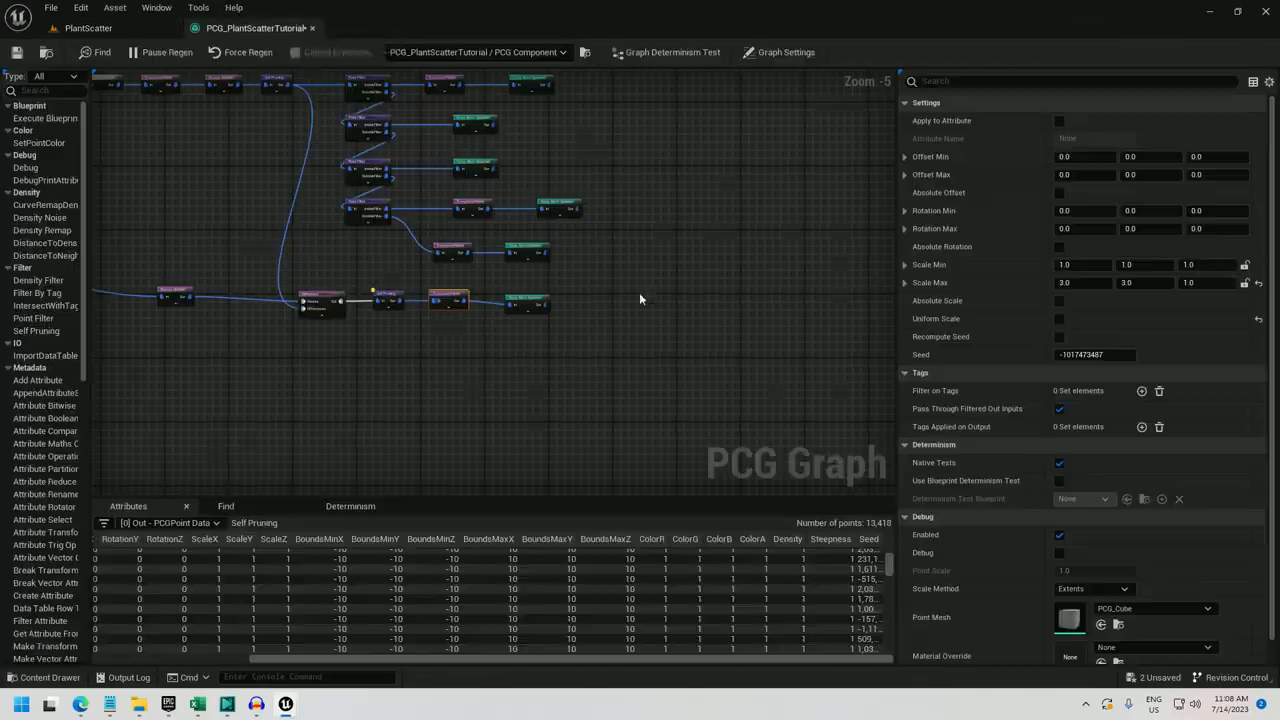
pyautogui.rightClick(444, 300)
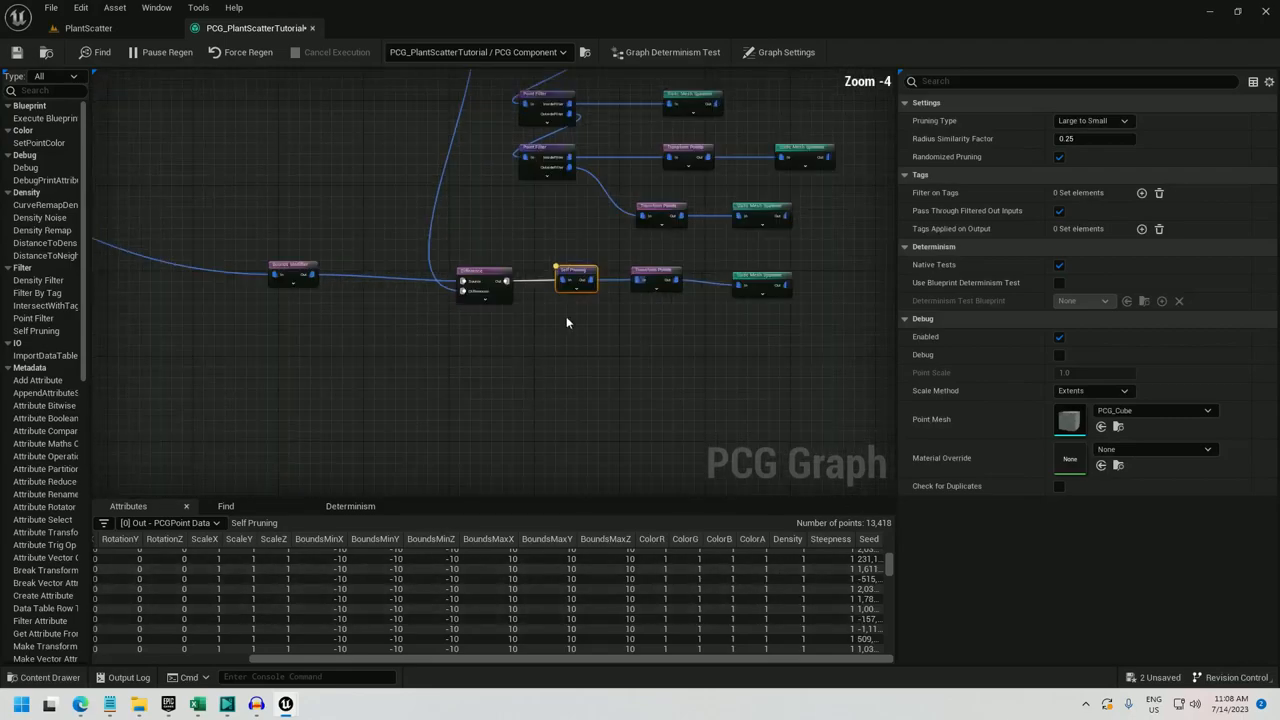
pyautogui.click(656, 276)
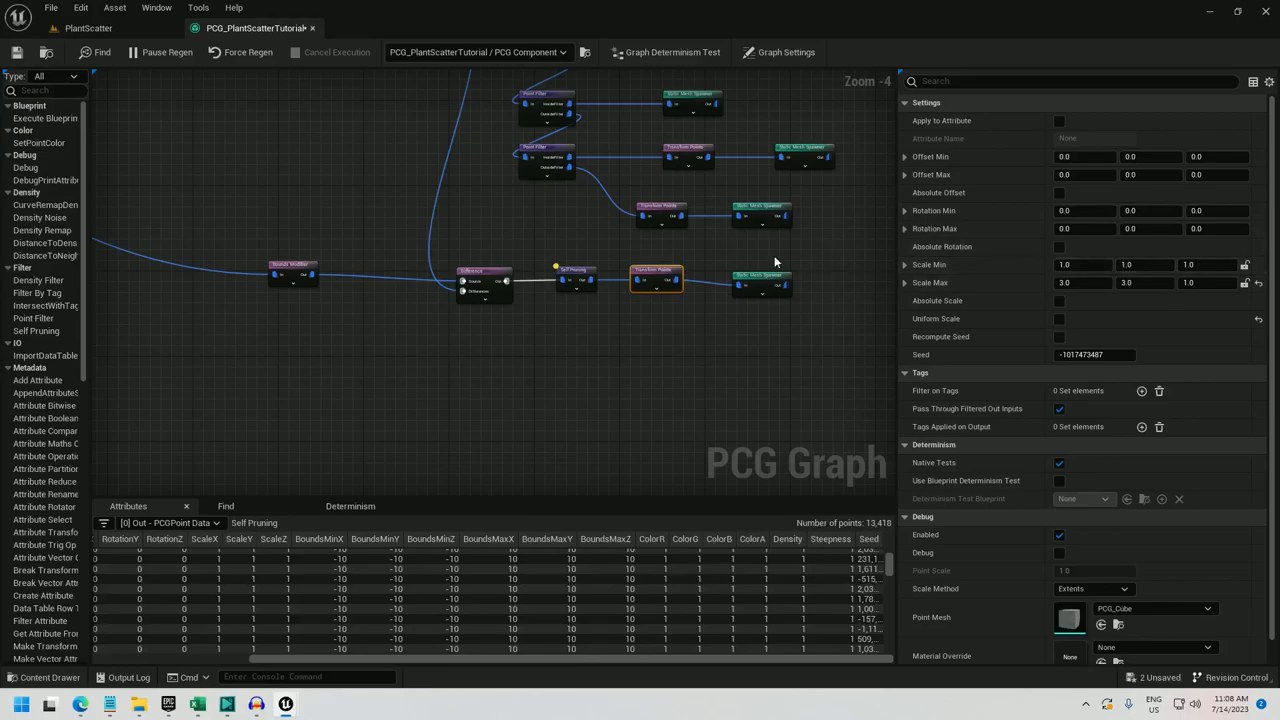
# Step: Compare the rescaled, taller grass in the level view and select the PCG scatter volume
pyautogui.click(88, 28)
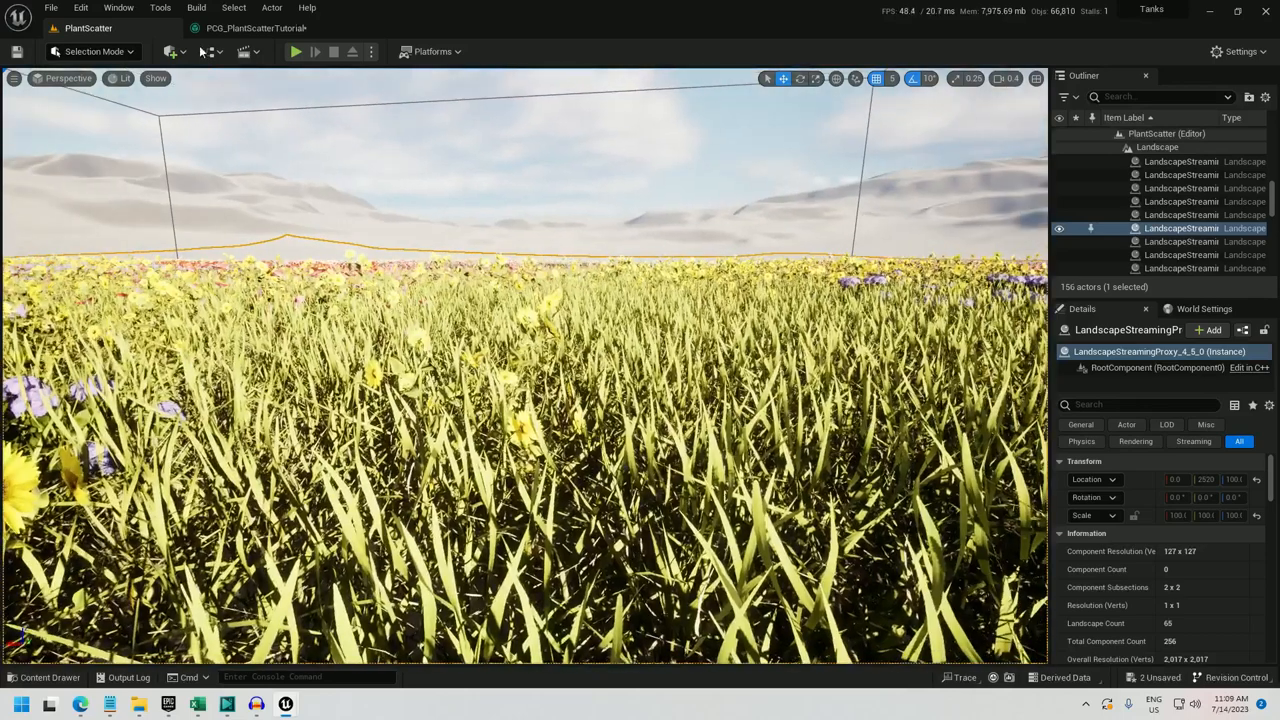
pyautogui.click(270, 28)
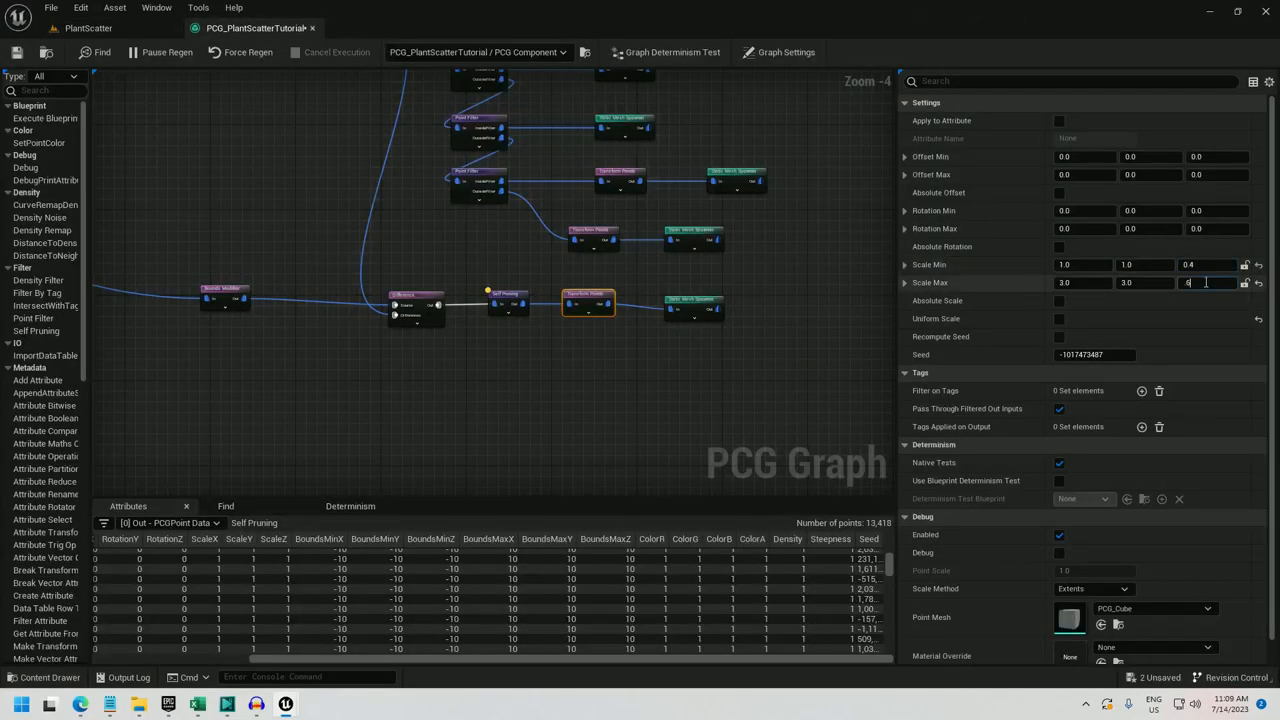
pyautogui.click(96, 28)
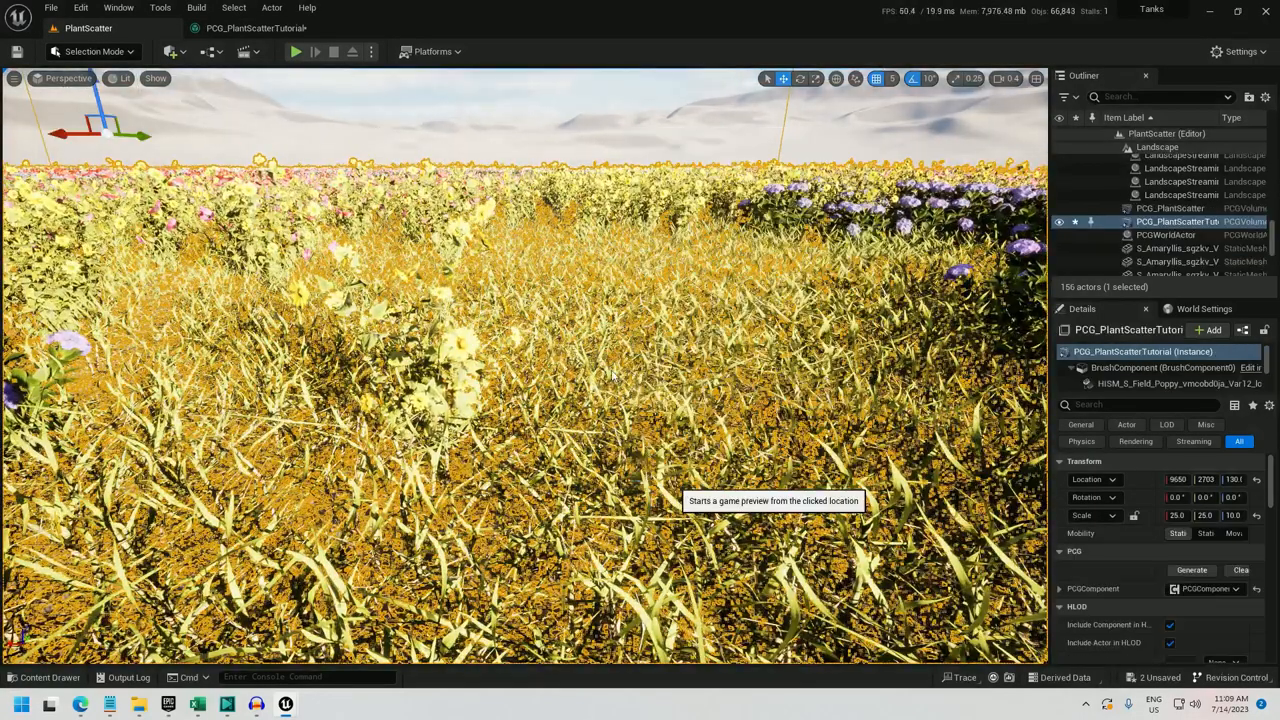
pyautogui.click(292, 52)
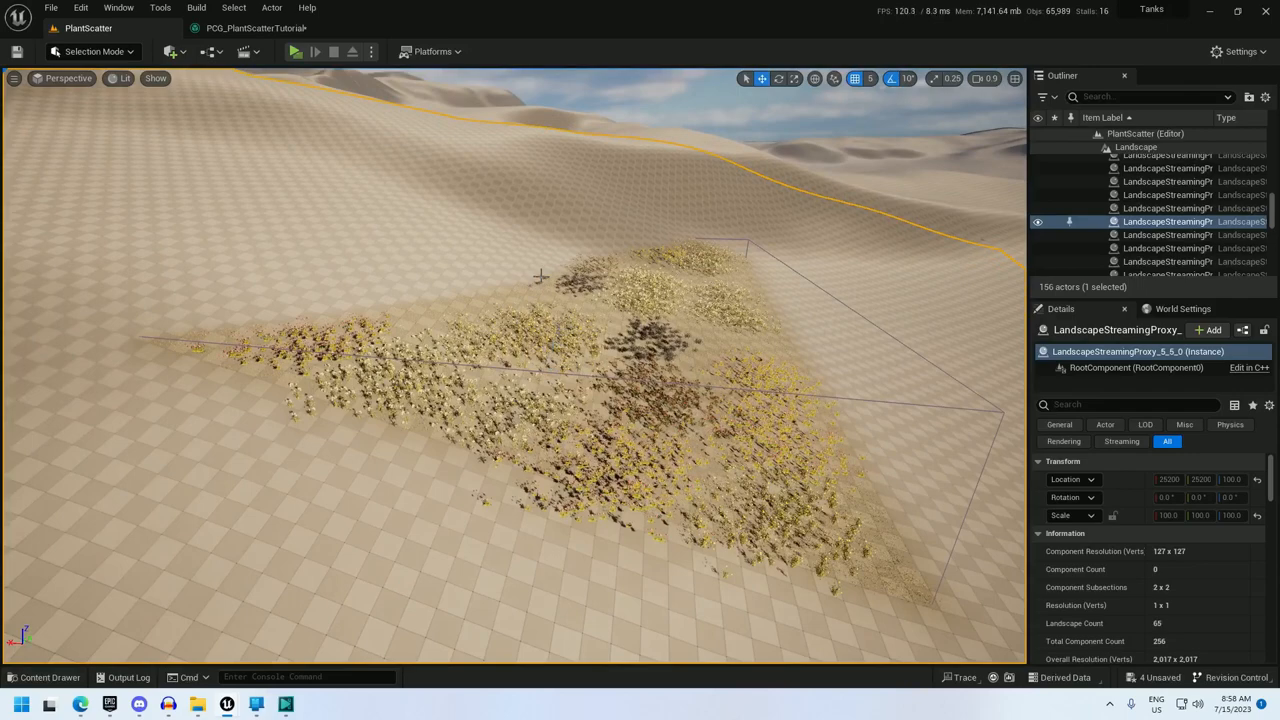
pyautogui.moveTo(390, 282)
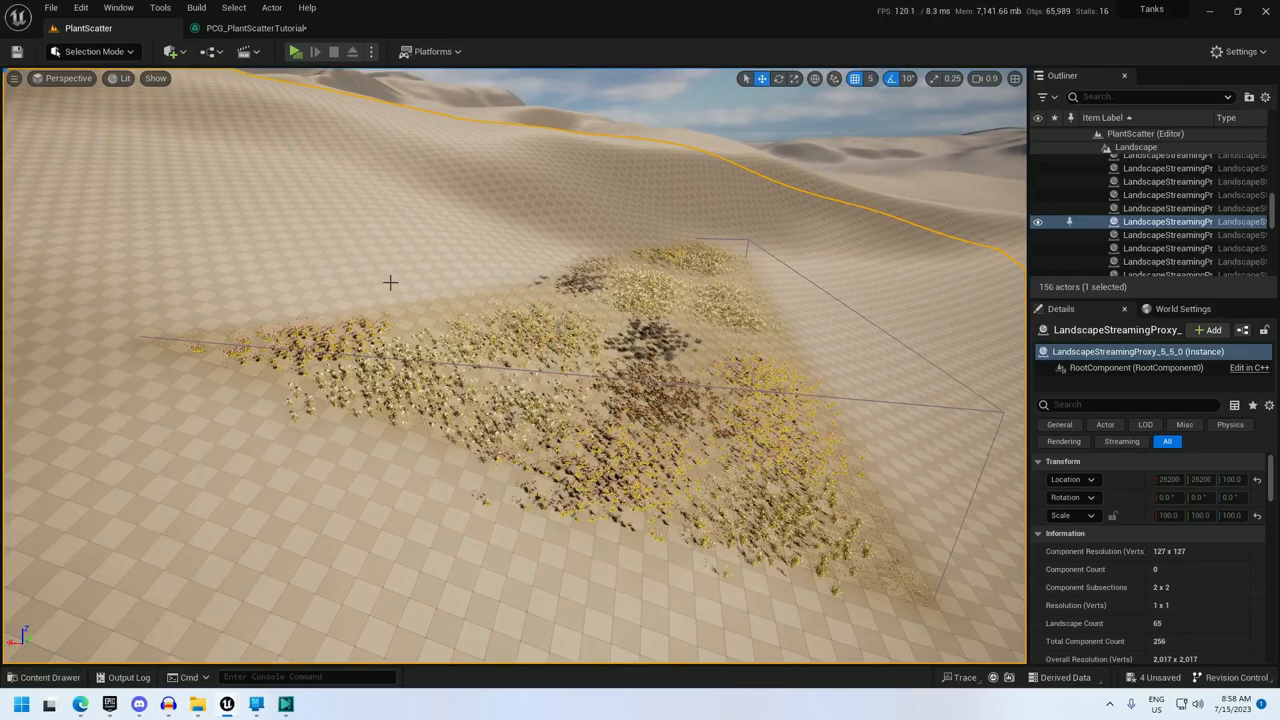
pyautogui.moveTo(522, 272)
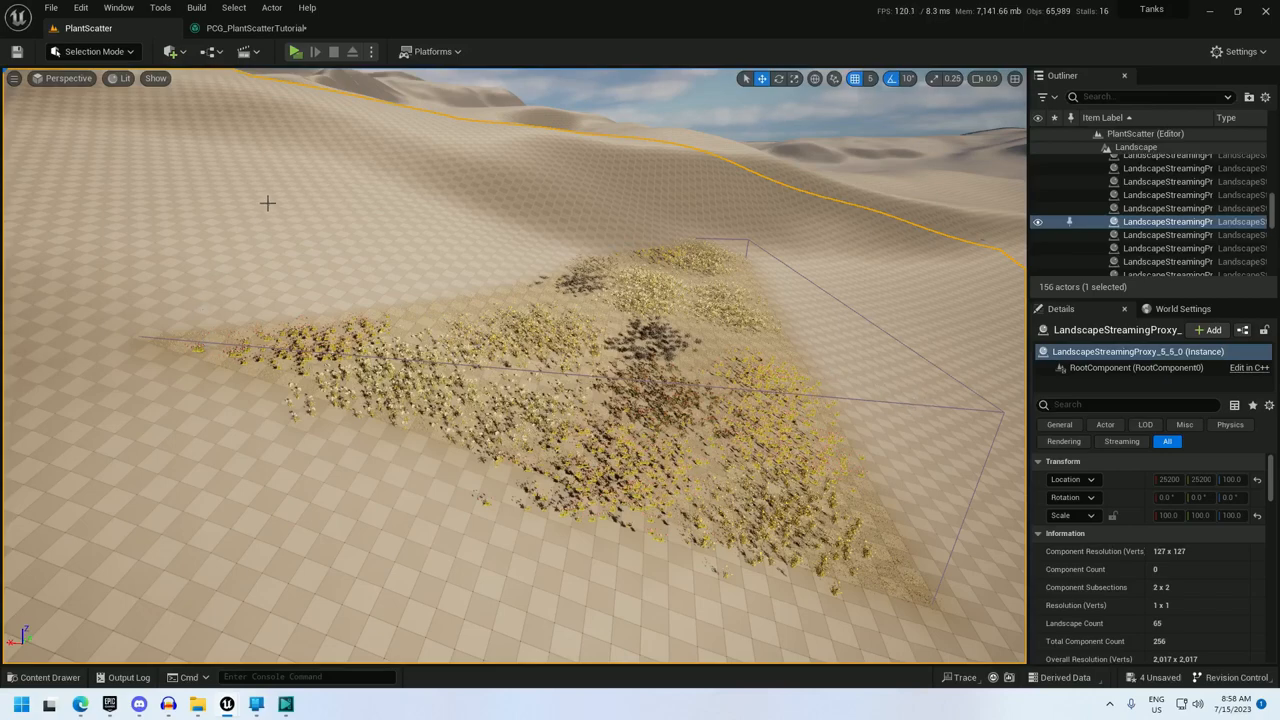
pyautogui.moveTo(408, 232)
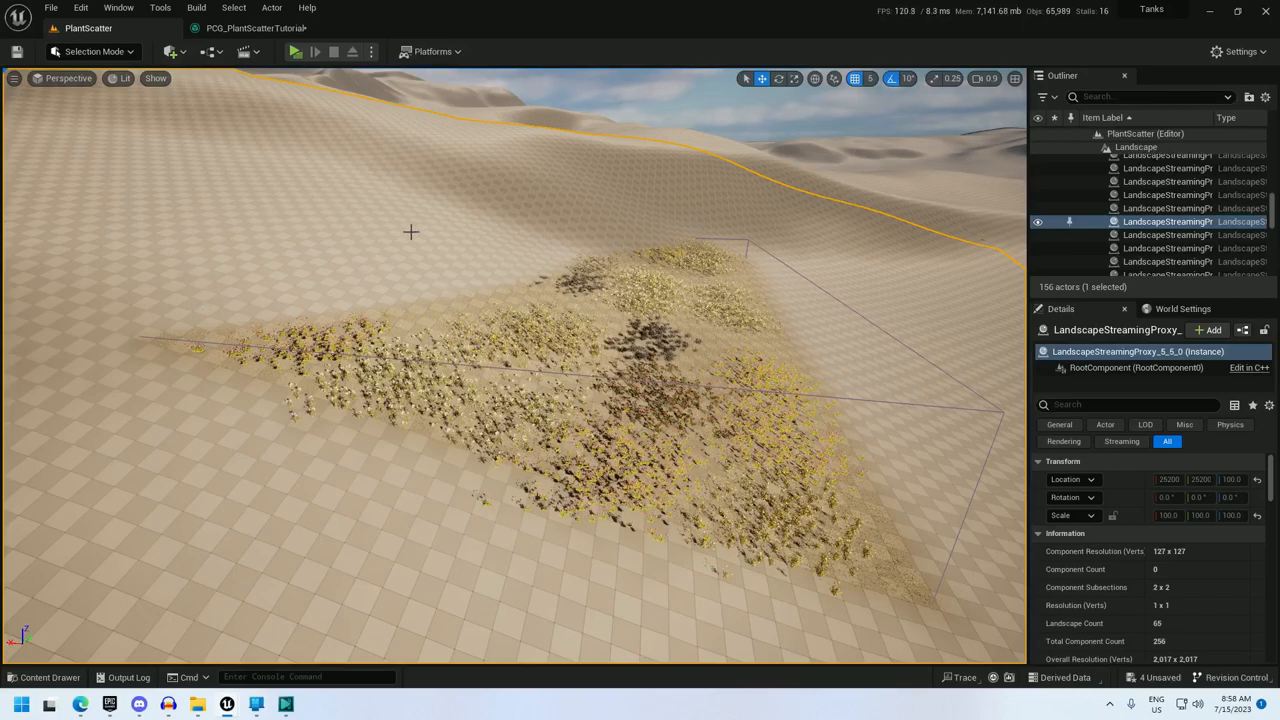
pyautogui.moveTo(880, 448)
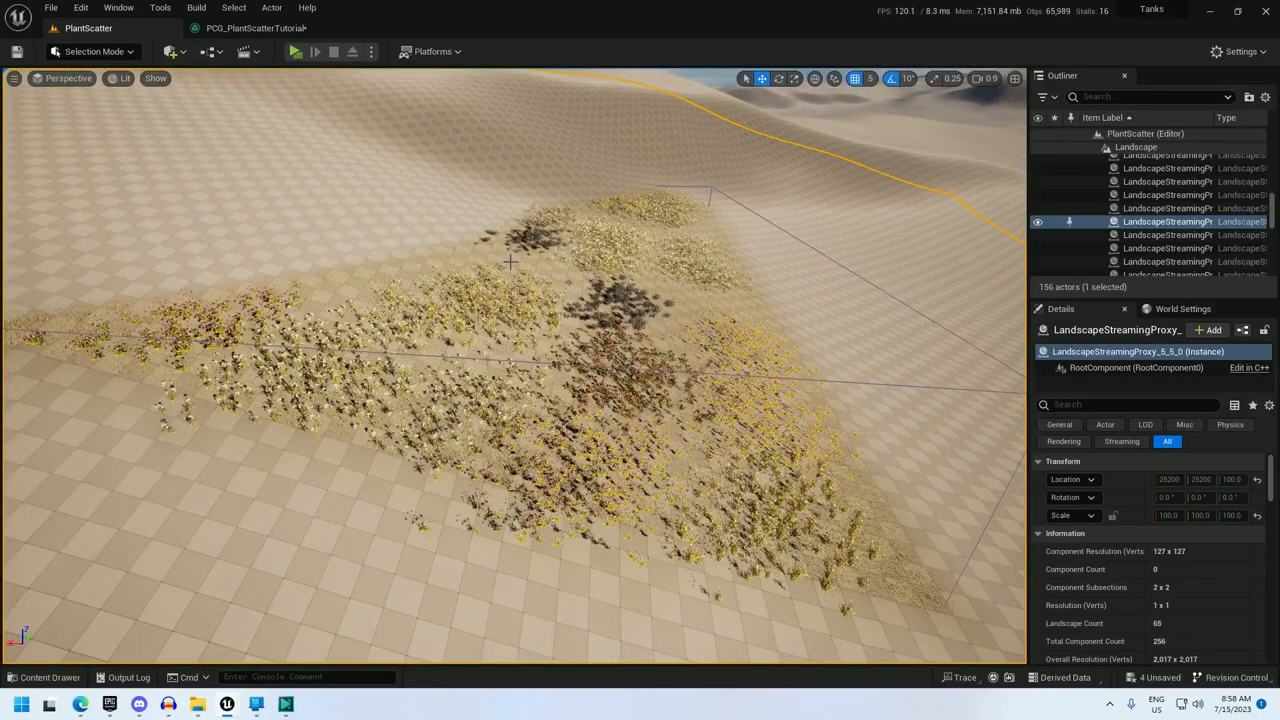
# Step: Inspect the scattered vegetation on the slope from several angles, then return to the PCG graph
pyautogui.click(248, 28)
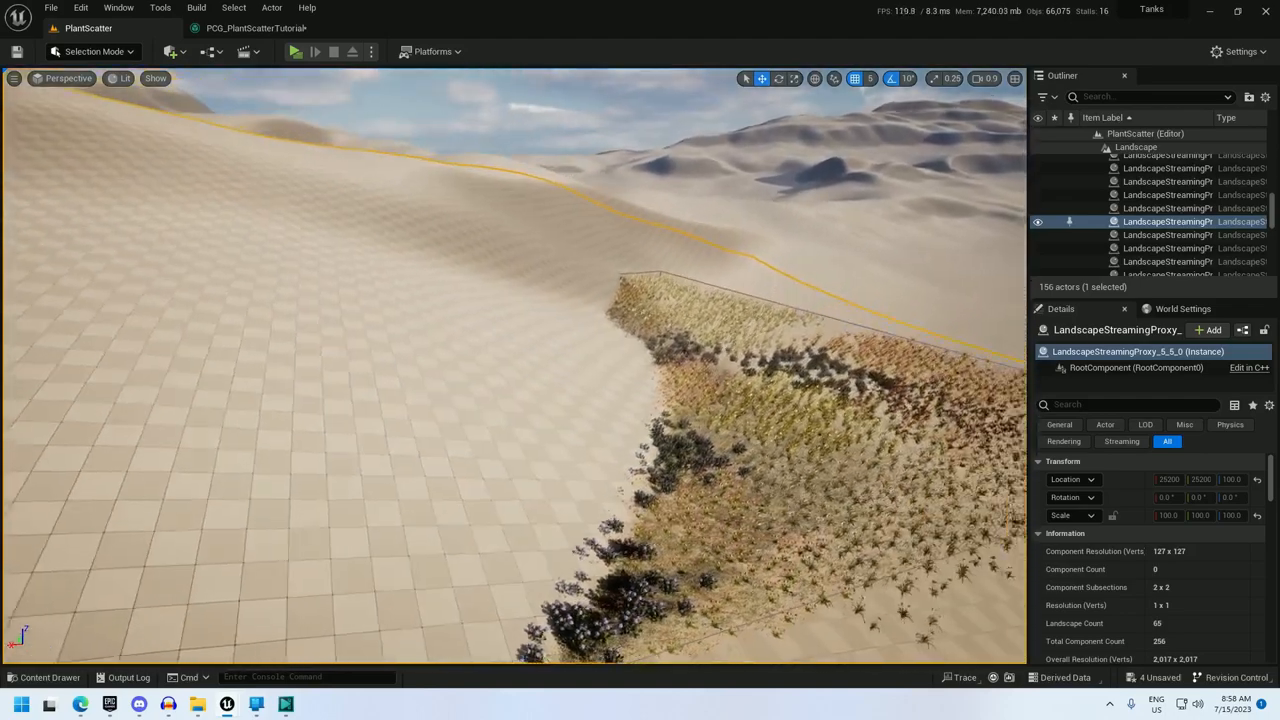
pyautogui.click(256, 28)
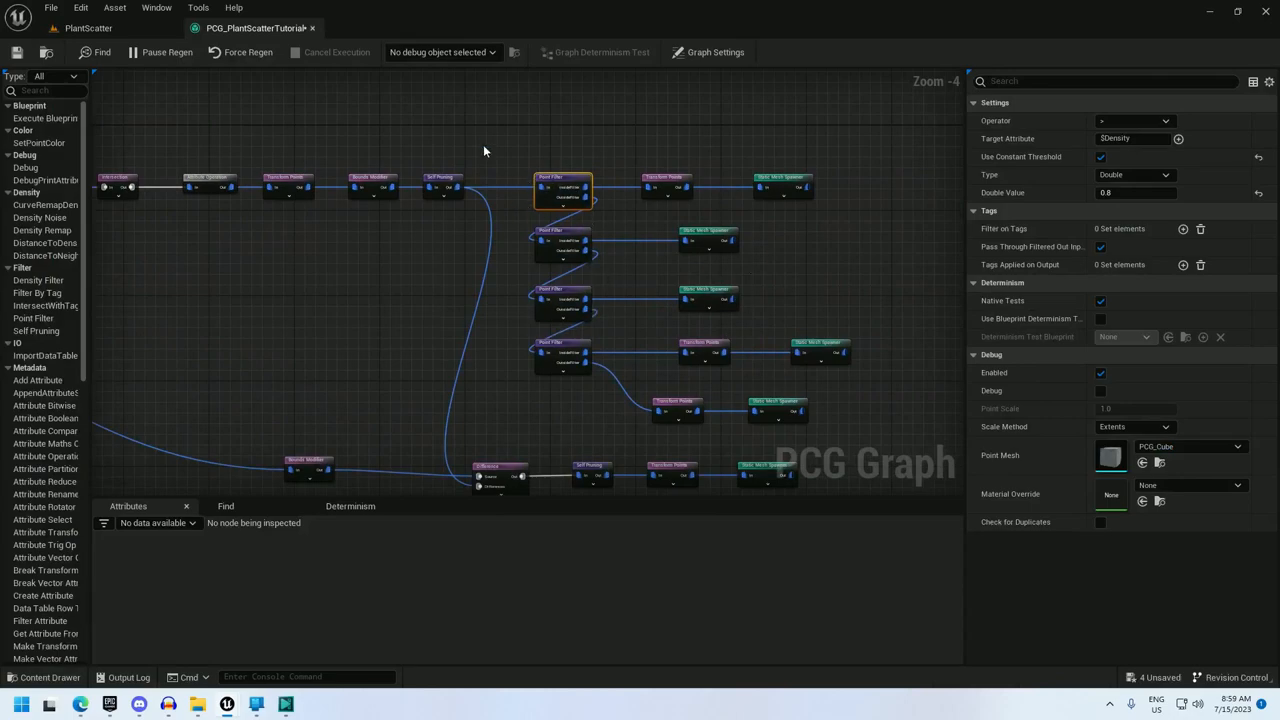
# Step: Add a Projection node at the end of the branches and wire the Input's landscape data into it
pyautogui.write('proj')
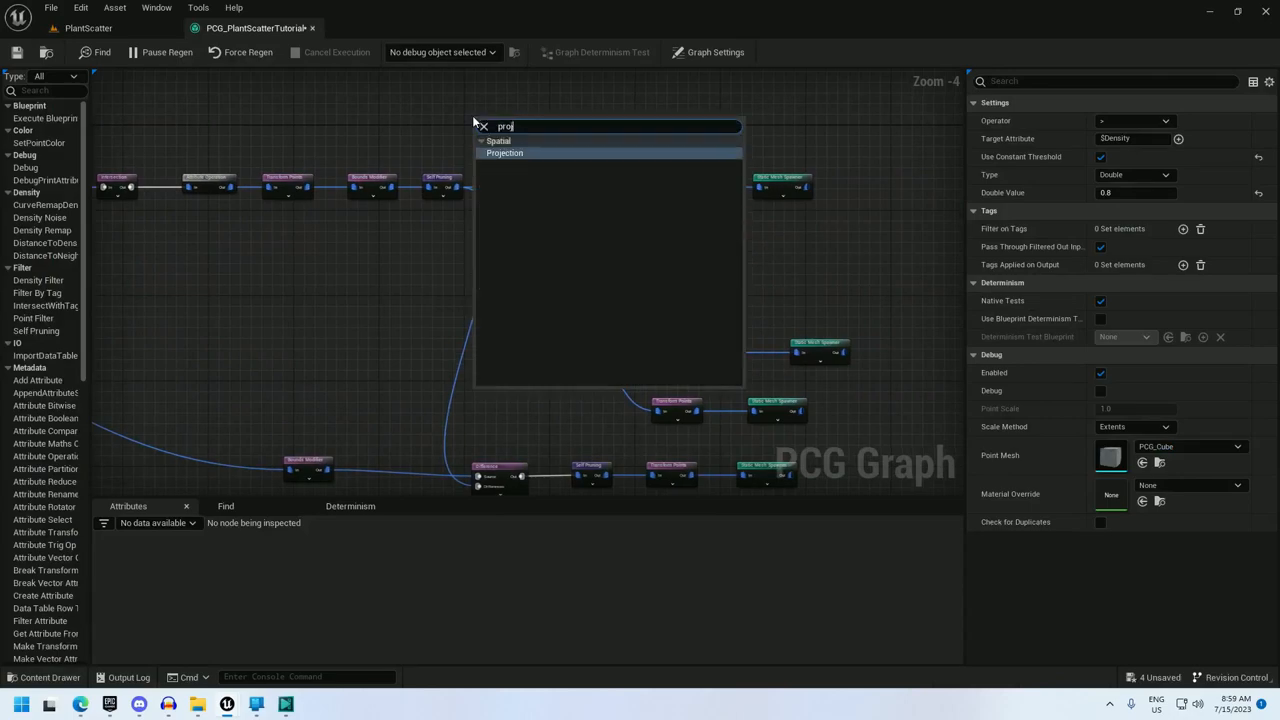
pyautogui.click(504, 152)
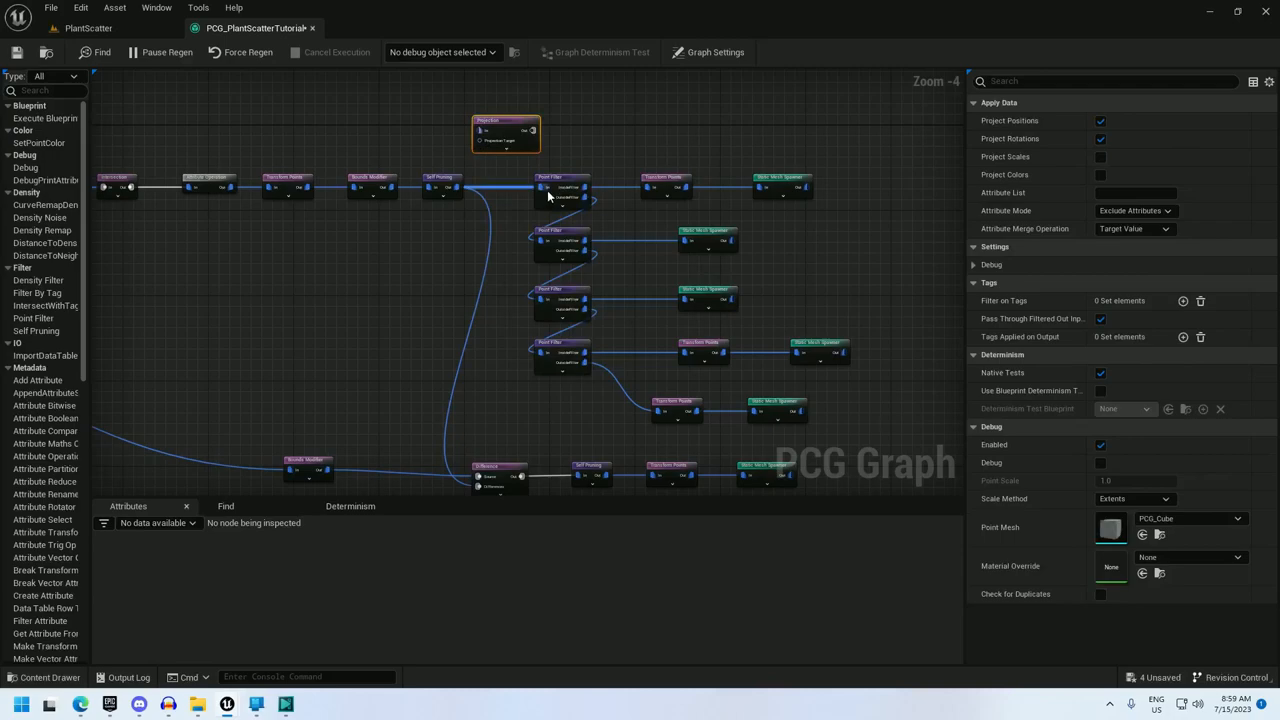
pyautogui.moveTo(536, 176)
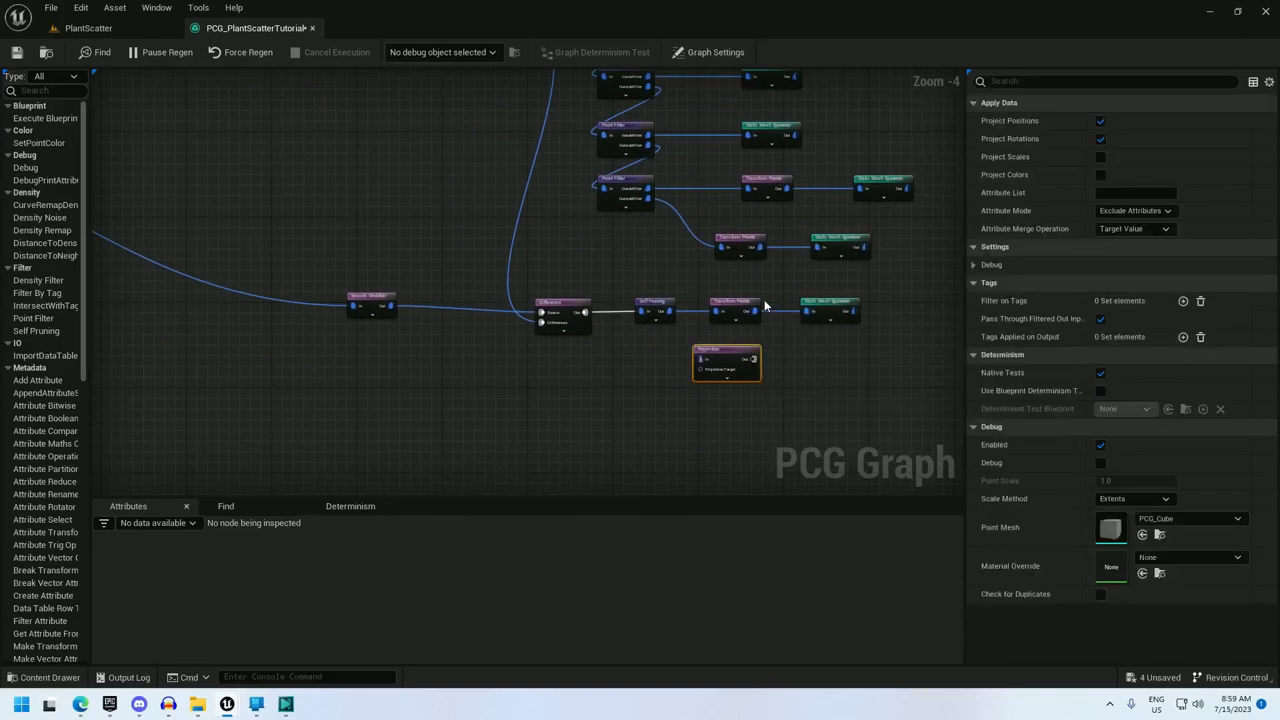
pyautogui.click(732, 304)
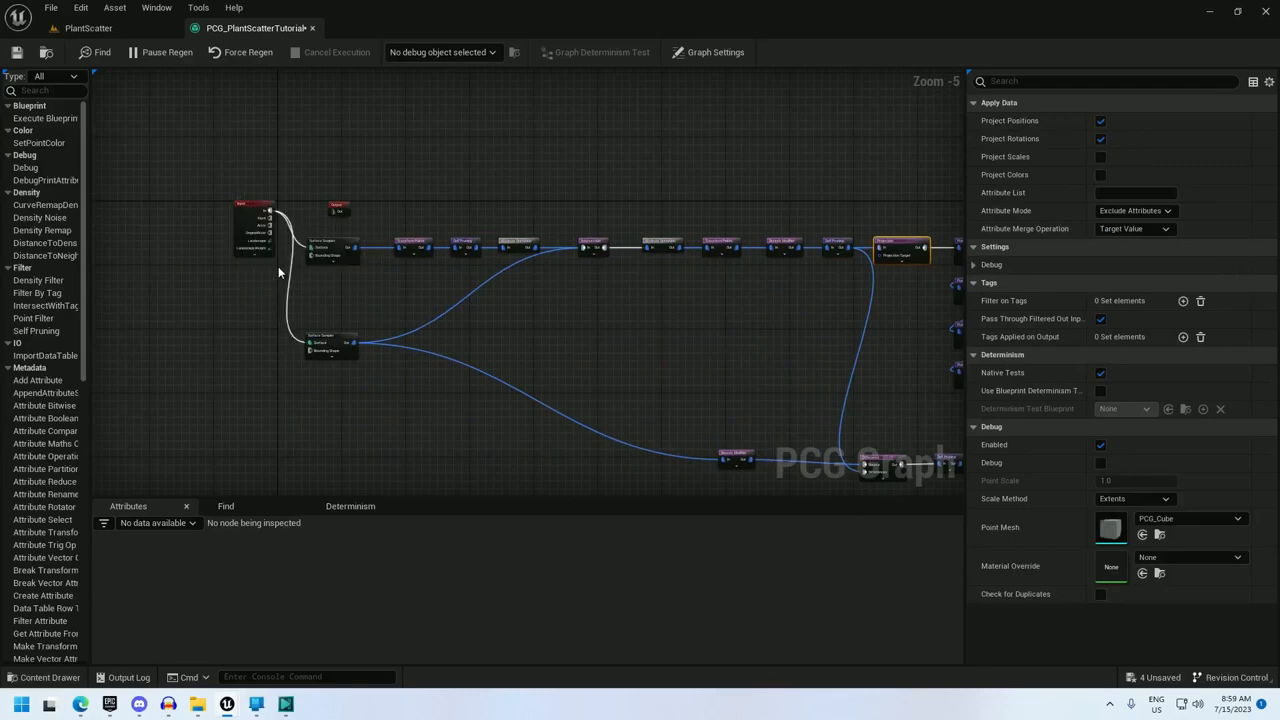
pyautogui.moveTo(268, 252)
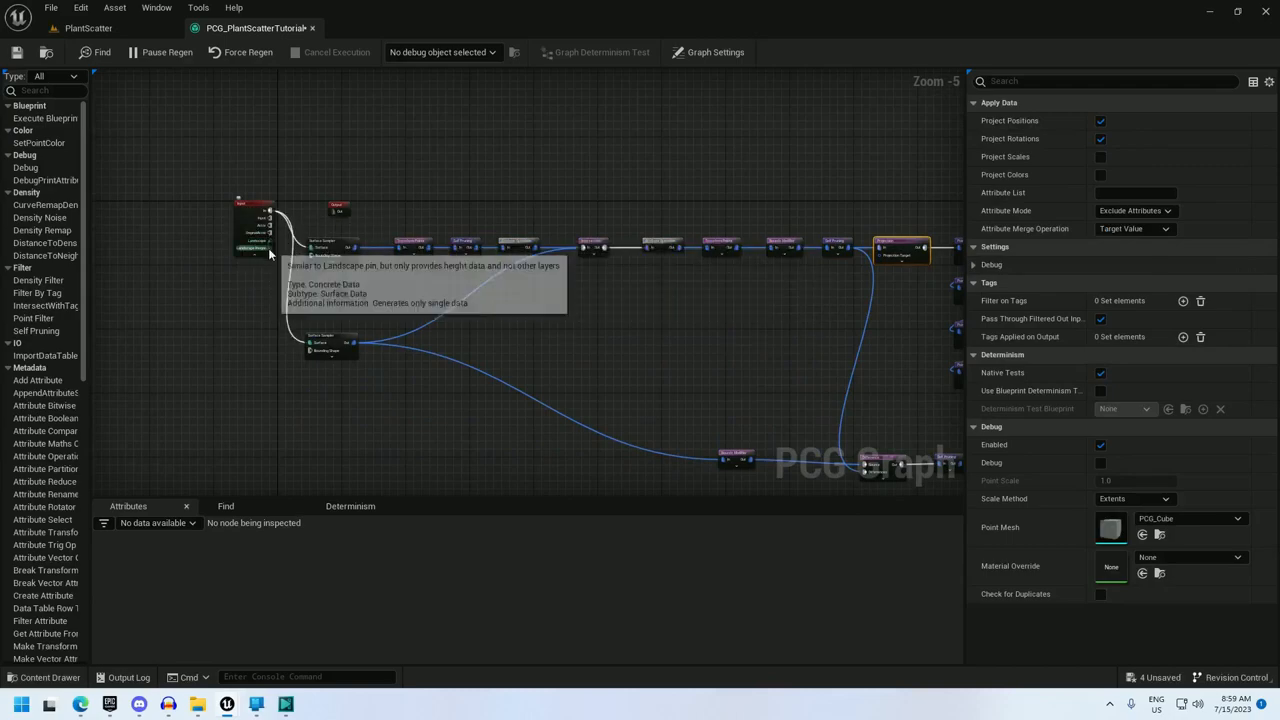
pyautogui.moveTo(732, 366)
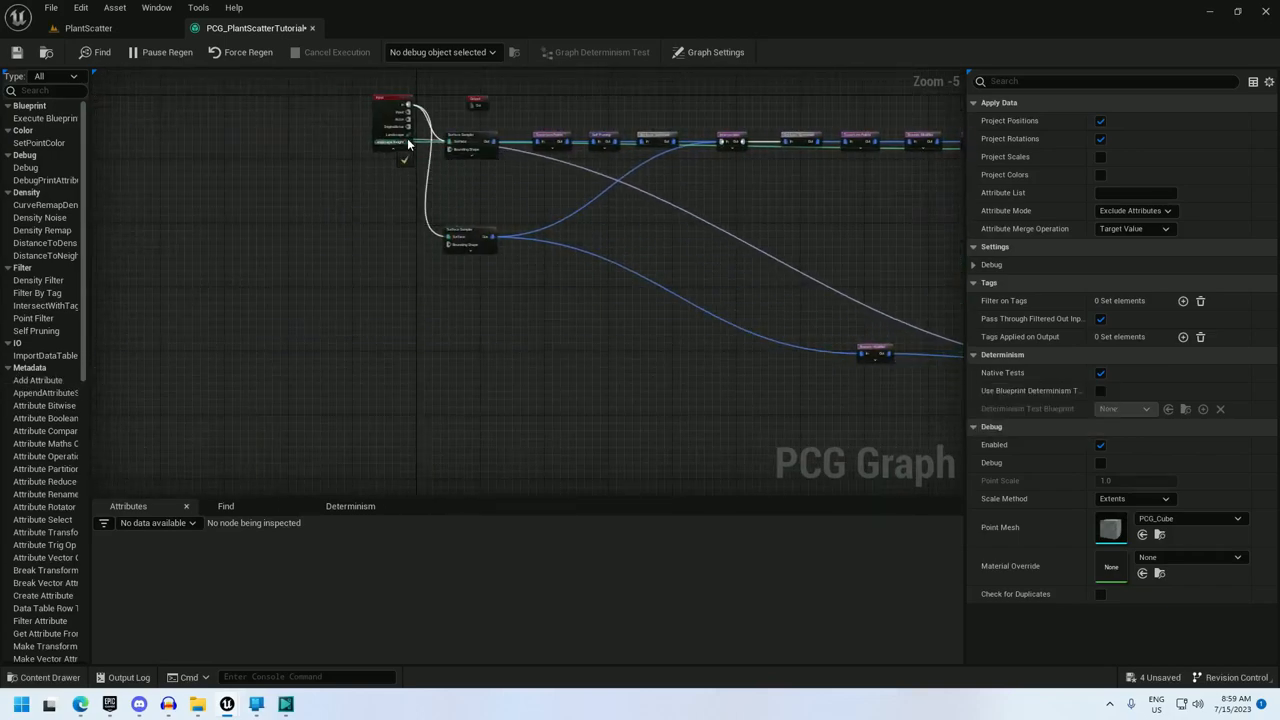
pyautogui.click(98, 28)
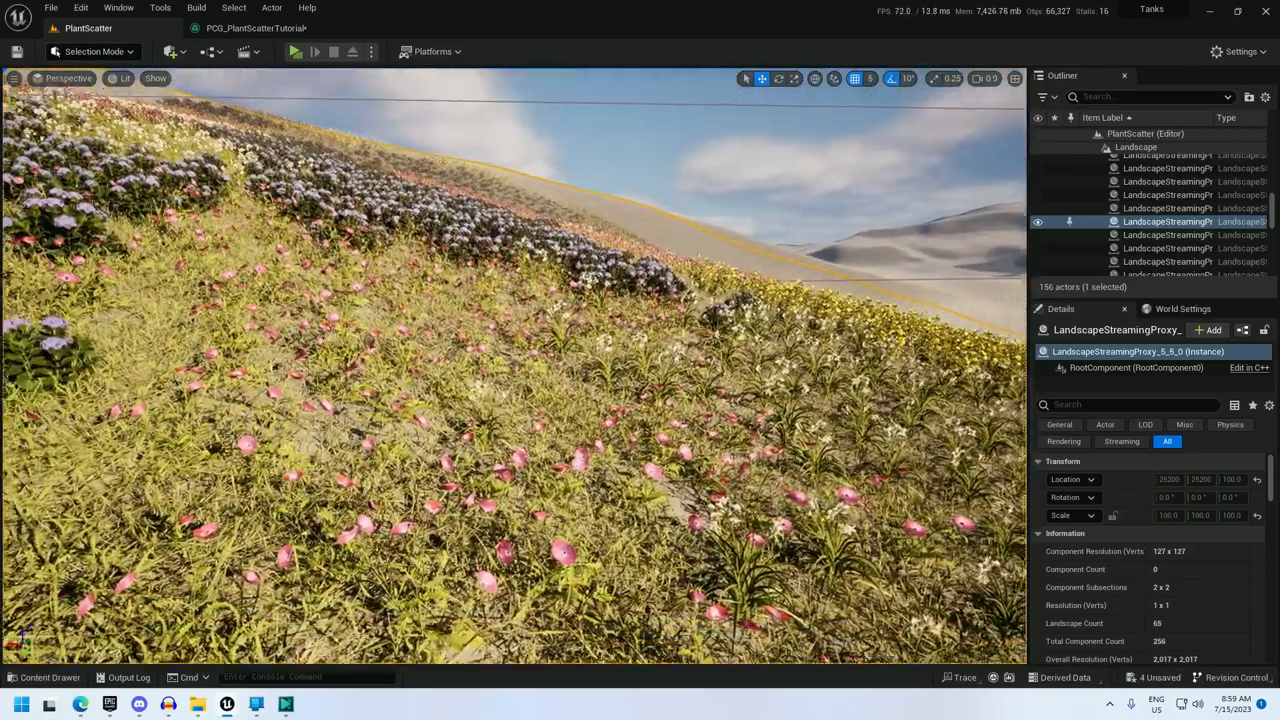
# Step: Start a Play From Here session at a spot on the slope to walk among the flowers and grass
pyautogui.rightClick(536, 410)
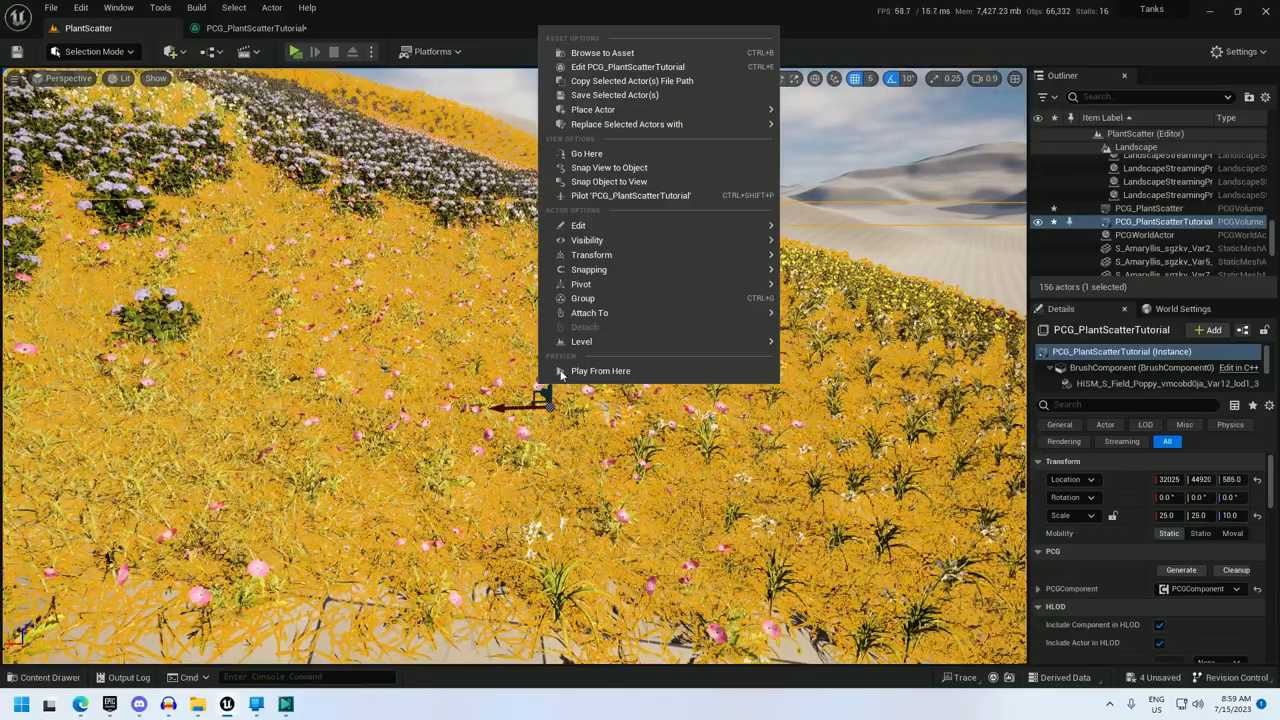
pyautogui.click(600, 370)
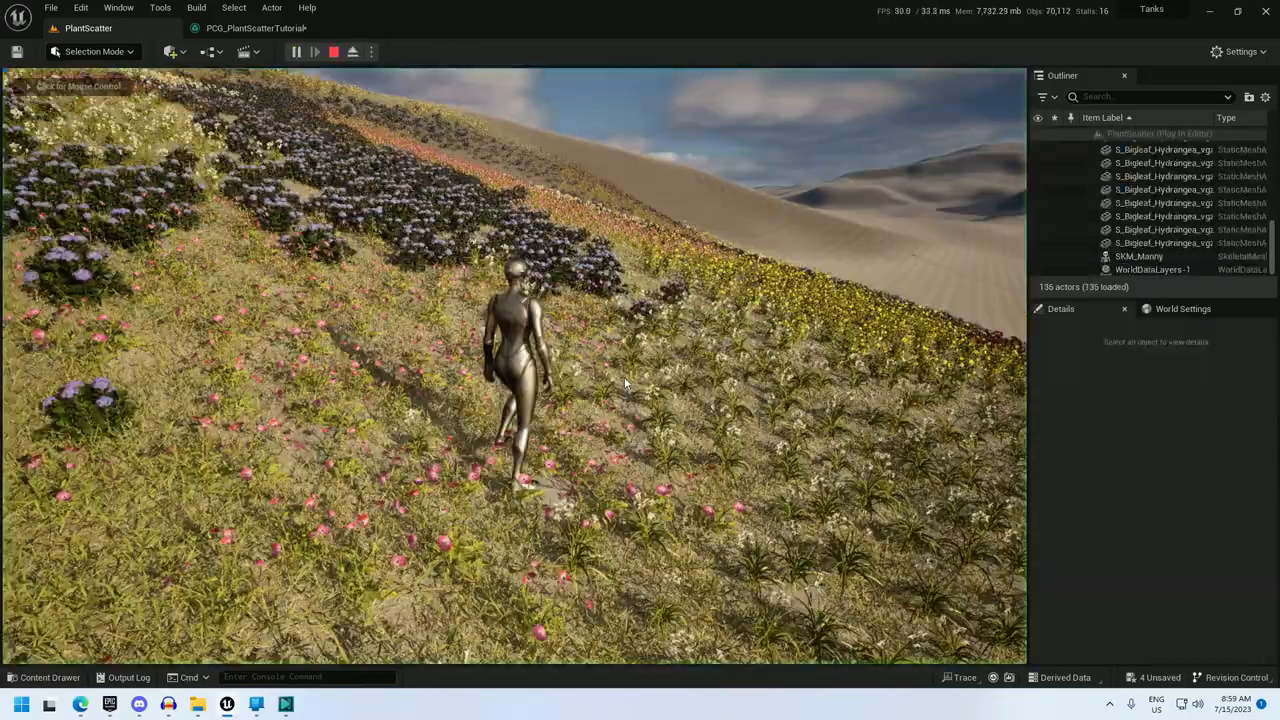